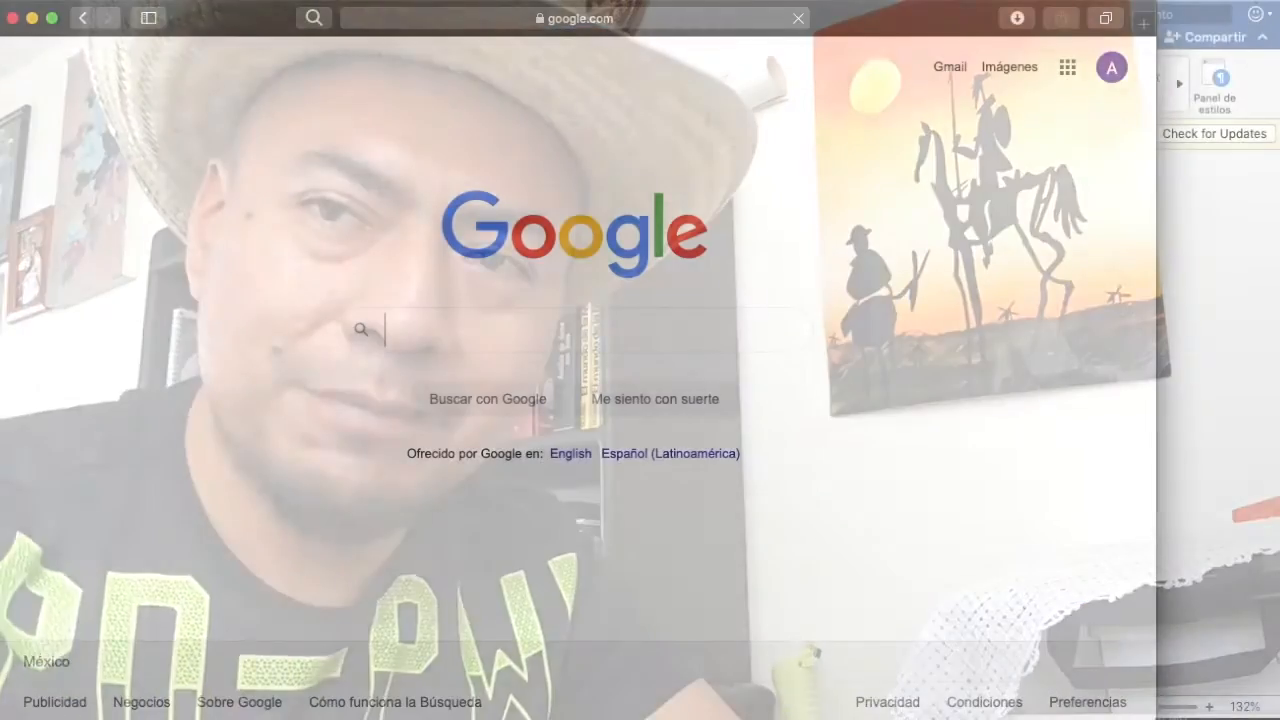
# Search 'forms google' and reach the Google Forms home page listing recent forms.
pyautogui.write('forms google')
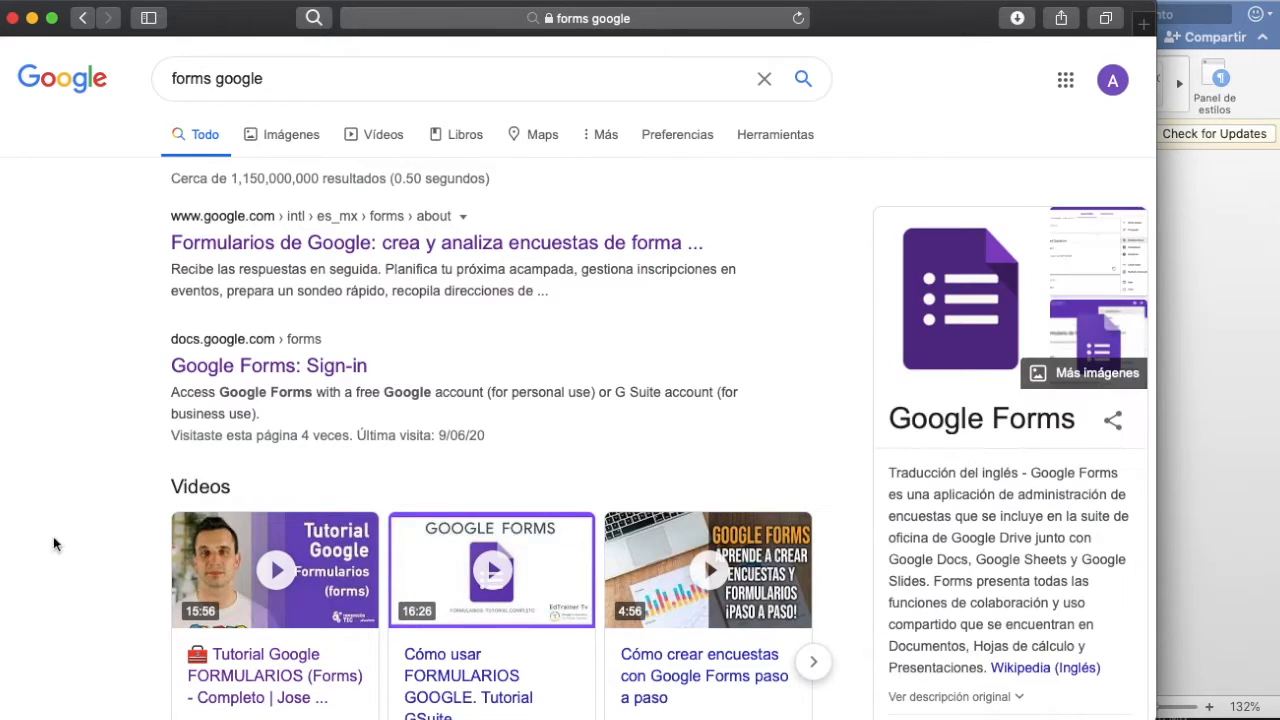
pyautogui.click(269, 365)
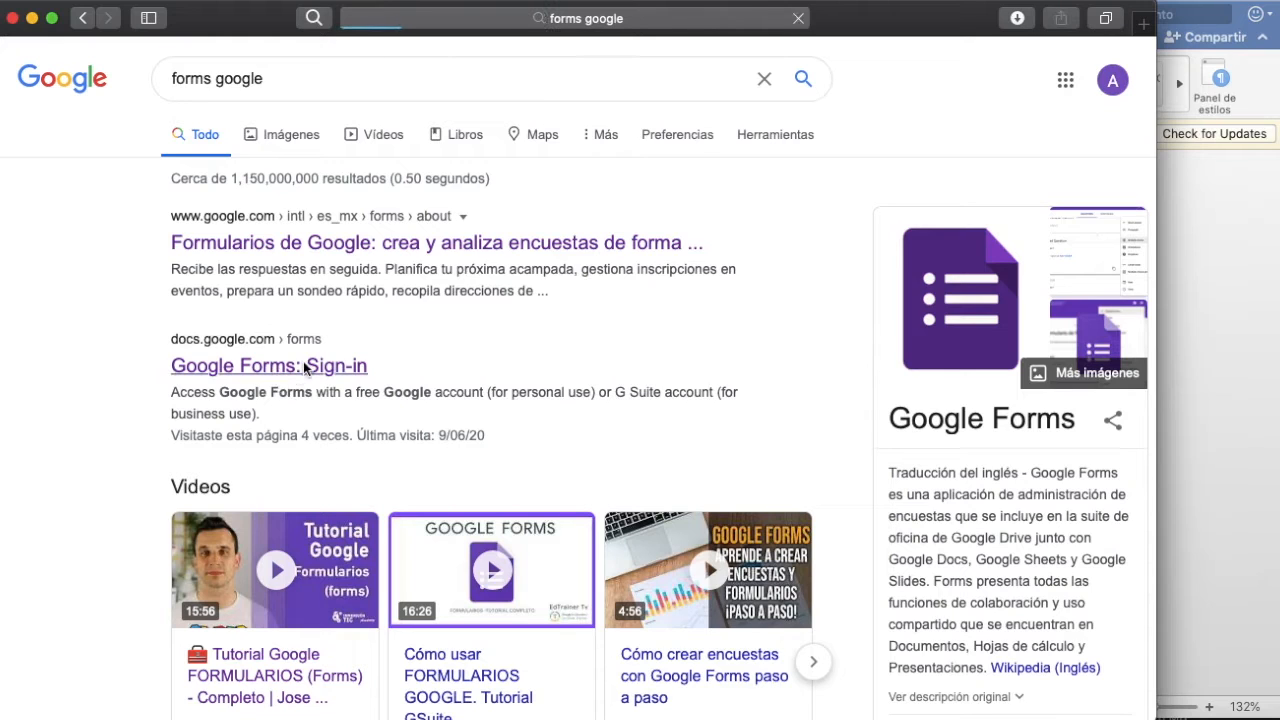
pyautogui.click(268, 365)
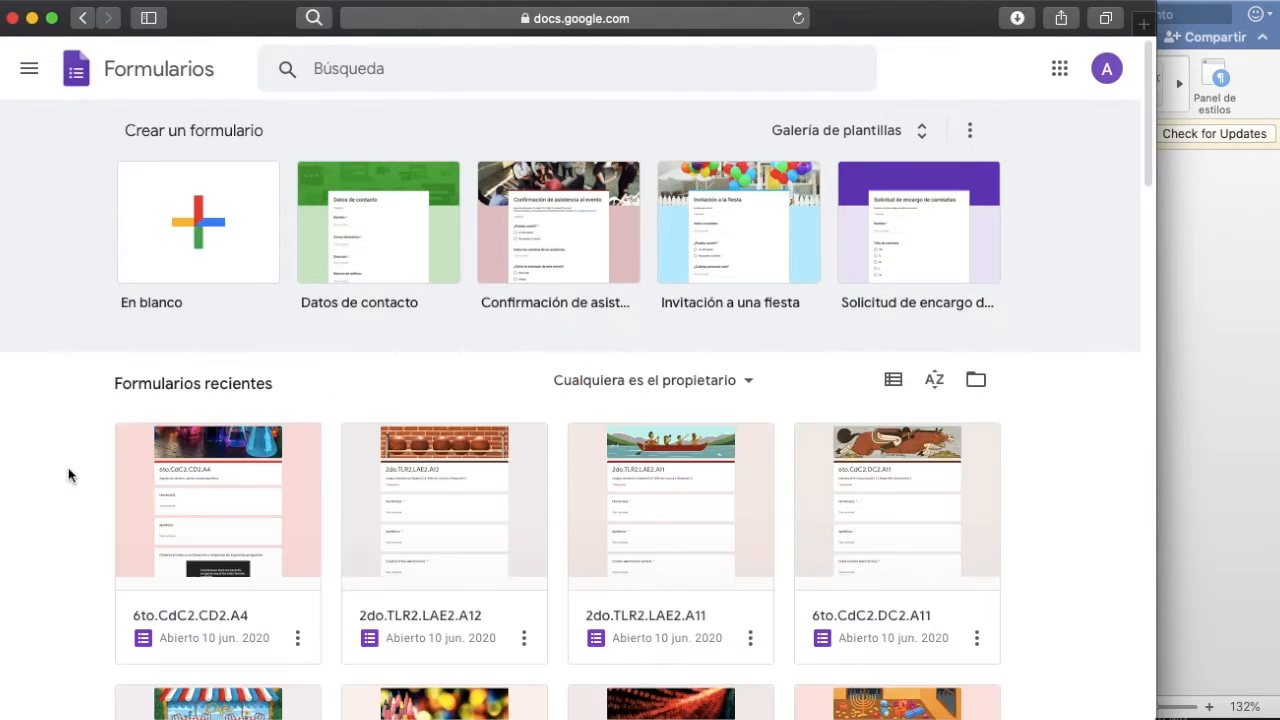
pyautogui.scroll(-3)
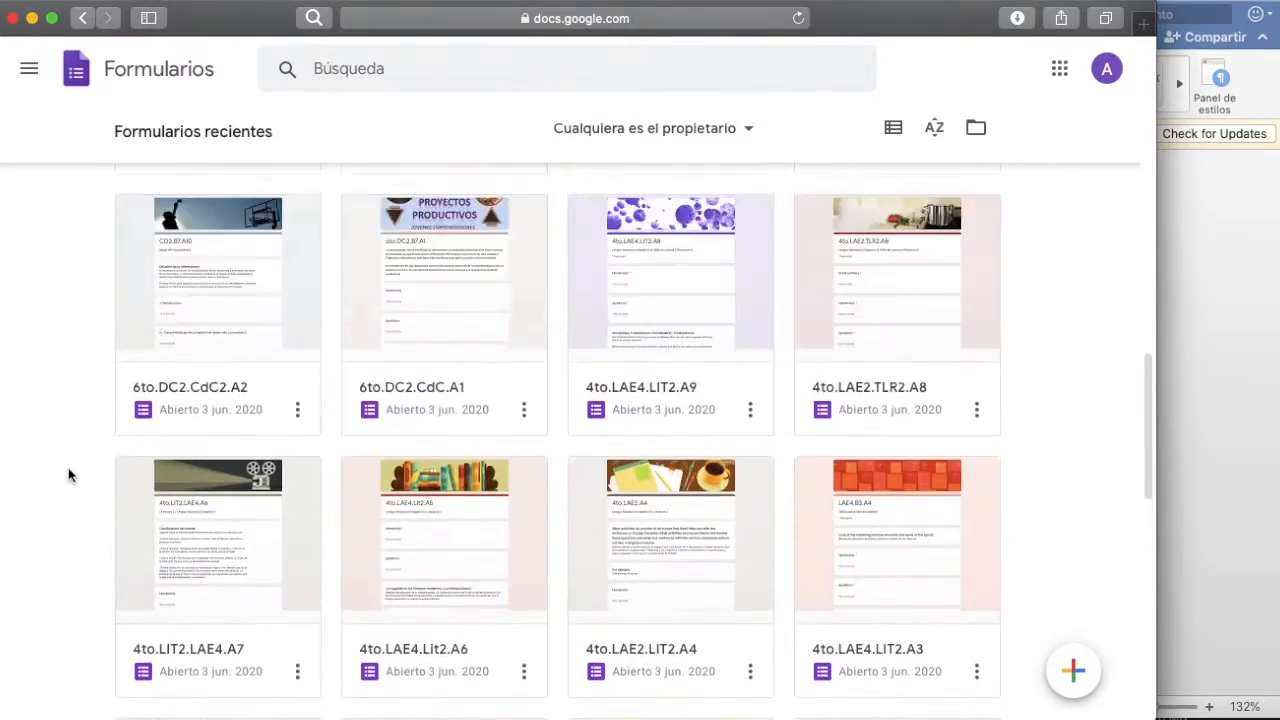
pyautogui.scroll(3)
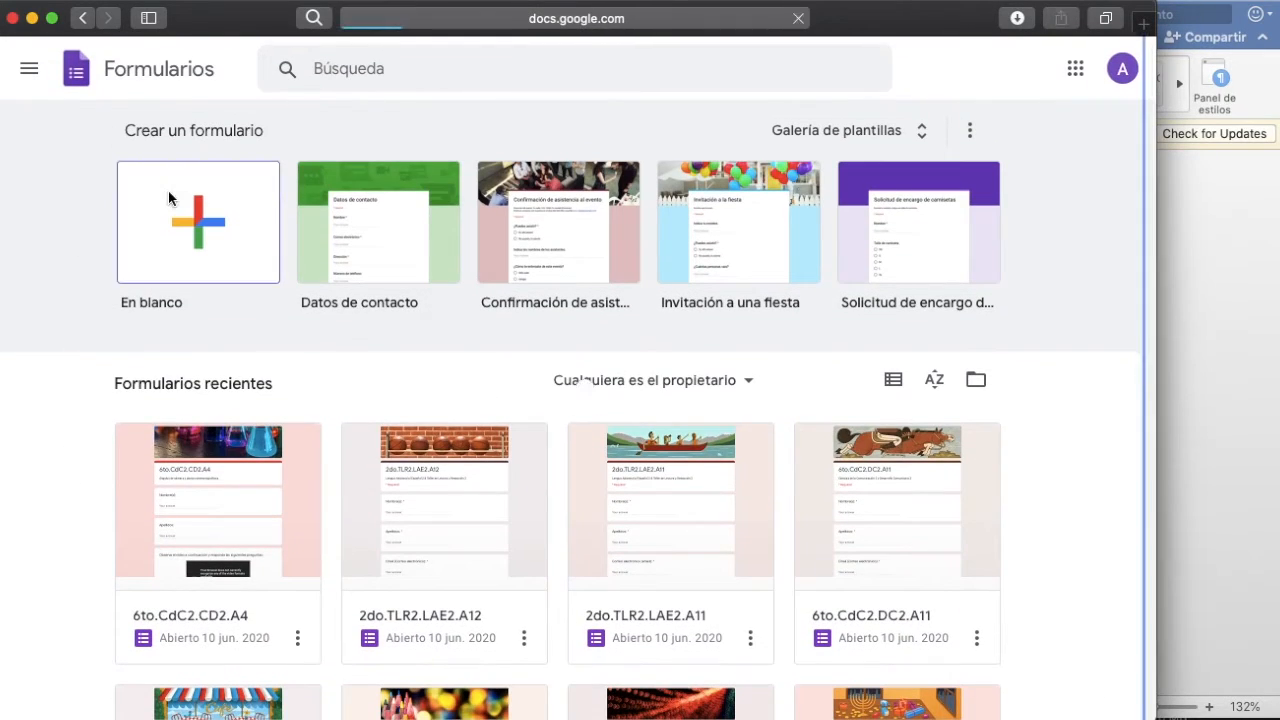
# Start a blank form and title it 'Taller de Lectura y Redacción 2'.
pyautogui.click(197, 222)
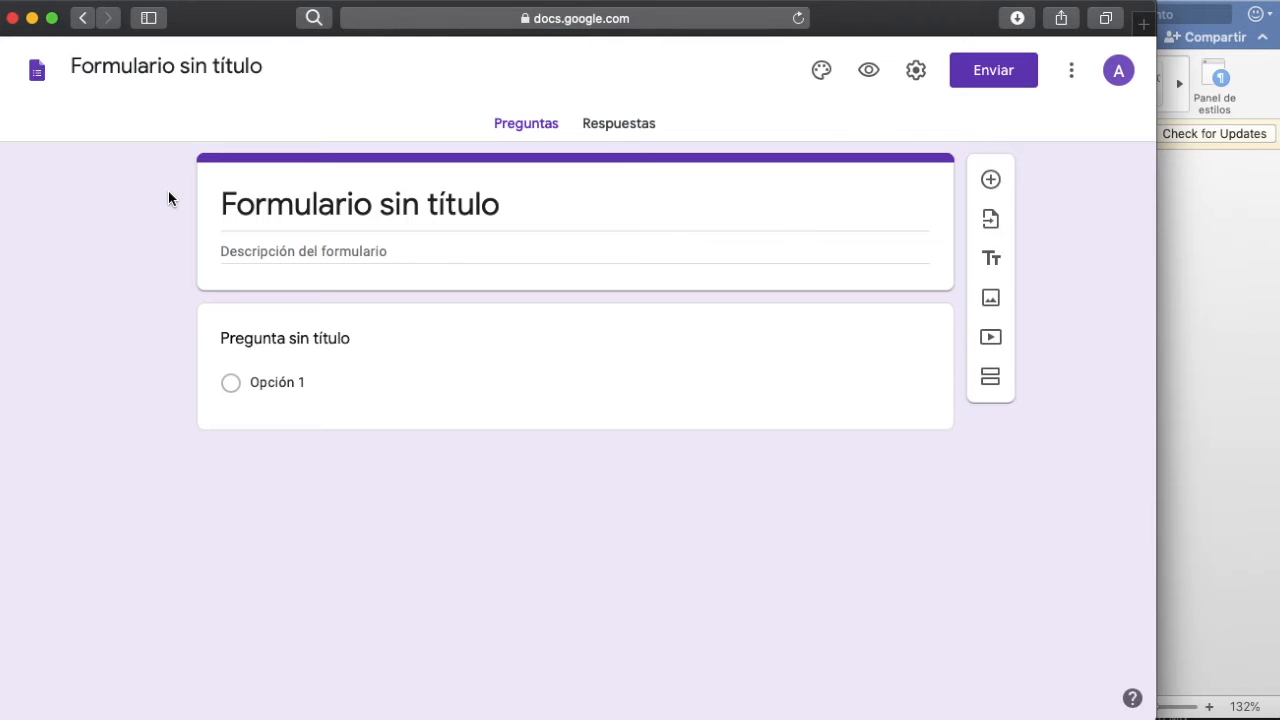
pyautogui.click(284, 337)
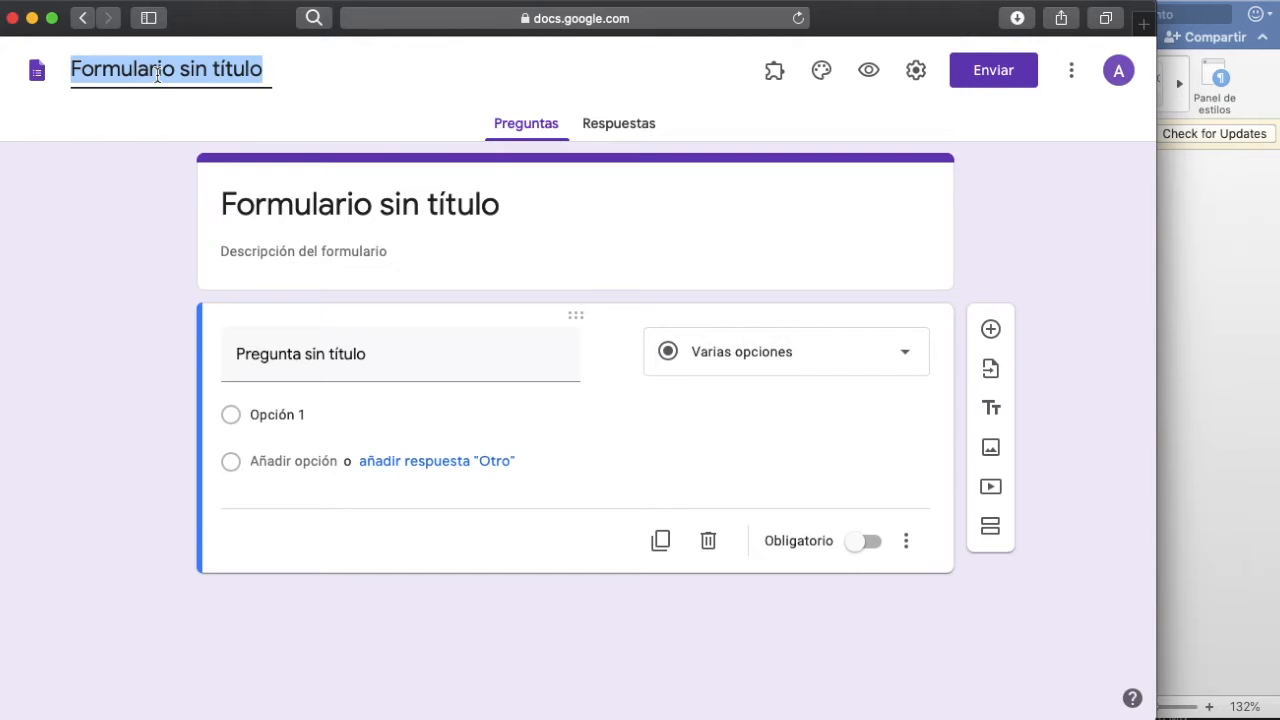
pyautogui.write('Taller de')
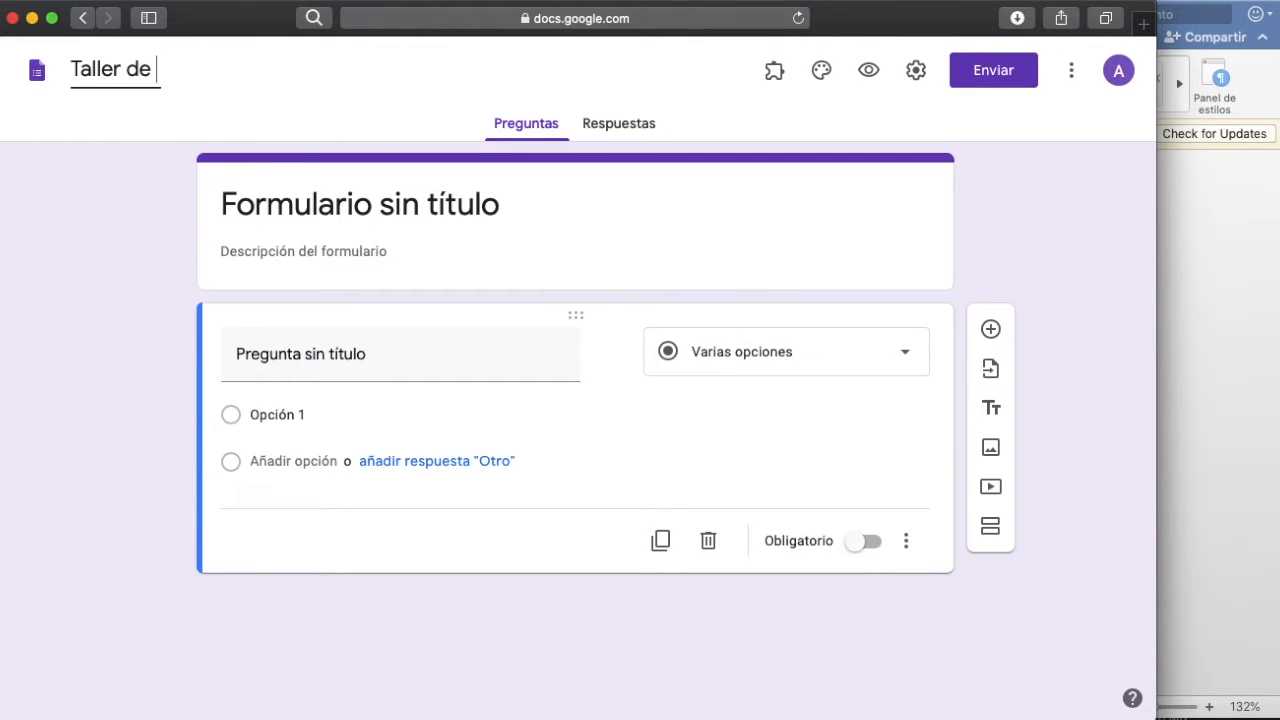
pyautogui.write('Lect')
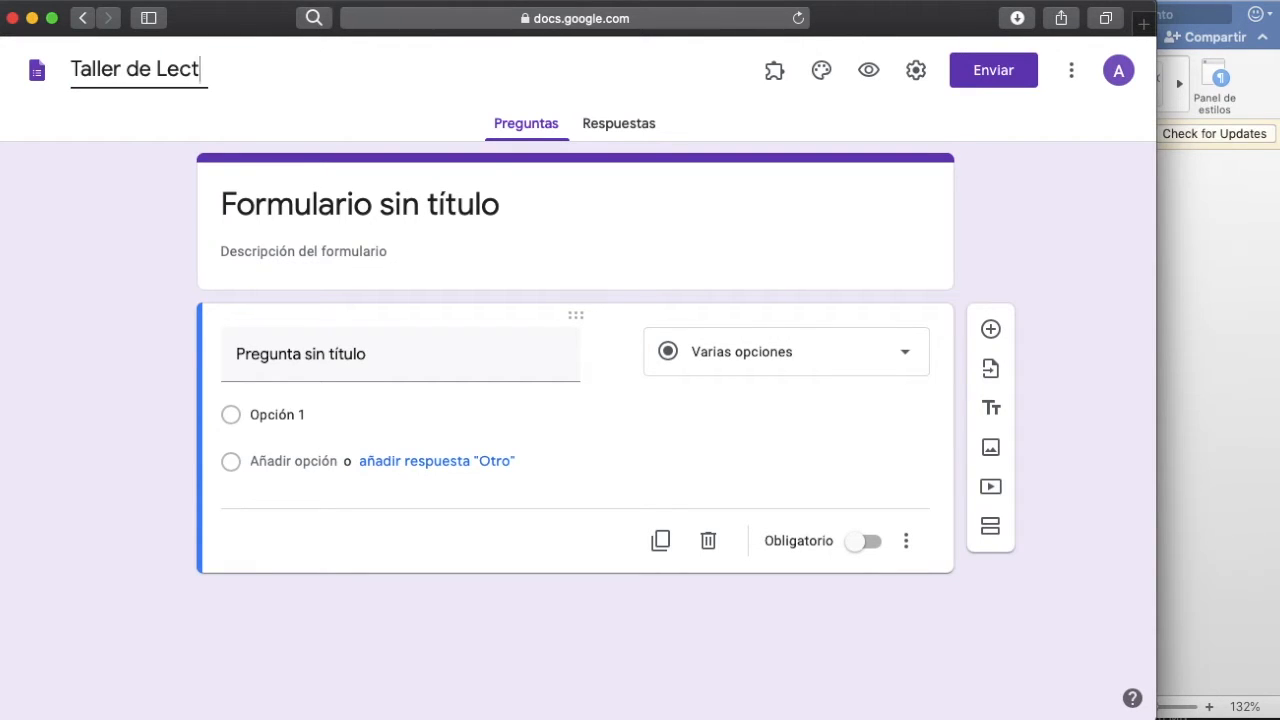
pyautogui.write('ura y')
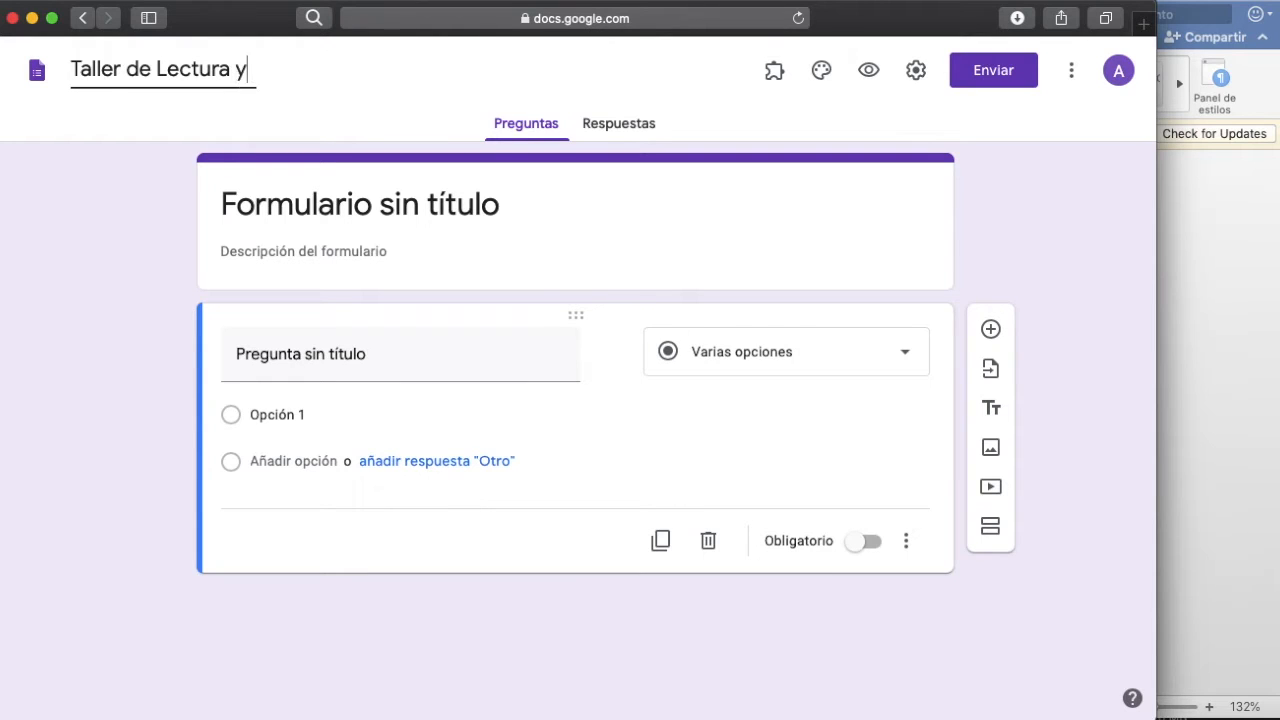
pyautogui.write('Redacci')
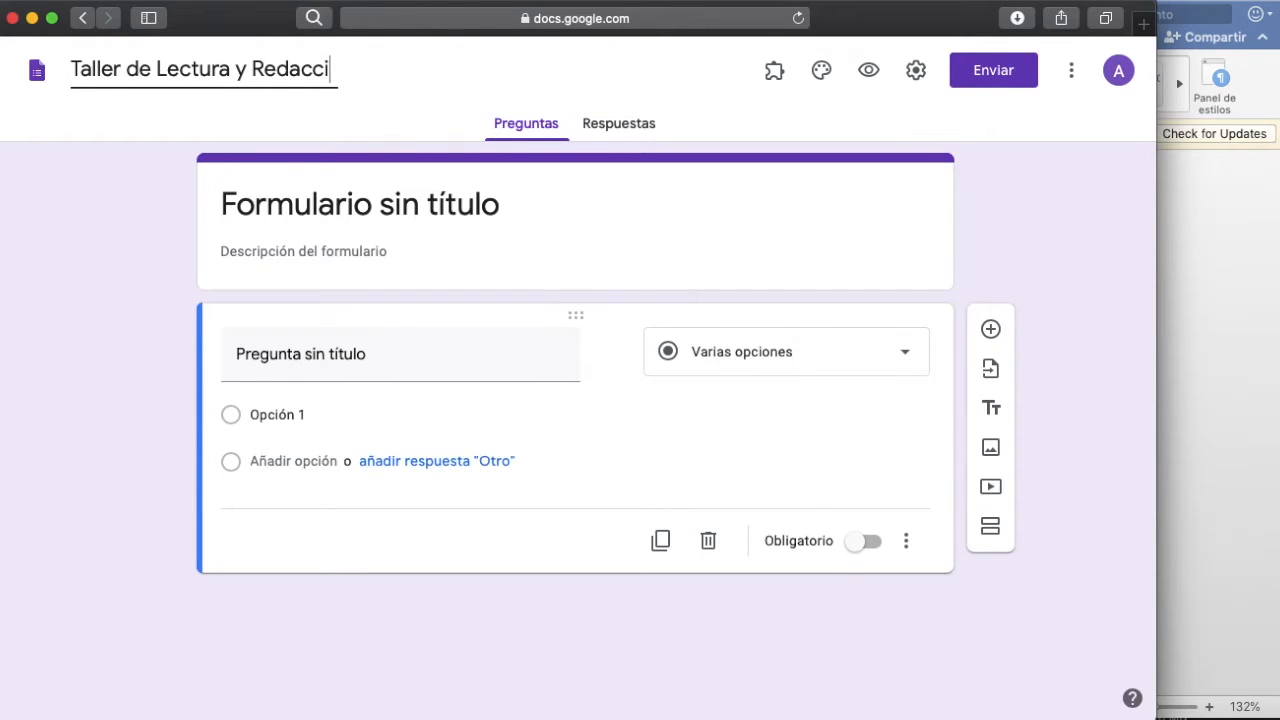
pyautogui.write('ón 2')
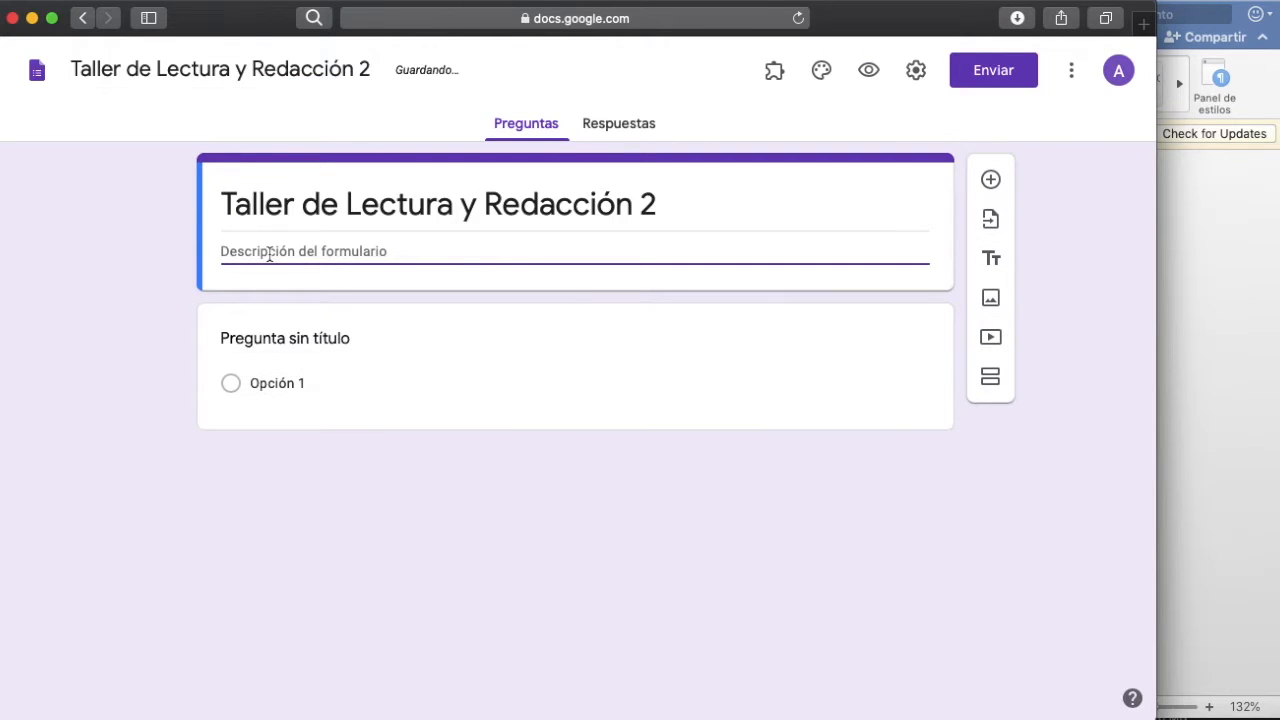
# Give the form the description 'TLR2'.
pyautogui.write('TL')
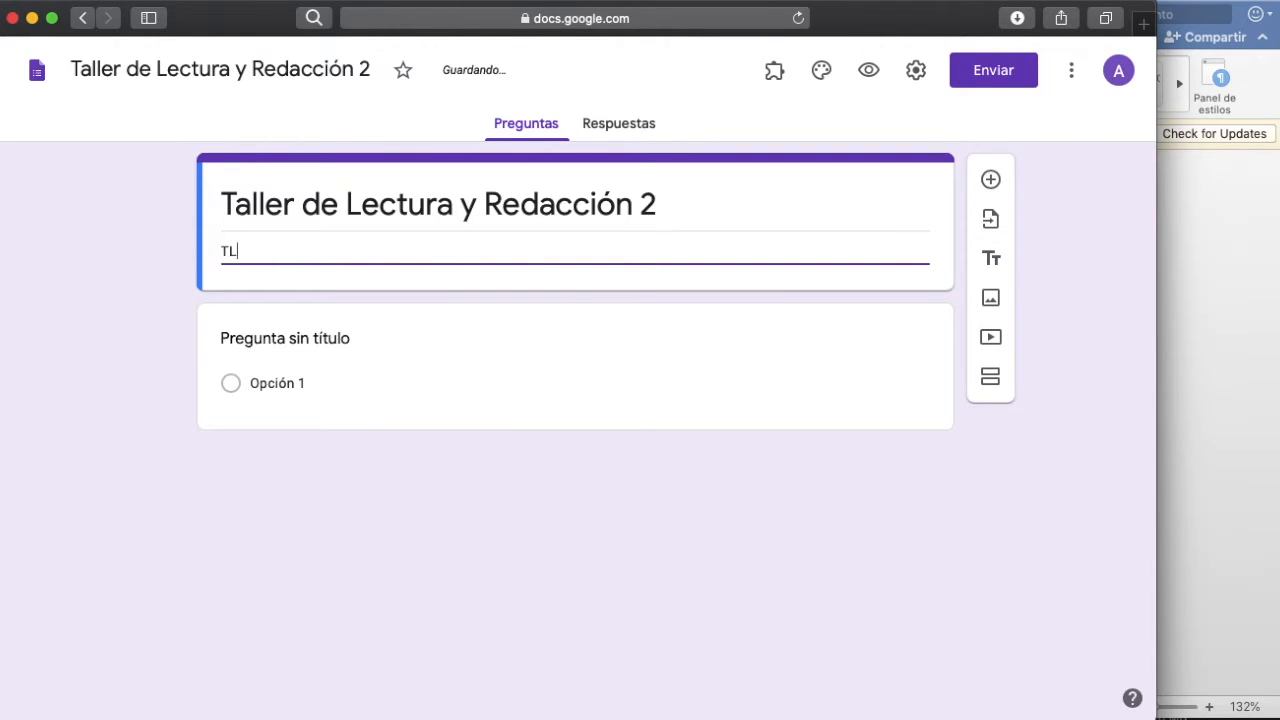
pyautogui.write('R2')
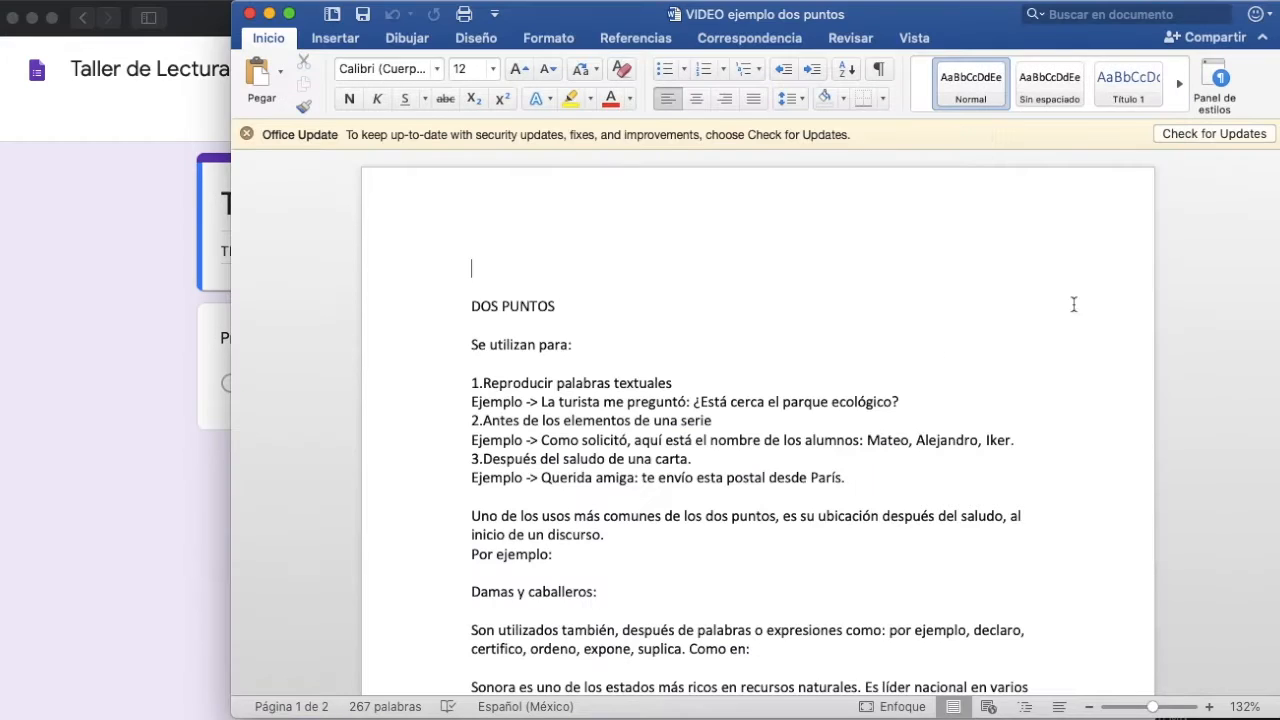
pyautogui.scroll(-3)
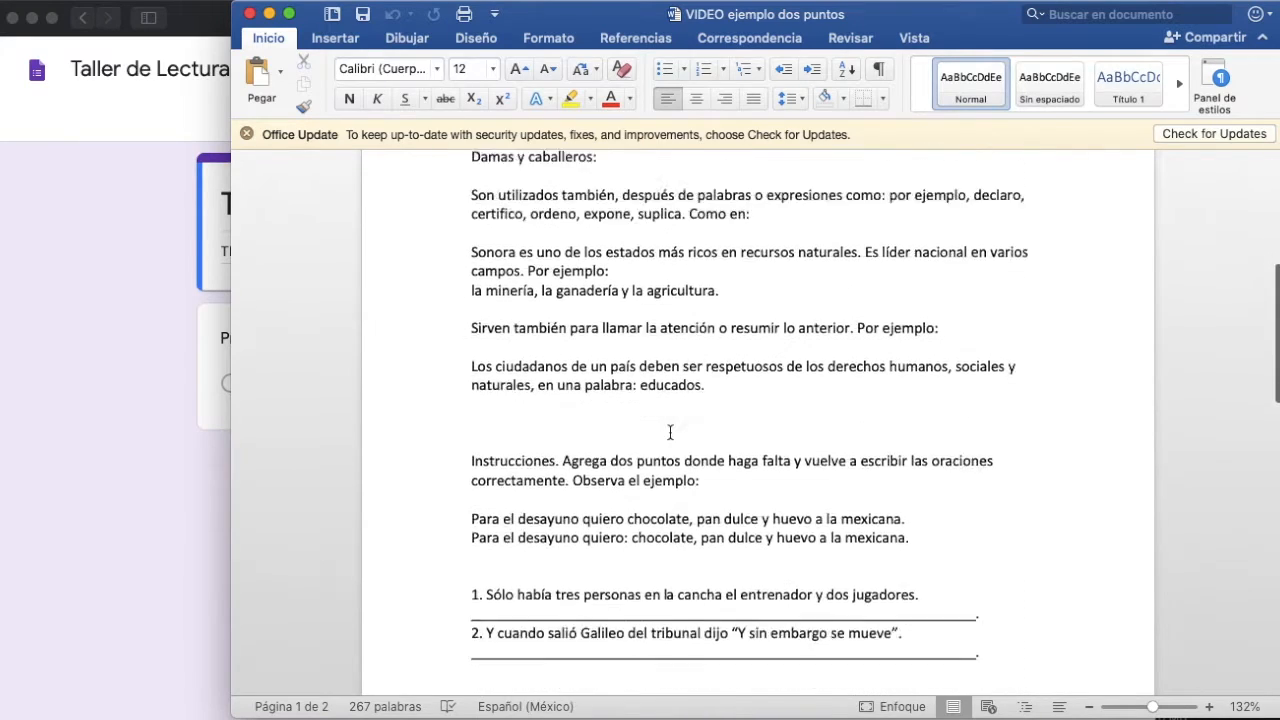
pyautogui.scroll(-3)
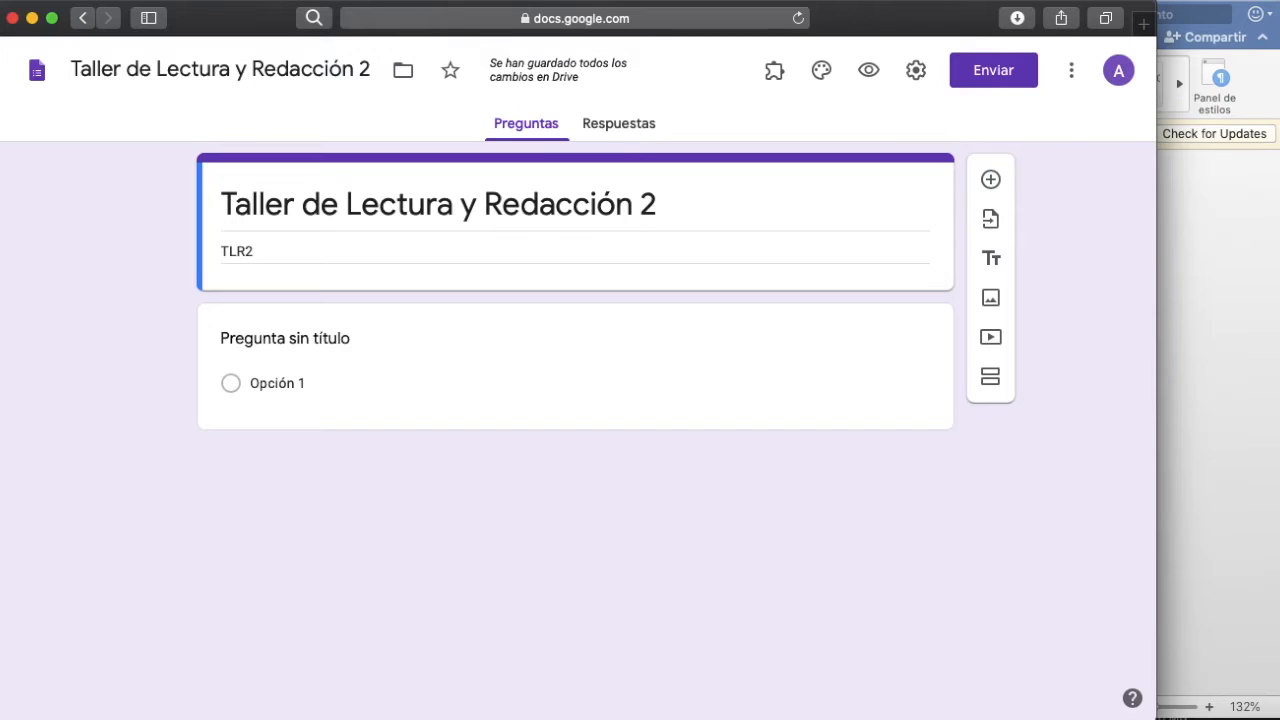
# Scroll through the DOS PUNTOS lesson text, instructions and numbered sentence questions.
pyautogui.scroll(-3)
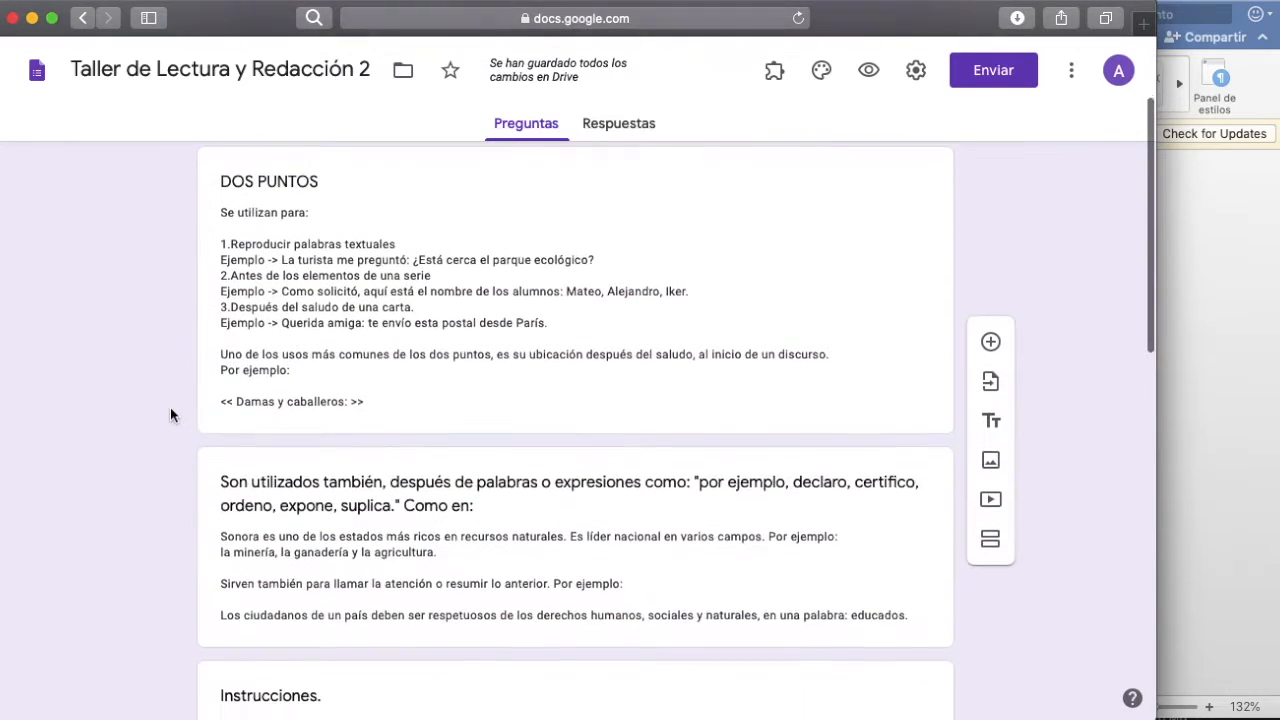
pyautogui.scroll(-3)
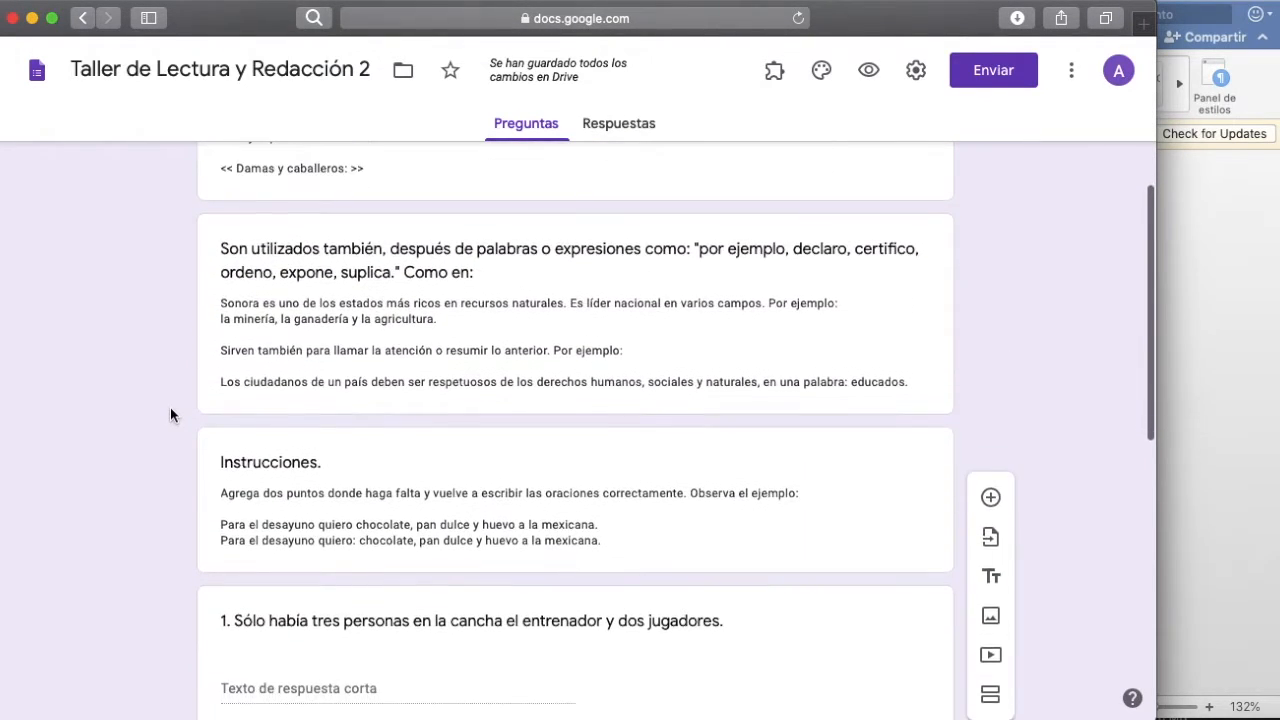
pyautogui.scroll(-3)
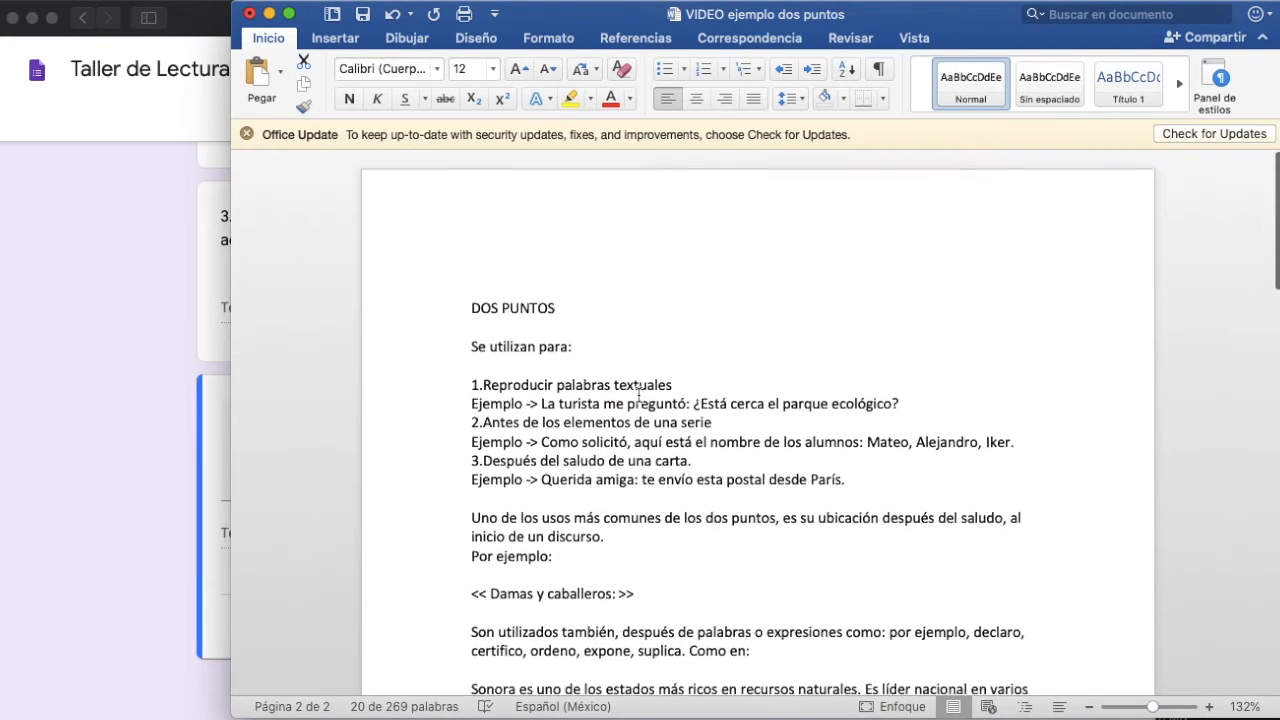
pyautogui.scroll(3)
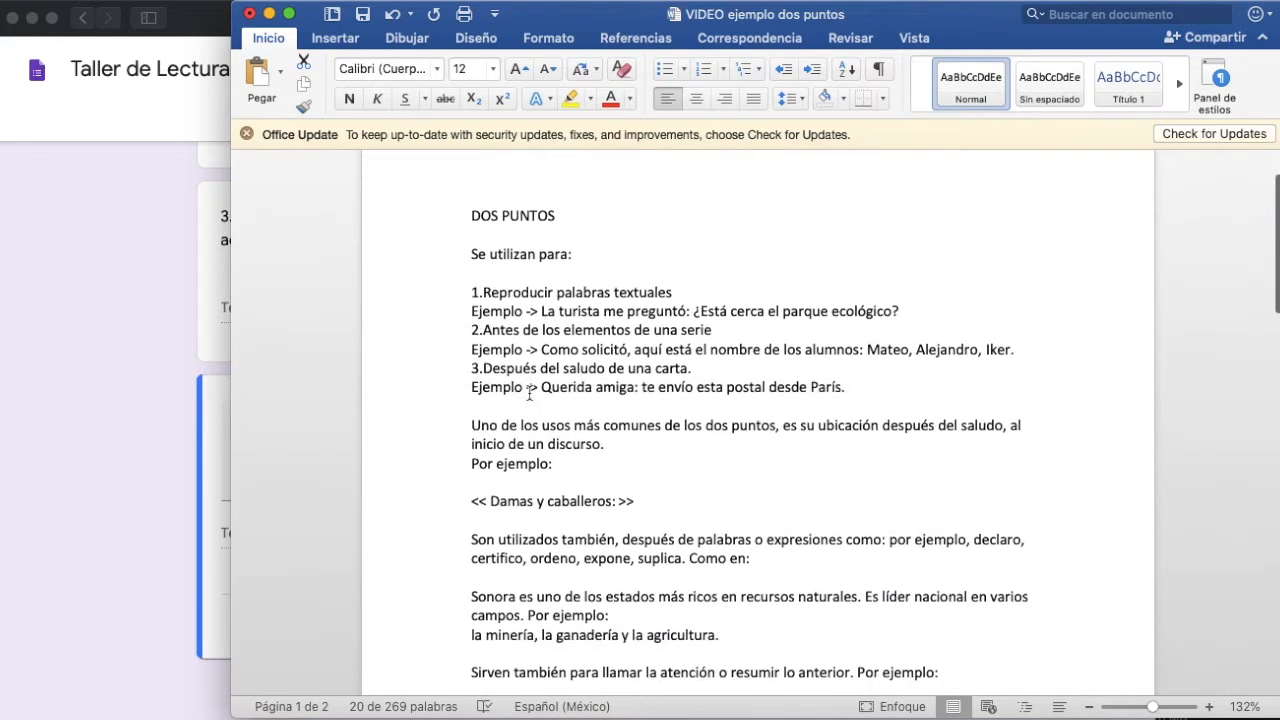
pyautogui.scroll(-3)
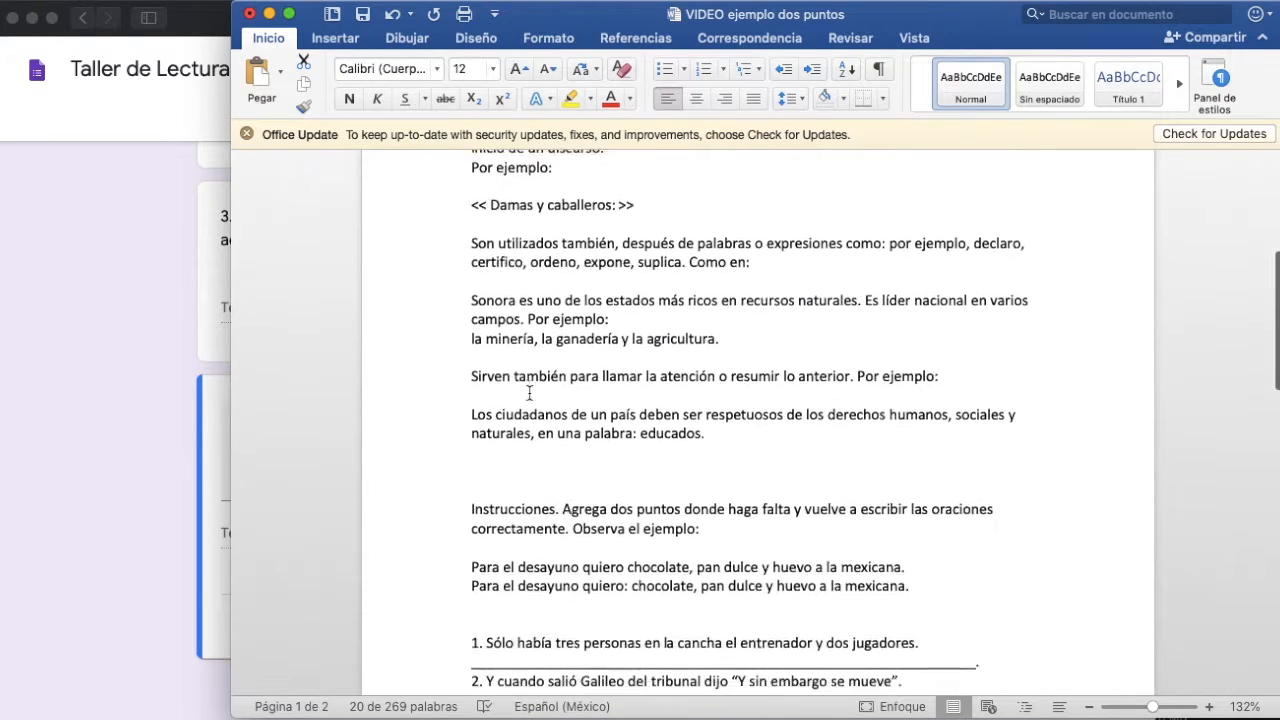
pyautogui.scroll(-3)
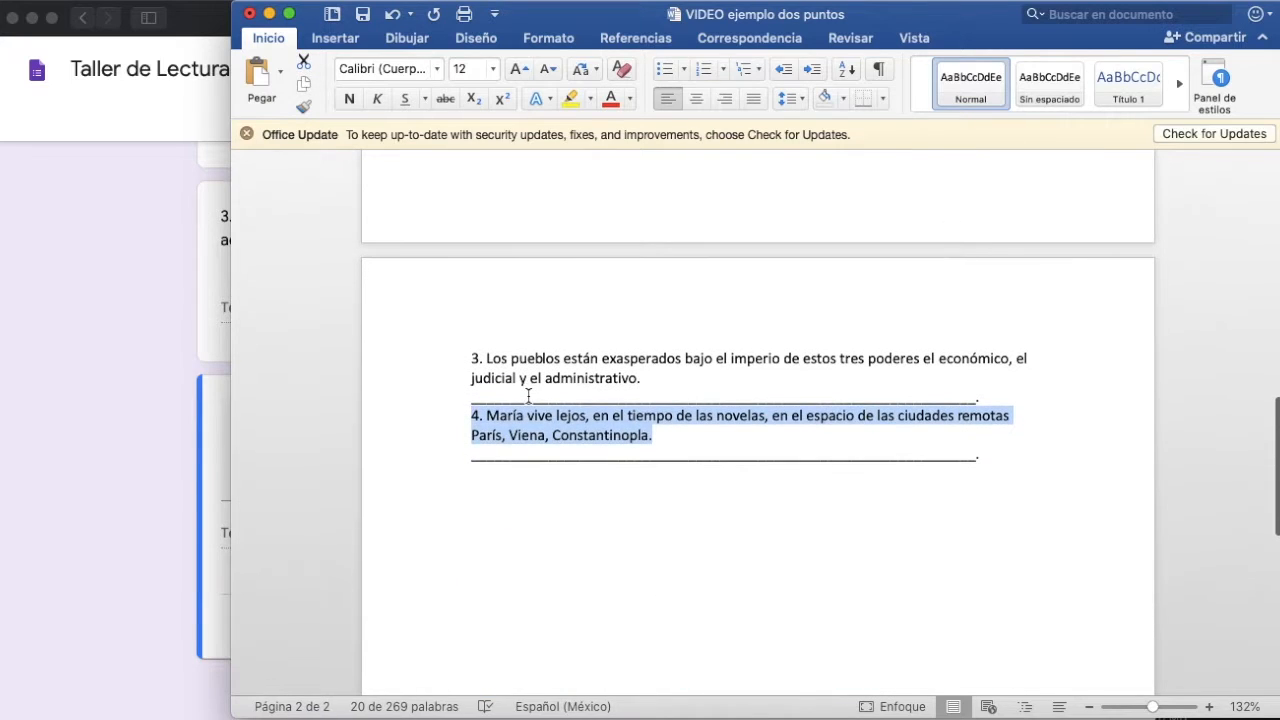
pyautogui.scroll(3)
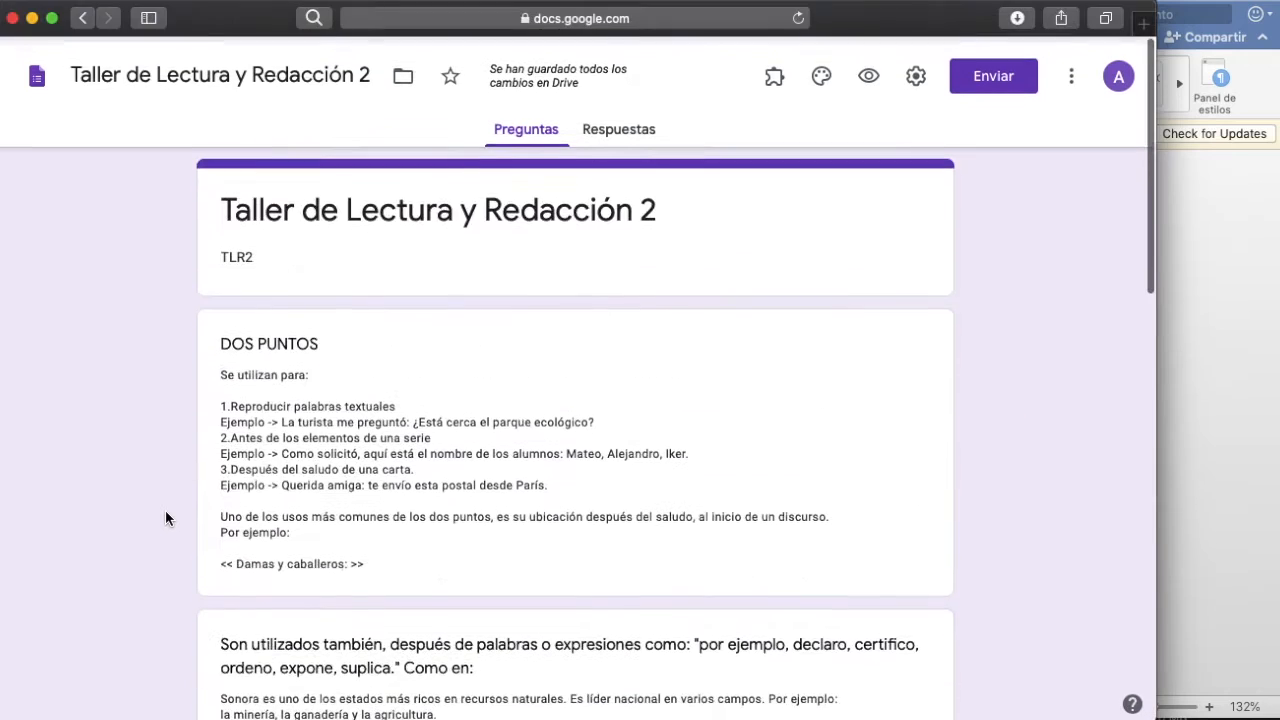
# Check the form down to question 4, then return to the 'forms google' results tab.
pyautogui.scroll(-3)
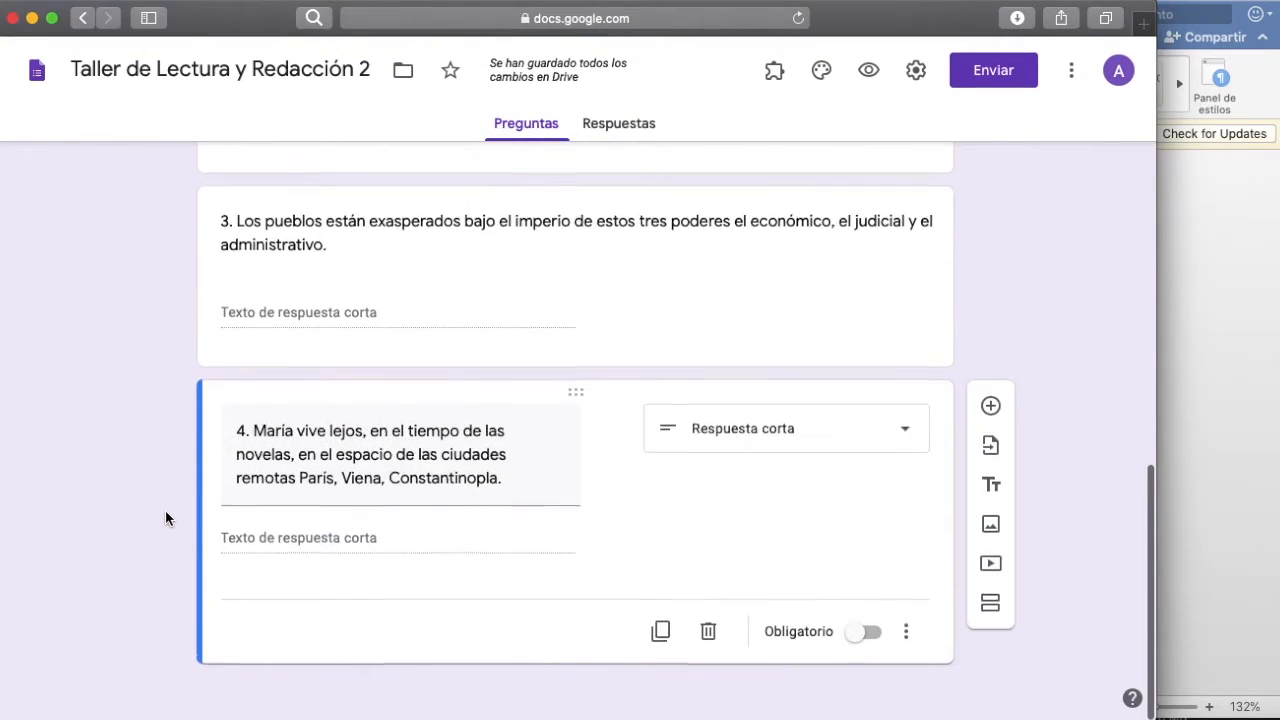
pyautogui.scroll(3)
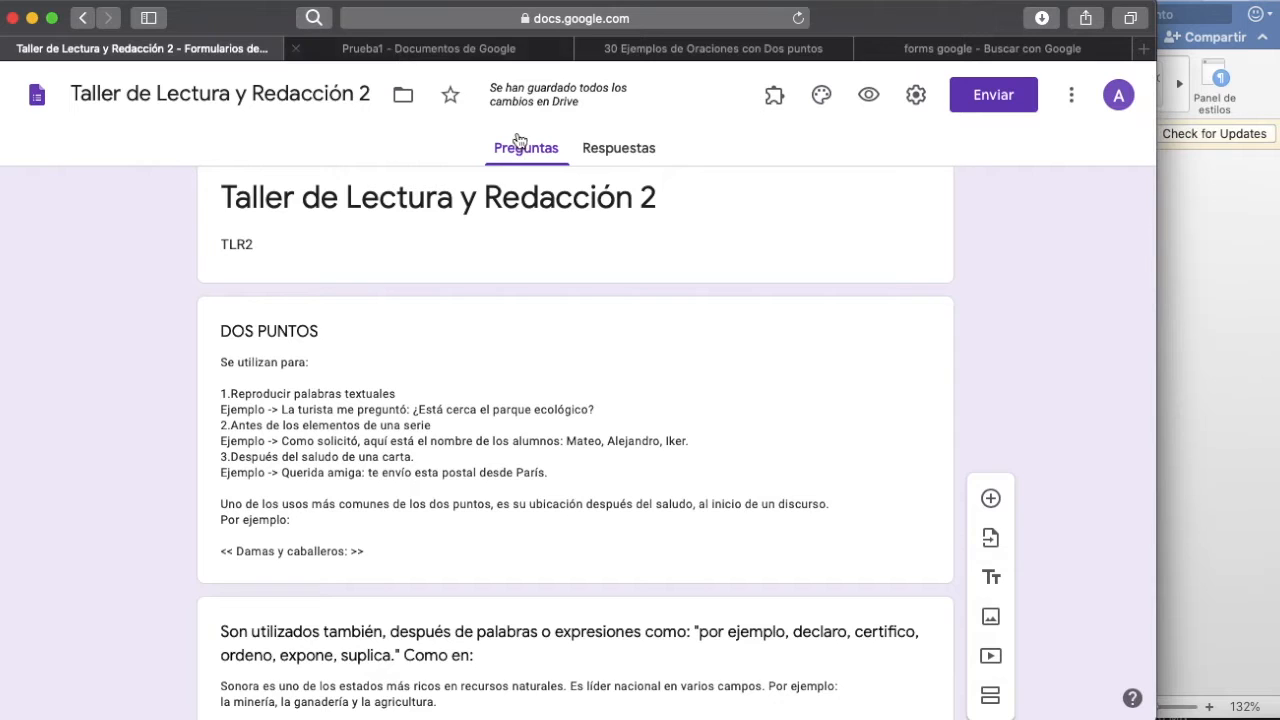
pyautogui.click(992, 48)
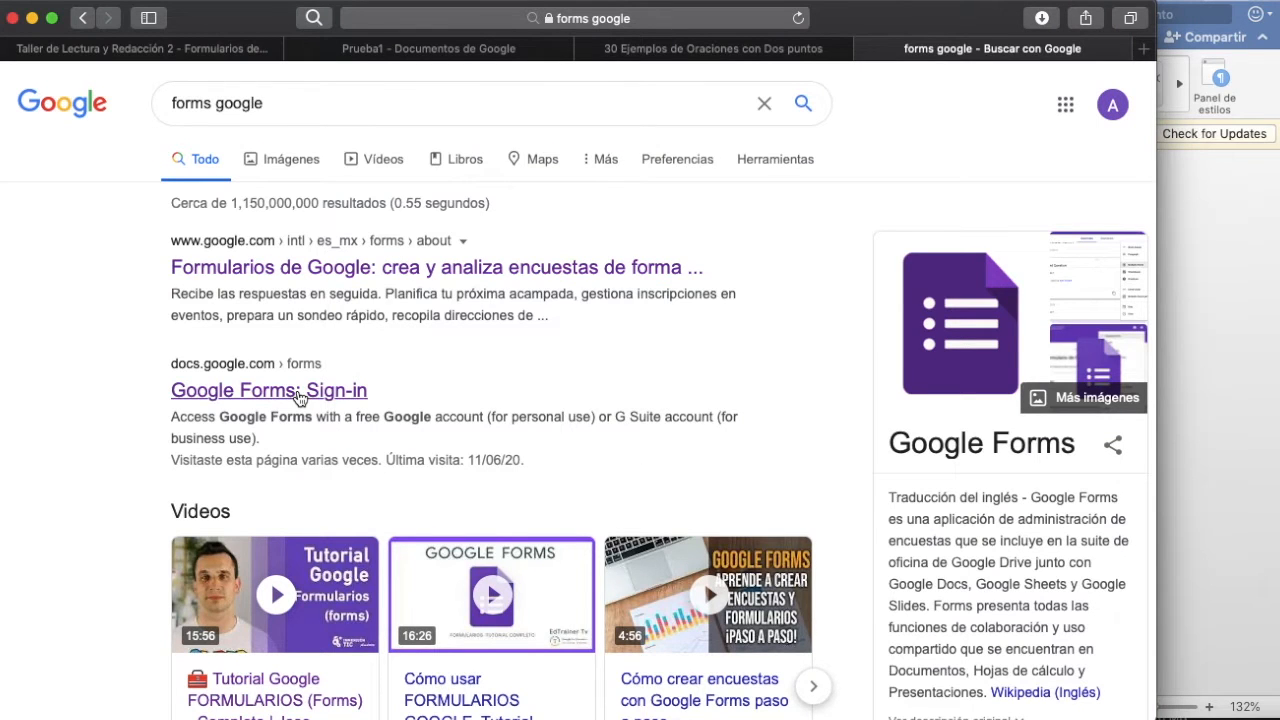
# Open the Prueba1 document from Google Docs' recent documents.
pyautogui.click(268, 390)
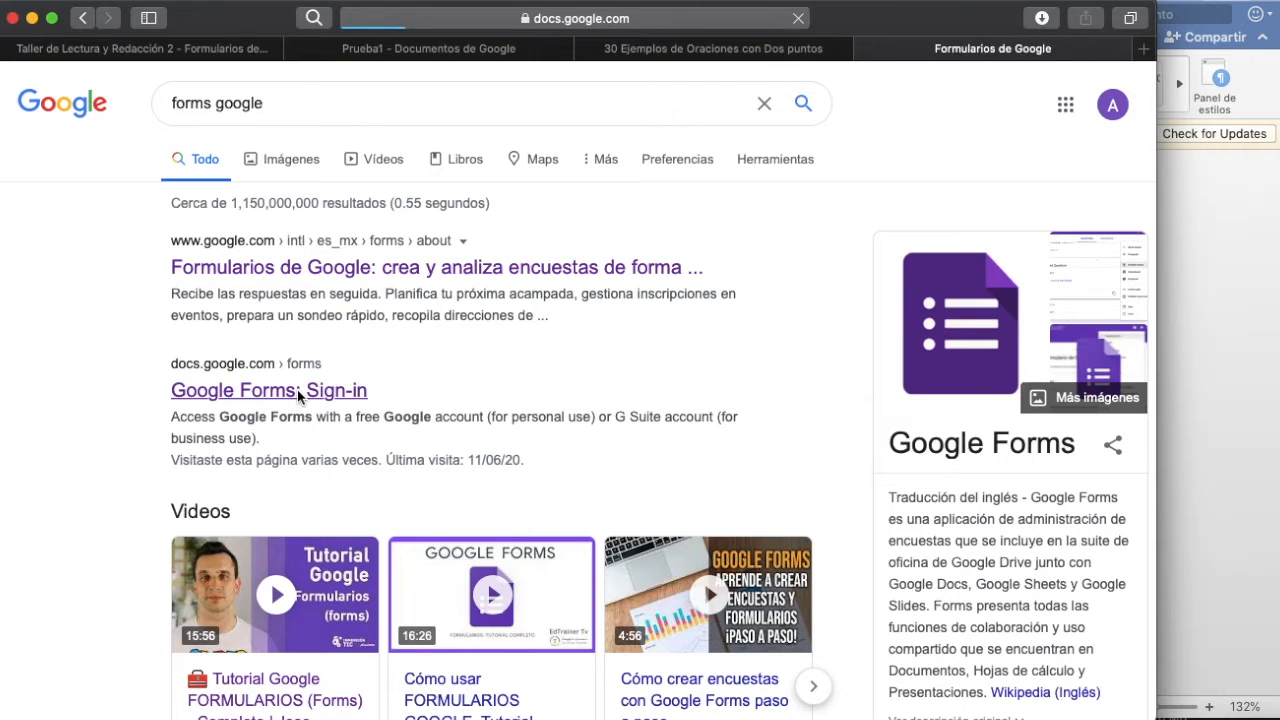
pyautogui.click(234, 390)
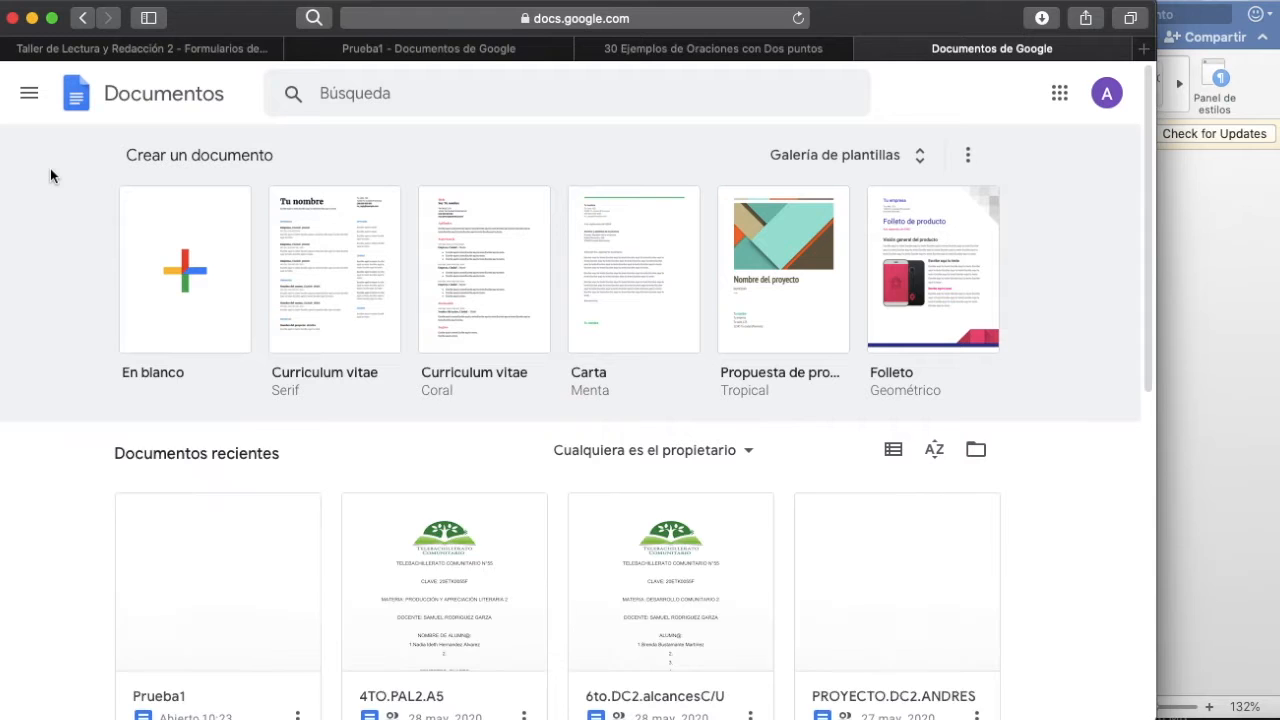
pyautogui.scroll(-3)
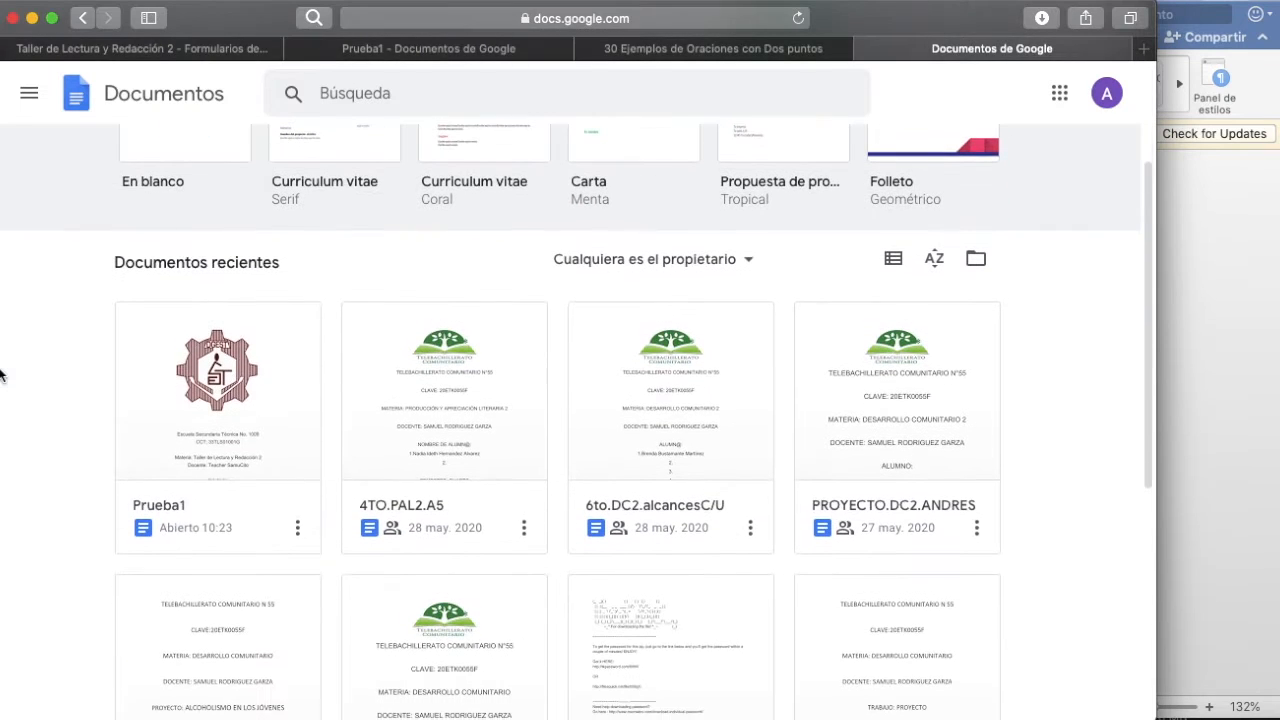
pyautogui.click(218, 391)
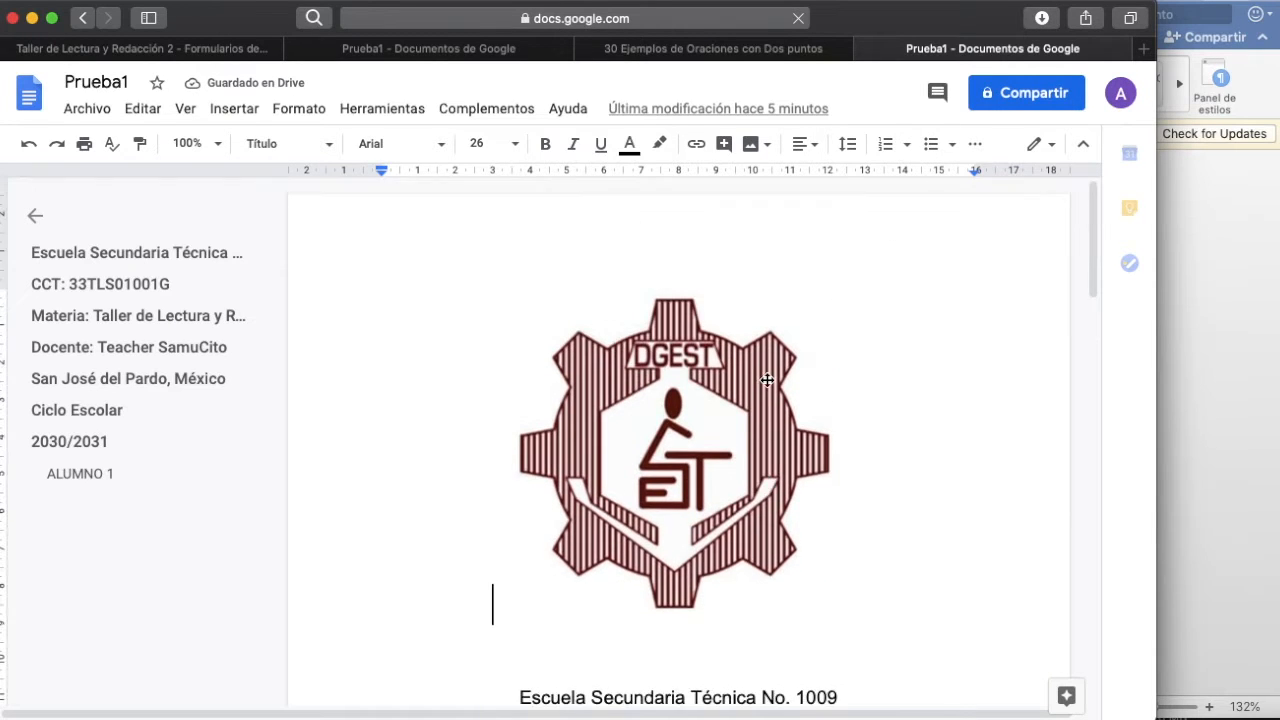
# Place the four-row numbered table under ALUMNO 2 and ALUMNO 3 in Prueba1.
pyautogui.scroll(-3)
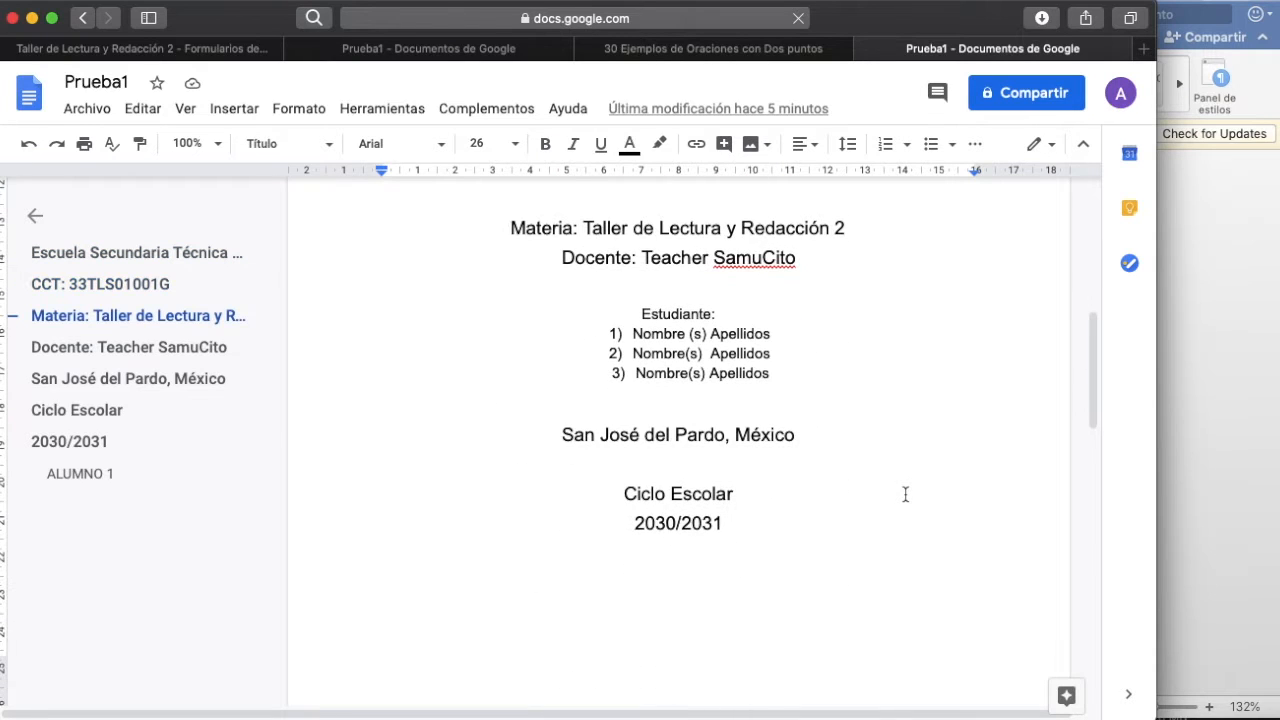
pyautogui.scroll(-3)
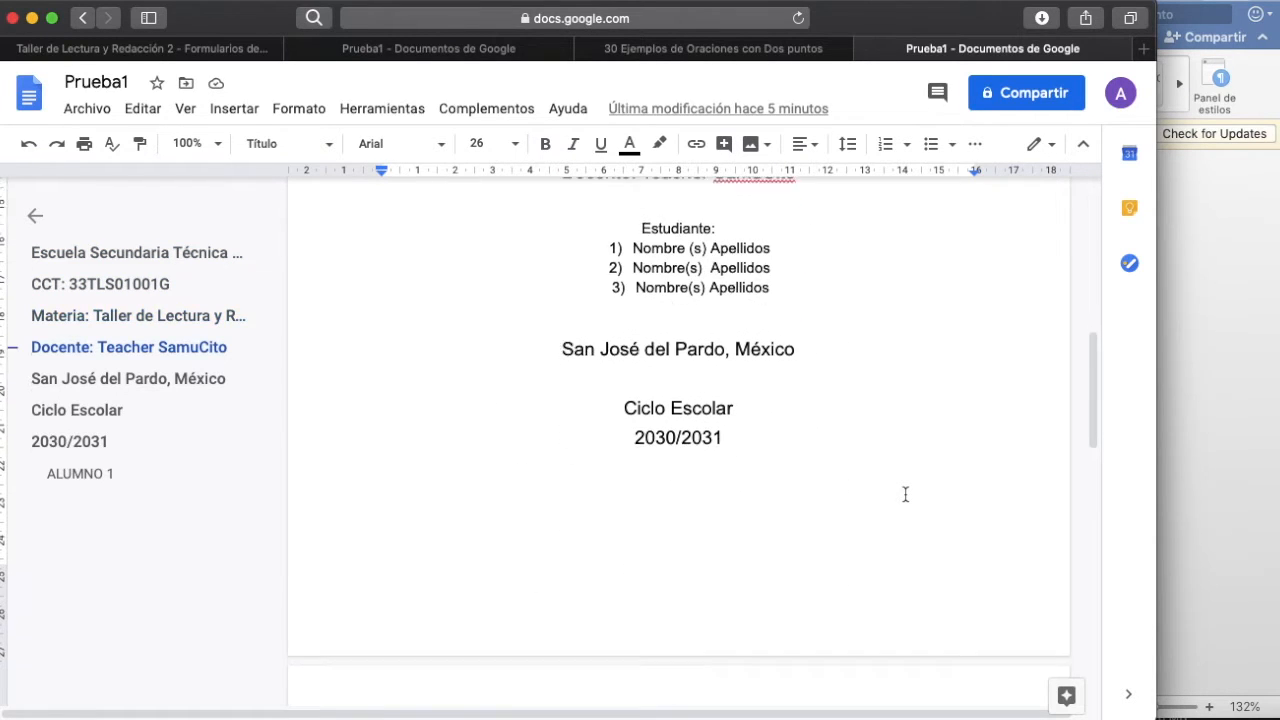
pyautogui.scroll(-3)
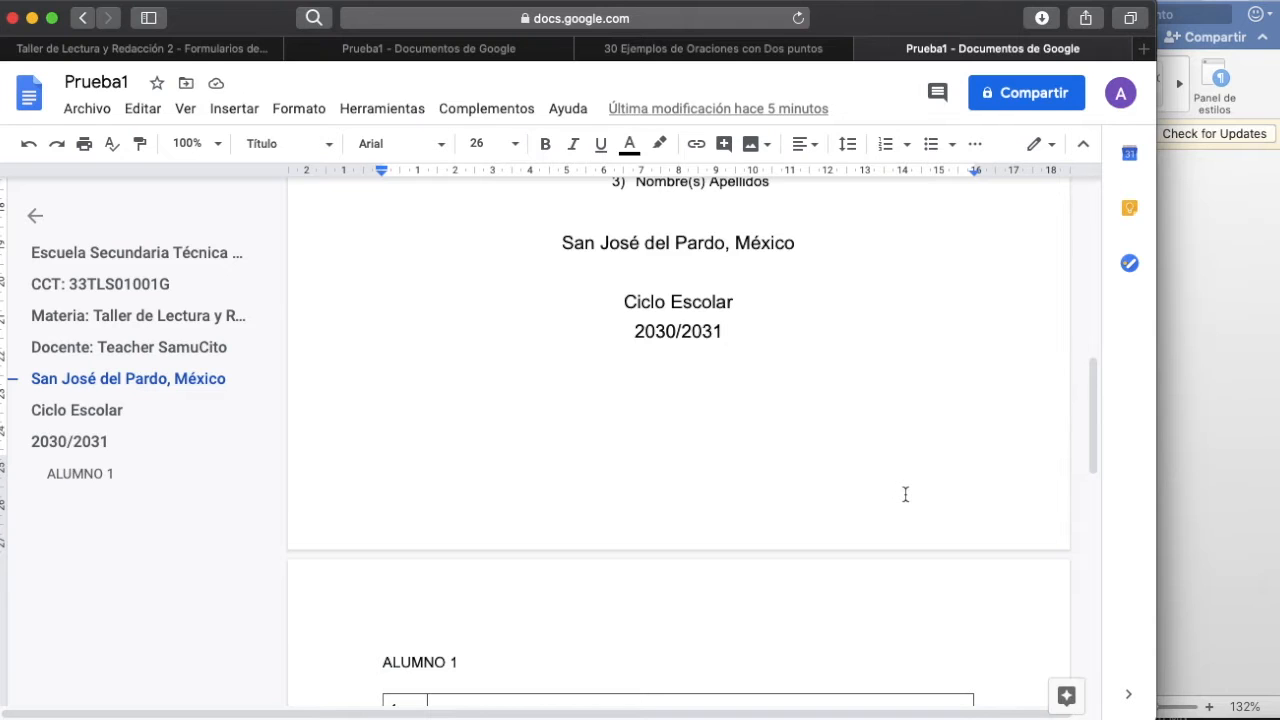
pyautogui.scroll(-3)
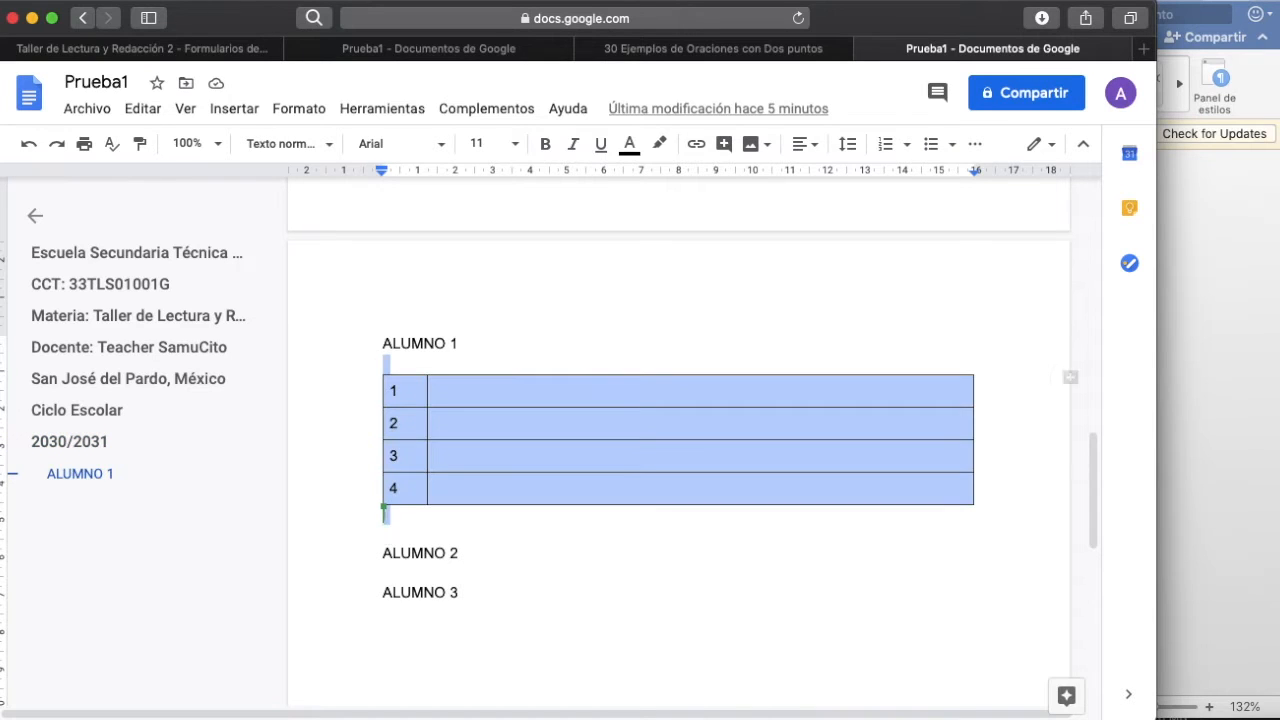
pyautogui.click(391, 553)
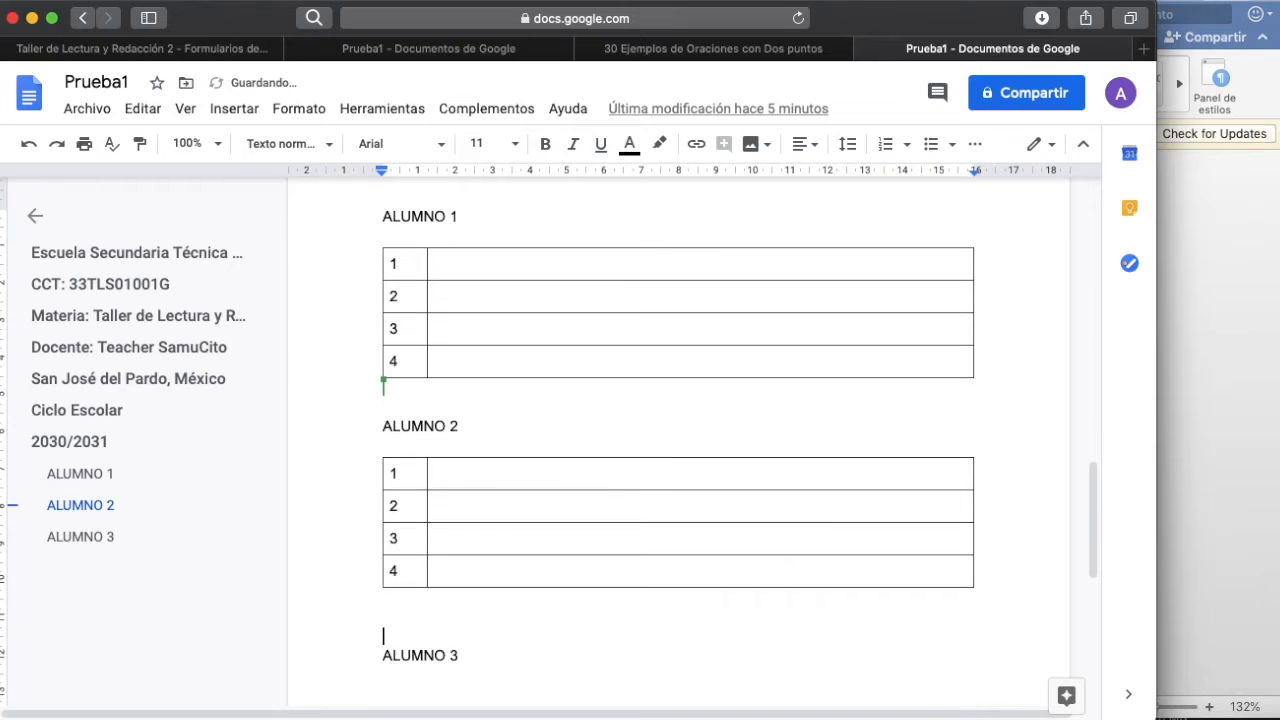
pyautogui.scroll(-3)
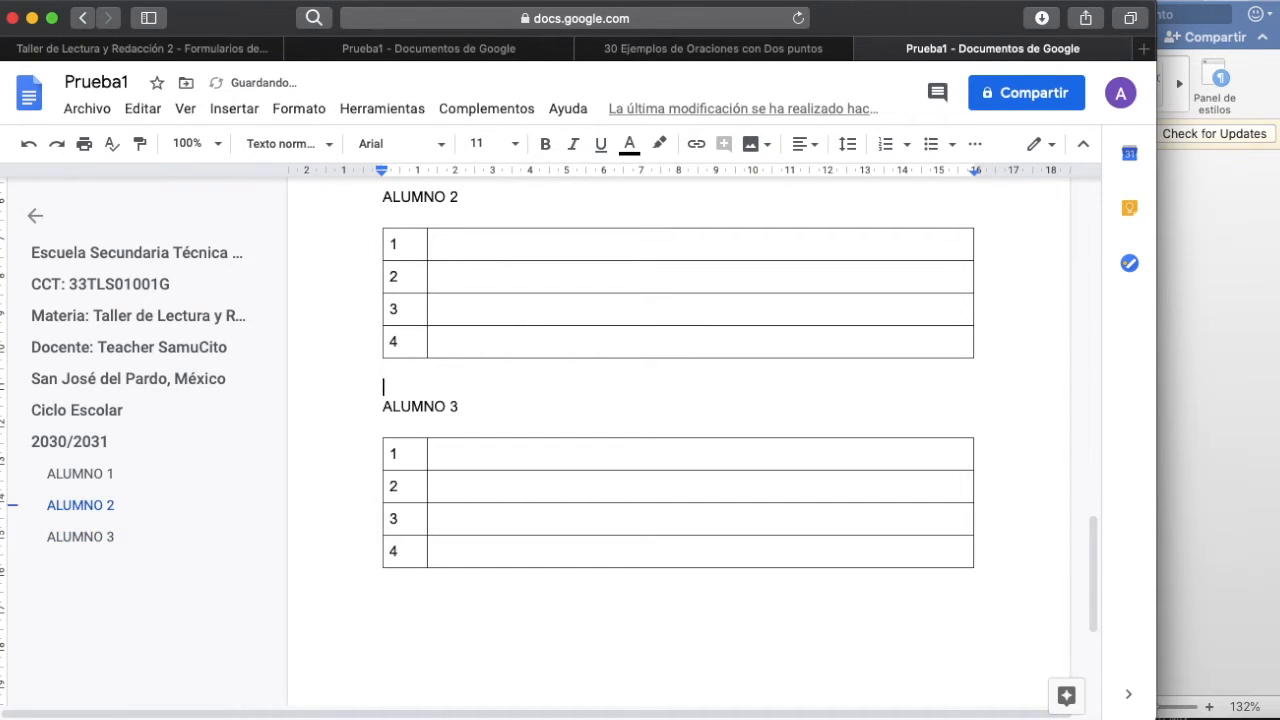
pyautogui.scroll(3)
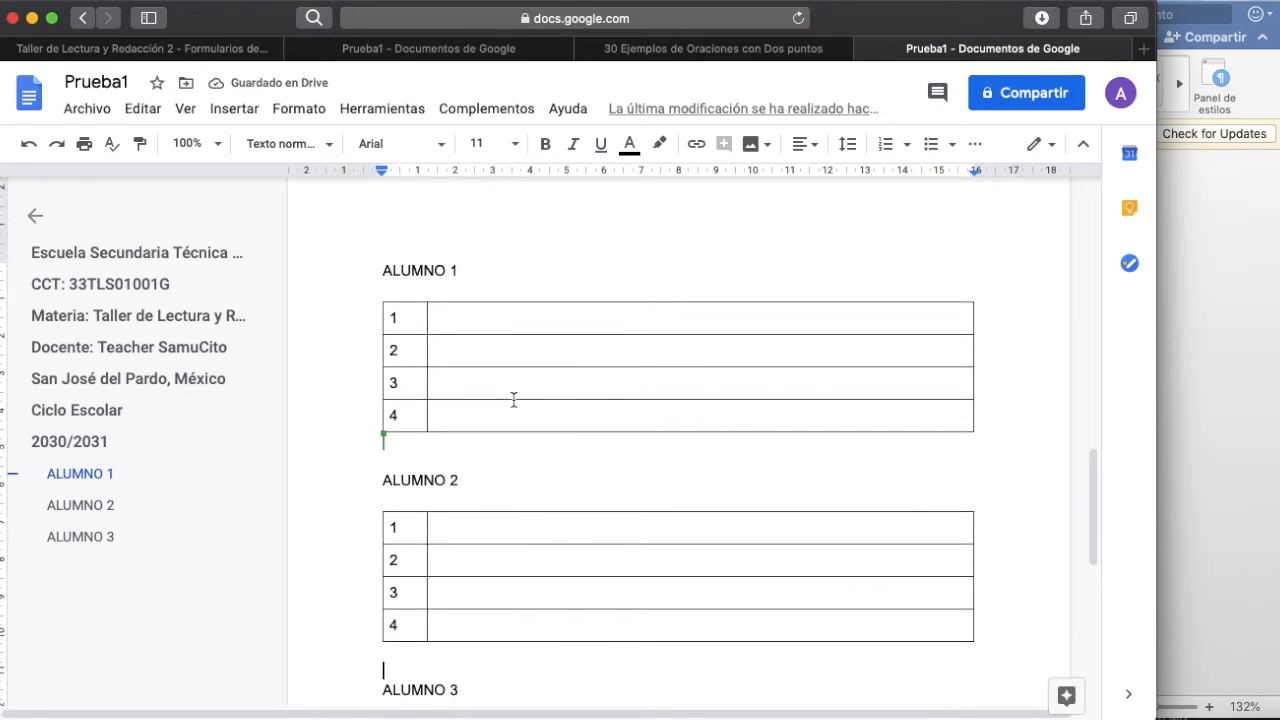
pyautogui.moveTo(744, 524)
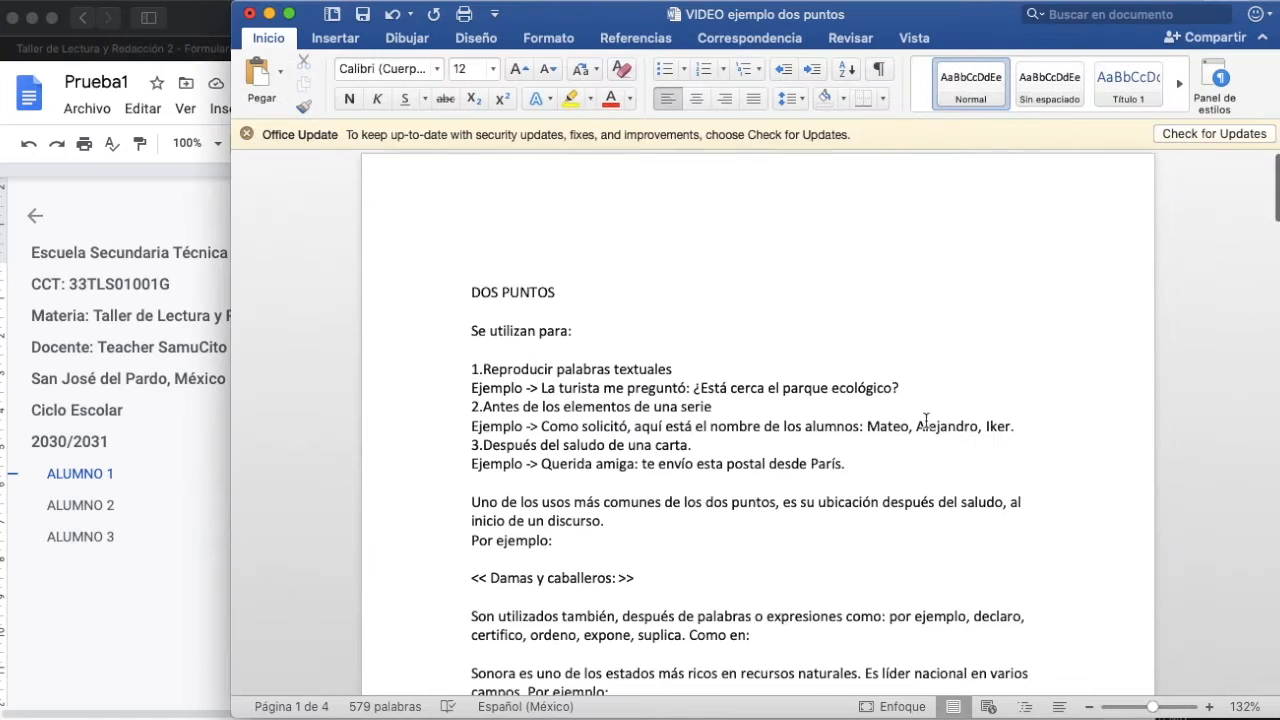
# Read through the Word colon document's capitalisation rules and colon uses.
pyautogui.scroll(-3)
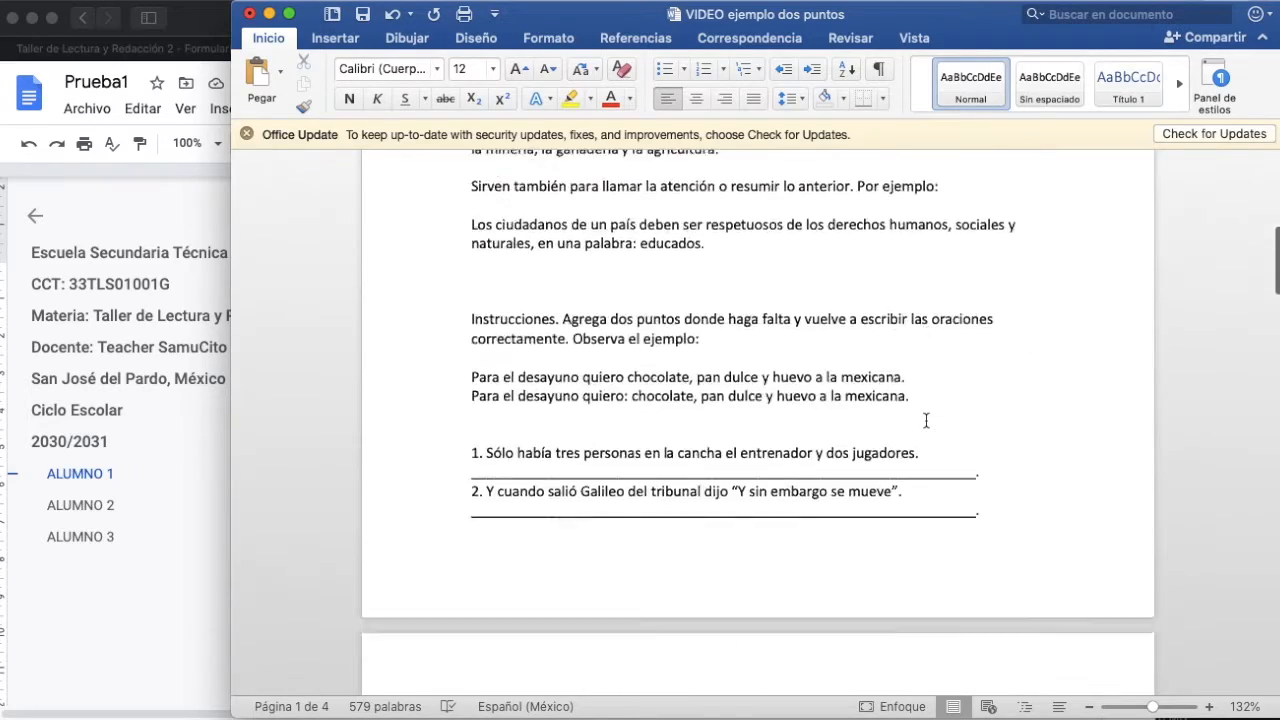
pyautogui.scroll(-3)
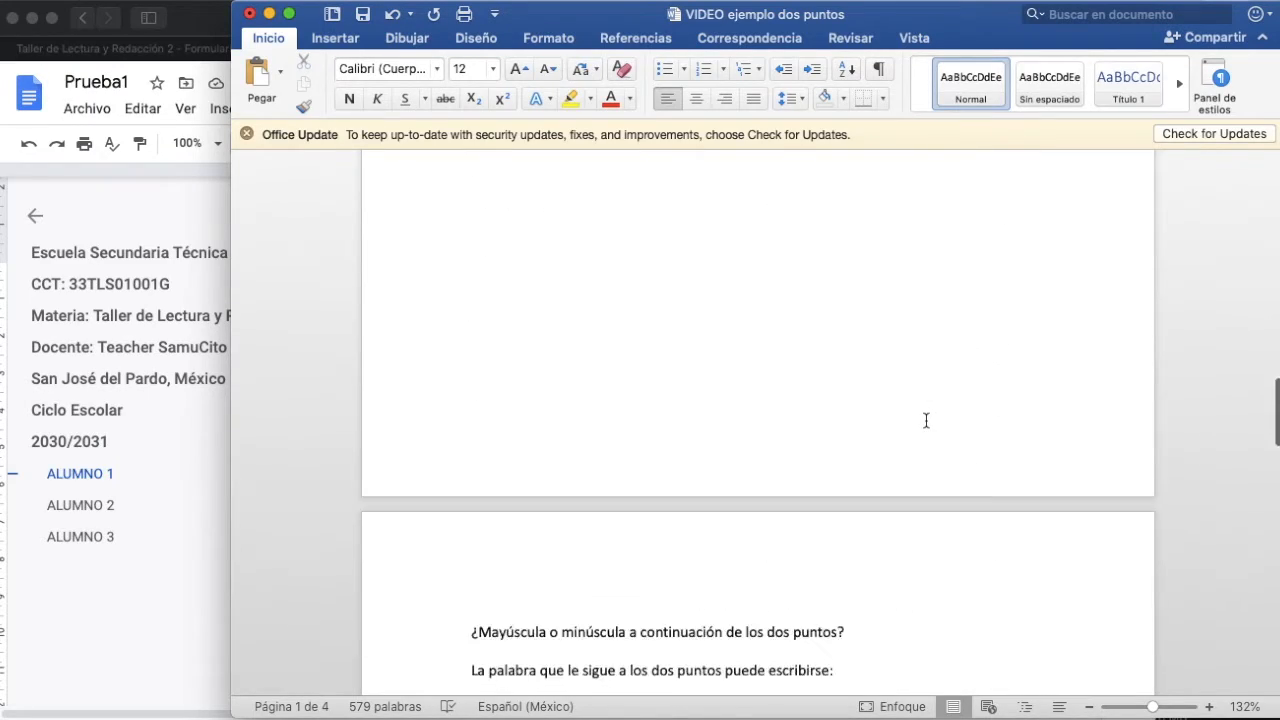
pyautogui.scroll(-3)
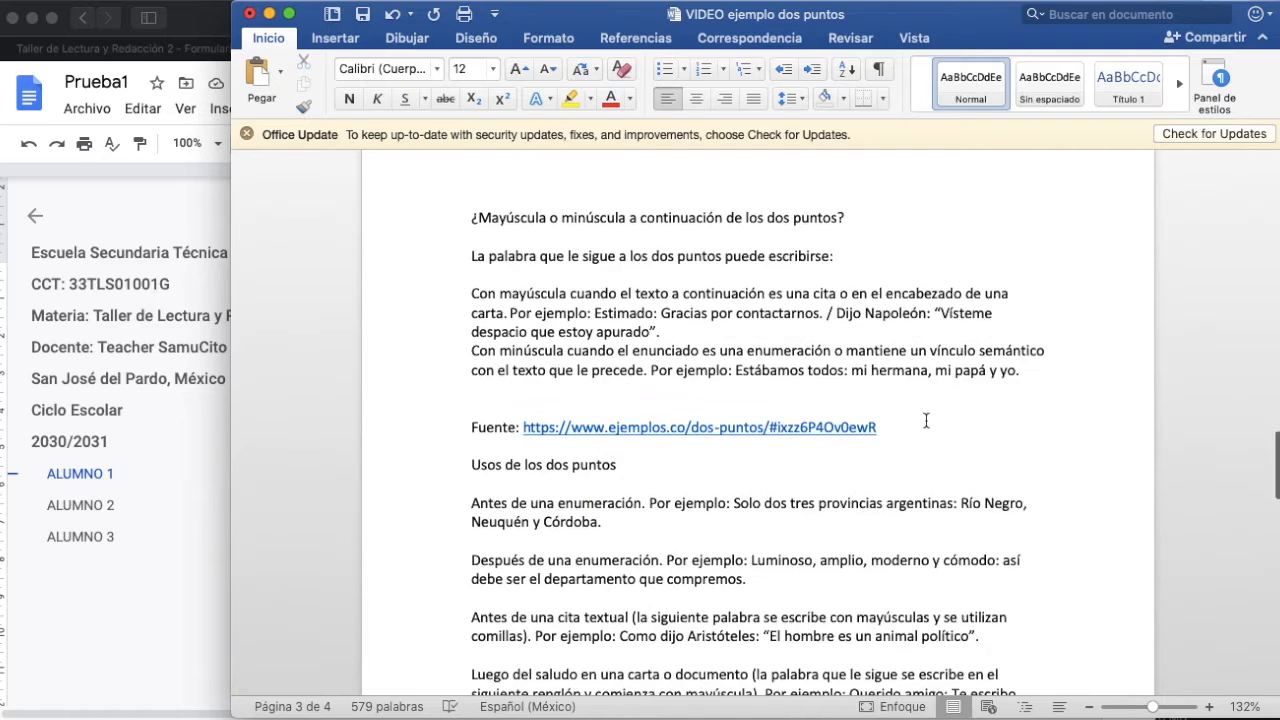
pyautogui.scroll(3)
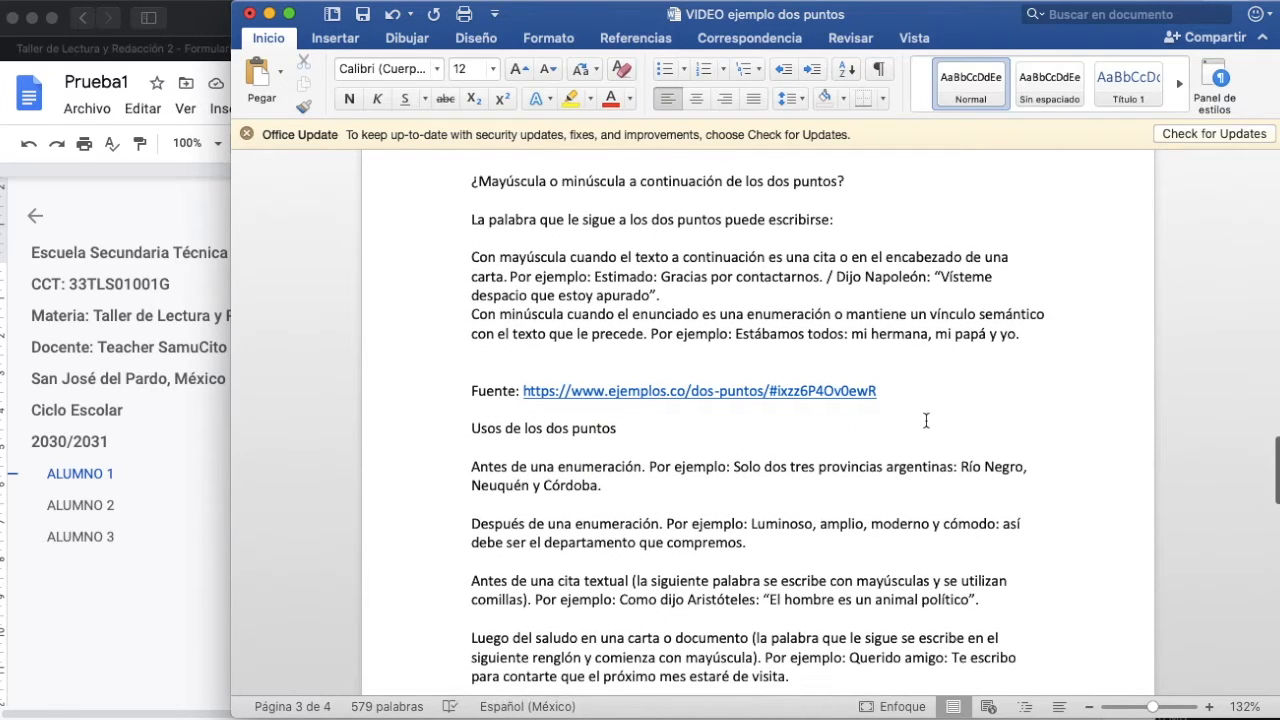
pyautogui.scroll(-3)
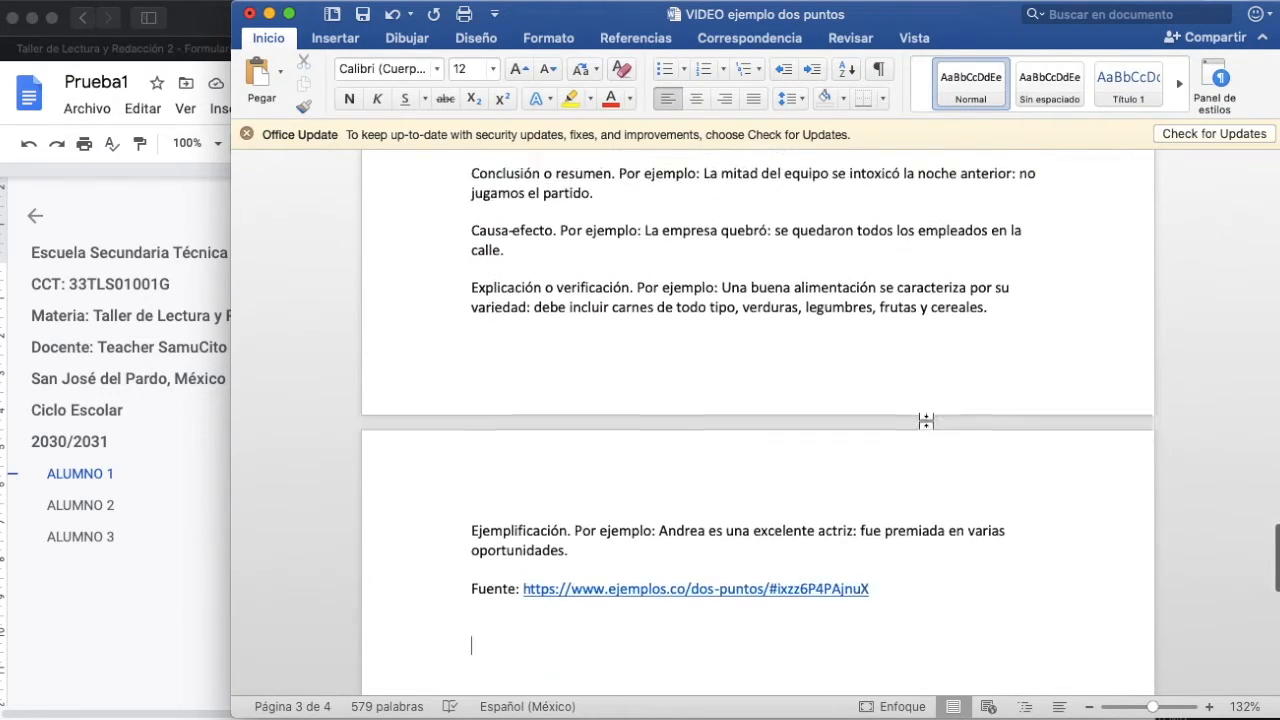
pyautogui.scroll(3)
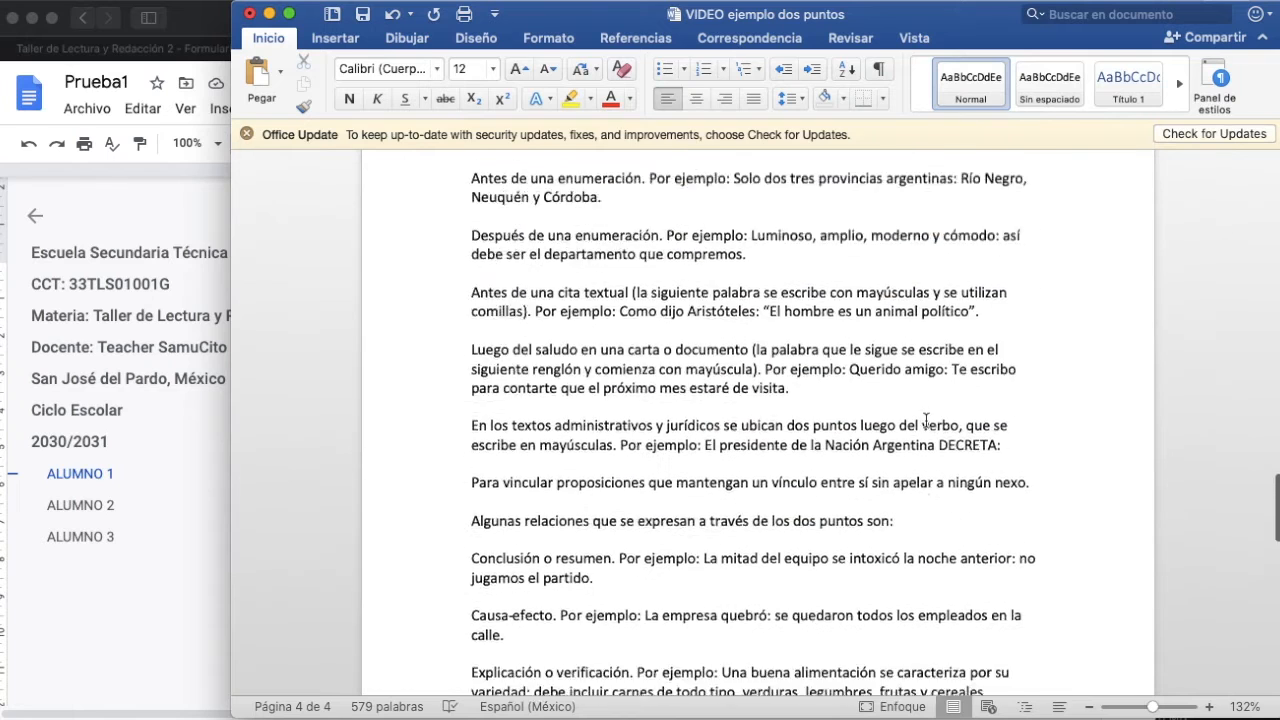
pyautogui.scroll(3)
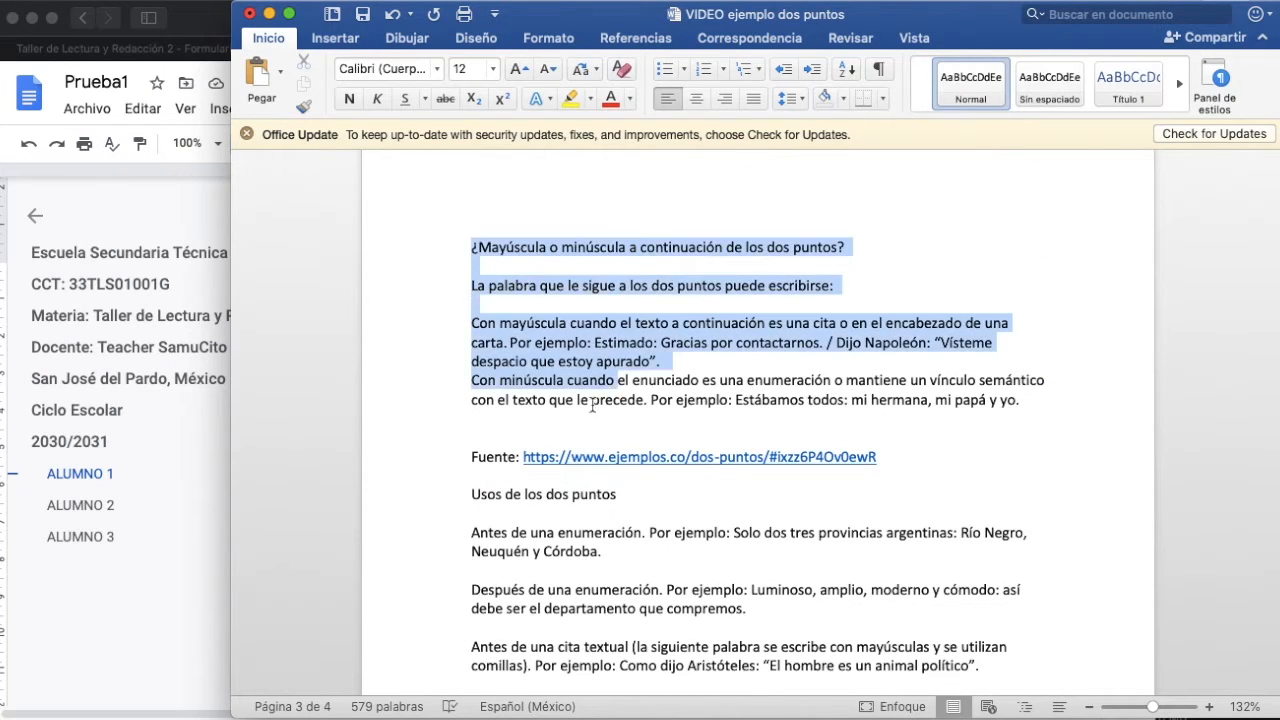
pyautogui.scroll(-3)
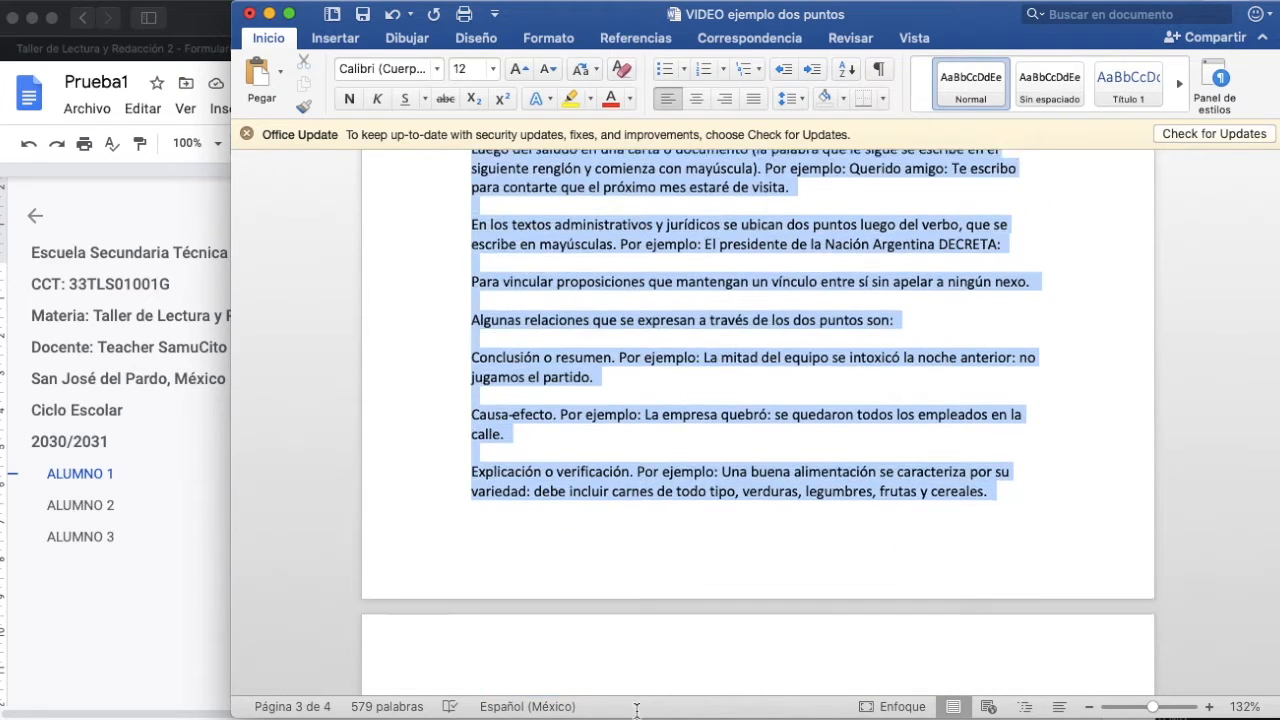
pyautogui.scroll(-3)
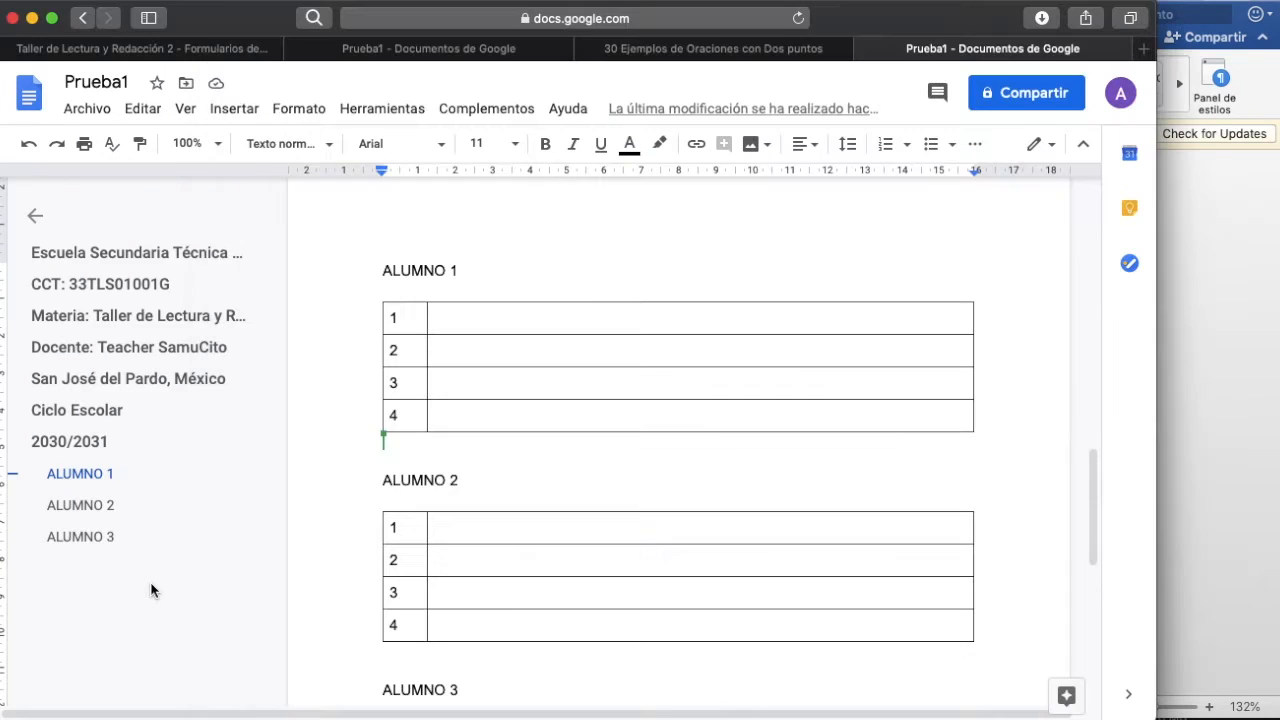
# Add the colon lessons above ALUMNO 1 and review down to the Fuente link.
pyautogui.scroll(3)
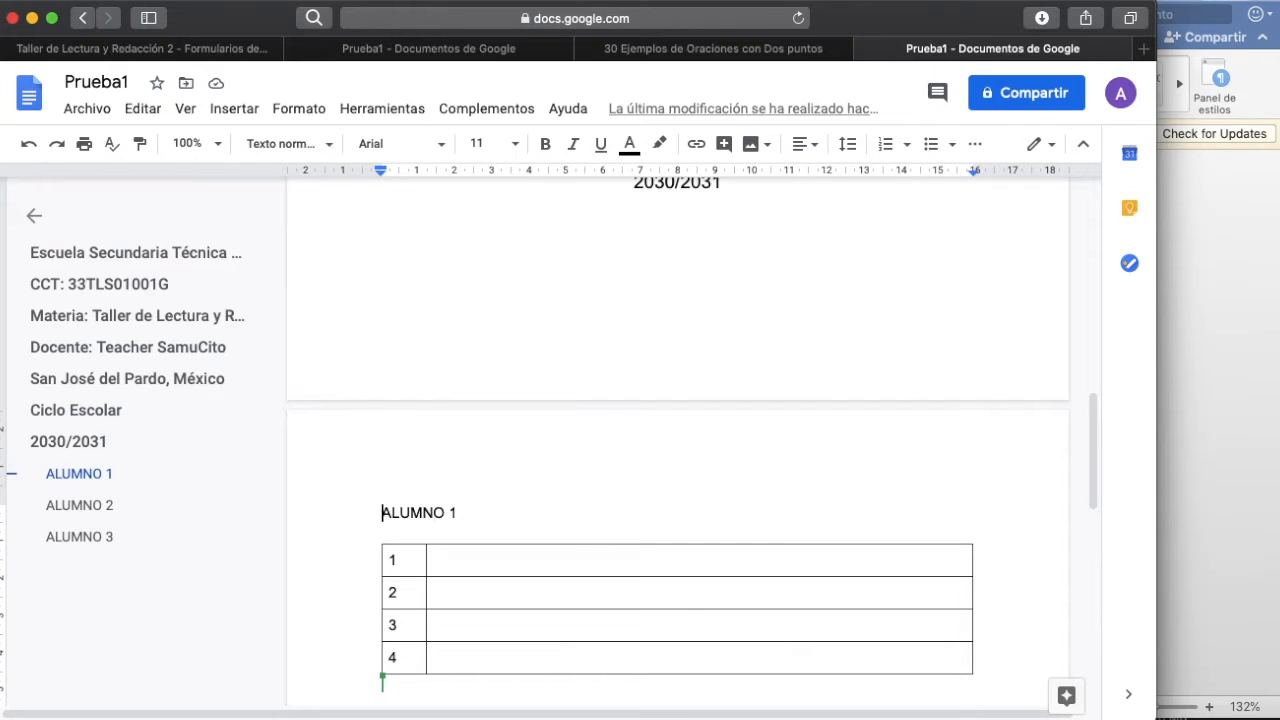
pyautogui.press('Return')
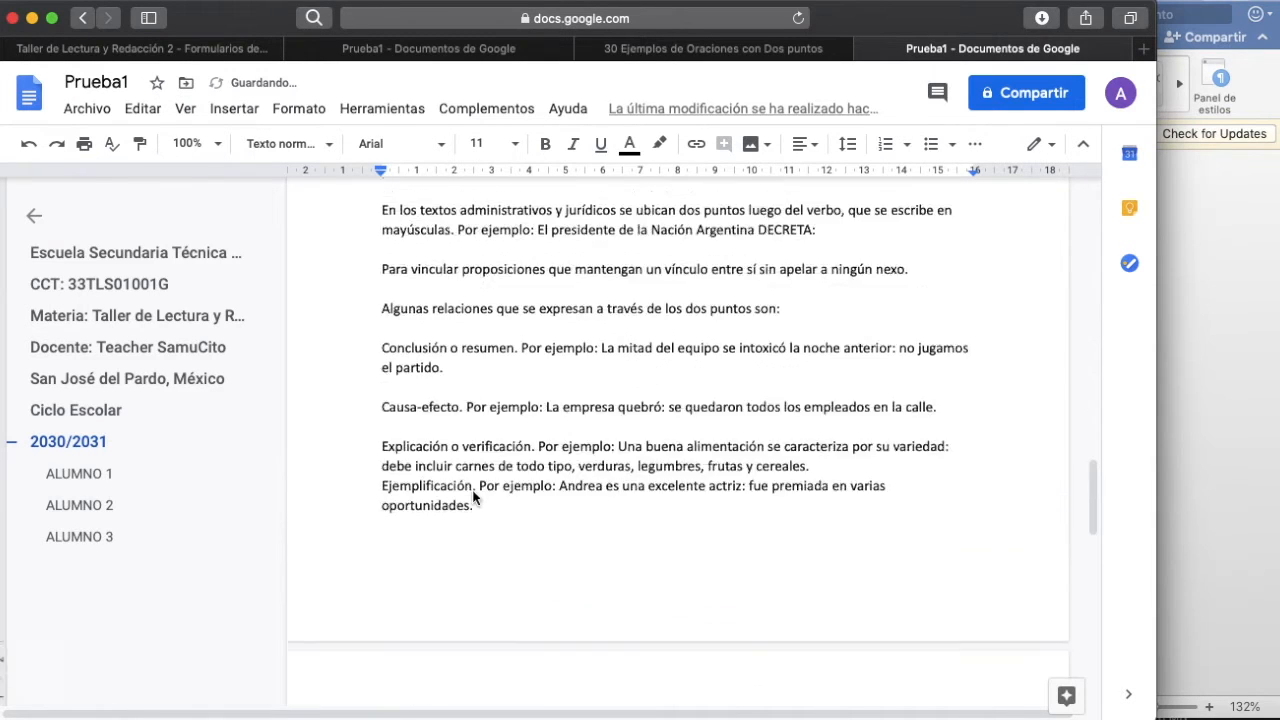
pyautogui.scroll(-3)
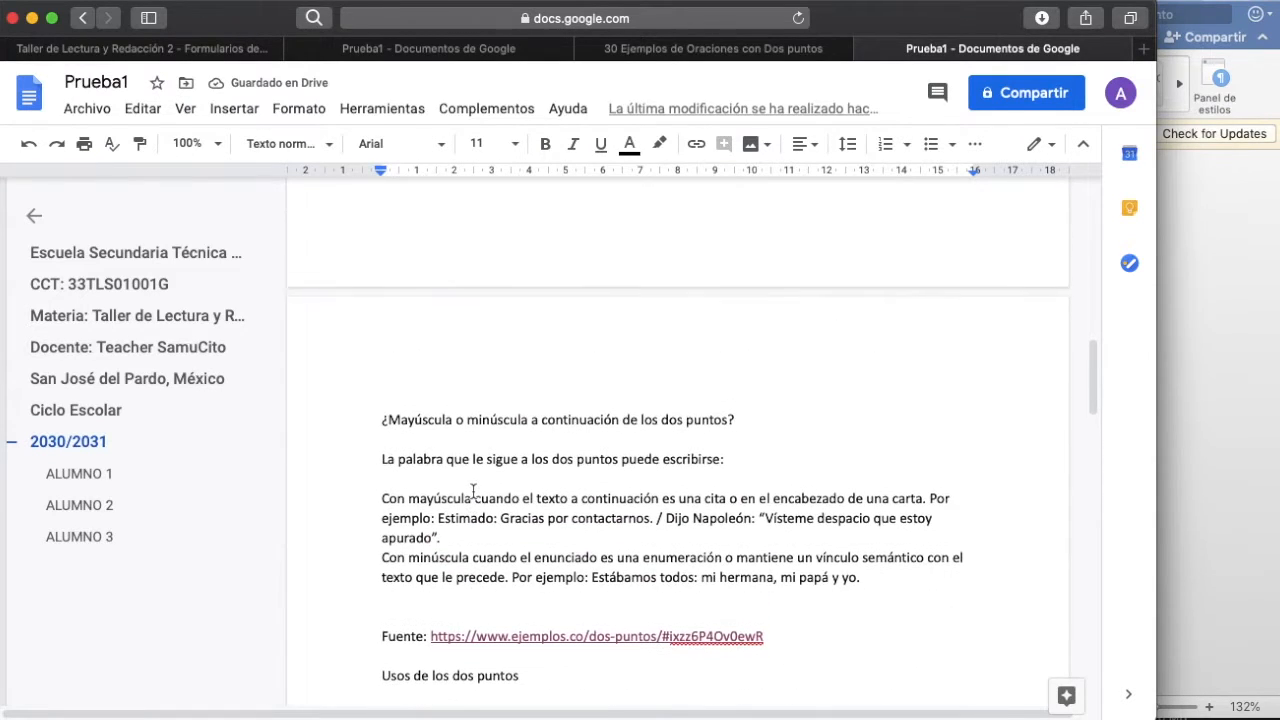
pyautogui.scroll(3)
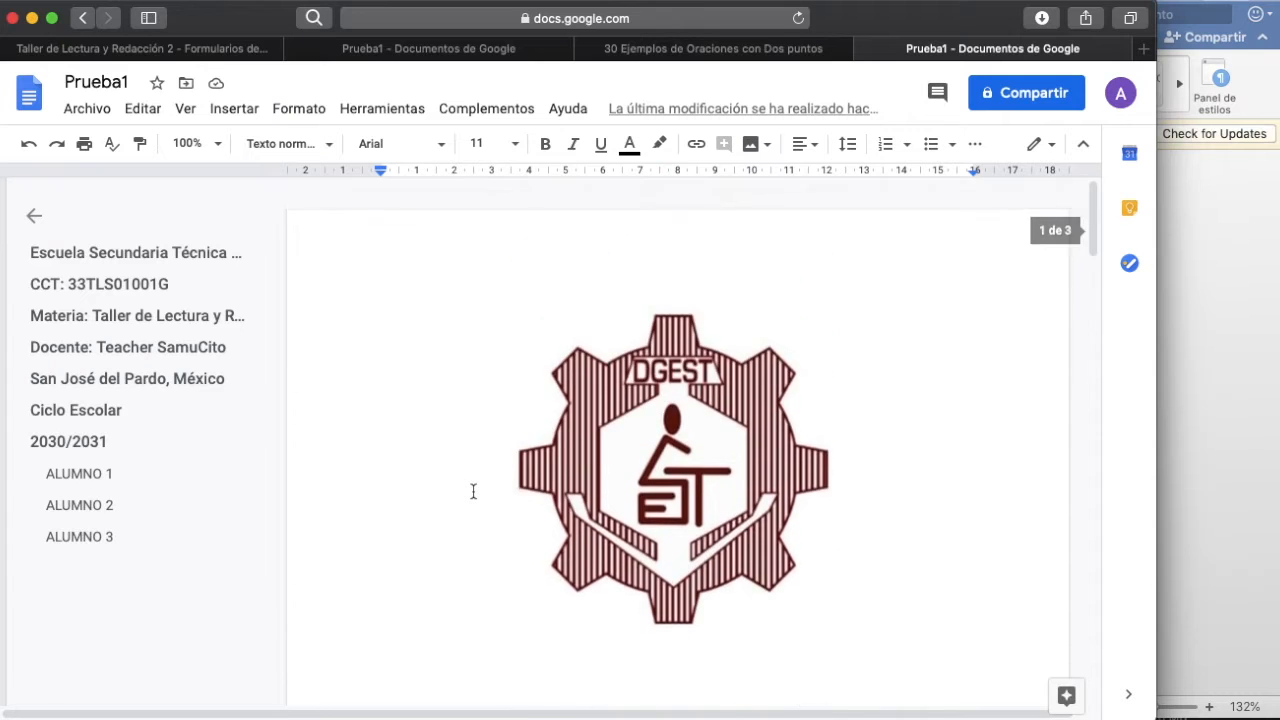
pyautogui.scroll(-3)
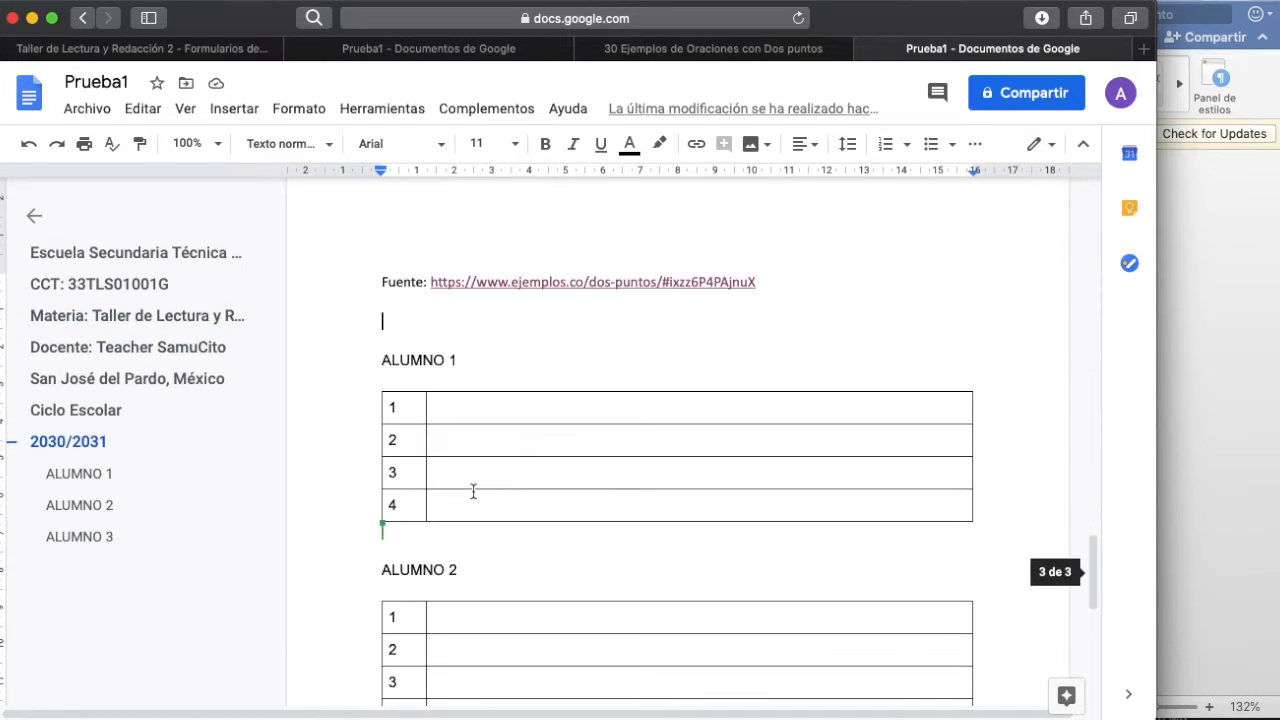
pyautogui.scroll(-3)
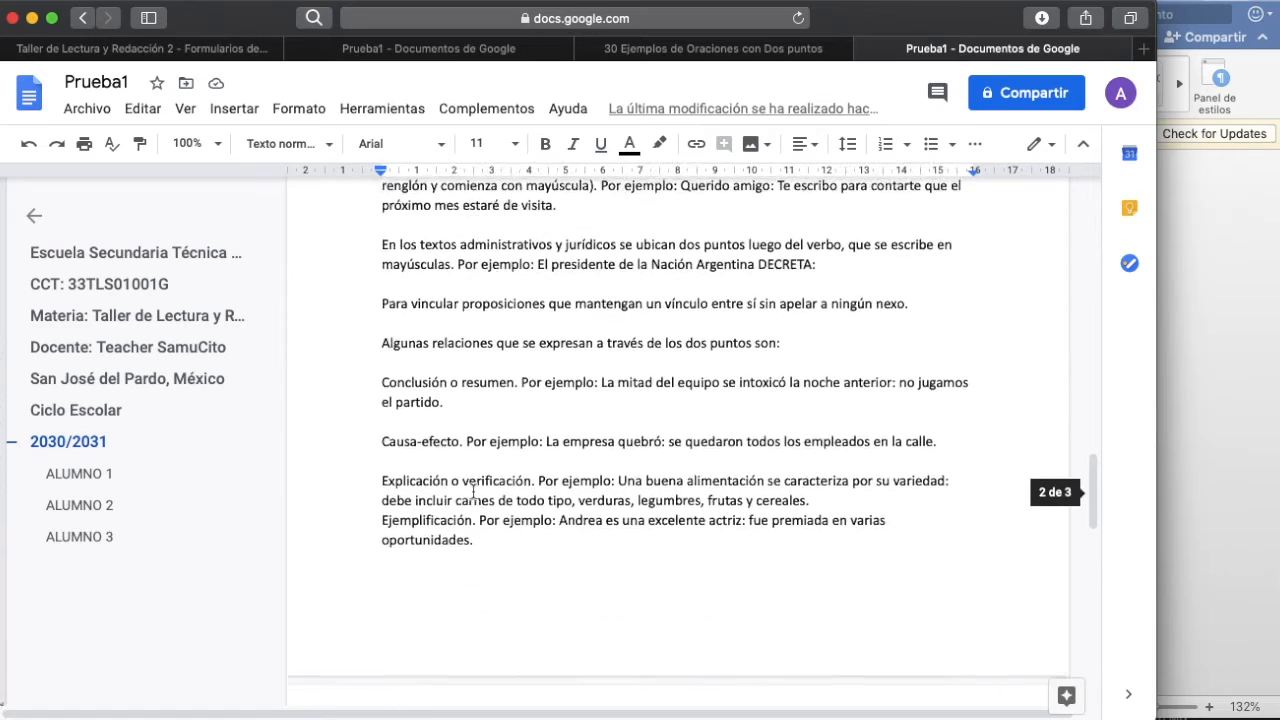
pyautogui.scroll(3)
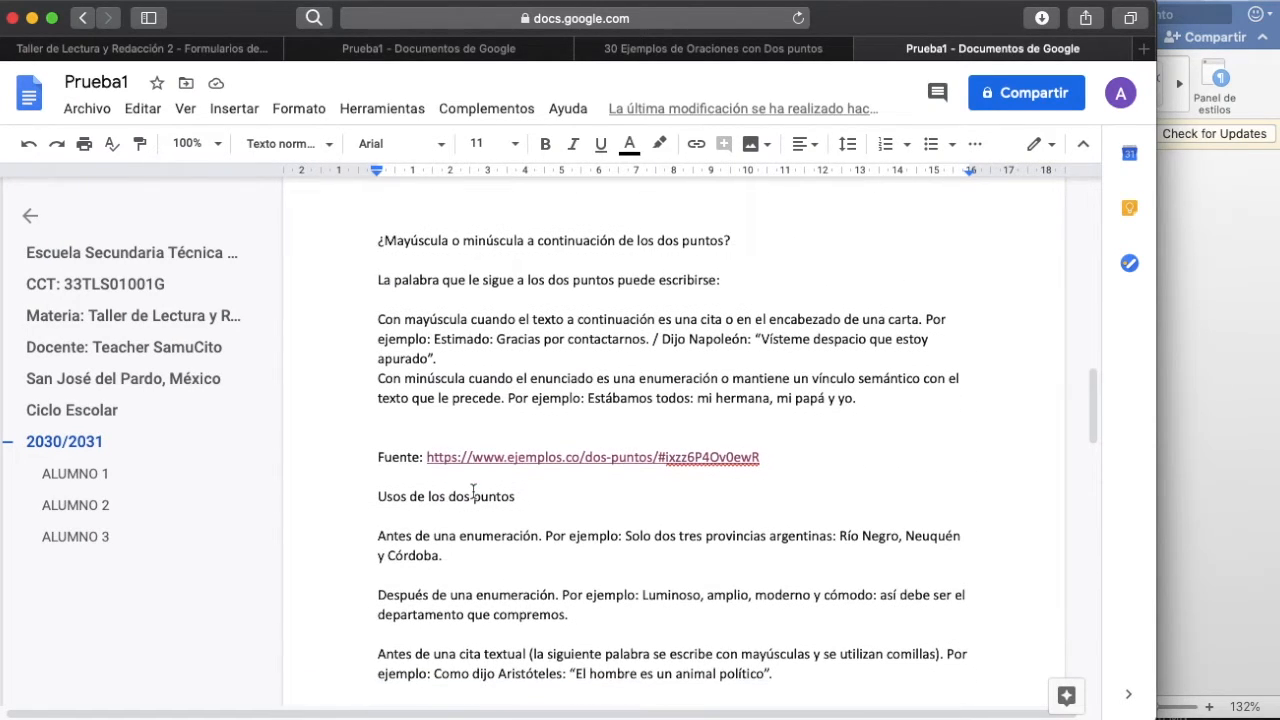
pyautogui.scroll(-3)
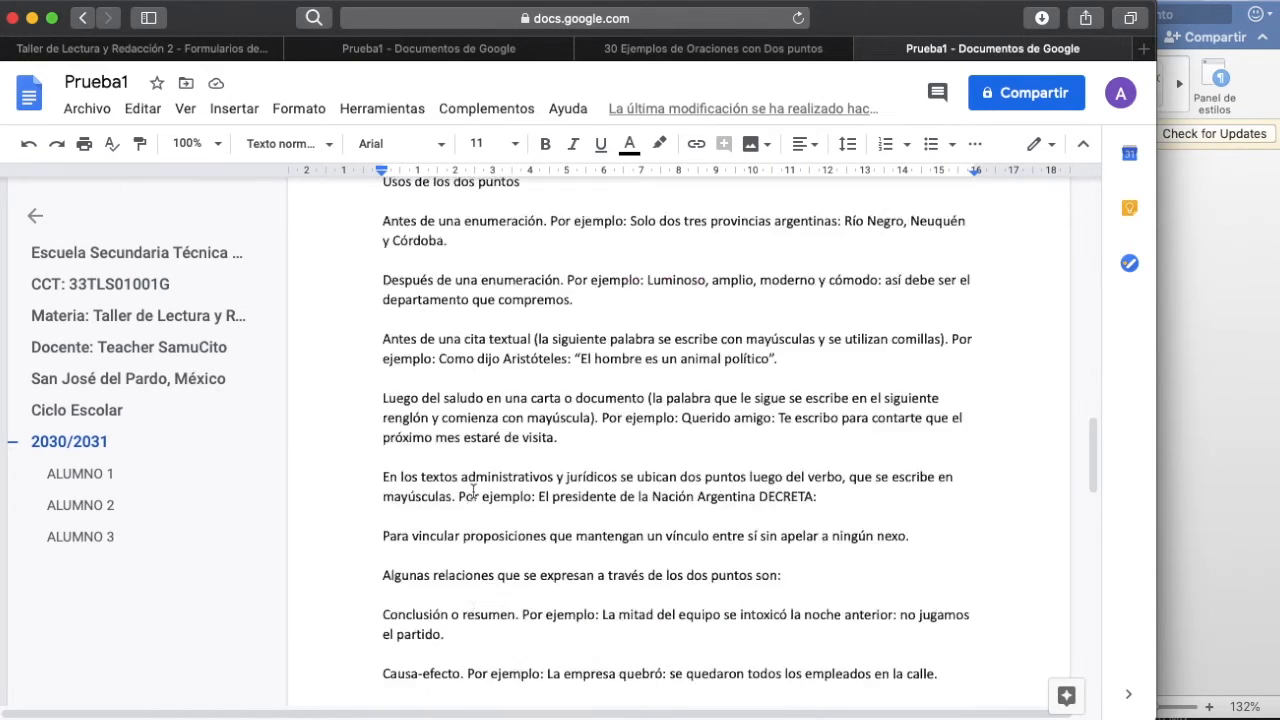
pyautogui.scroll(-3)
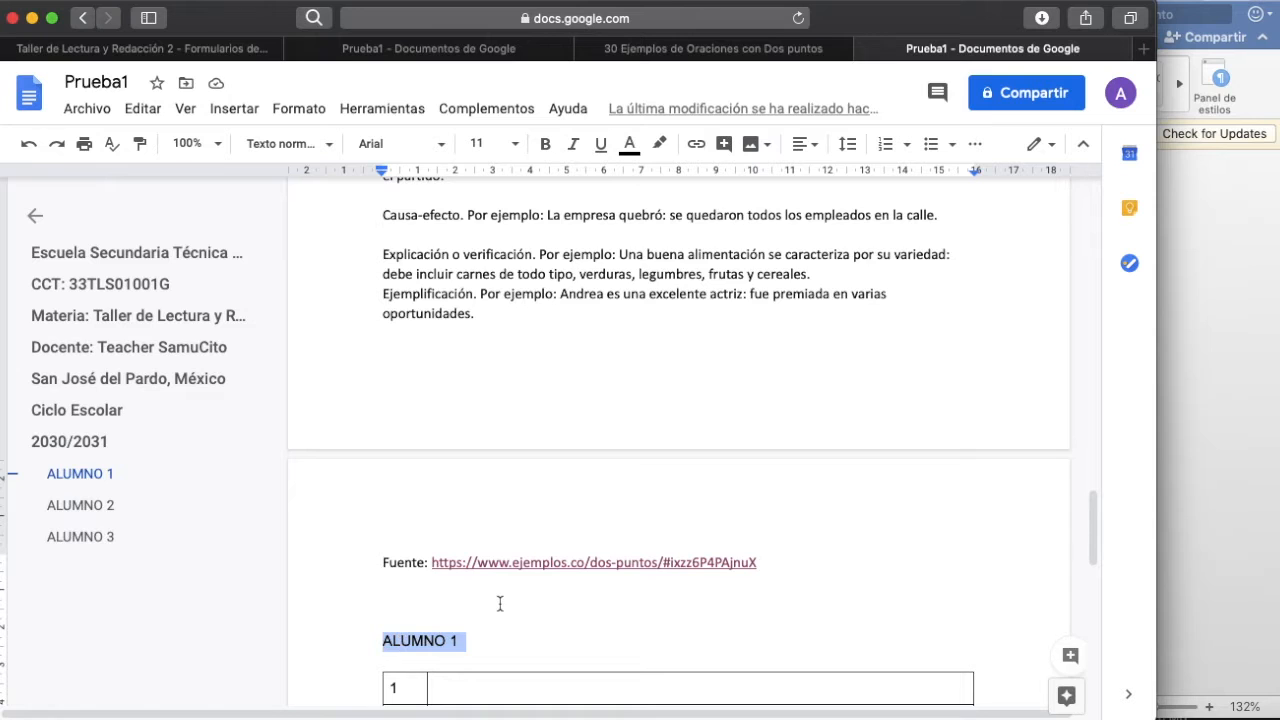
pyautogui.scroll(-3)
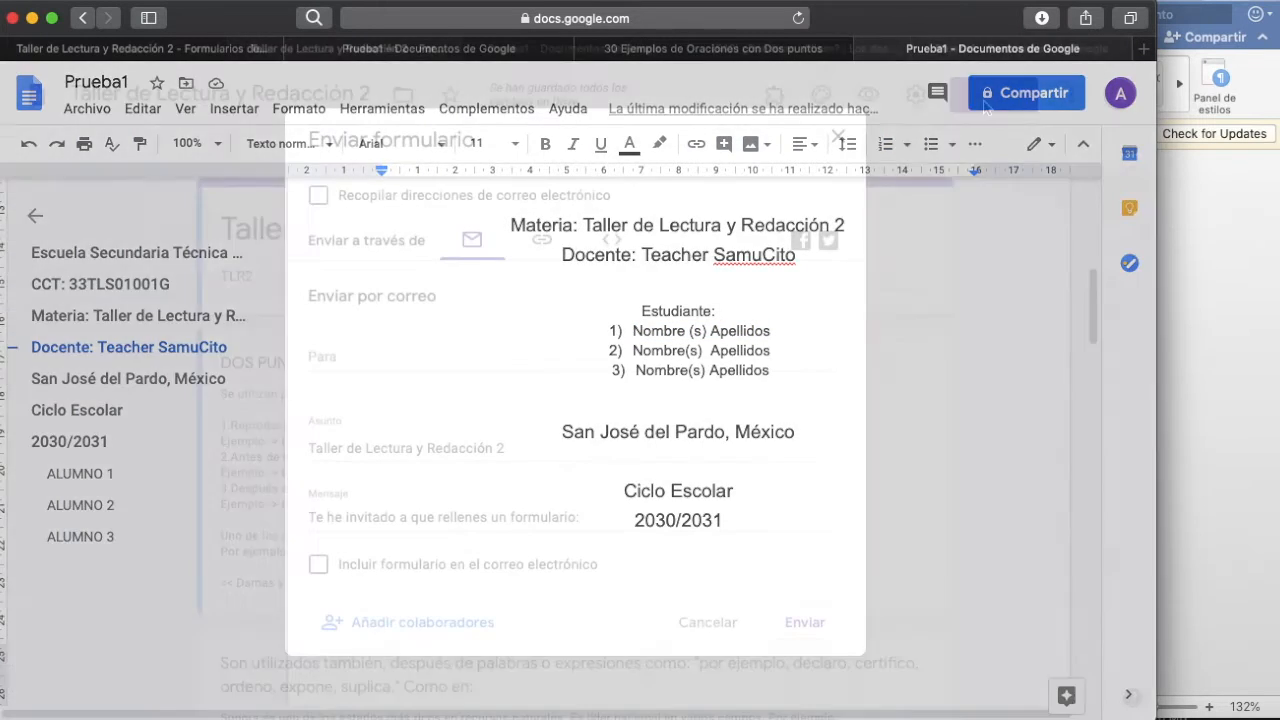
# Show and copy the form's shareable link.
pyautogui.click(541, 240)
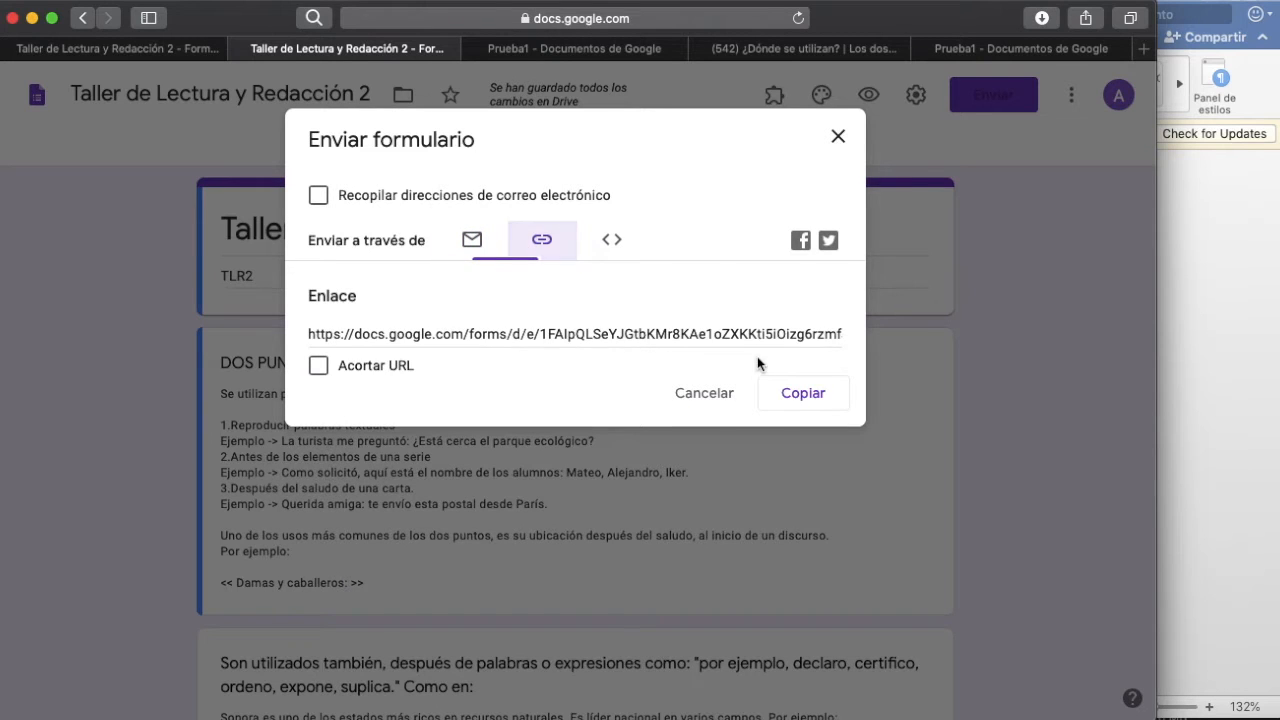
pyautogui.click(802, 392)
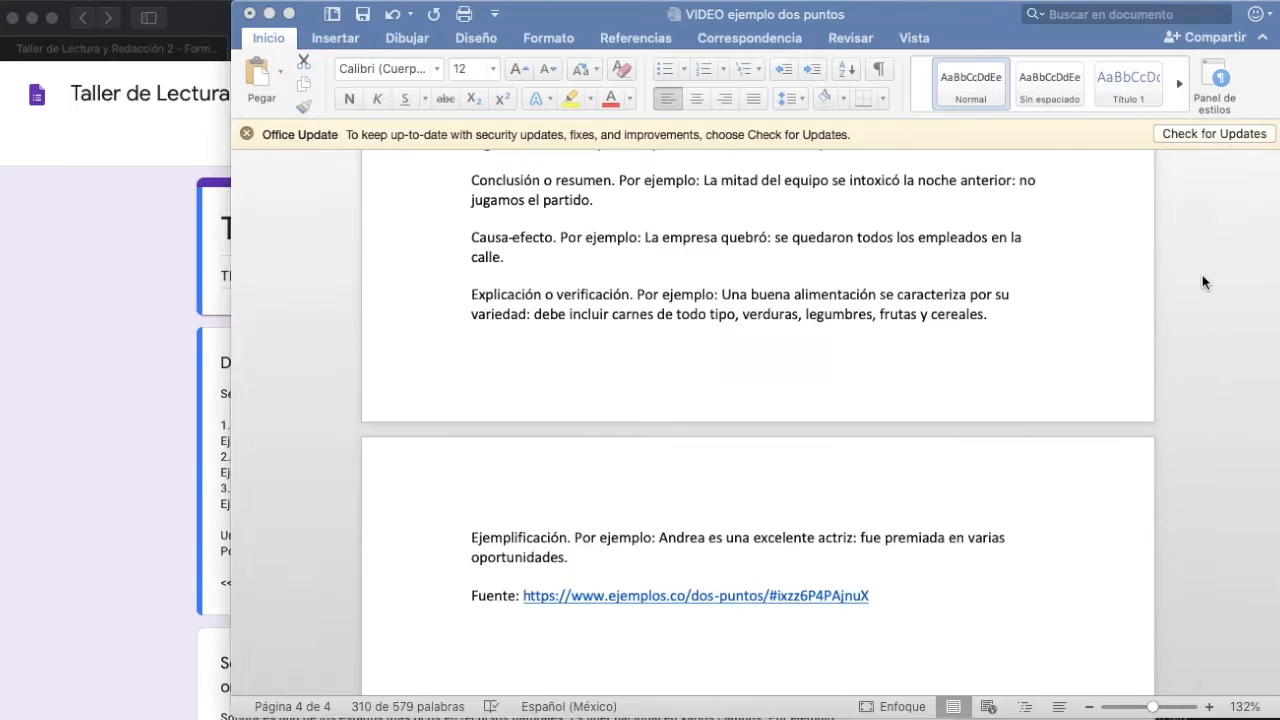
# List 'WhatsApp:', 'Email:' and 'ETC...' in Word, with the form link under WhatsApp.
pyautogui.scroll(3)
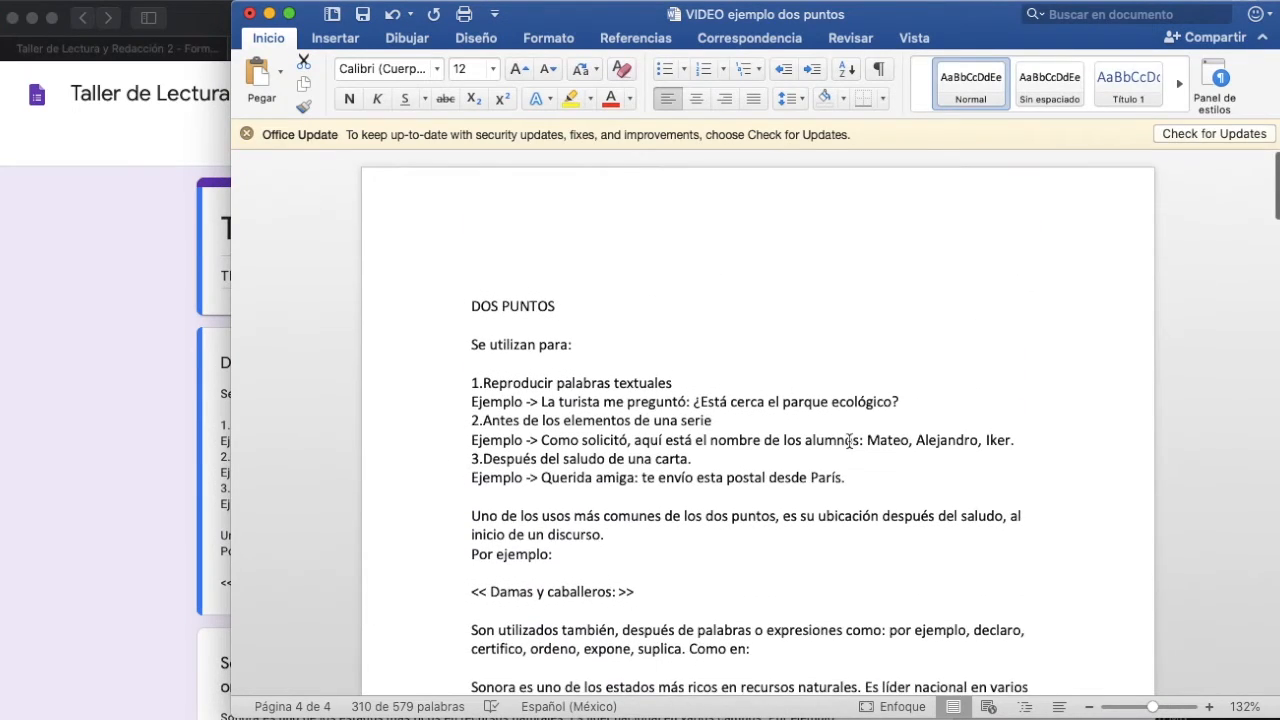
pyautogui.scroll(-3)
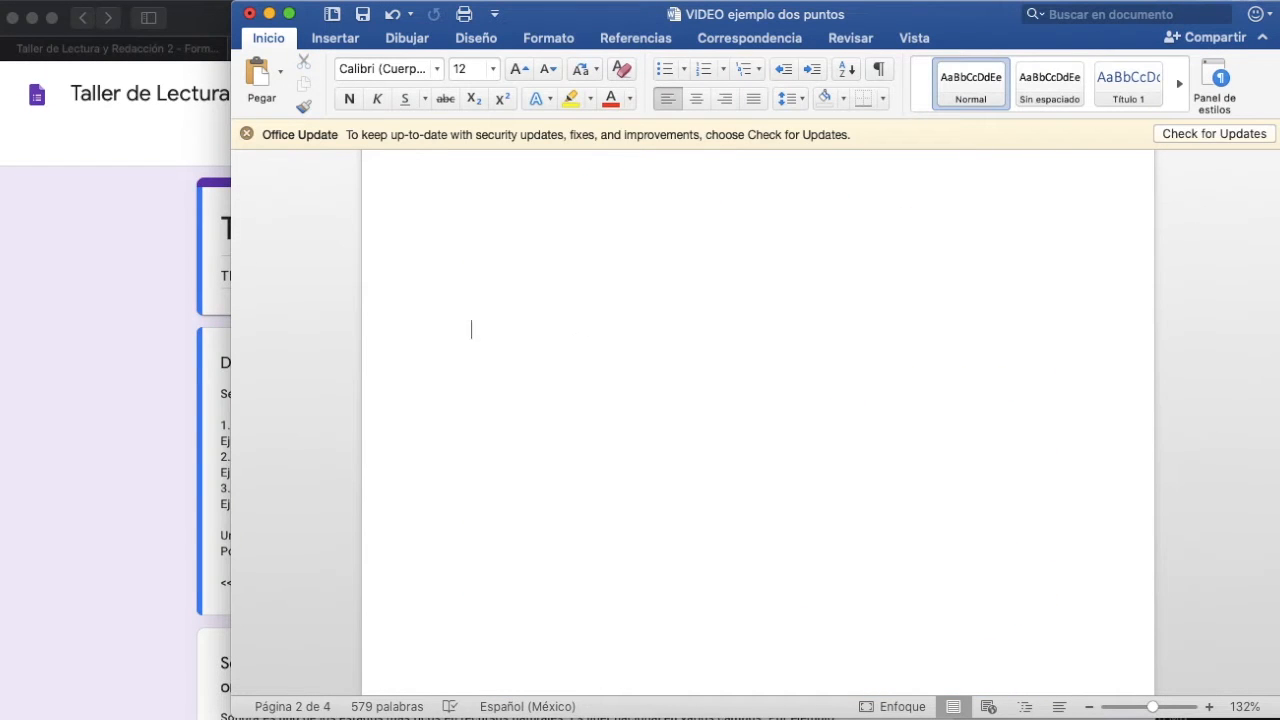
pyautogui.write('WhatsApp')
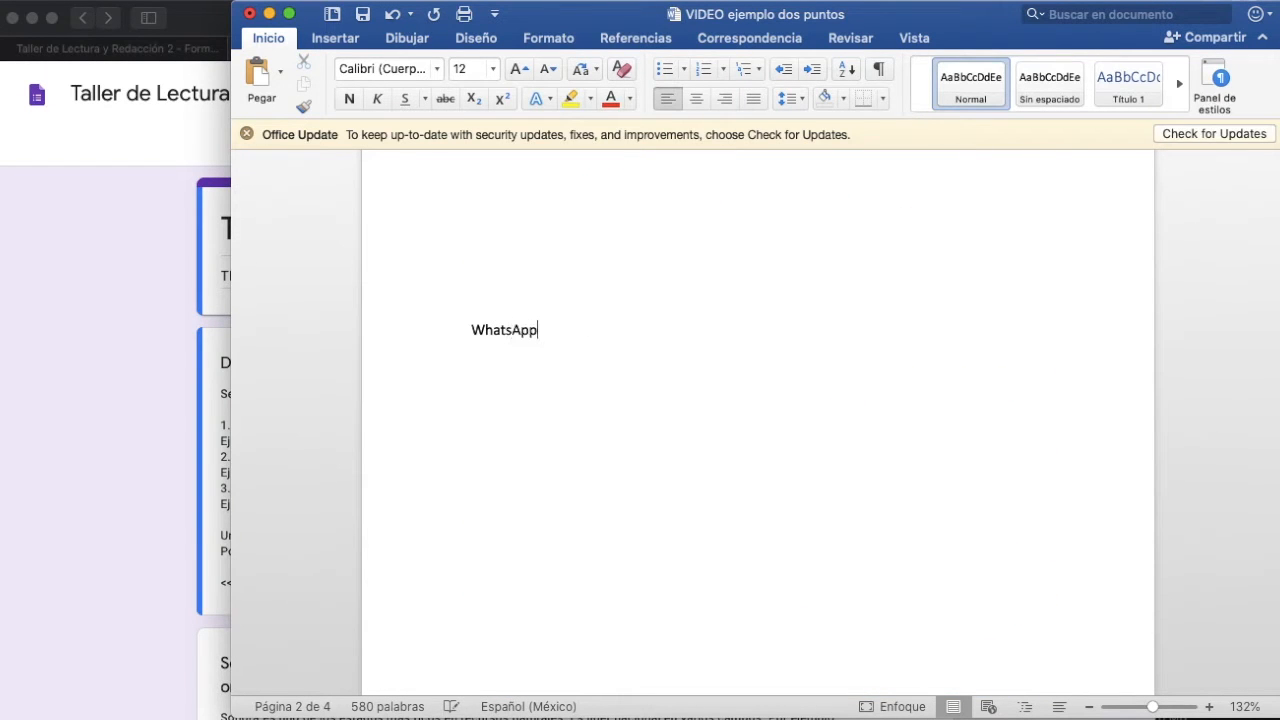
pyautogui.write(':')
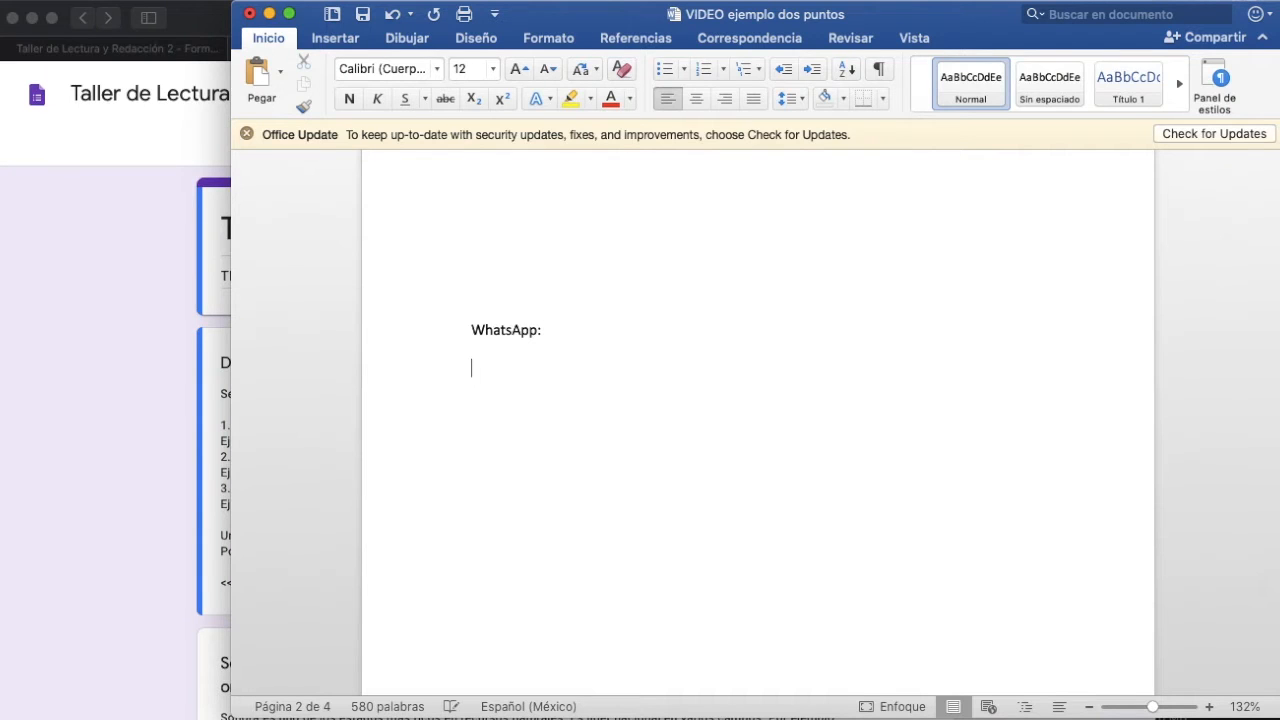
pyautogui.write('Emil')
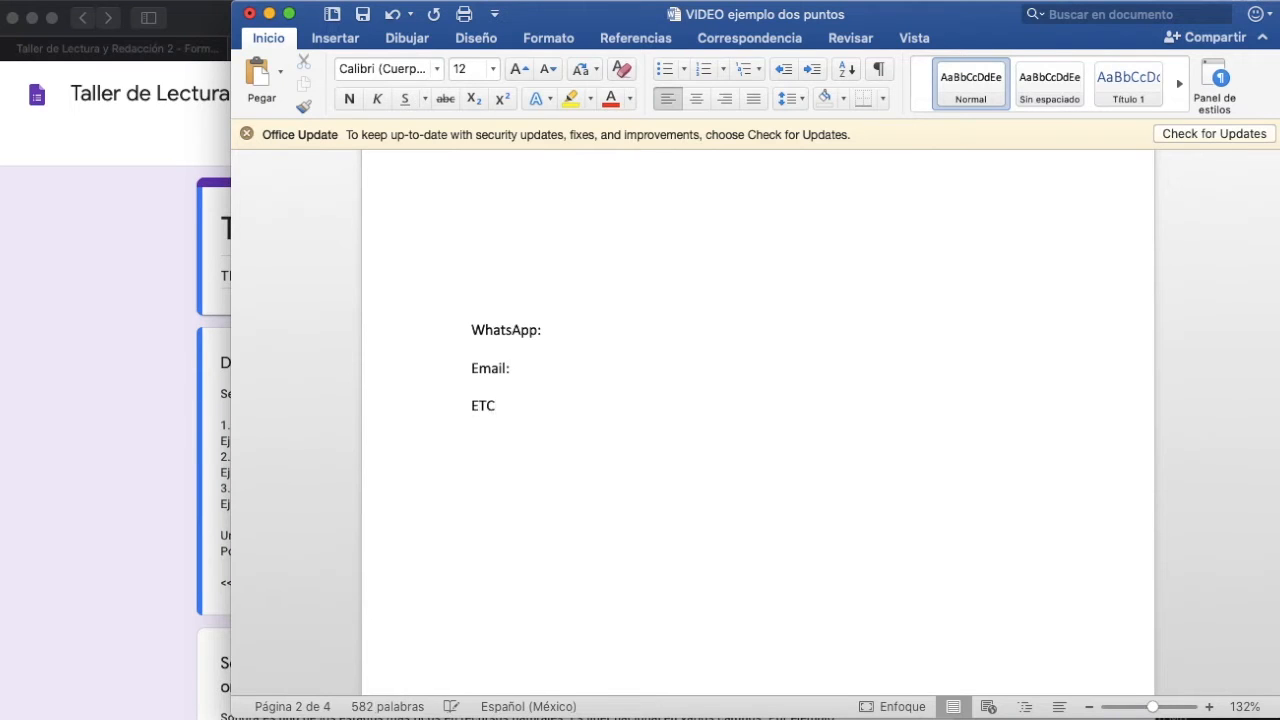
pyautogui.write('...')
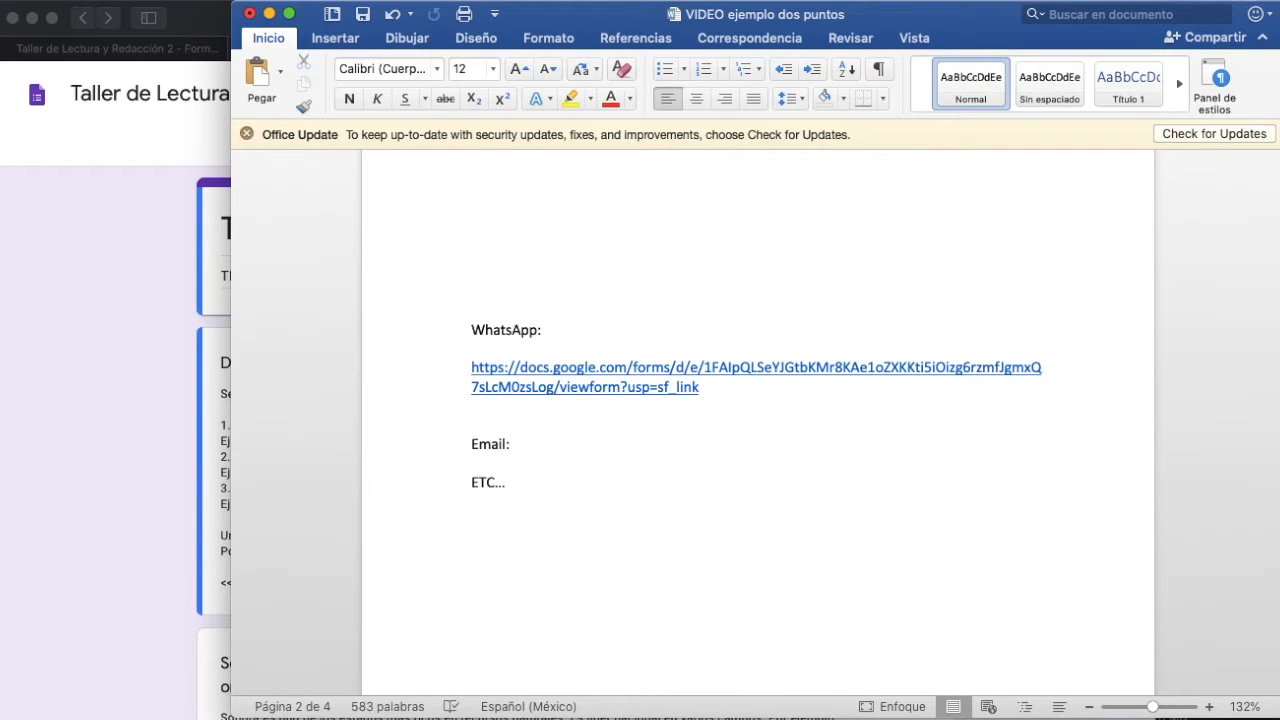
pyautogui.click(473, 405)
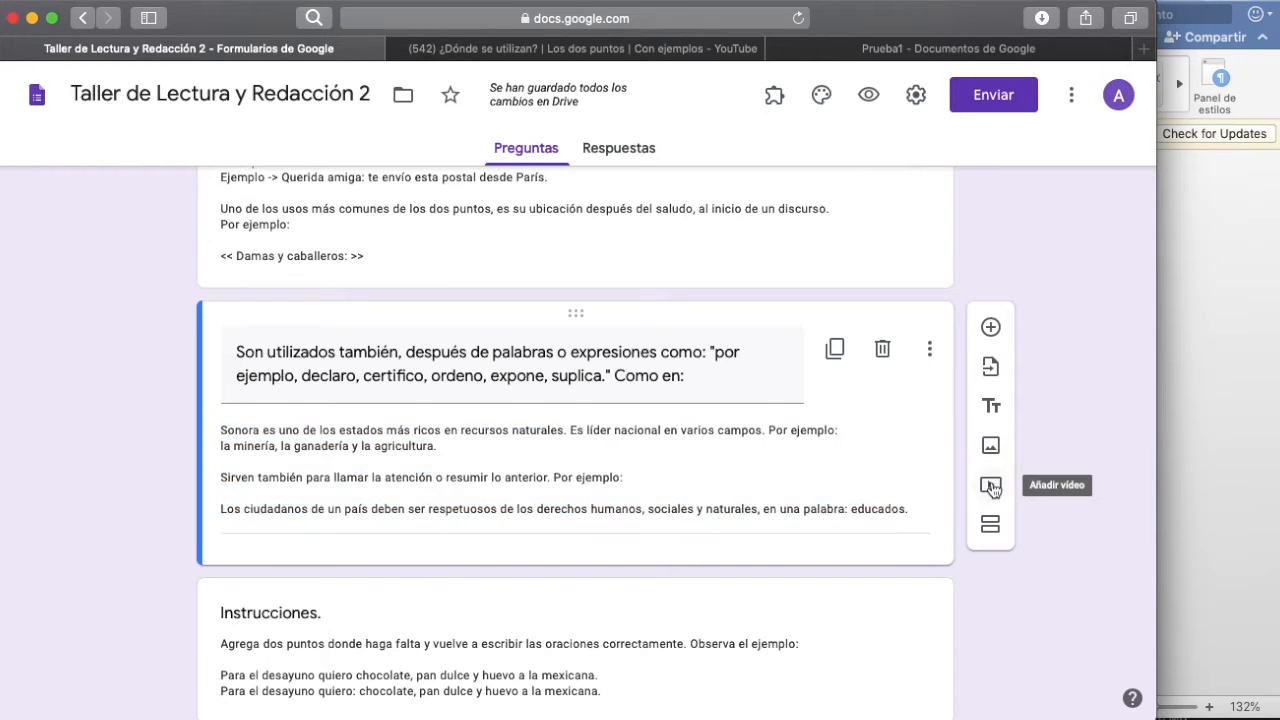
# Embed the YouTube video at watch?v=FWP6dpXBP4Y ('Los dos puntos') below the colon lesson.
pyautogui.click(989, 485)
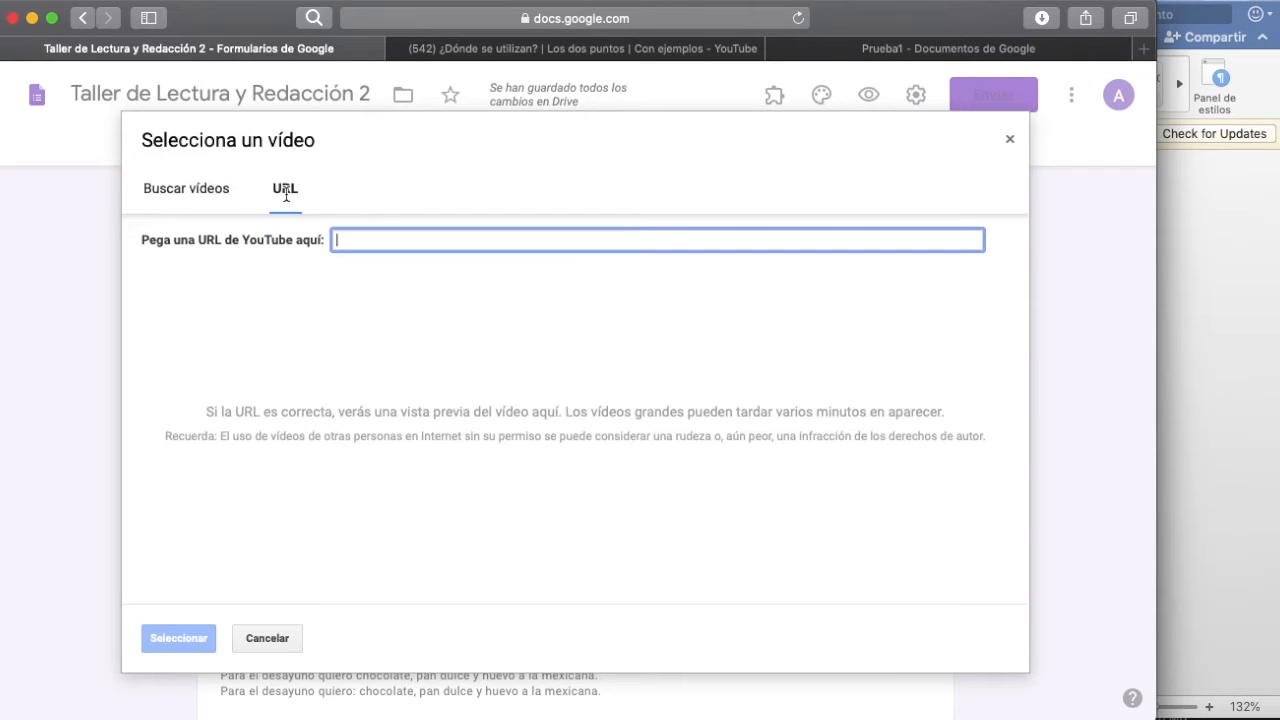
pyautogui.write('https://www.youtube.com/watch?v=FWP6dpXBP4Y')
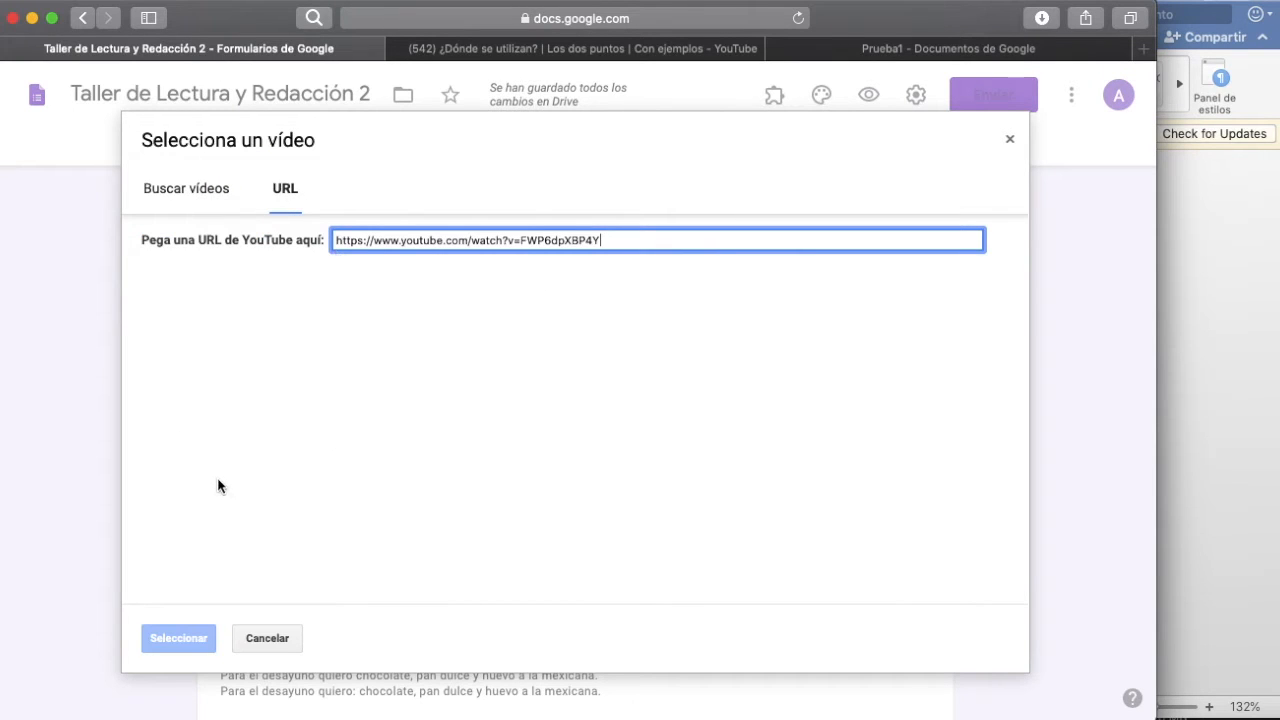
pyautogui.click(178, 638)
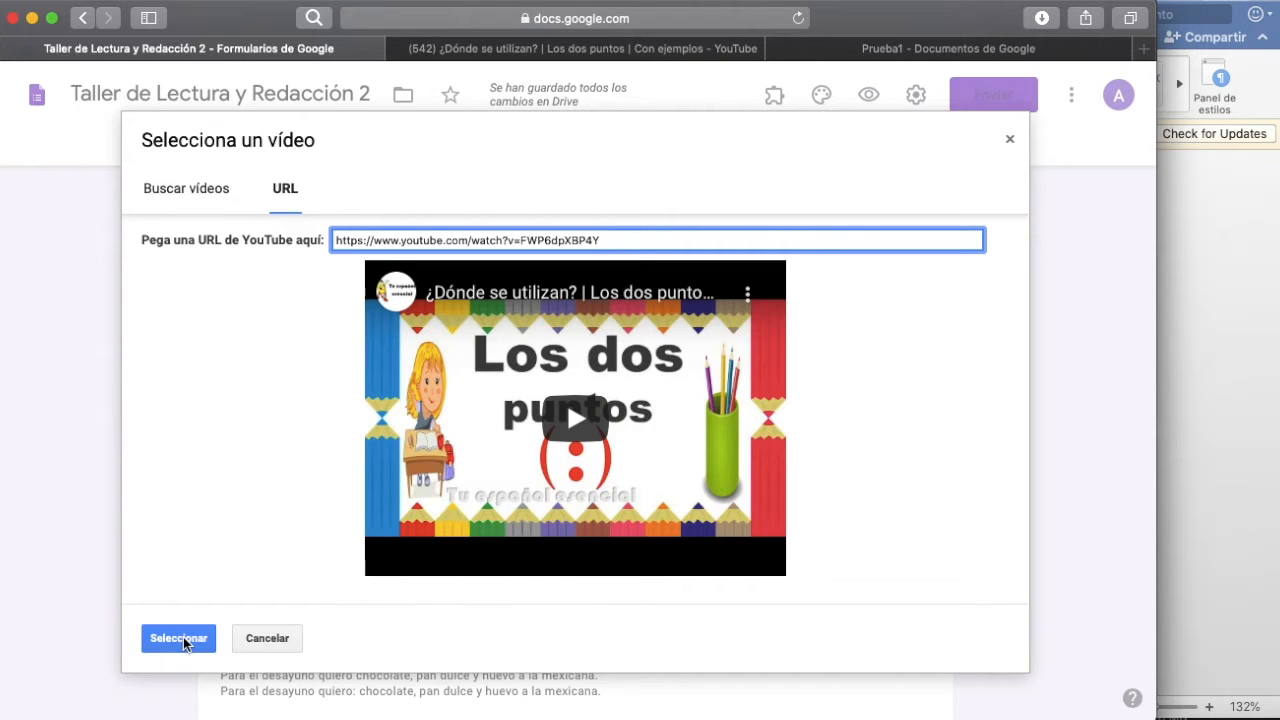
pyautogui.click(178, 638)
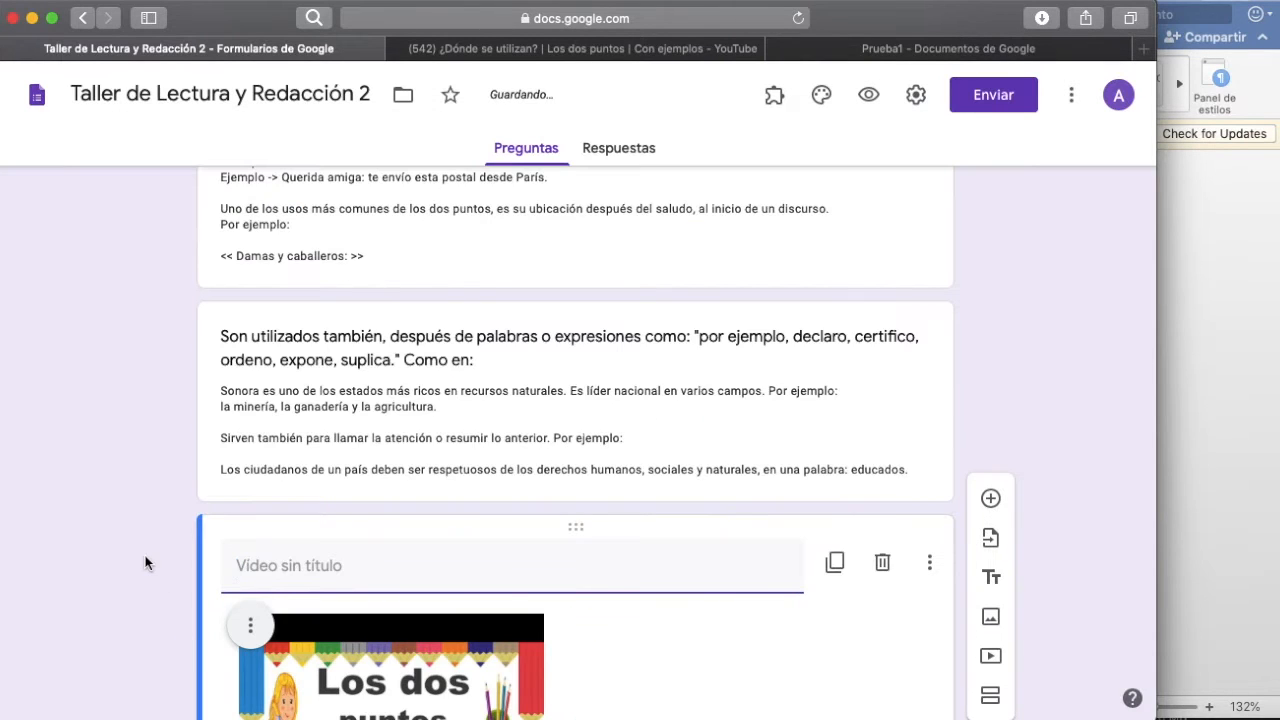
# Centre the video and title it 'Ve el siguiente video:'.
pyautogui.click(250, 625)
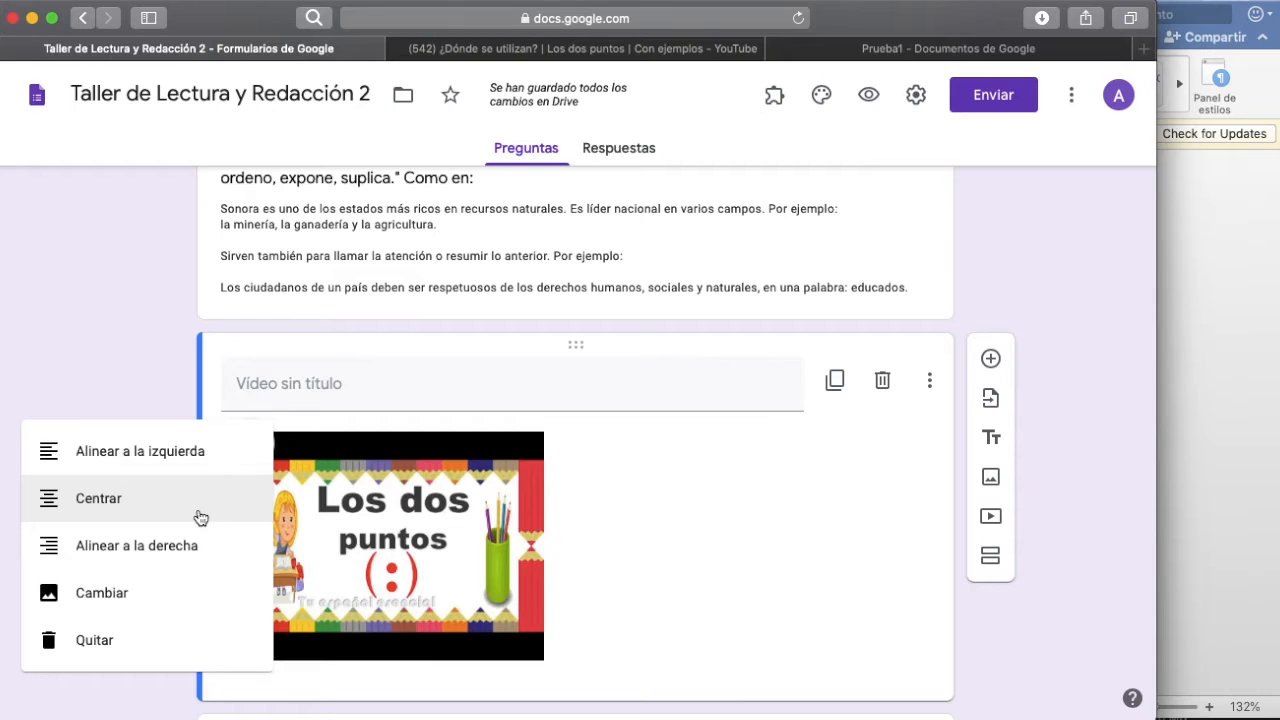
pyautogui.click(98, 498)
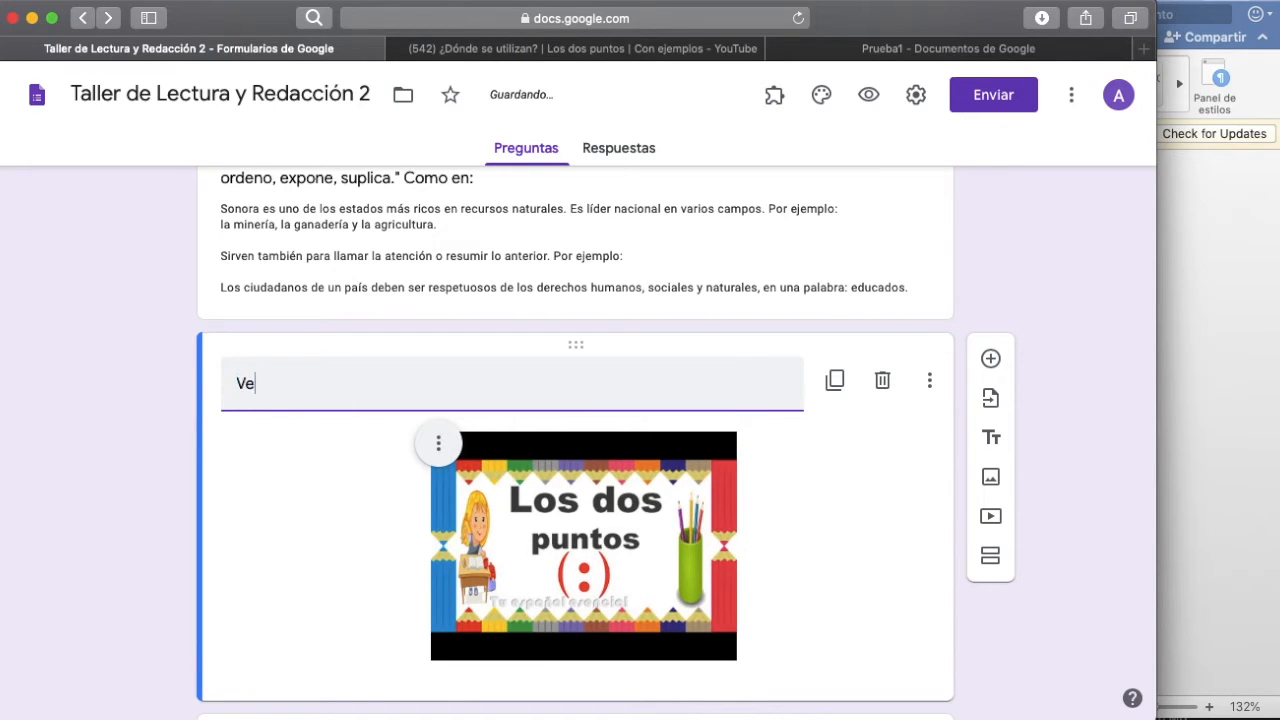
pyautogui.write('el video')
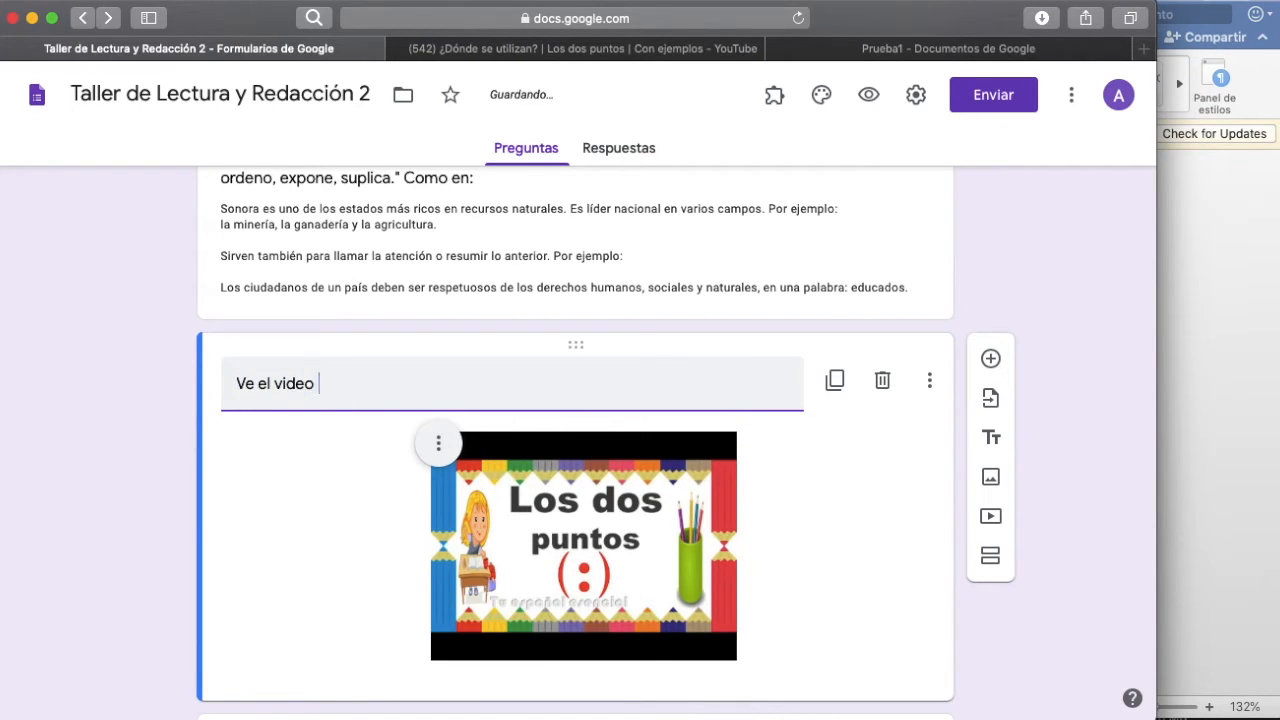
pyautogui.write('siguiente')
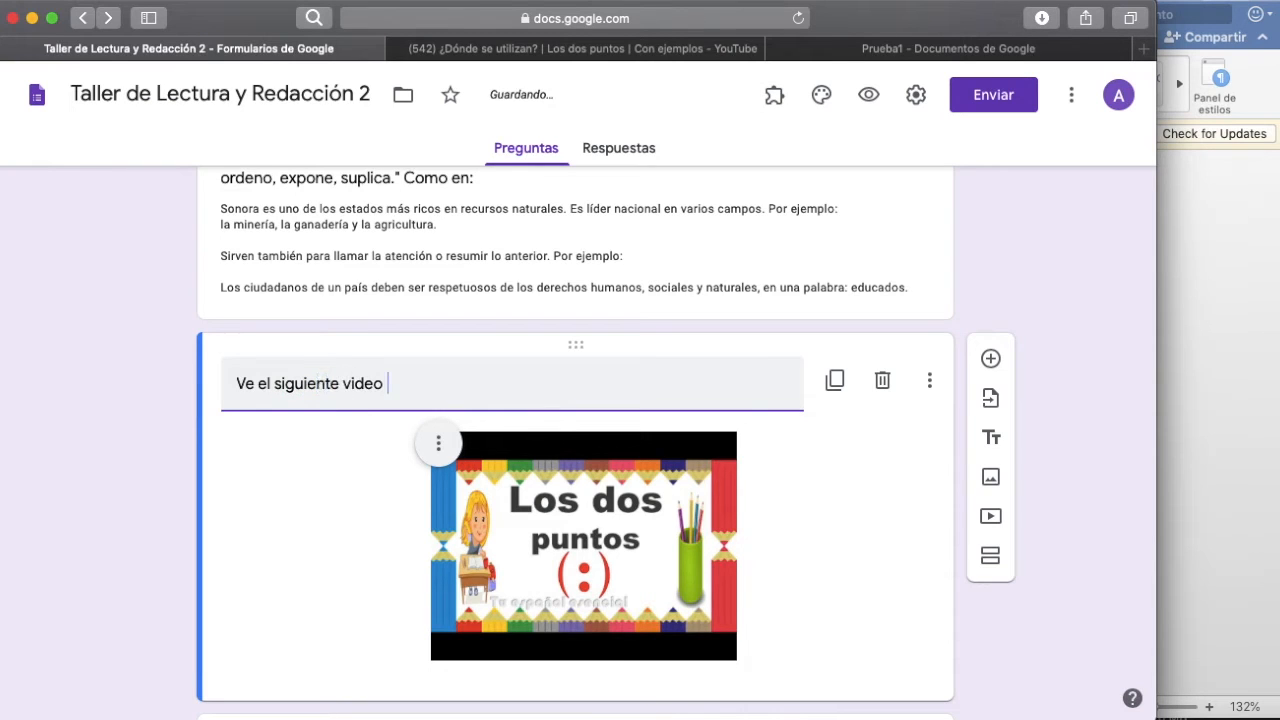
pyautogui.write(':')
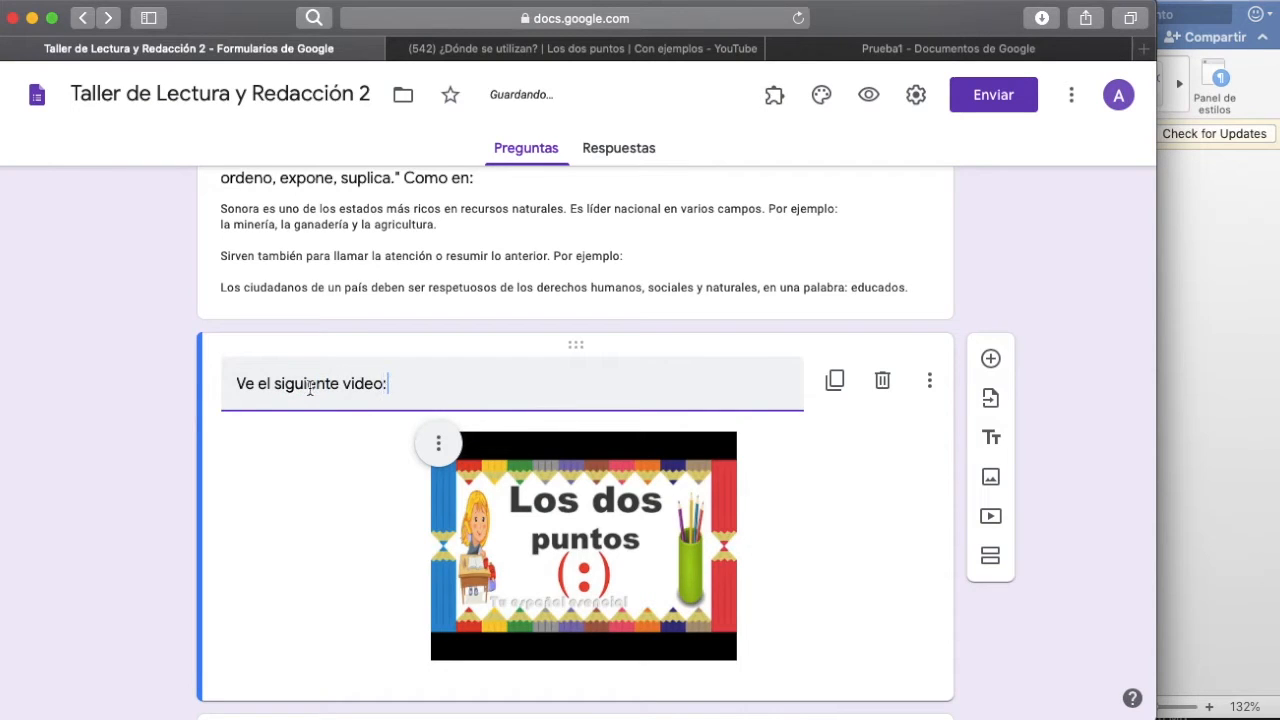
pyautogui.scroll(-3)
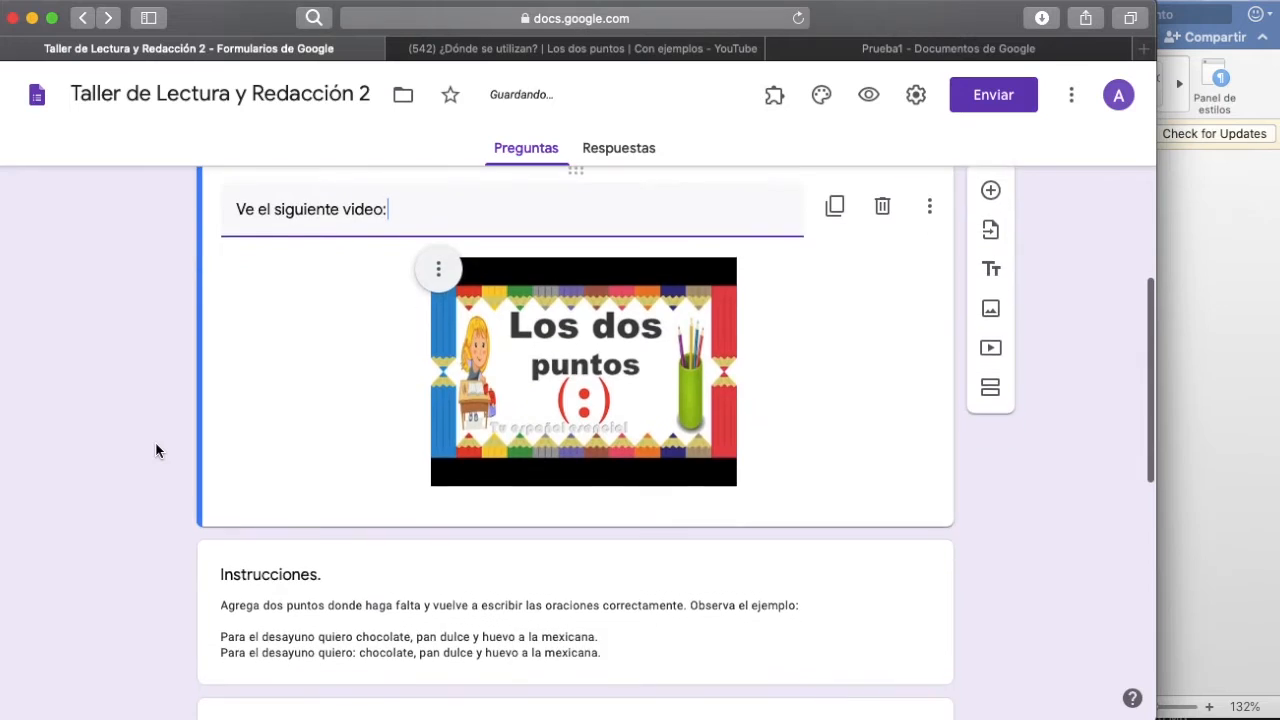
# Add a title block after question 4: 'Da click al siguiente enlace y responde las instrucciones:'.
pyautogui.scroll(-3)
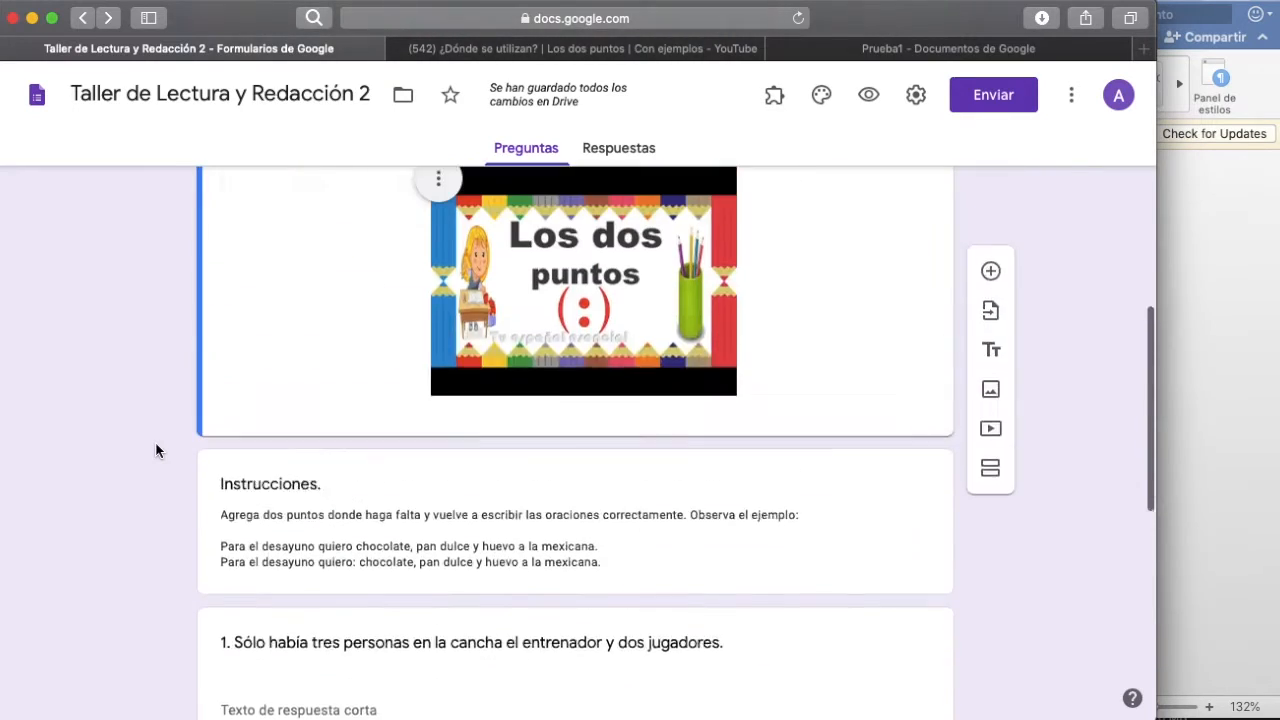
pyautogui.scroll(3)
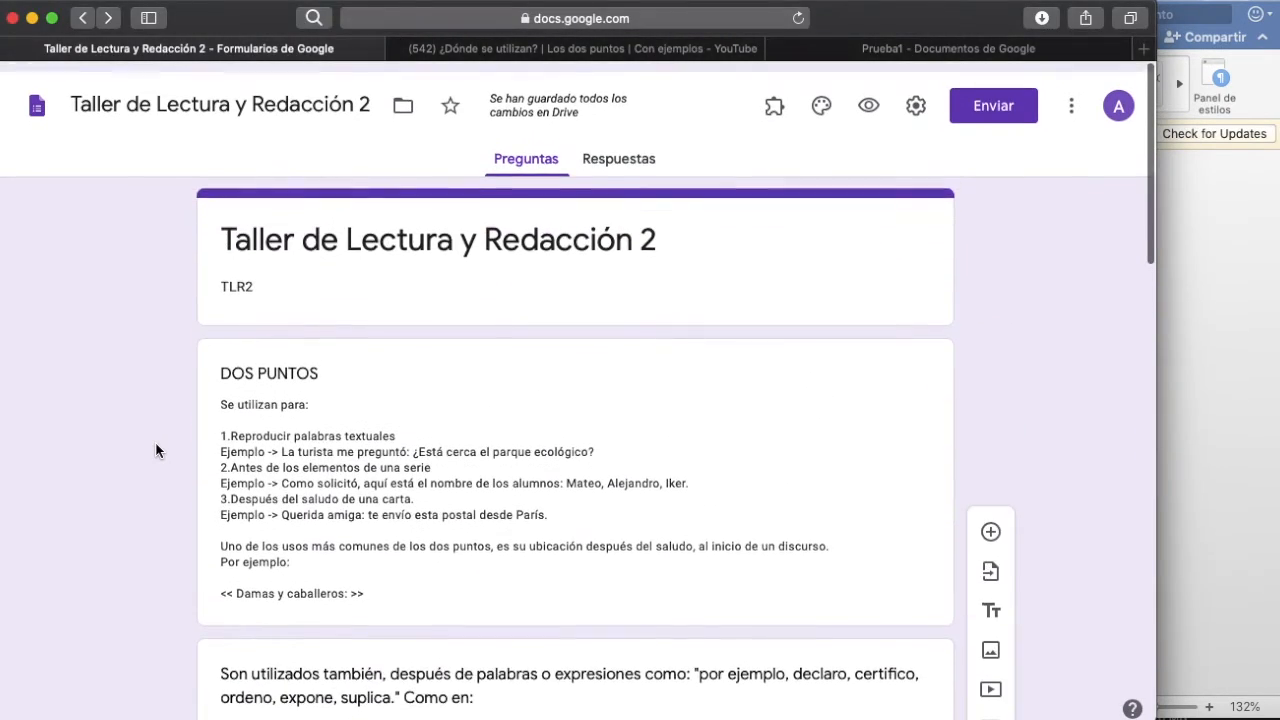
pyautogui.scroll(-3)
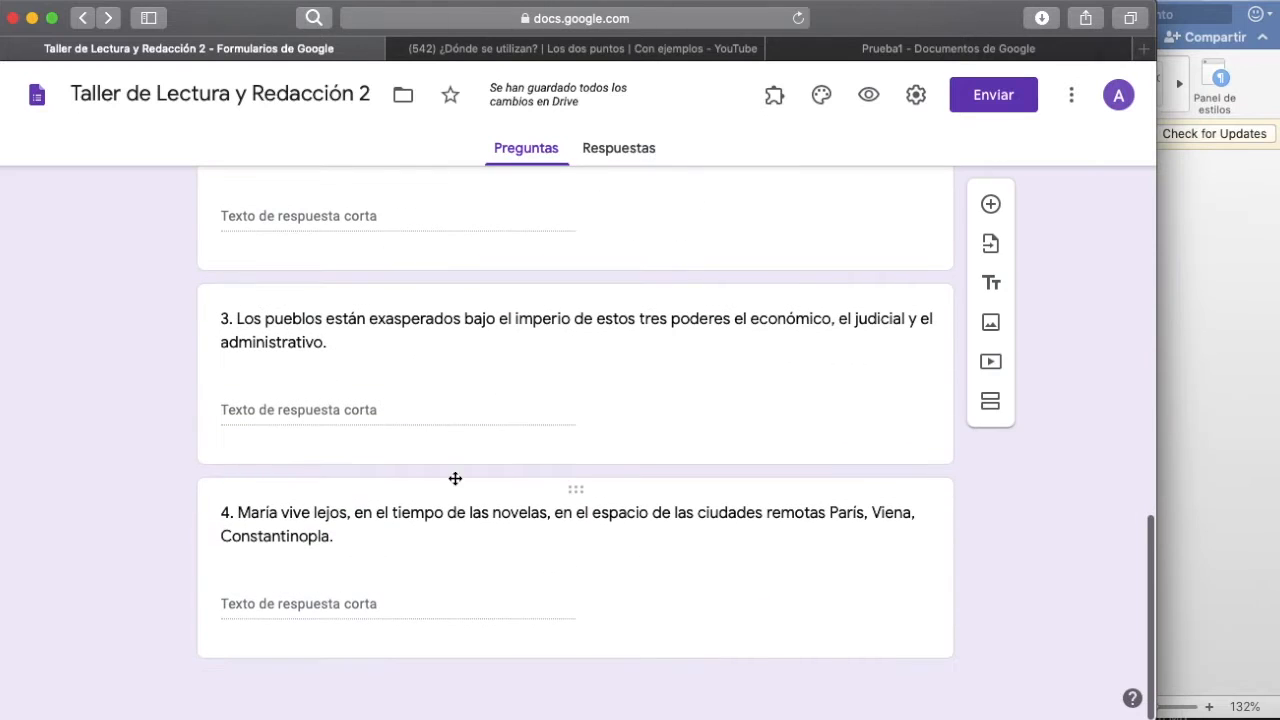
pyautogui.moveTo(1030, 410)
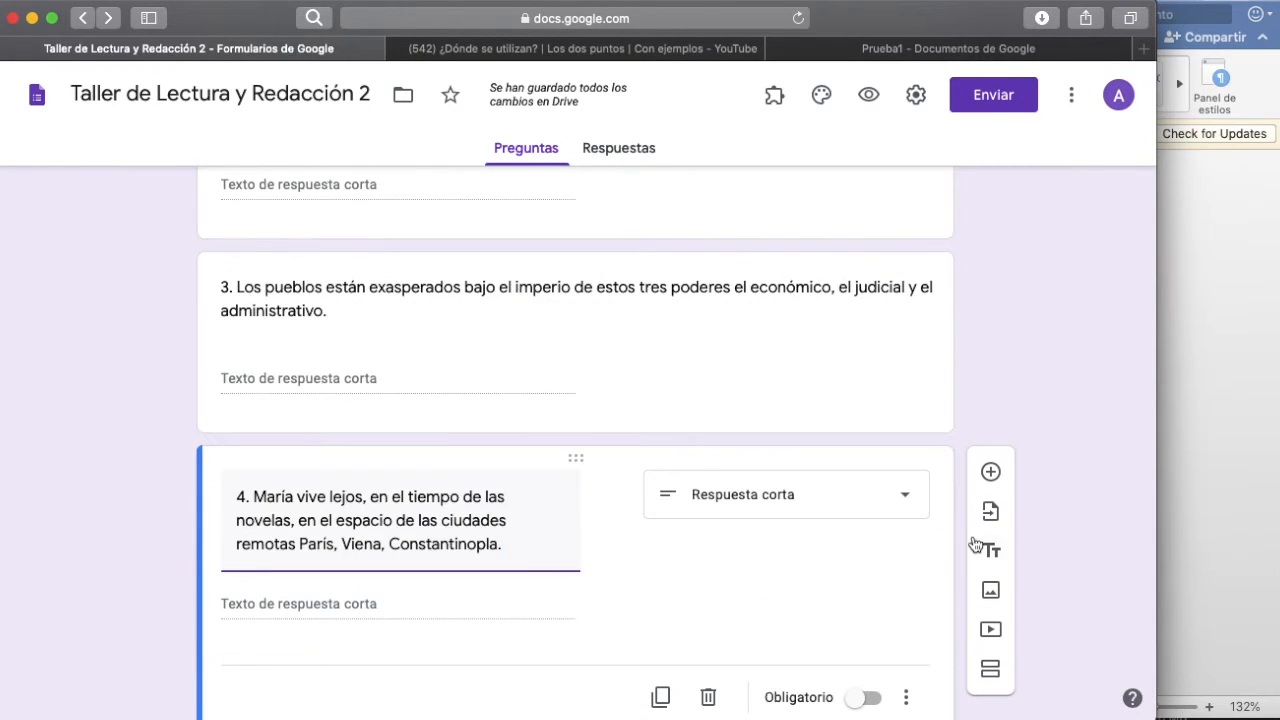
pyautogui.scroll(3)
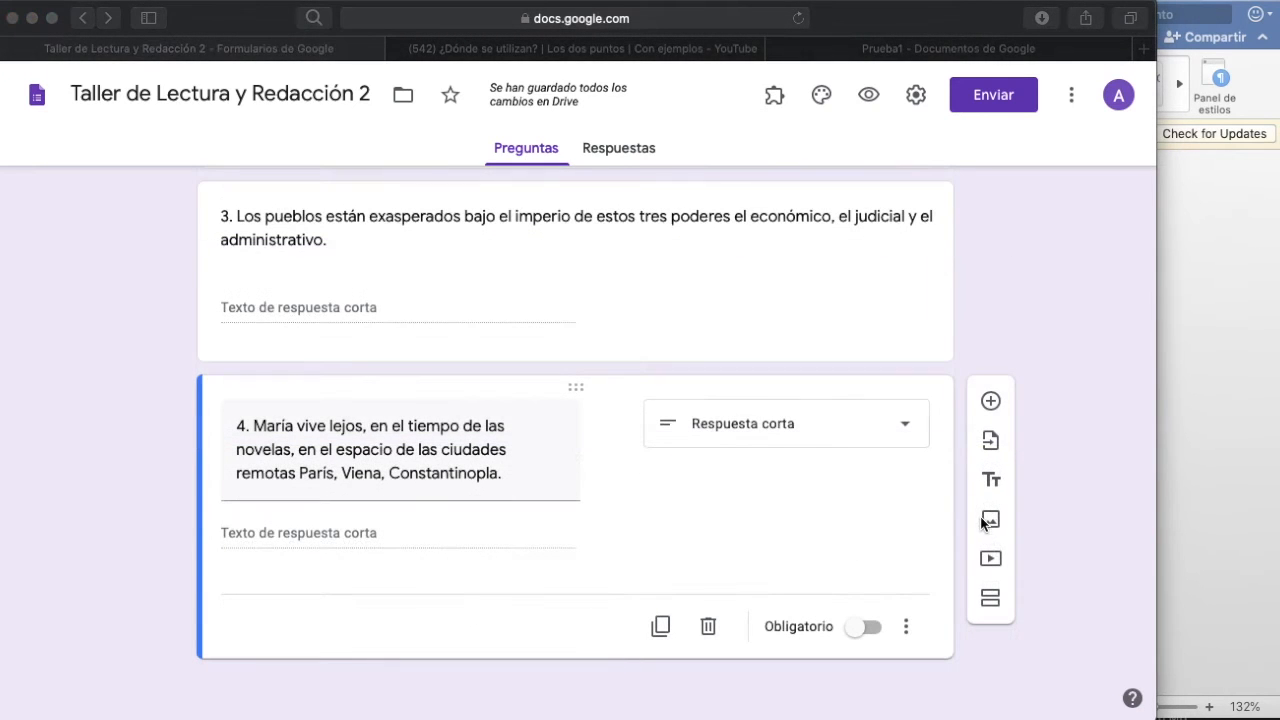
pyautogui.moveTo(990, 479)
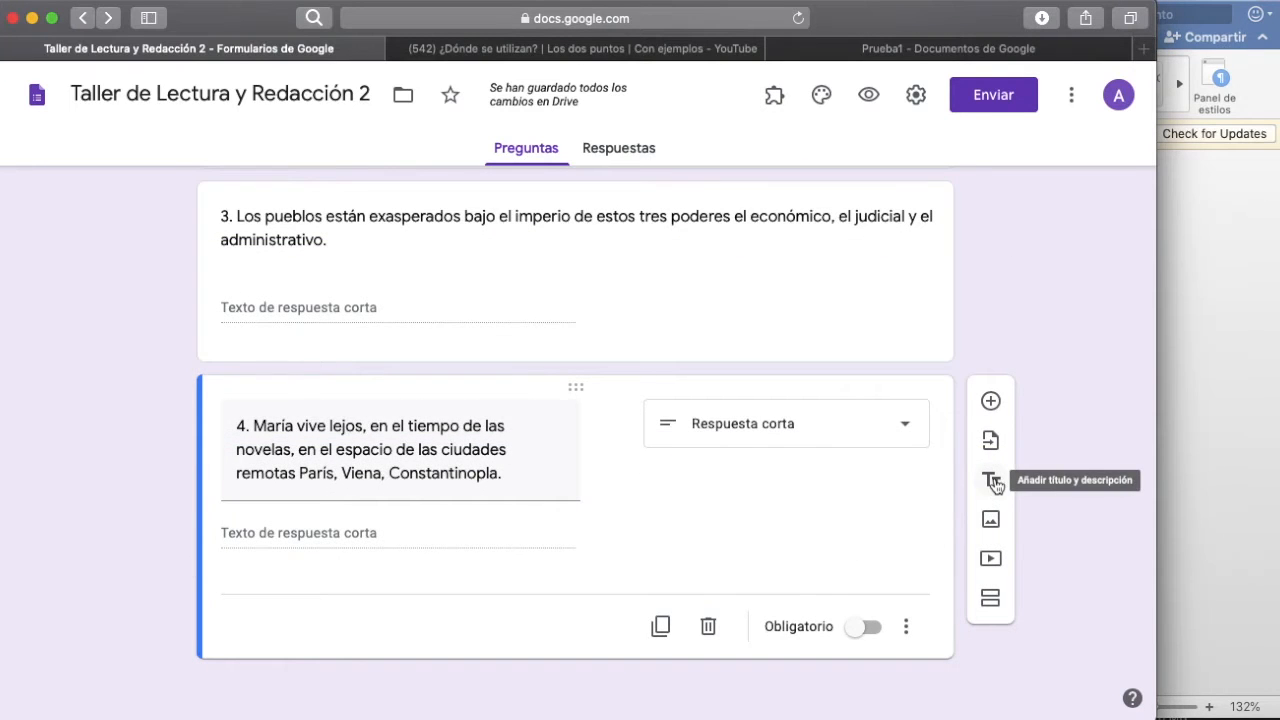
pyautogui.click(990, 480)
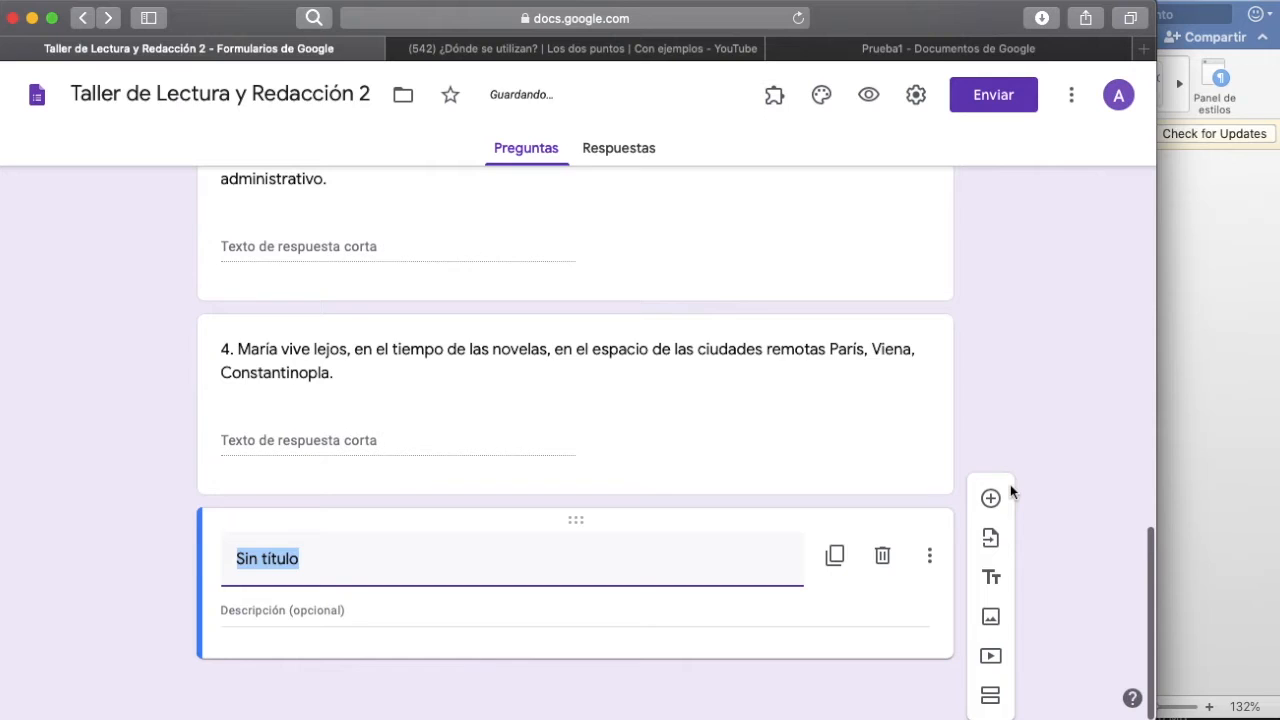
pyautogui.write('Da c')
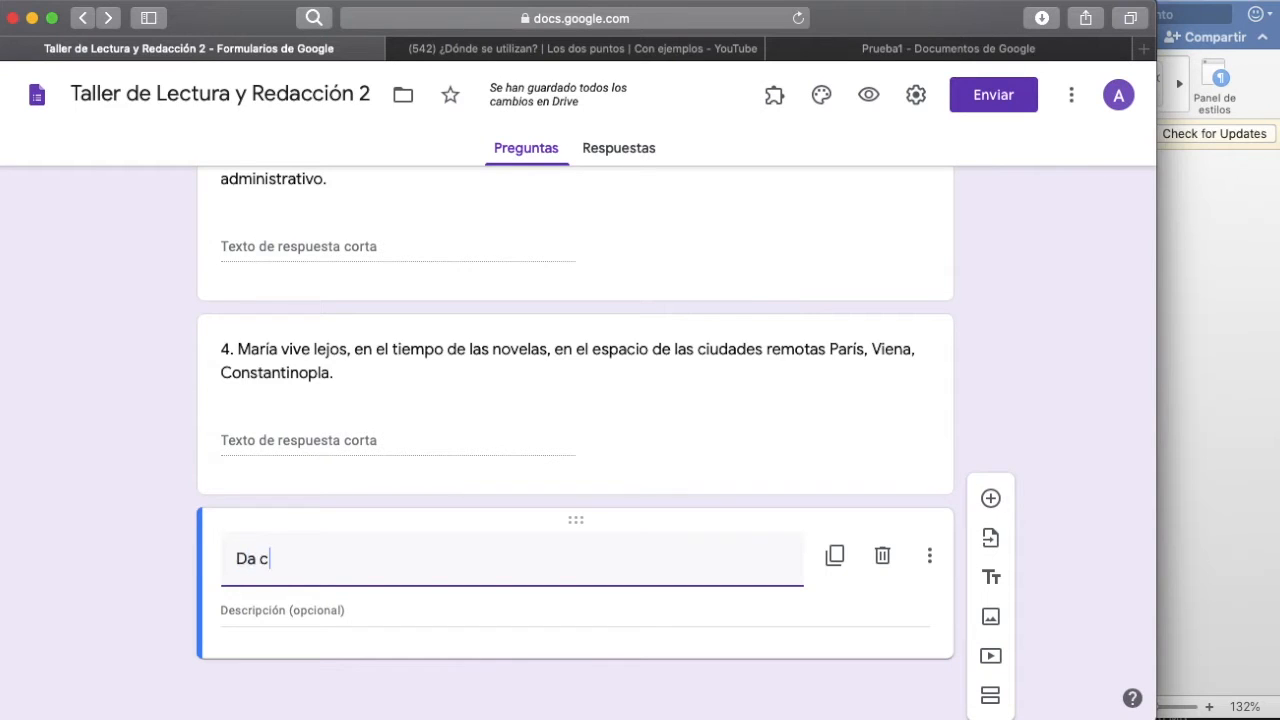
pyautogui.write('lick al si')
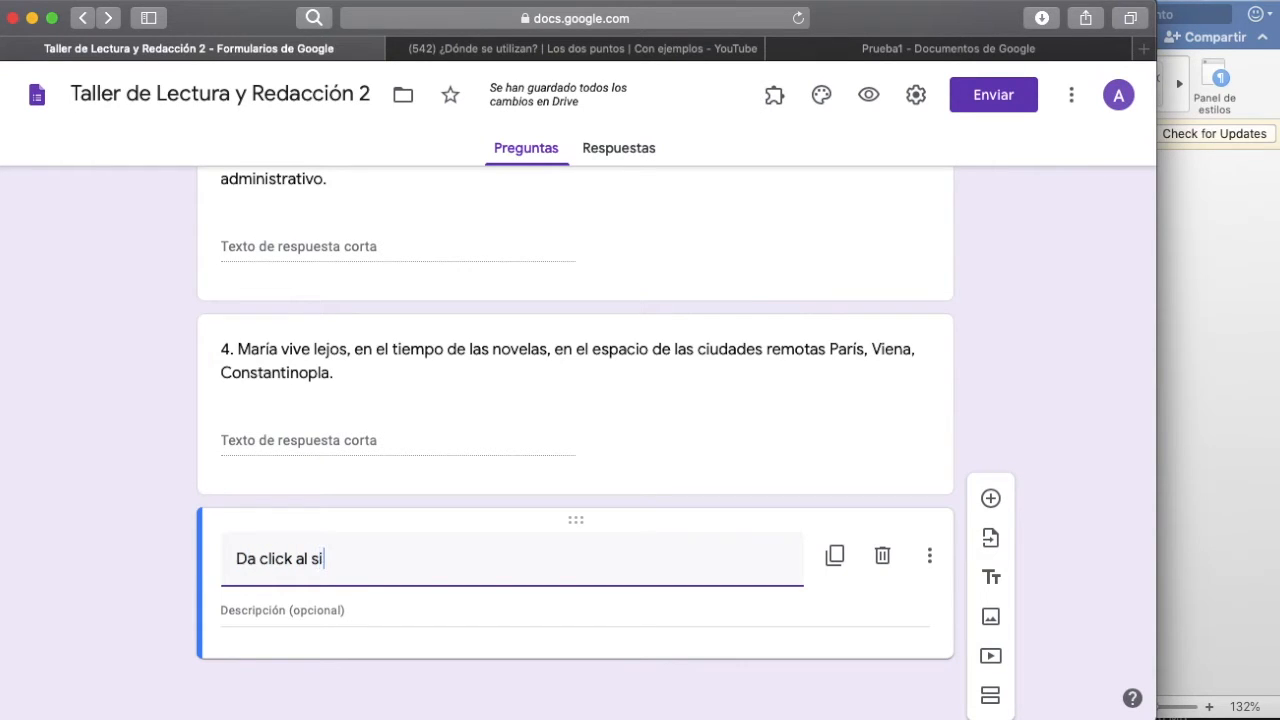
pyautogui.write('guiente enlace y re')
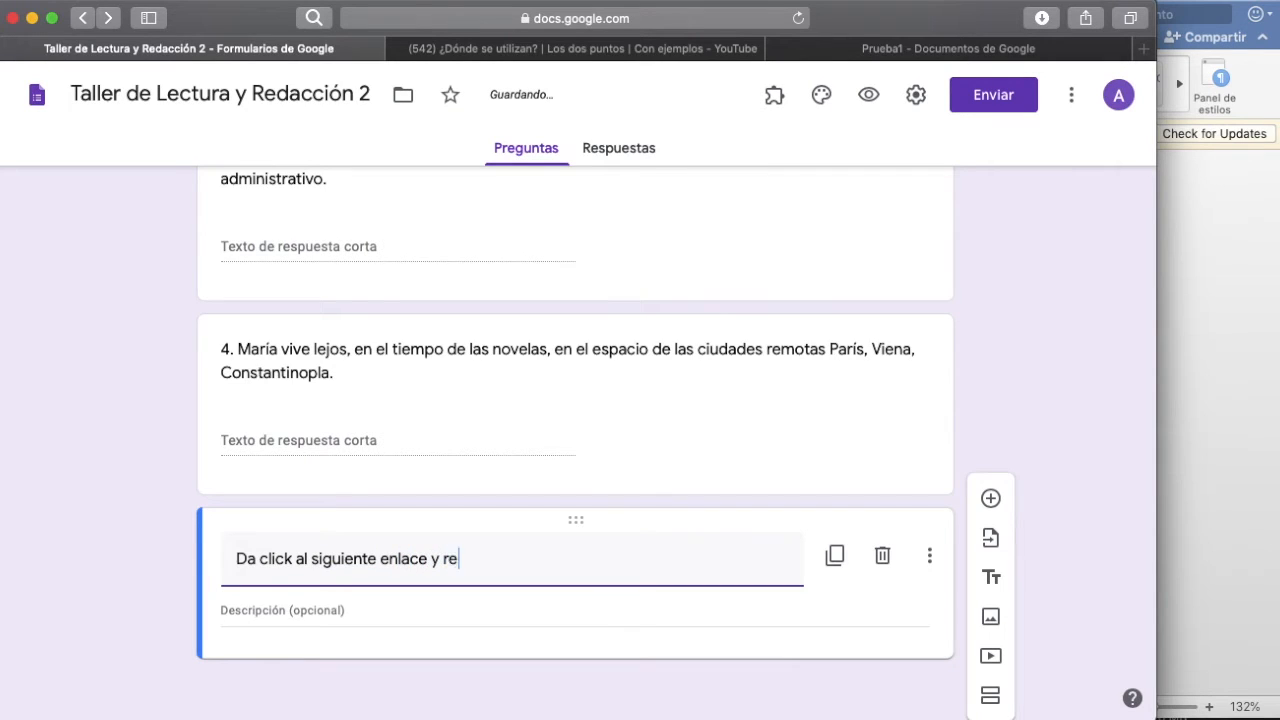
pyautogui.write('s')
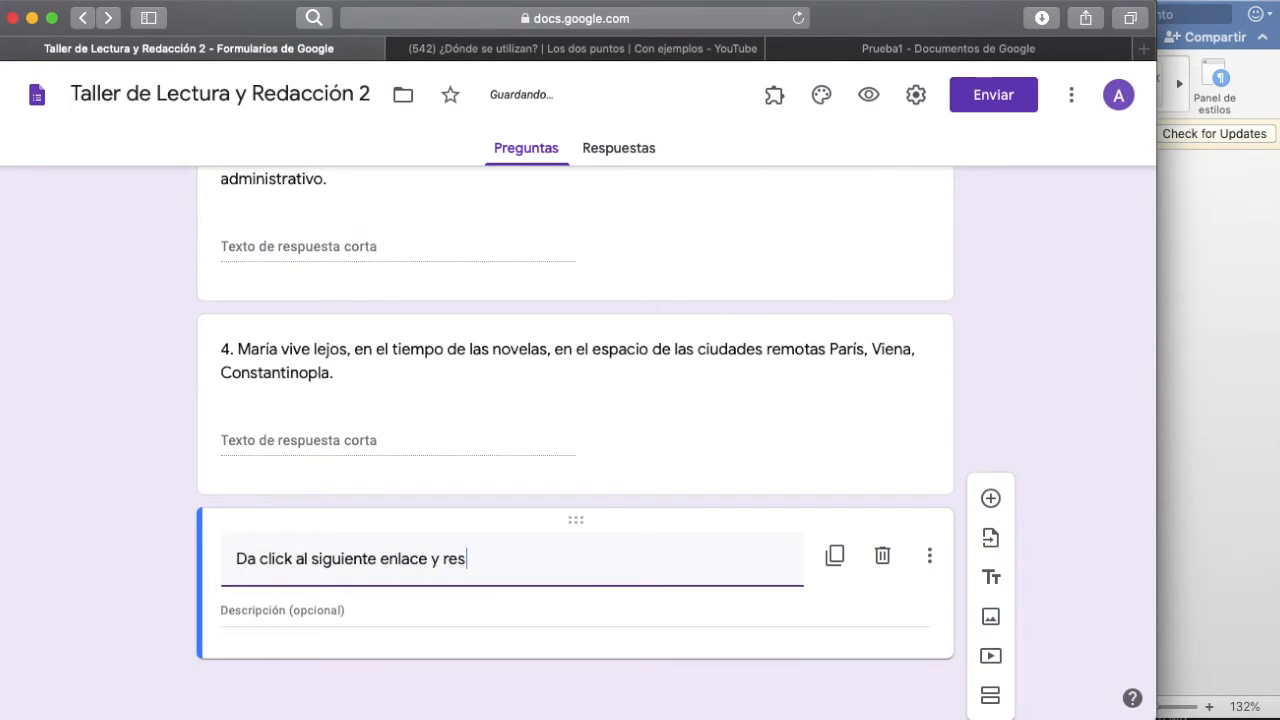
pyautogui.write('ponde las instruccio')
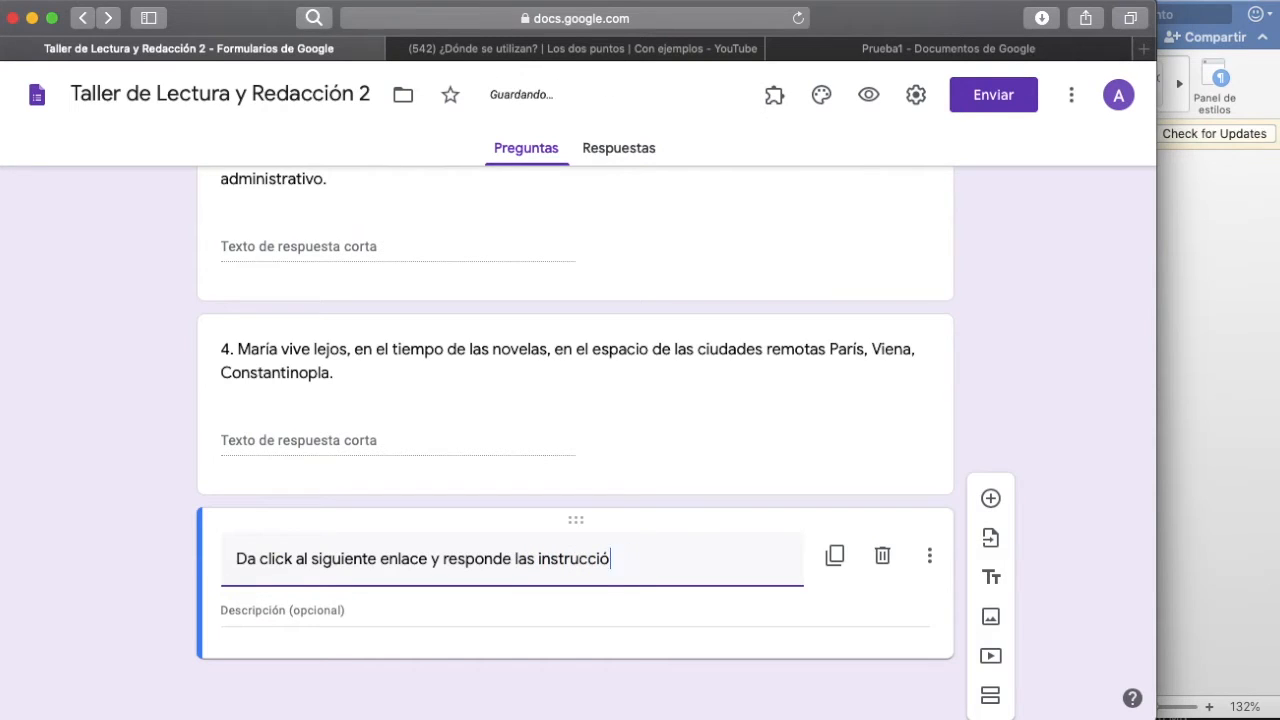
pyautogui.write('nes:')
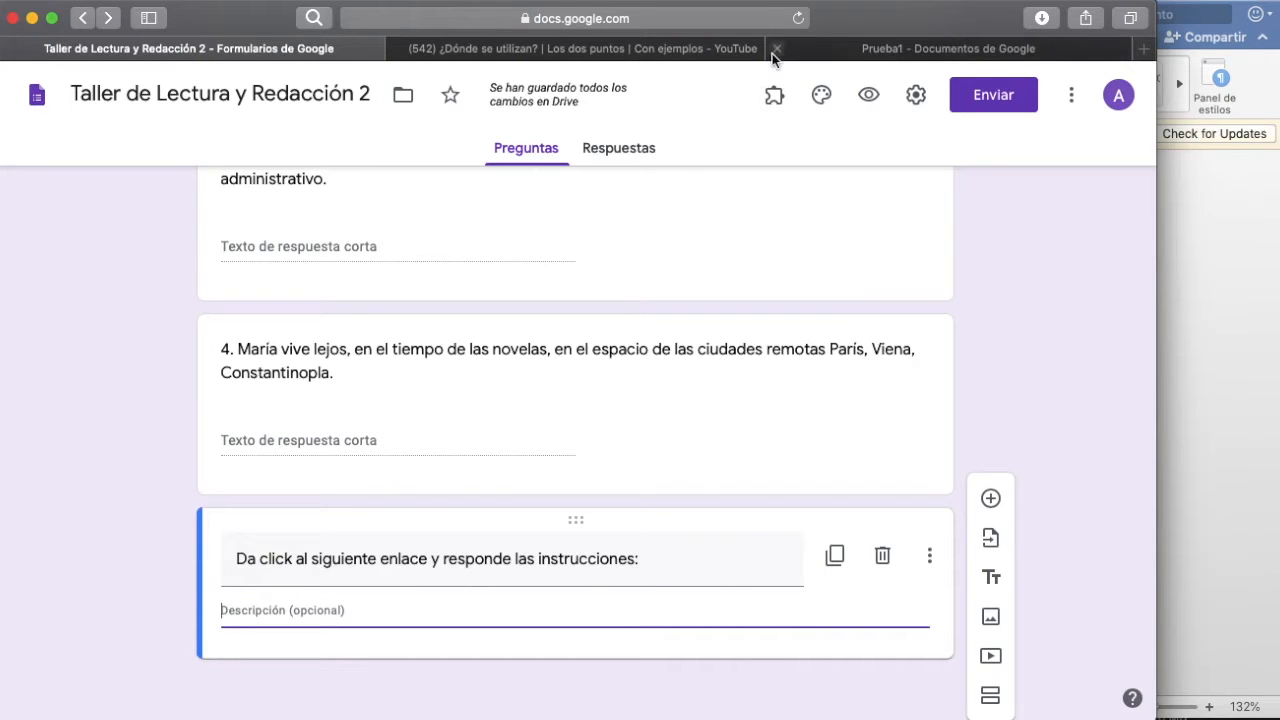
pyautogui.click(948, 48)
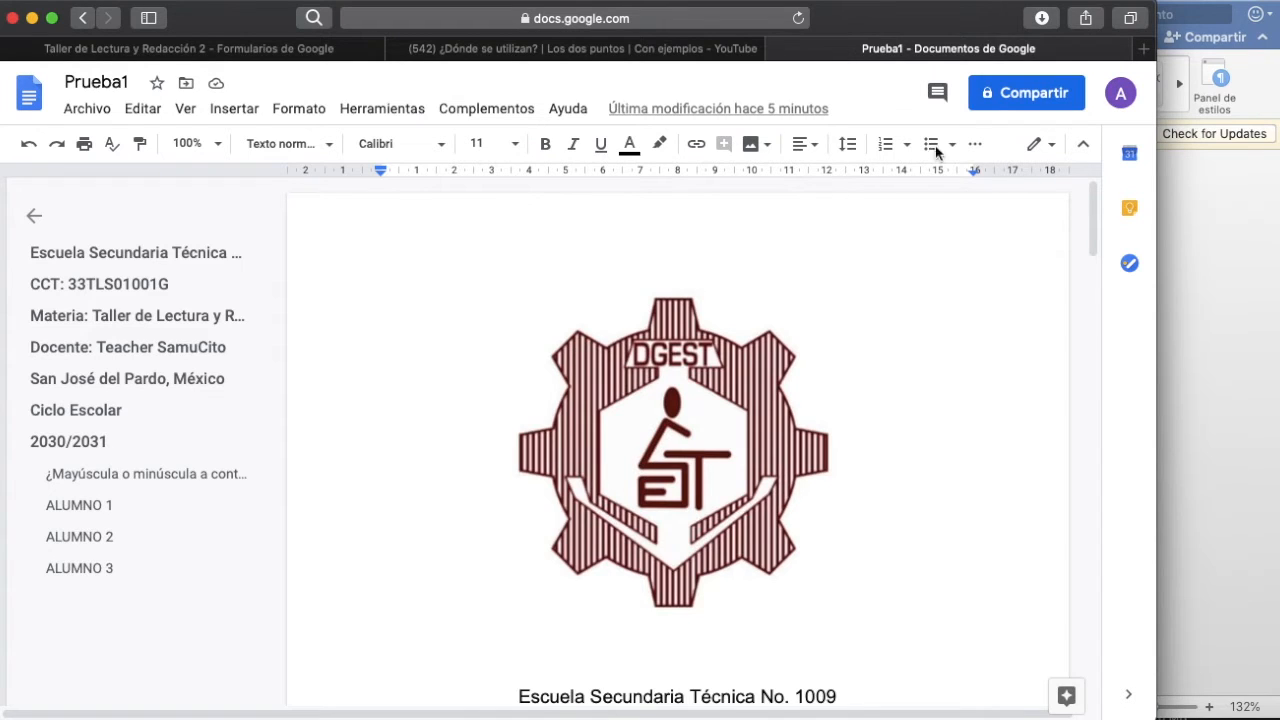
pyautogui.click(1025, 92)
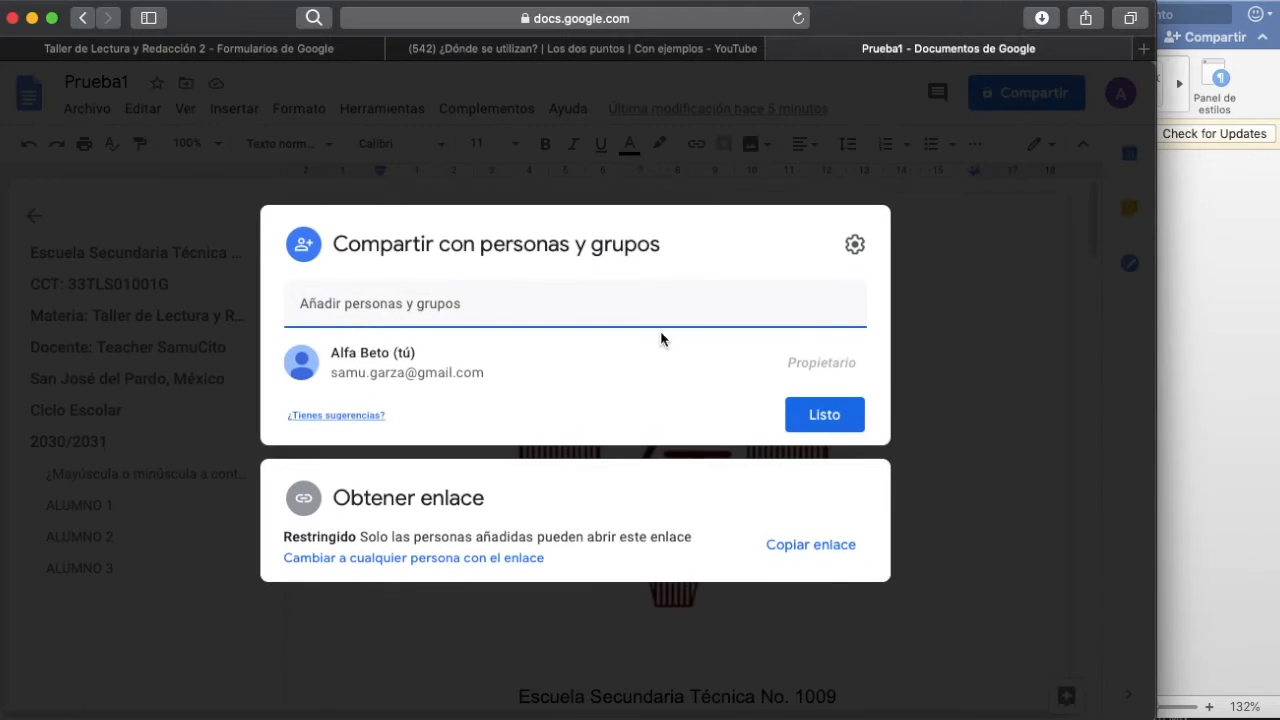
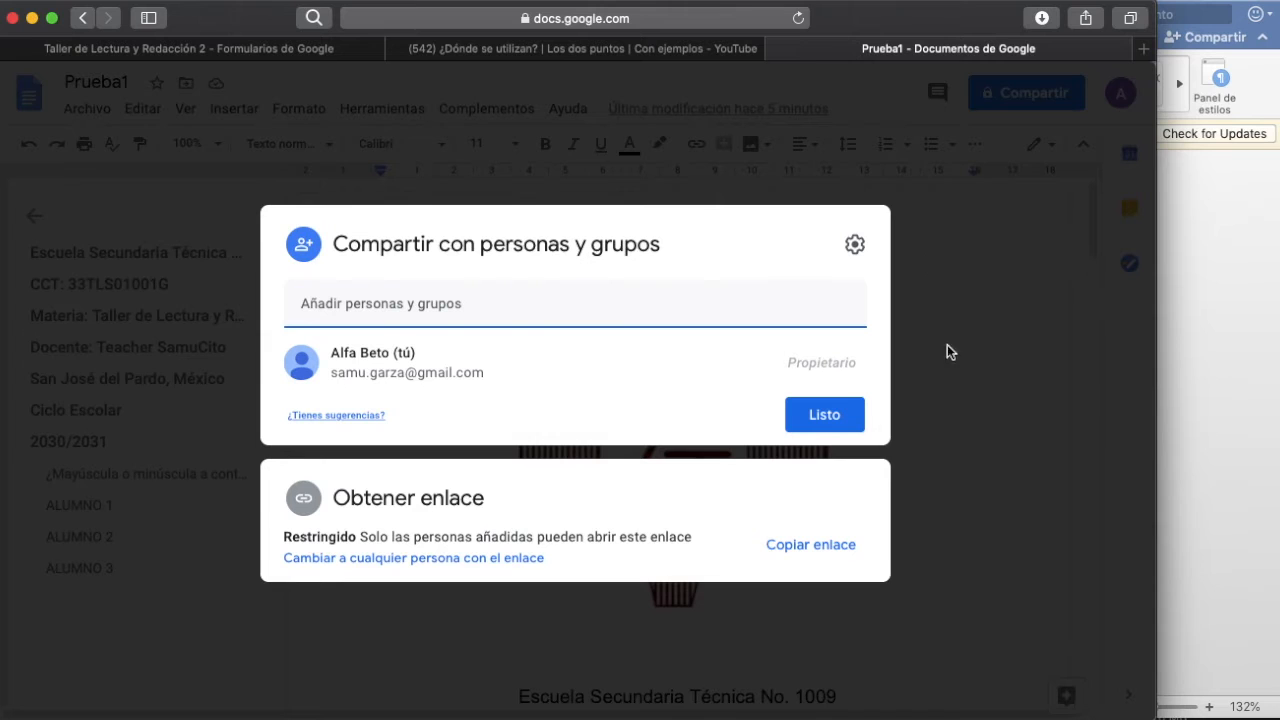
pyautogui.click(810, 544)
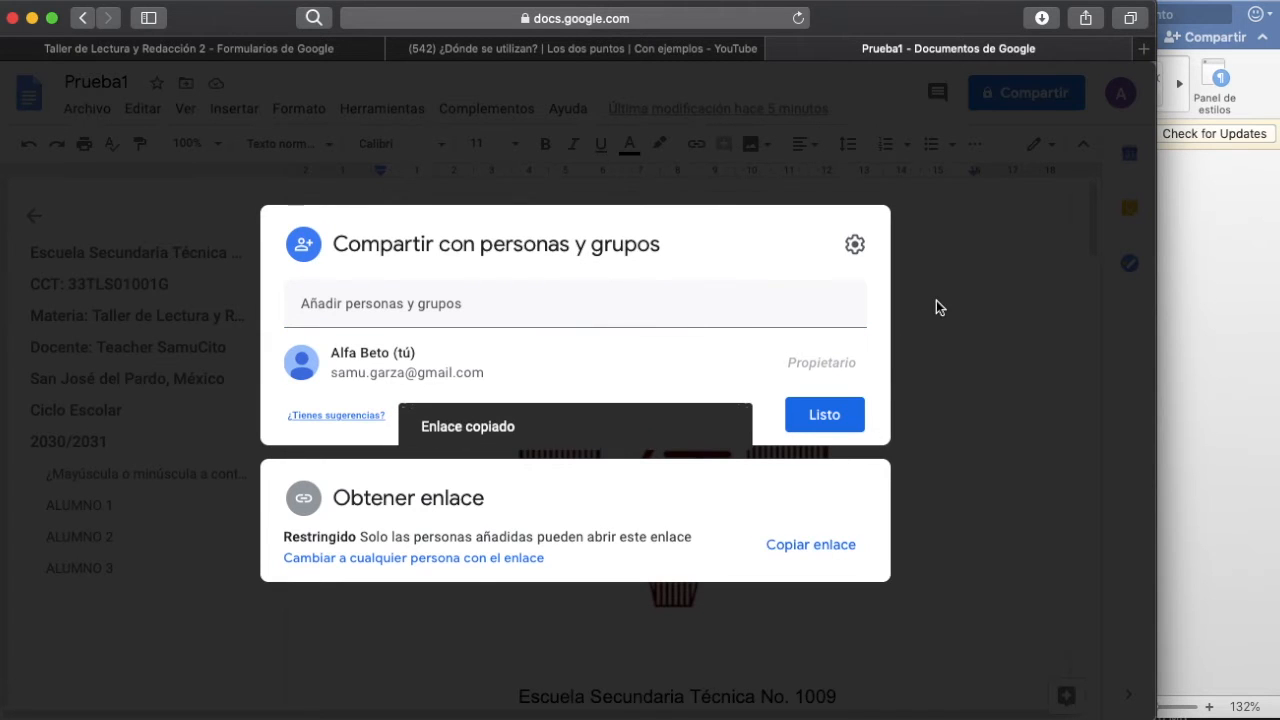
pyautogui.click(823, 414)
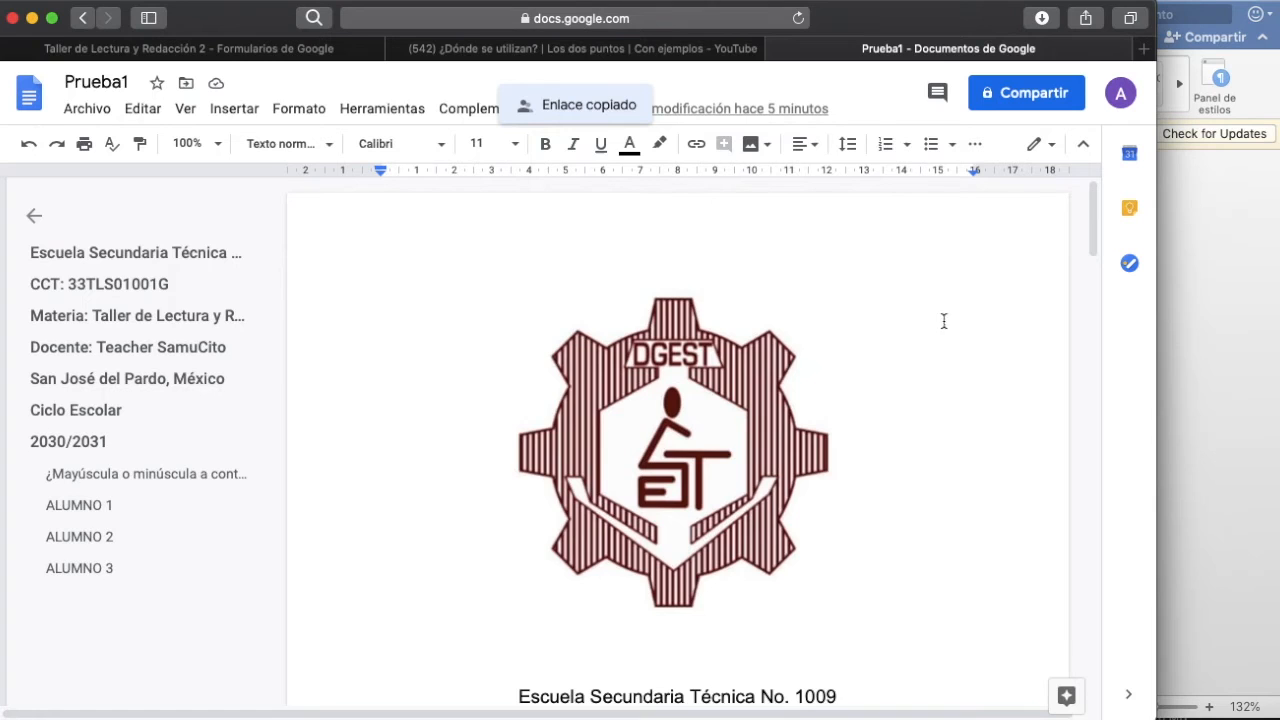
pyautogui.click(185, 48)
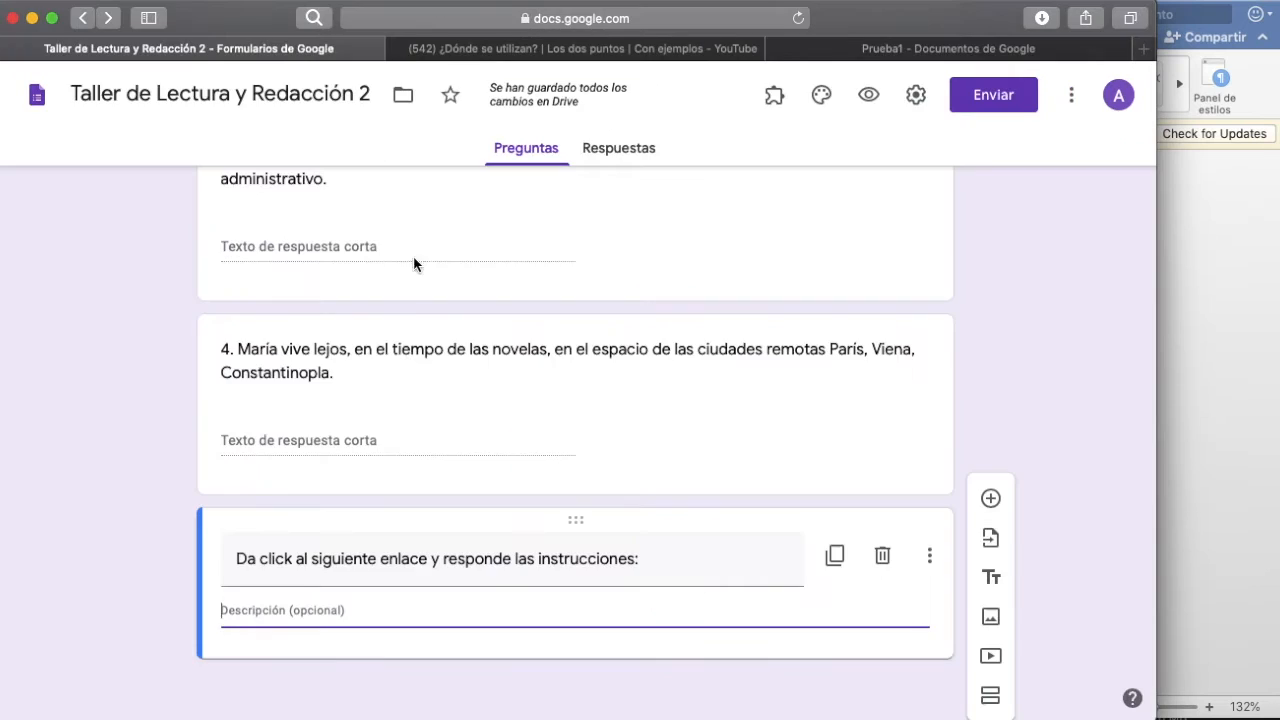
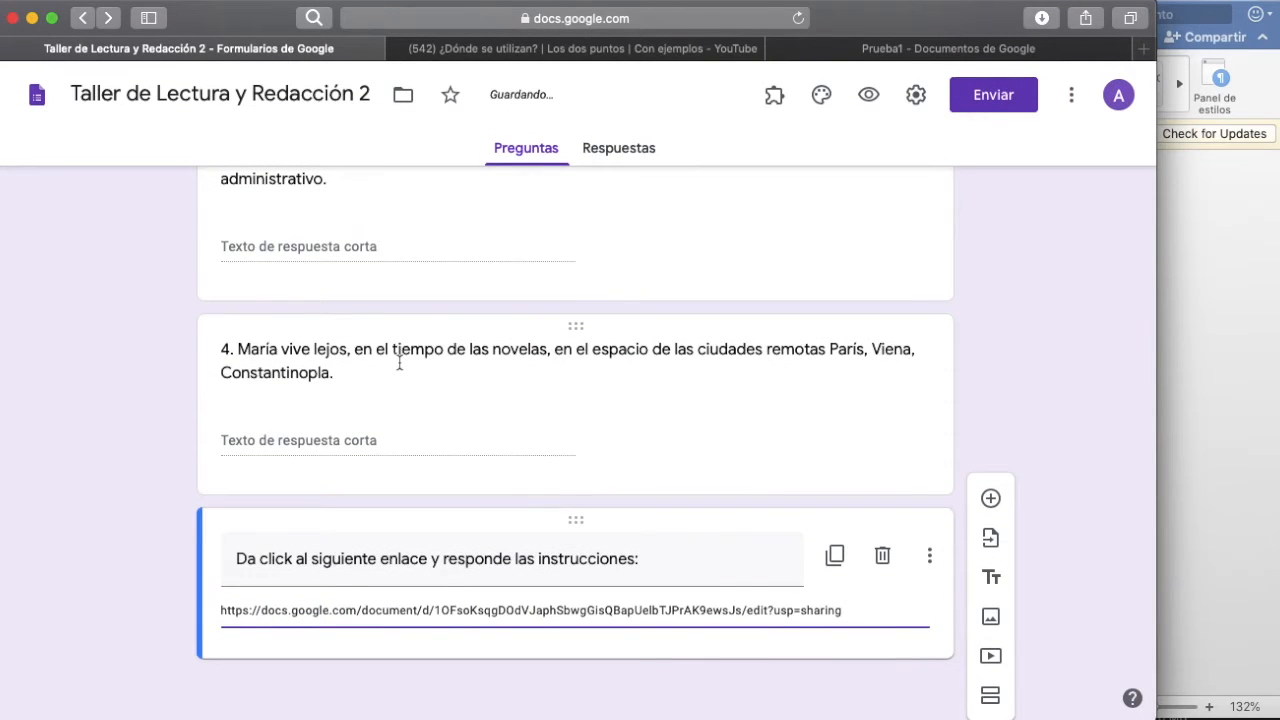
# Paste the Prueba1 docs.google.com link into the final instruction block's description.
pyautogui.moveTo(850, 479)
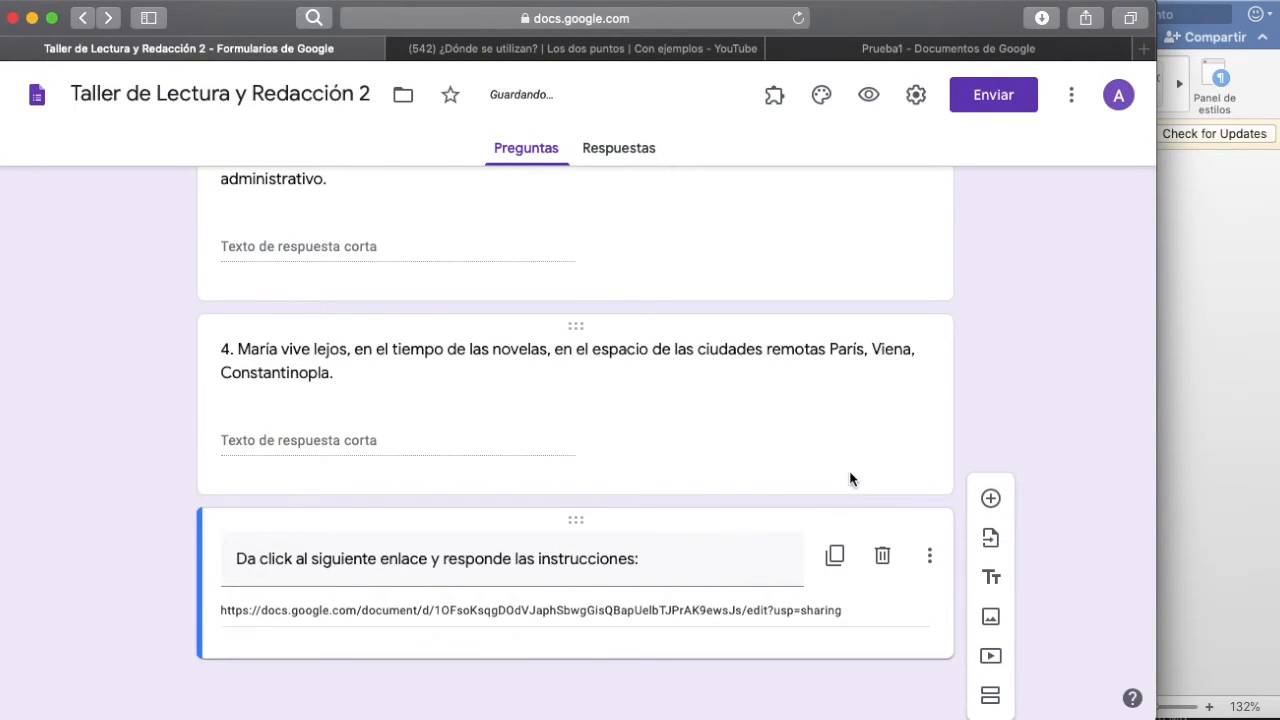
pyautogui.scroll(3)
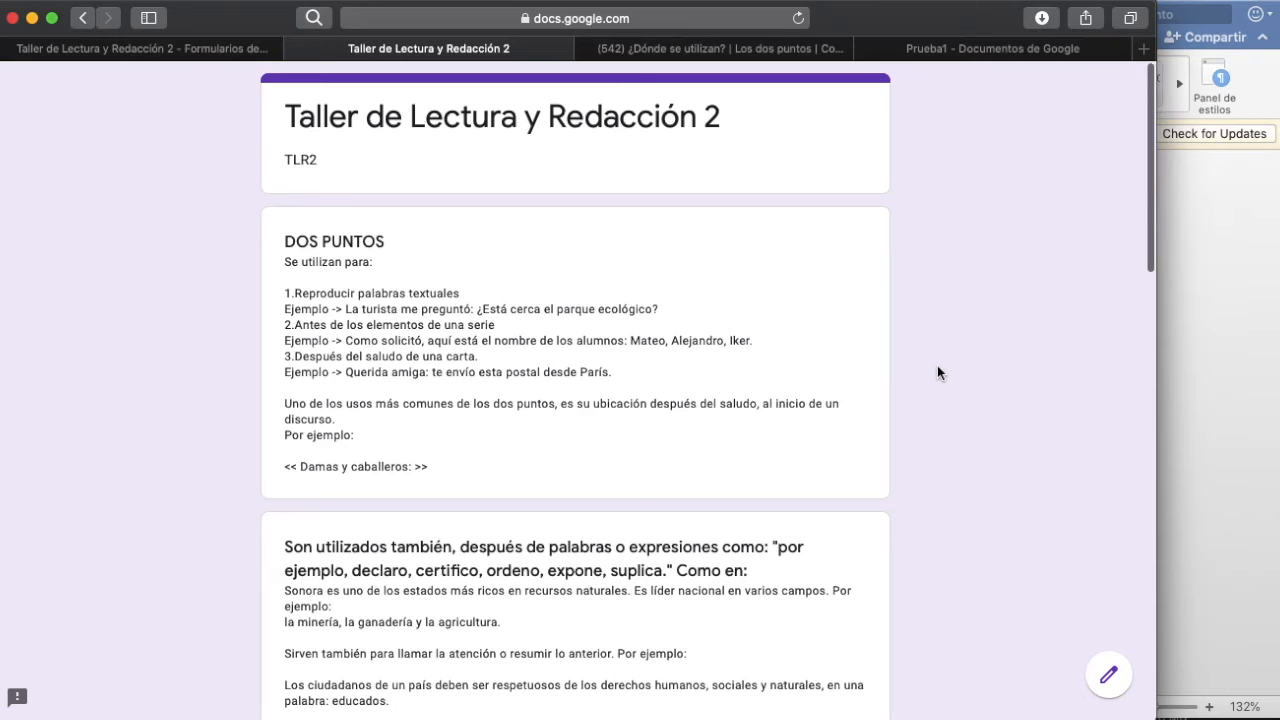
# Scroll the form preview to the last block and open the Prueba1 document link.
pyautogui.scroll(-3)
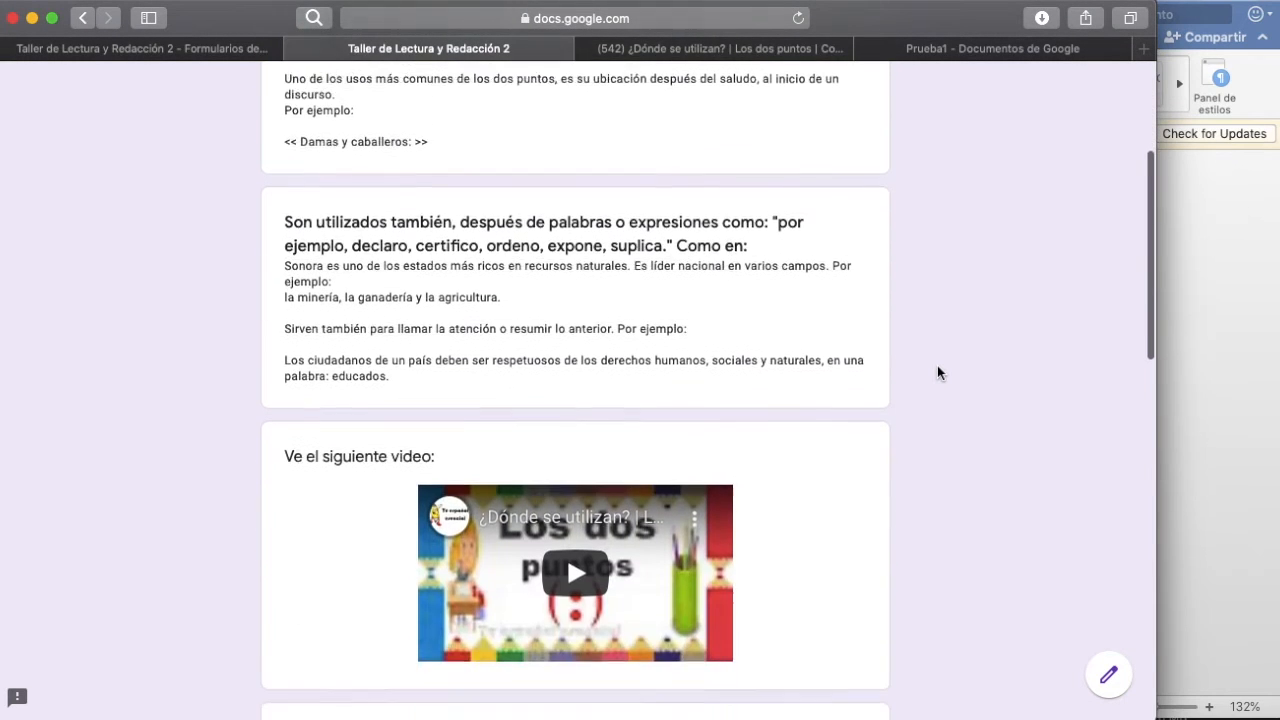
pyautogui.scroll(-3)
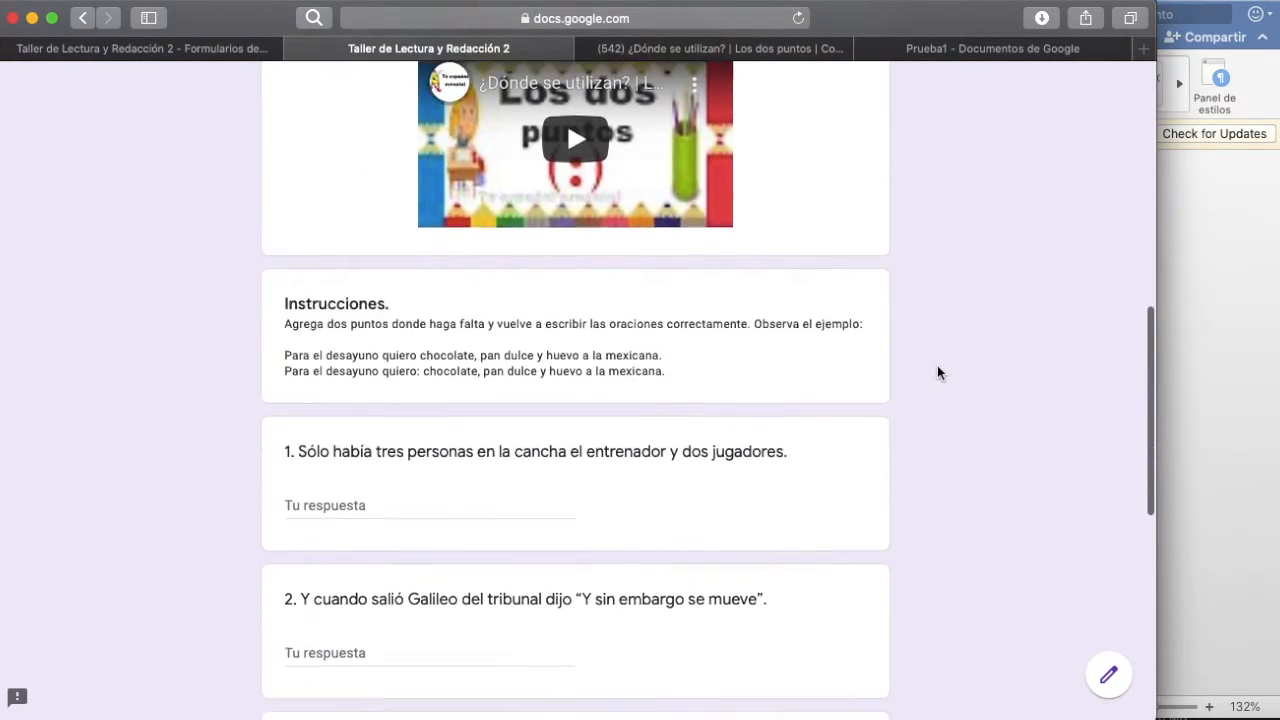
pyautogui.scroll(-3)
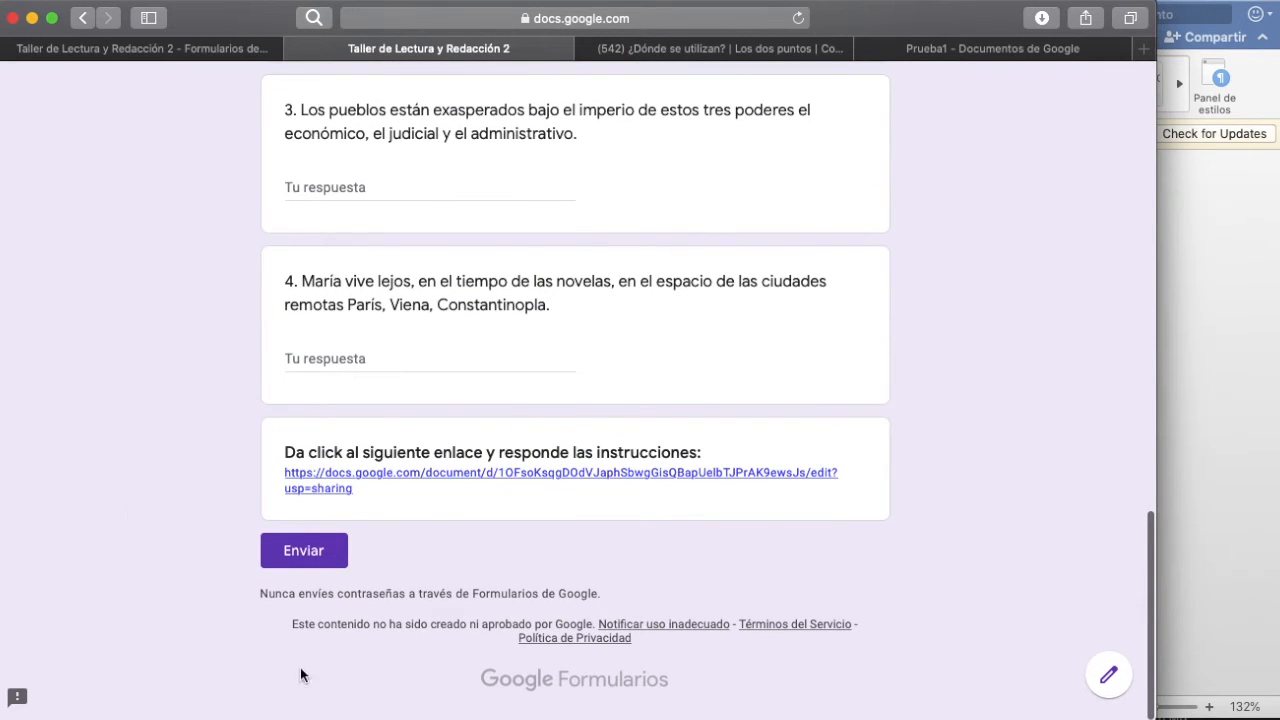
pyautogui.click(560, 472)
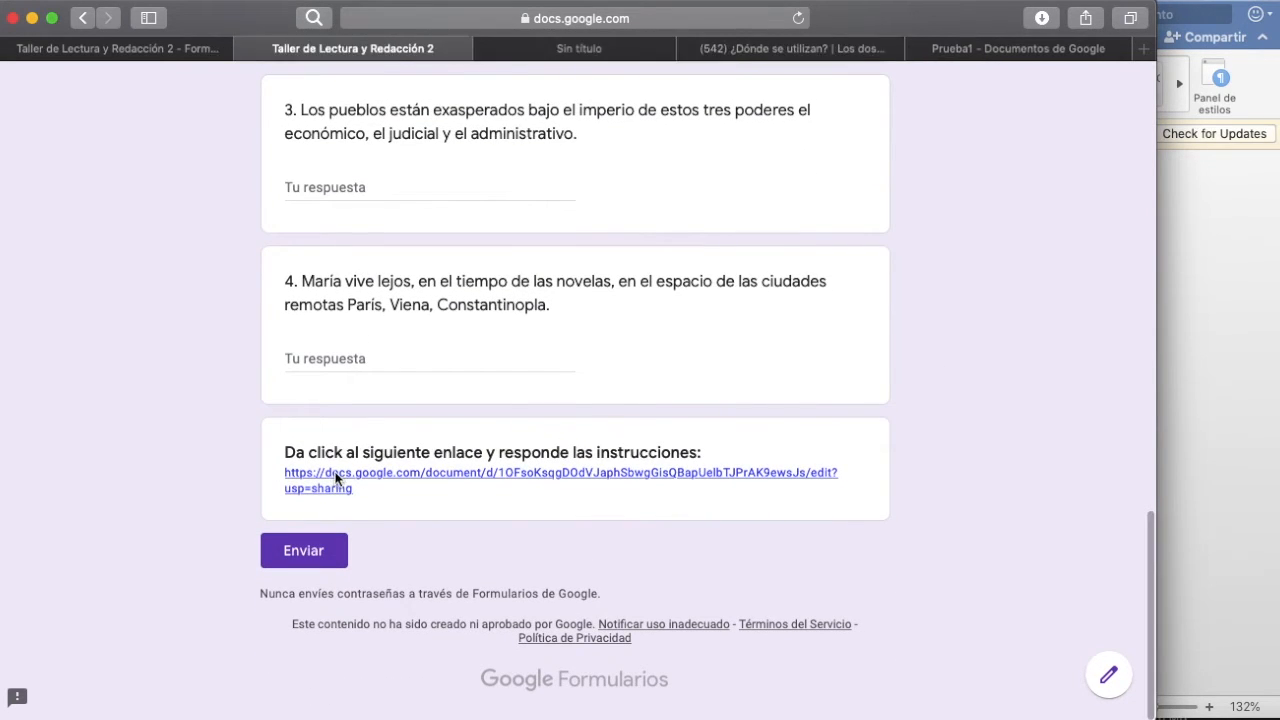
pyautogui.click(560, 472)
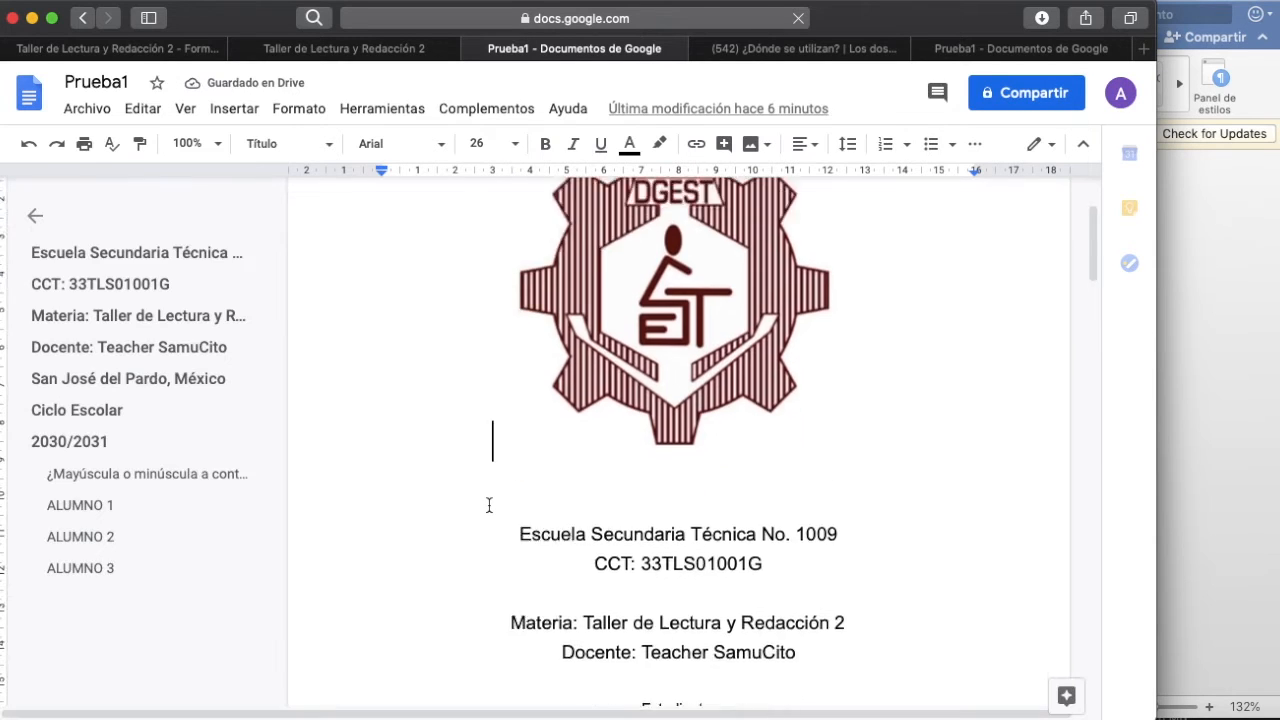
pyautogui.scroll(-3)
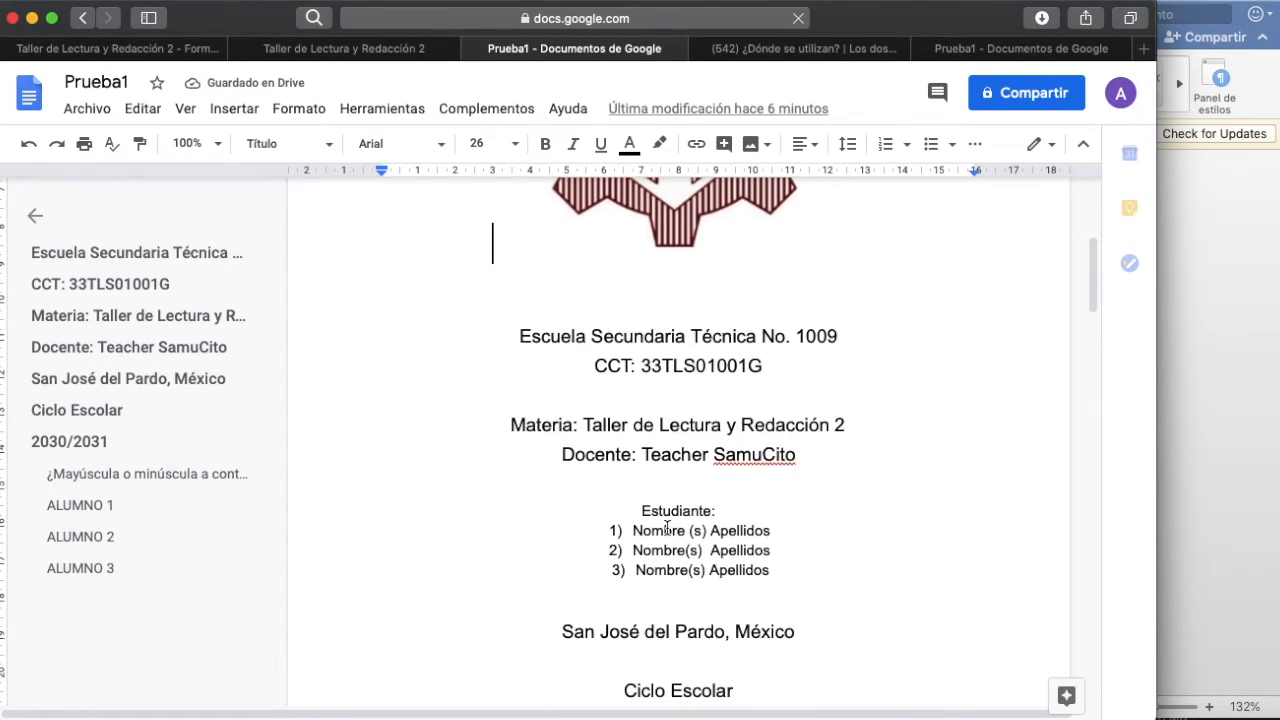
pyautogui.doubleClick(658, 530)
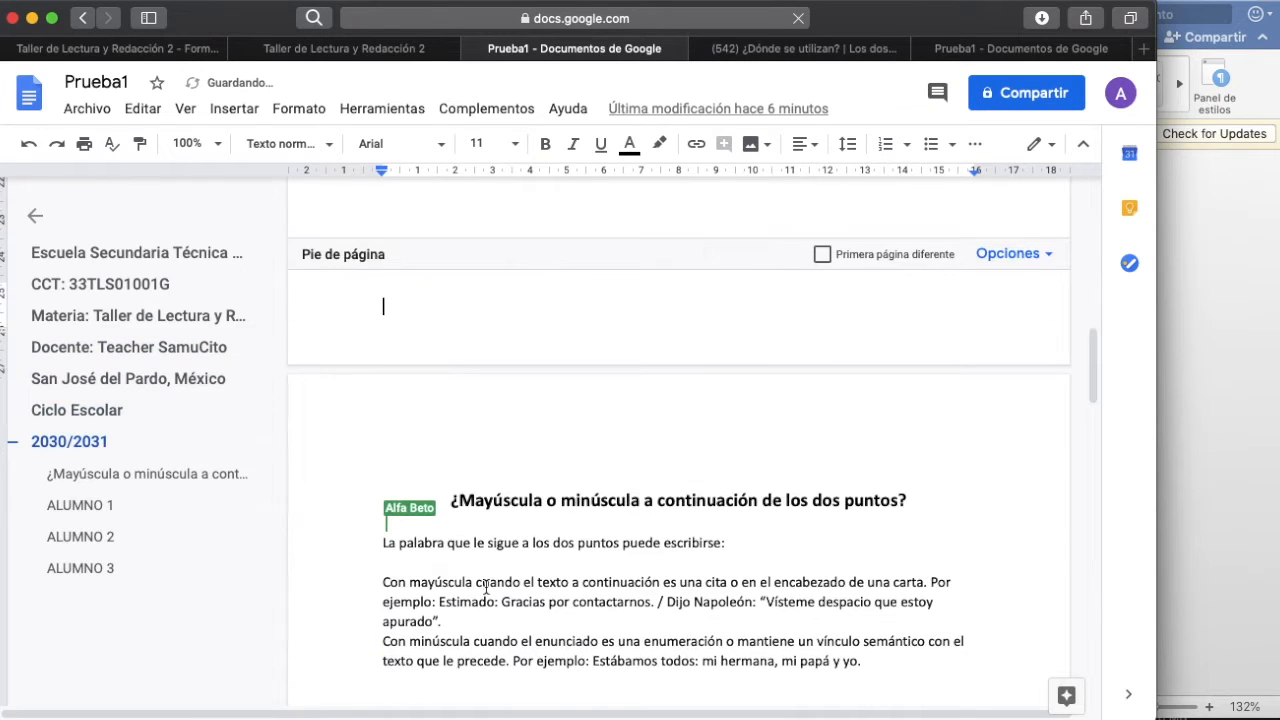
pyautogui.scroll(-3)
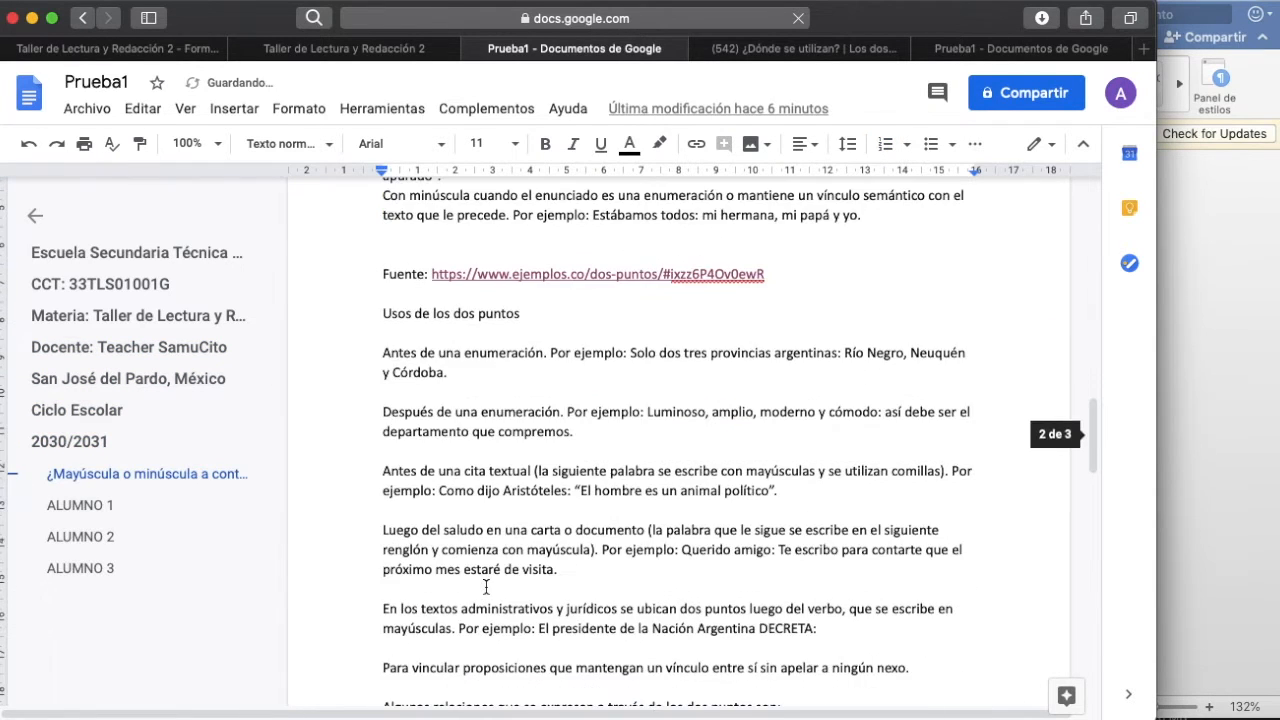
pyautogui.scroll(-3)
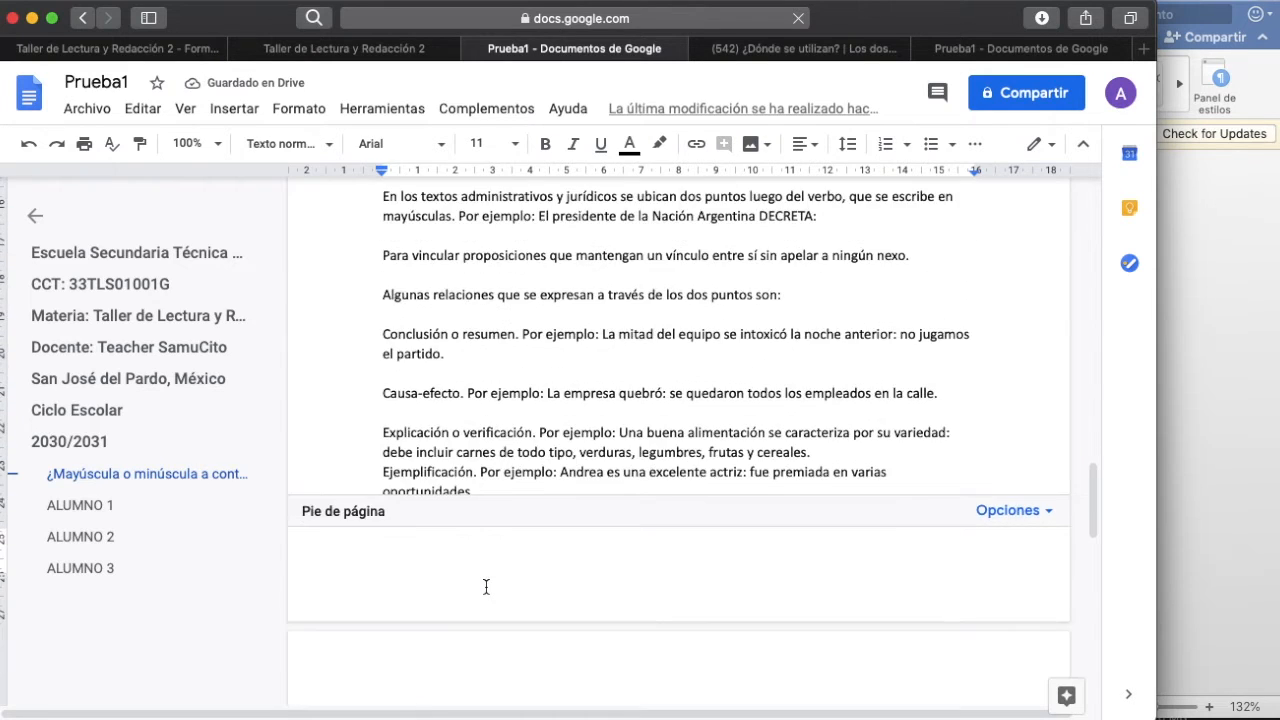
pyautogui.scroll(-3)
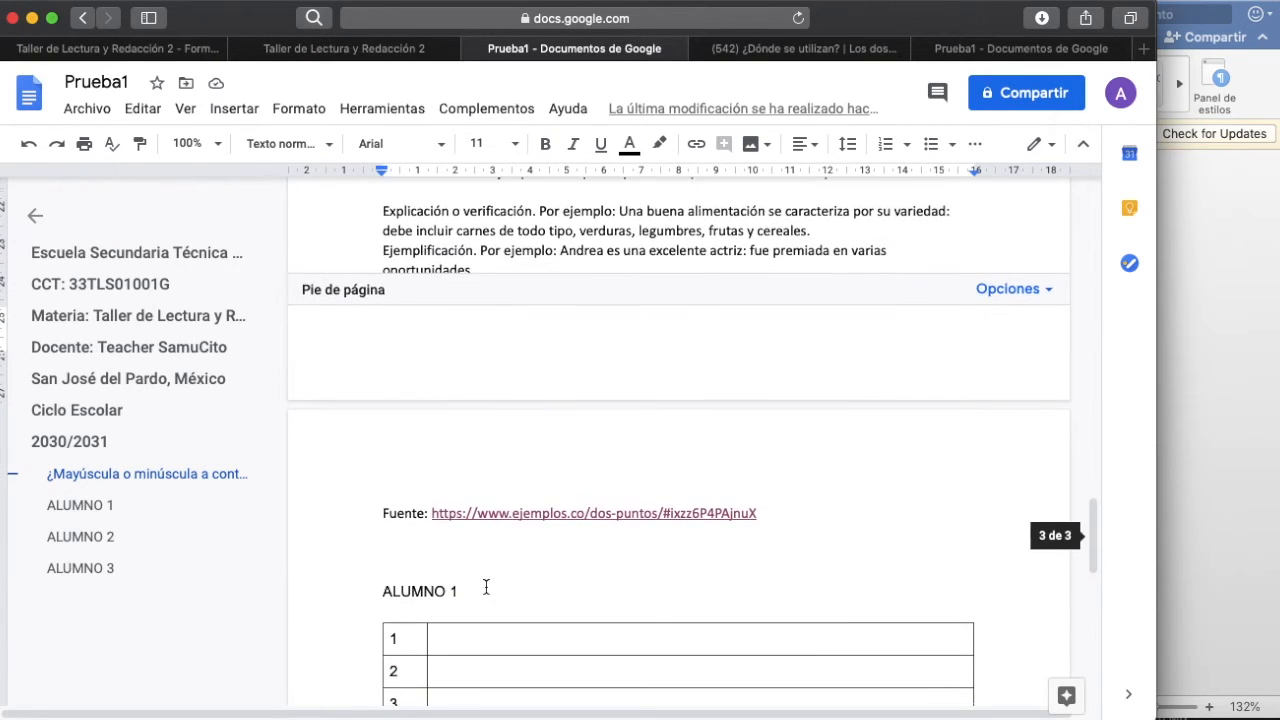
# Write 'Responde con tu nombre y con tres ejemplos a continuación:' in bold above ALUMNO 1.
pyautogui.write('Re')
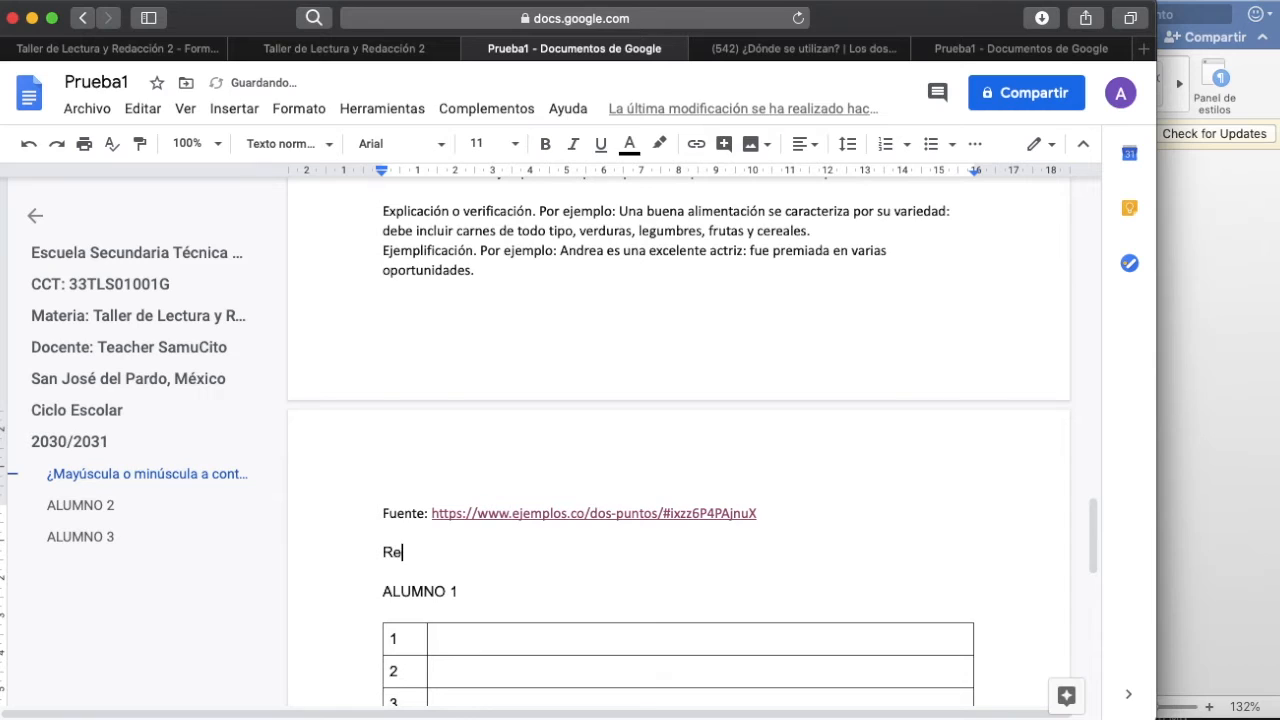
pyautogui.write('sponde')
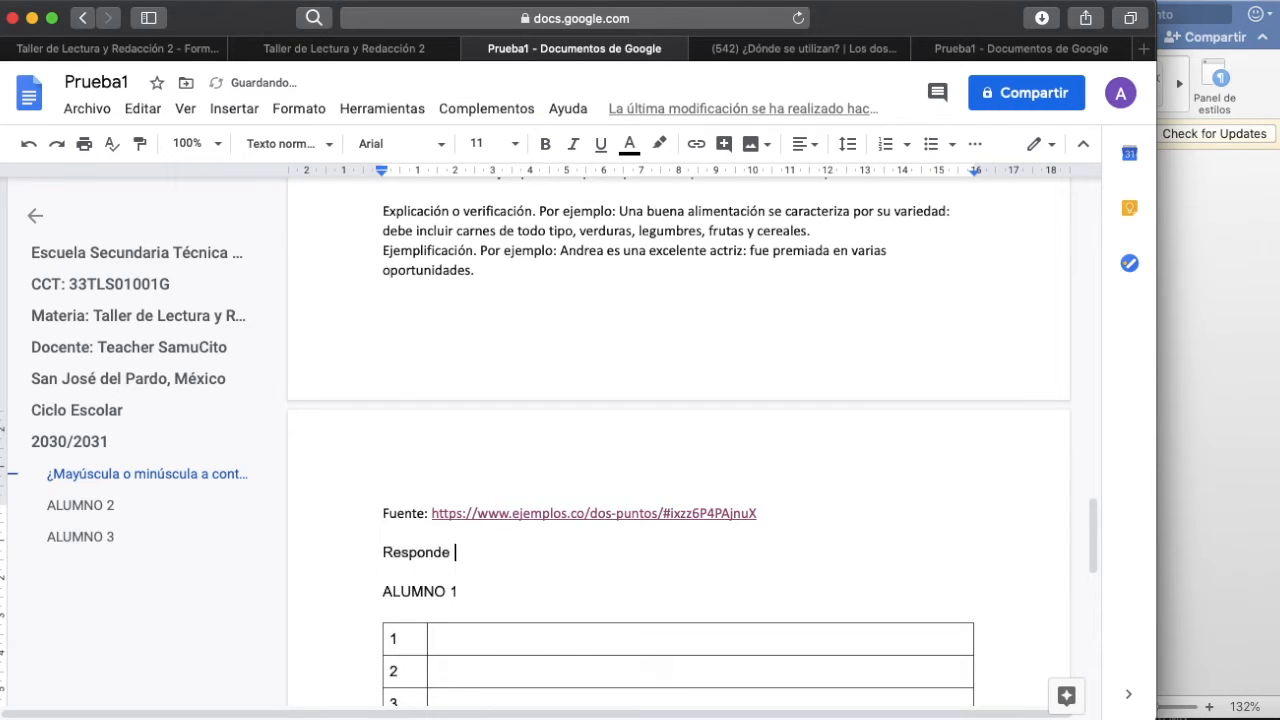
pyautogui.write('con tres')
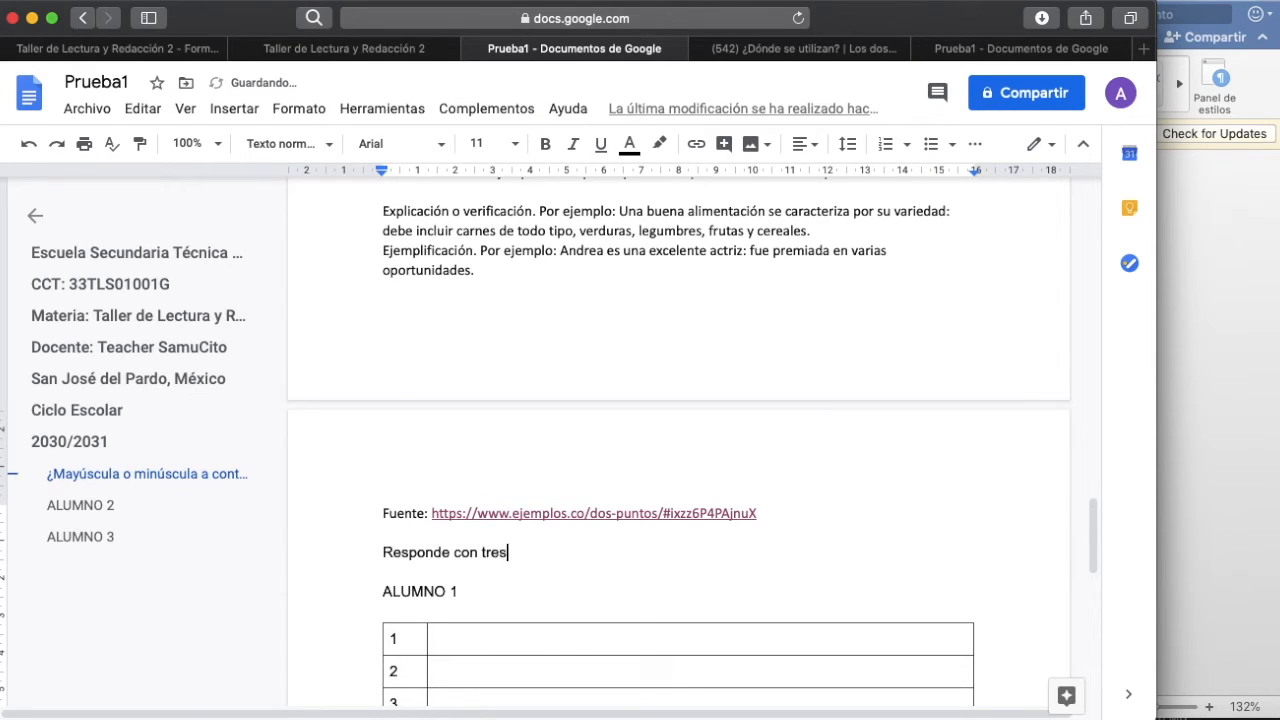
pyautogui.write('ejeplos')
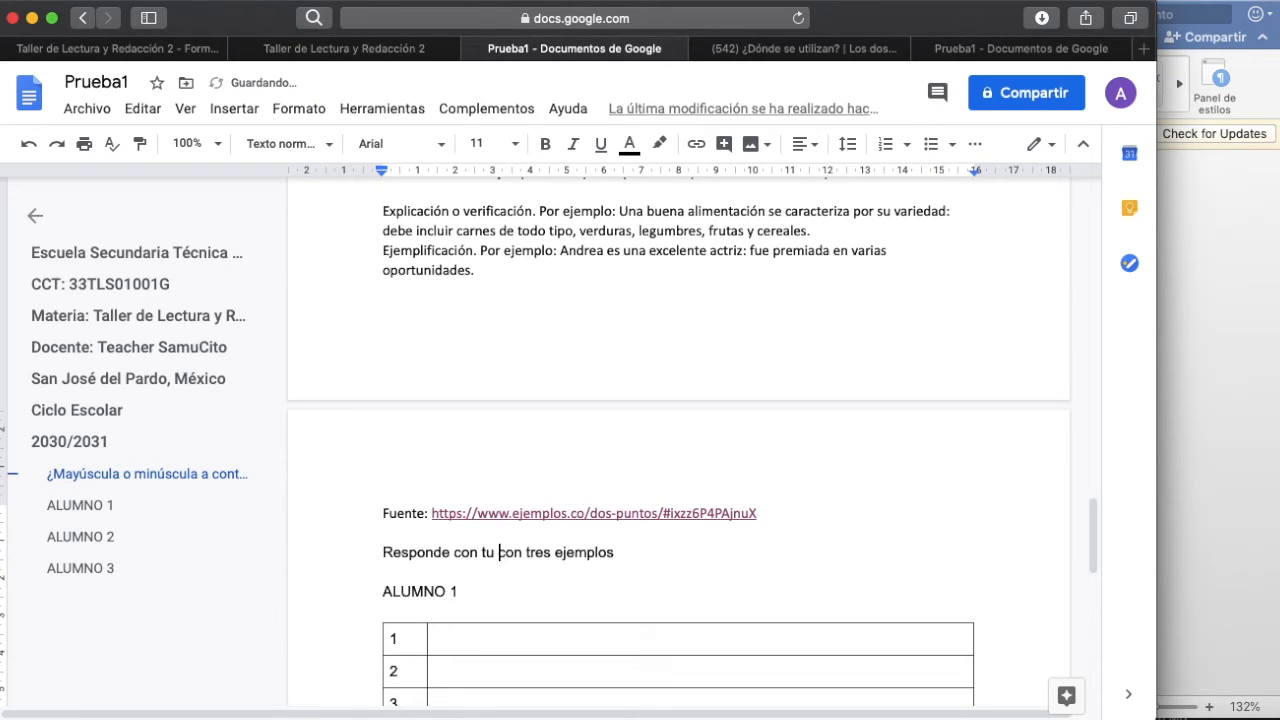
pyautogui.write('nombre y')
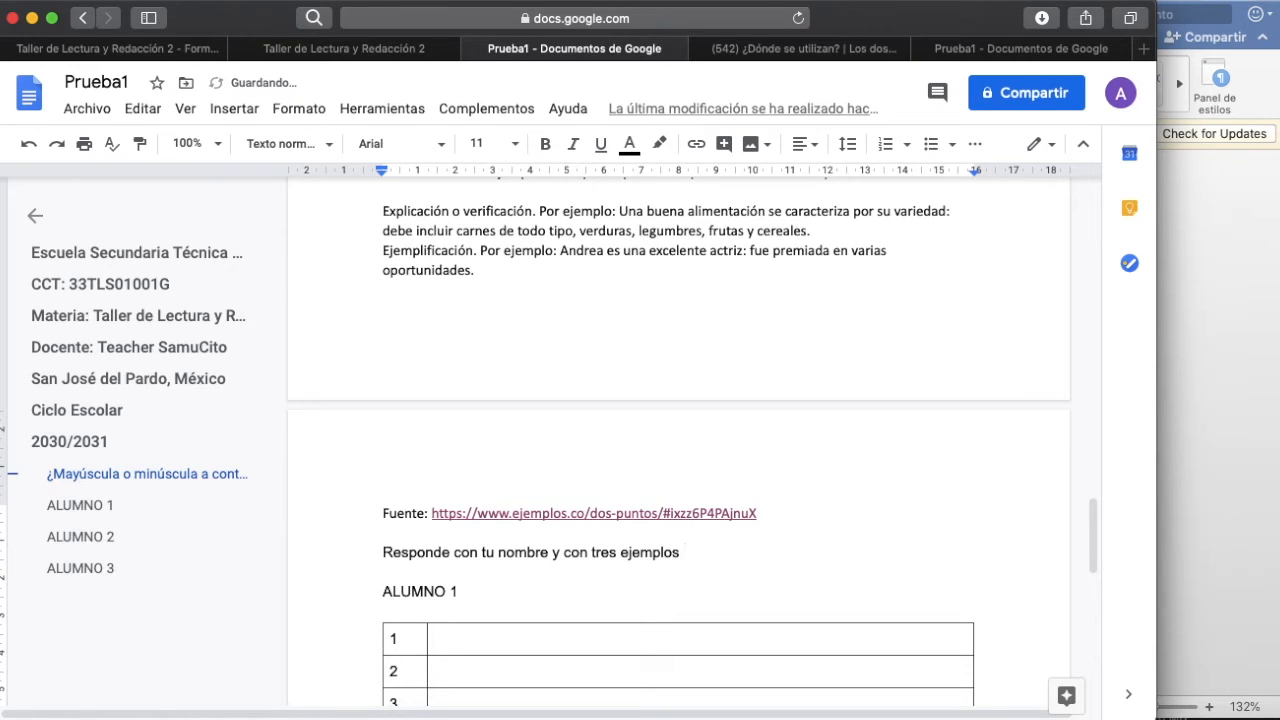
pyautogui.write('a conti')
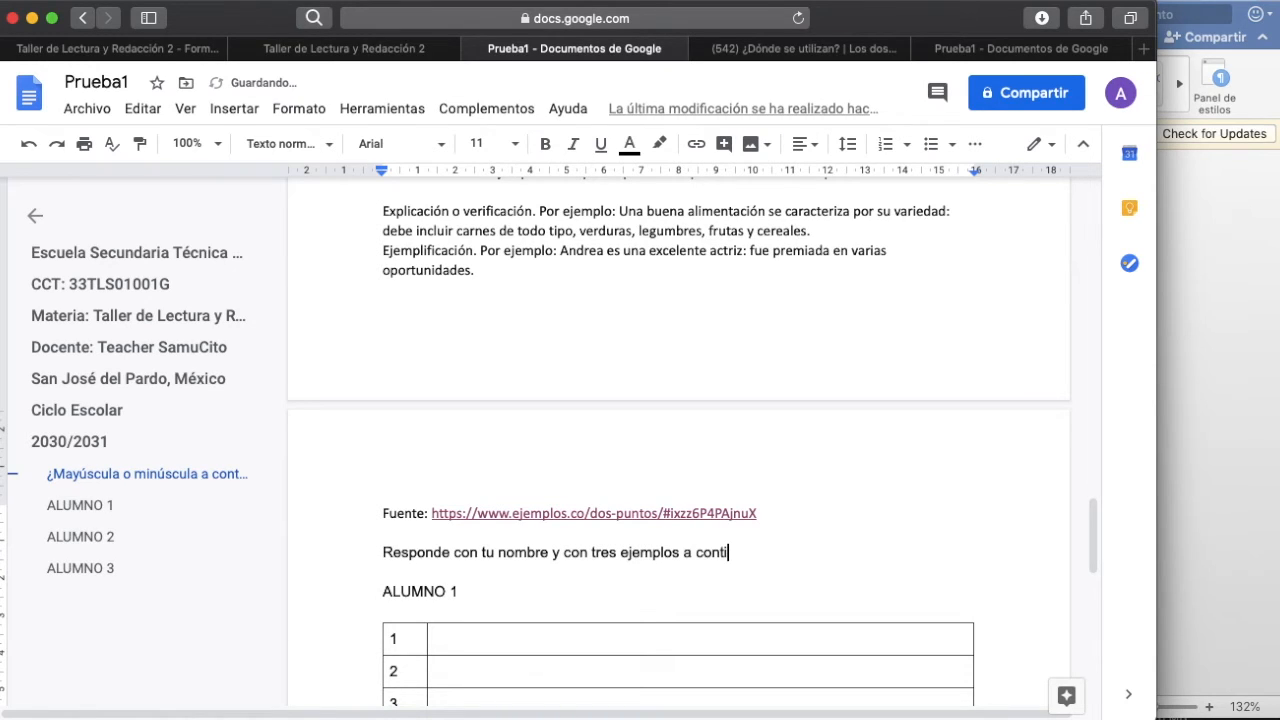
pyautogui.write('ua')
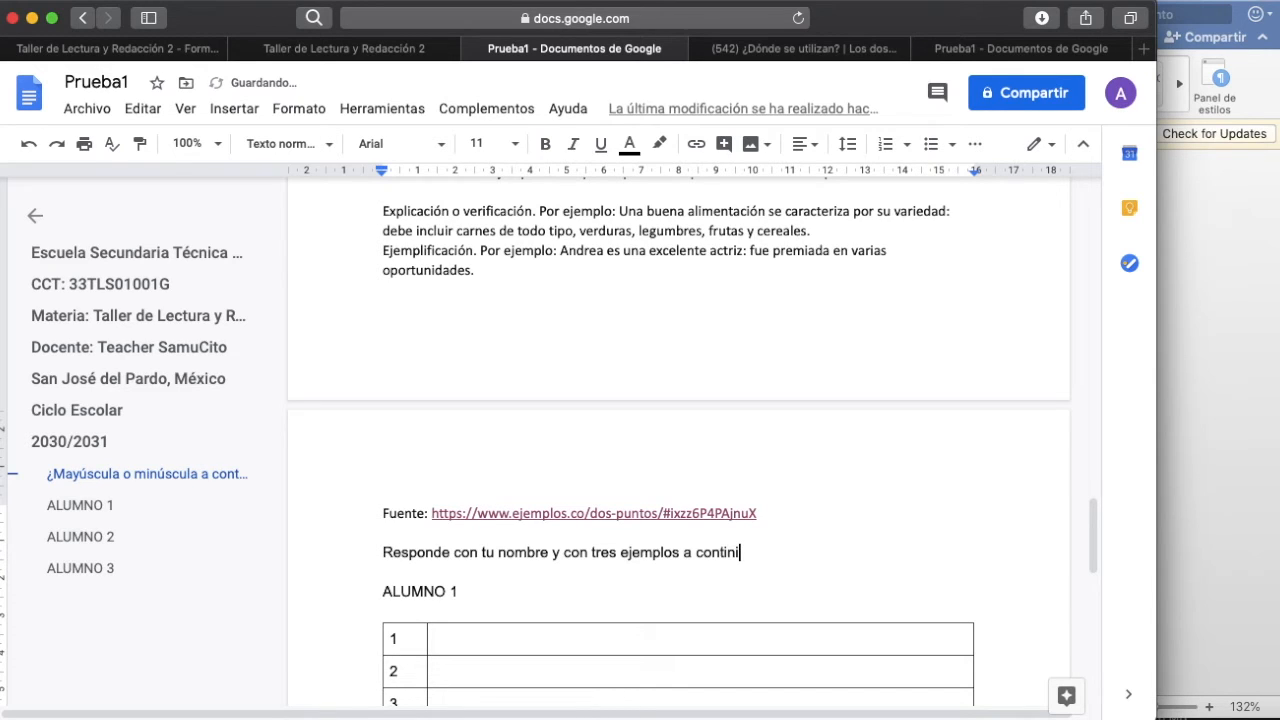
pyautogui.write('uación:')
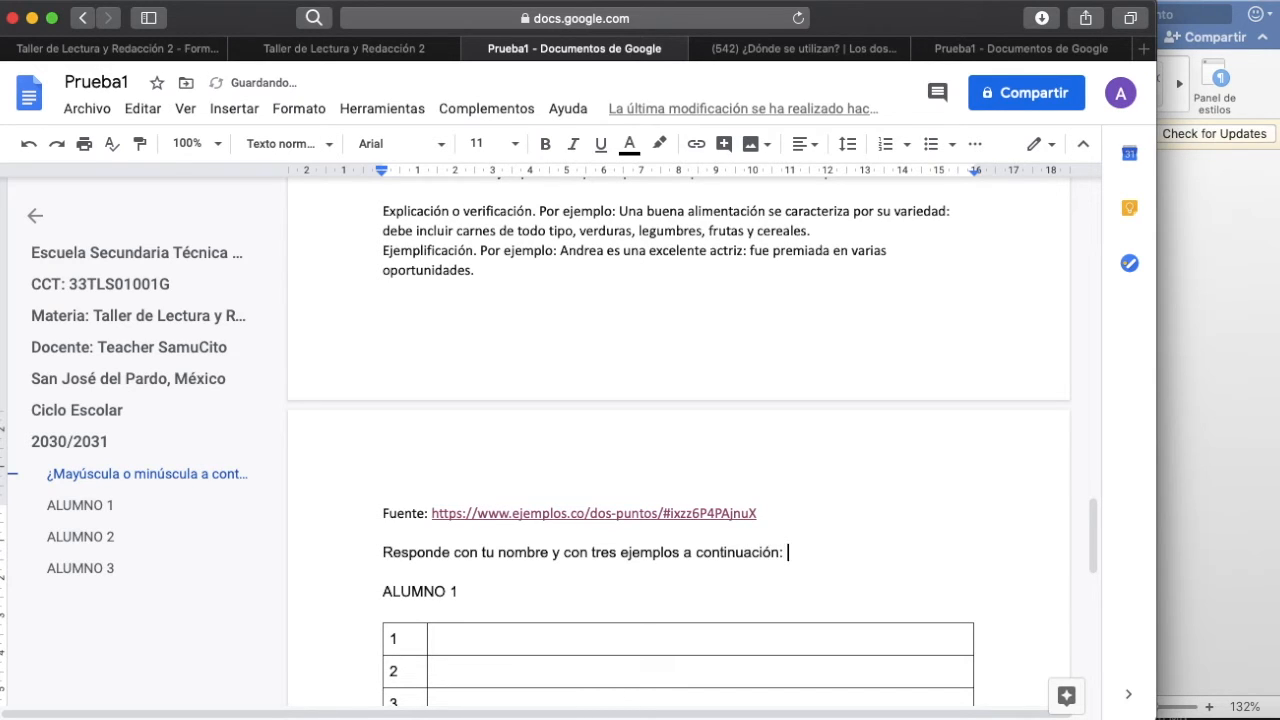
pyautogui.doubleClick(524, 552)
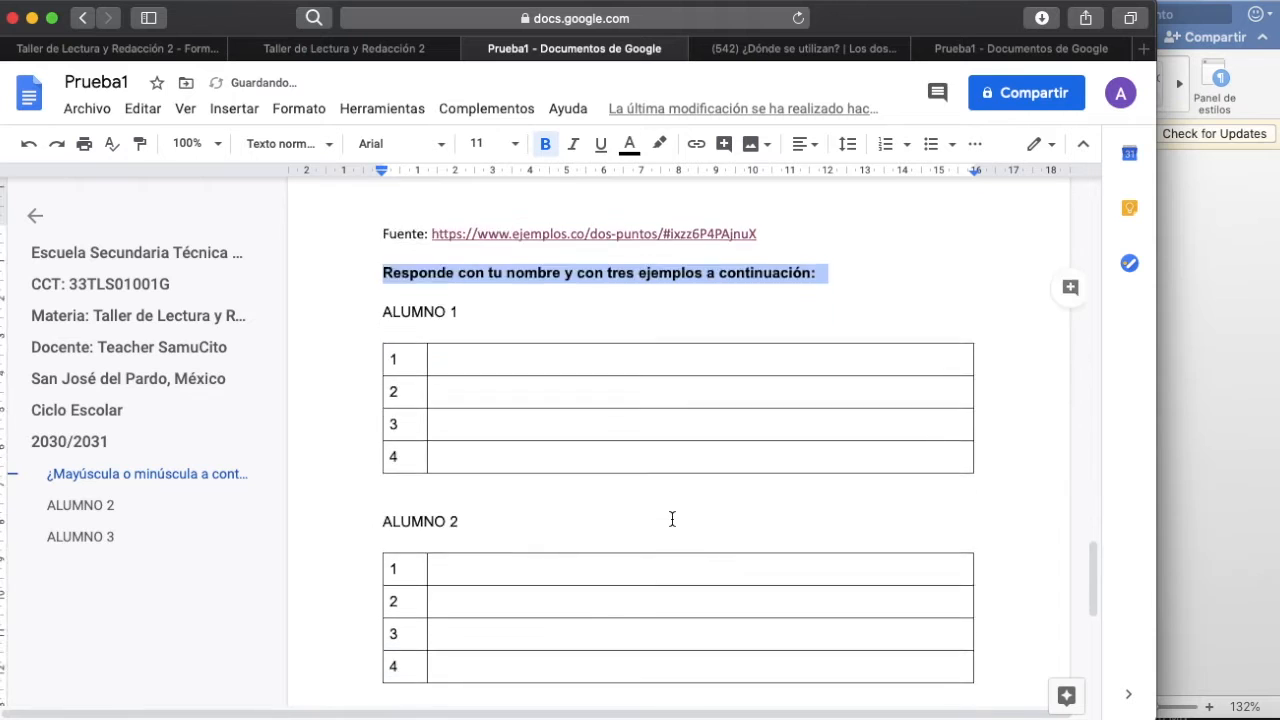
pyautogui.scroll(-3)
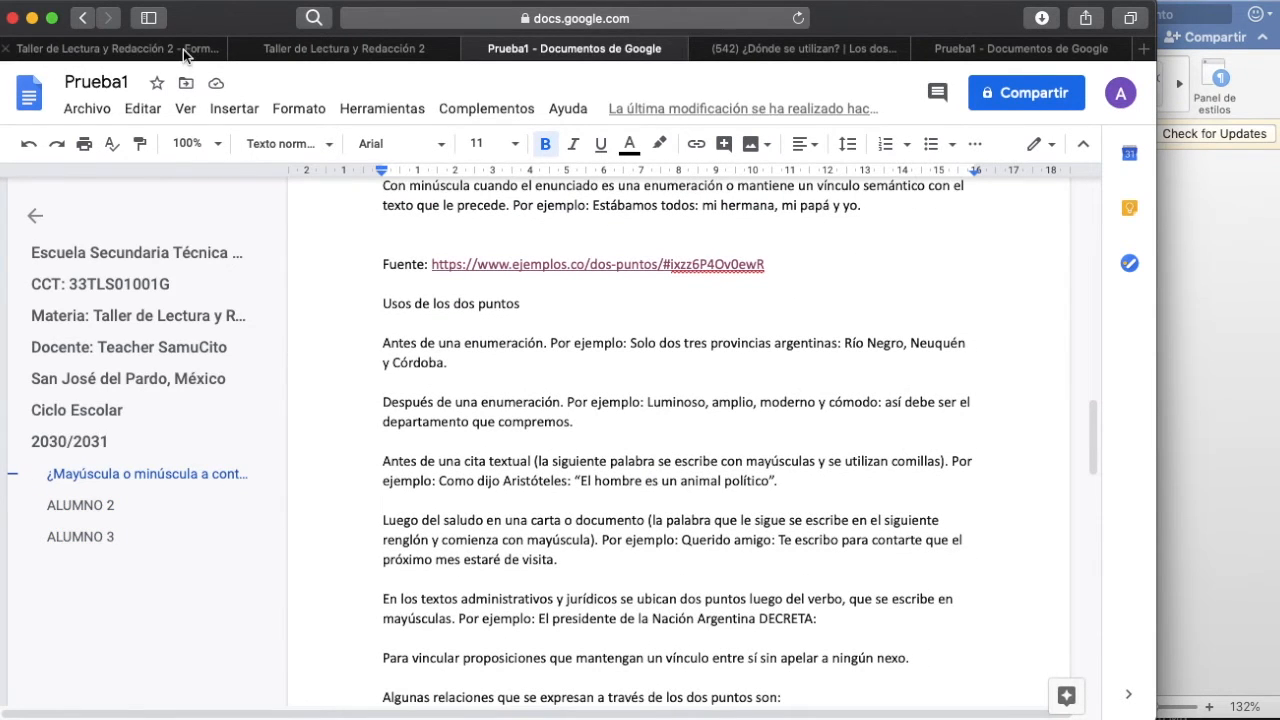
pyautogui.click(117, 48)
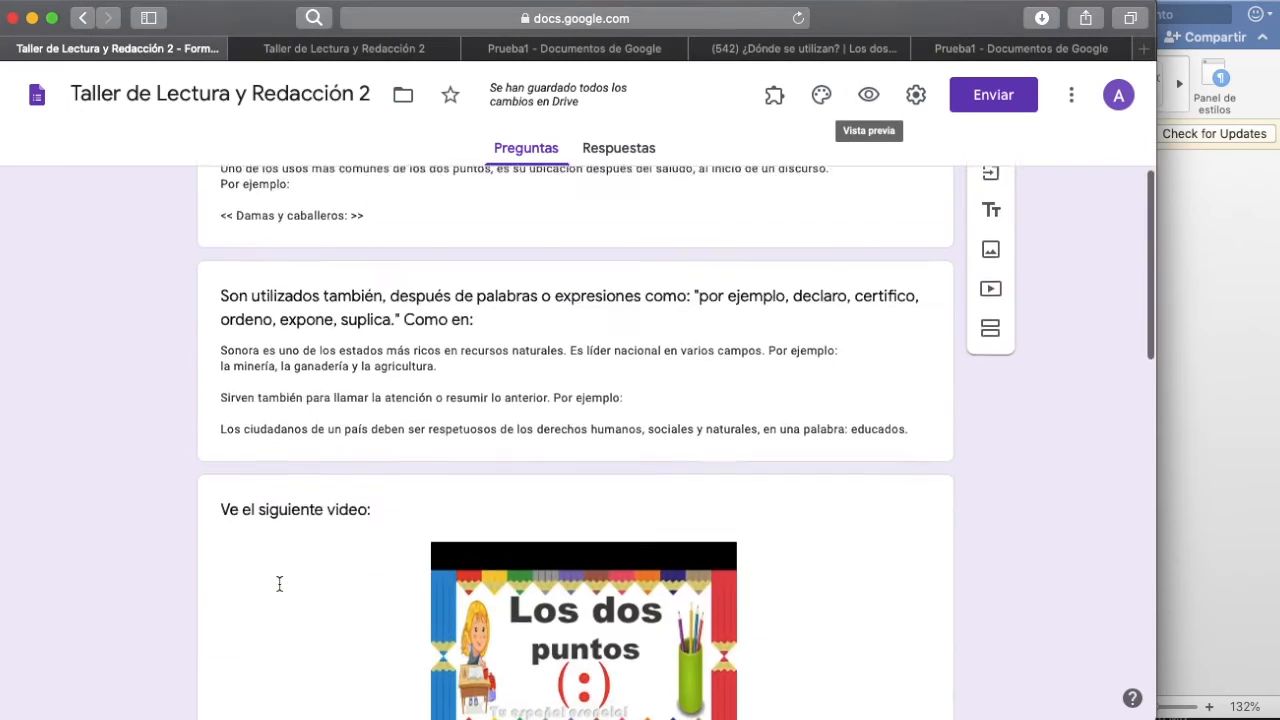
pyautogui.scroll(-3)
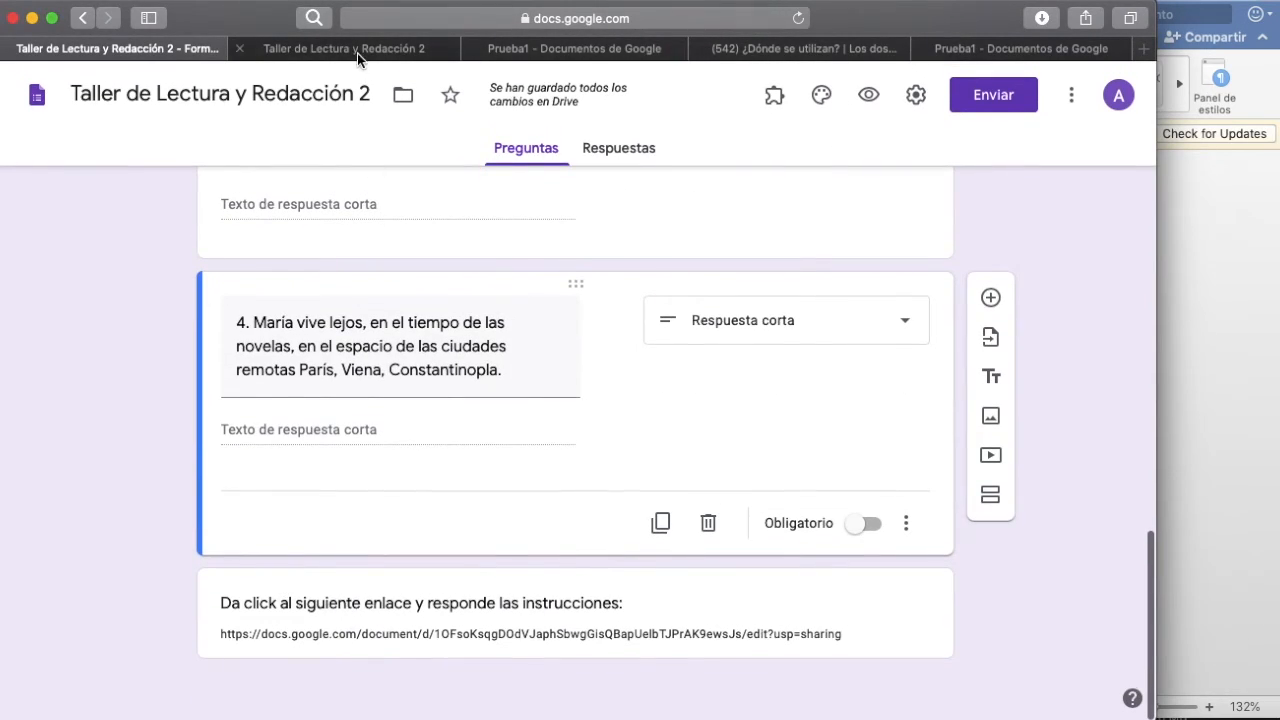
pyautogui.click(340, 48)
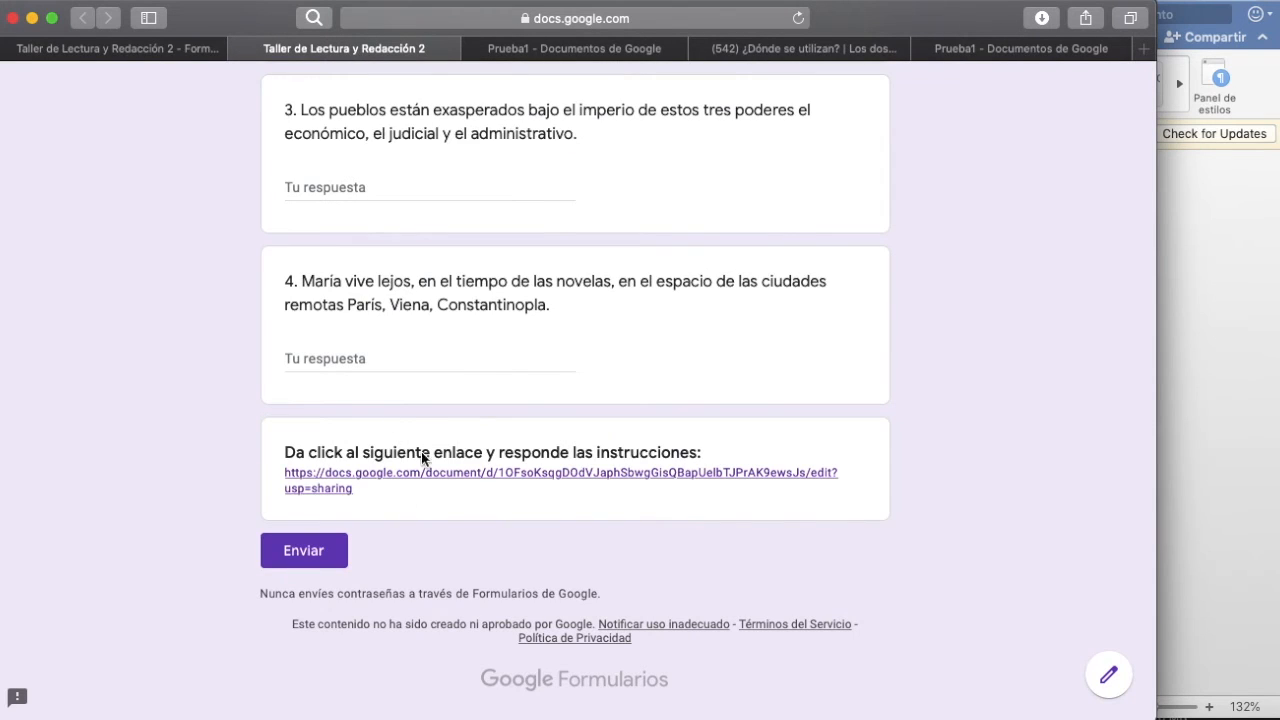
pyautogui.moveTo(485, 692)
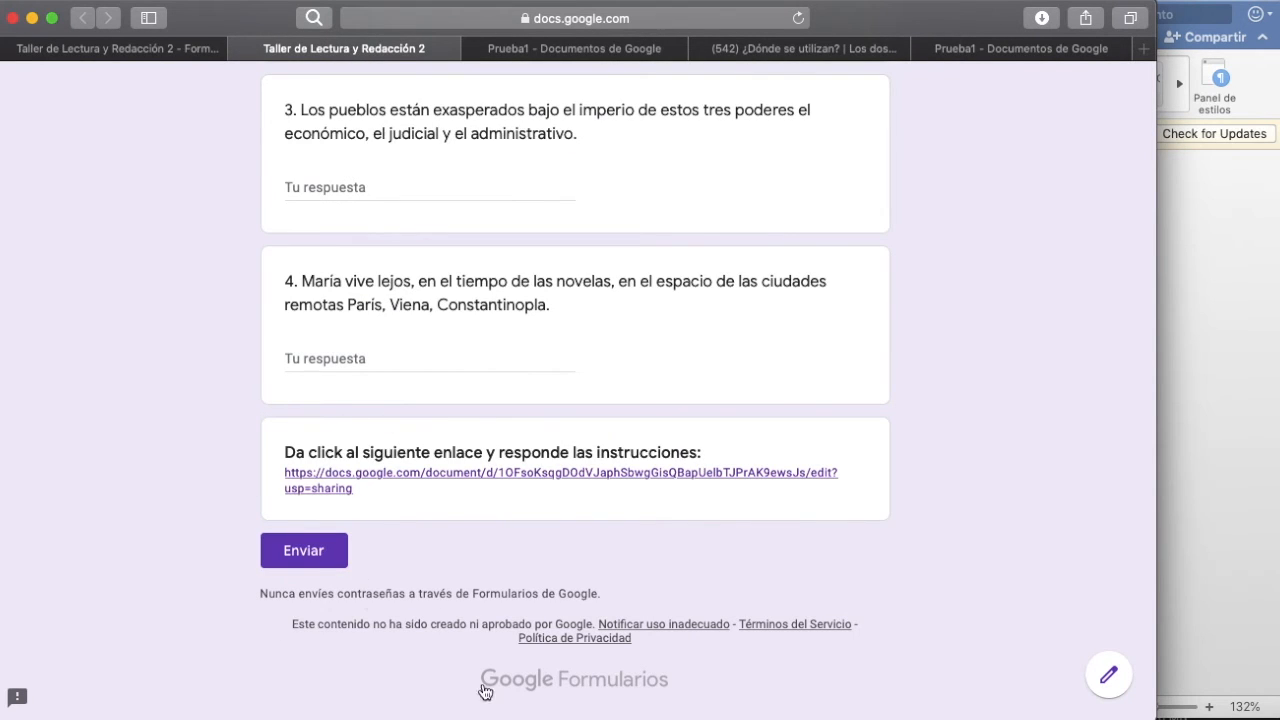
pyautogui.moveTo(680, 407)
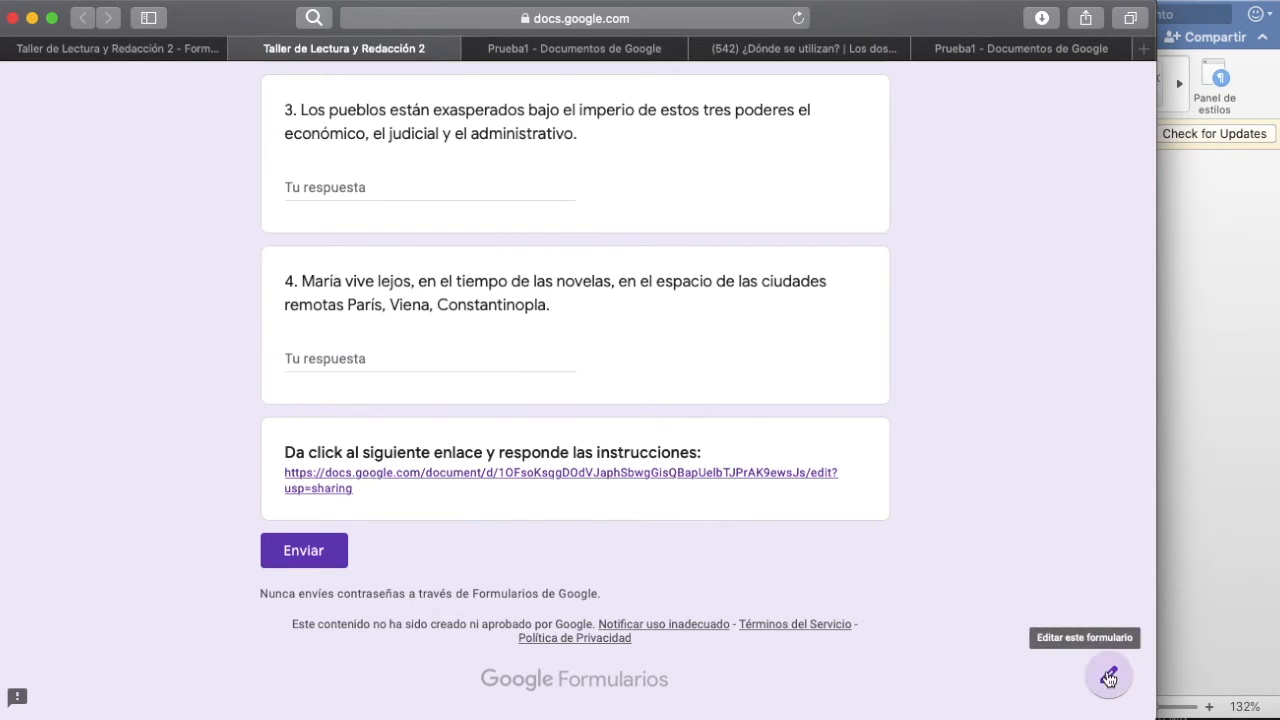
pyautogui.click(1108, 675)
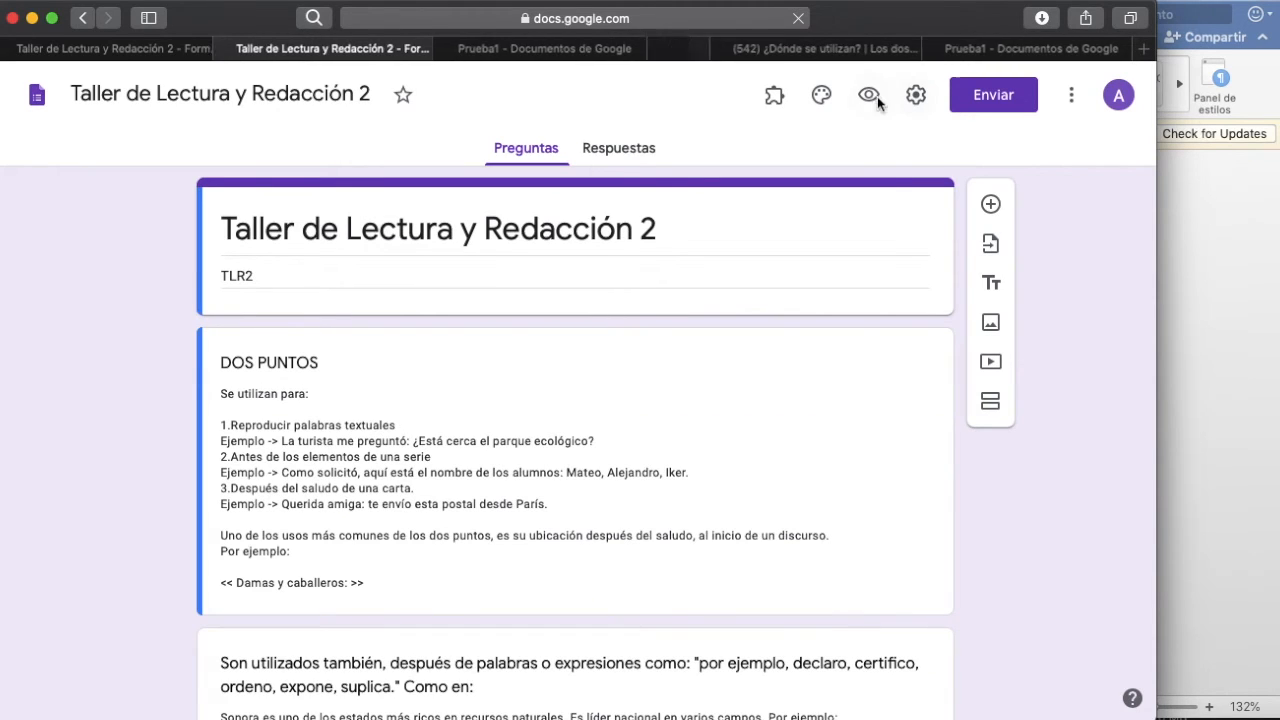
pyautogui.click(570, 48)
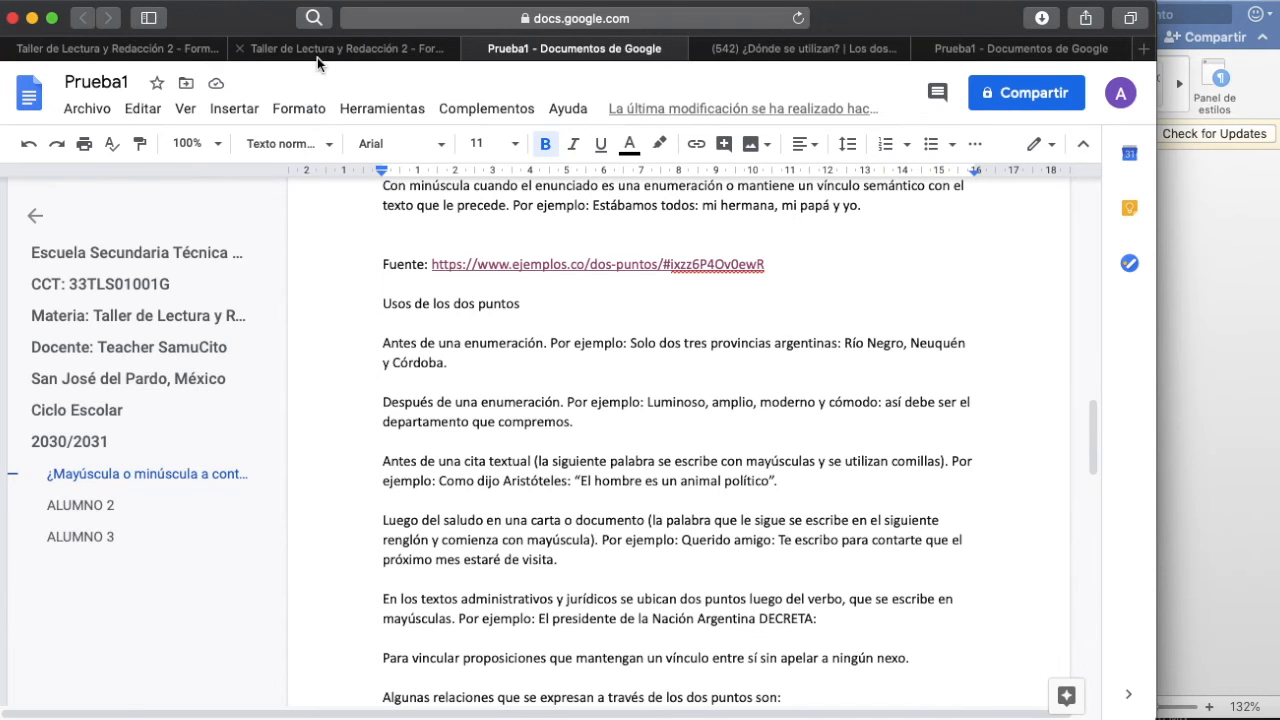
# Turn off 'Mostrar enlace para enviar otra respuesta' in the Presentación settings.
pyautogui.click(343, 48)
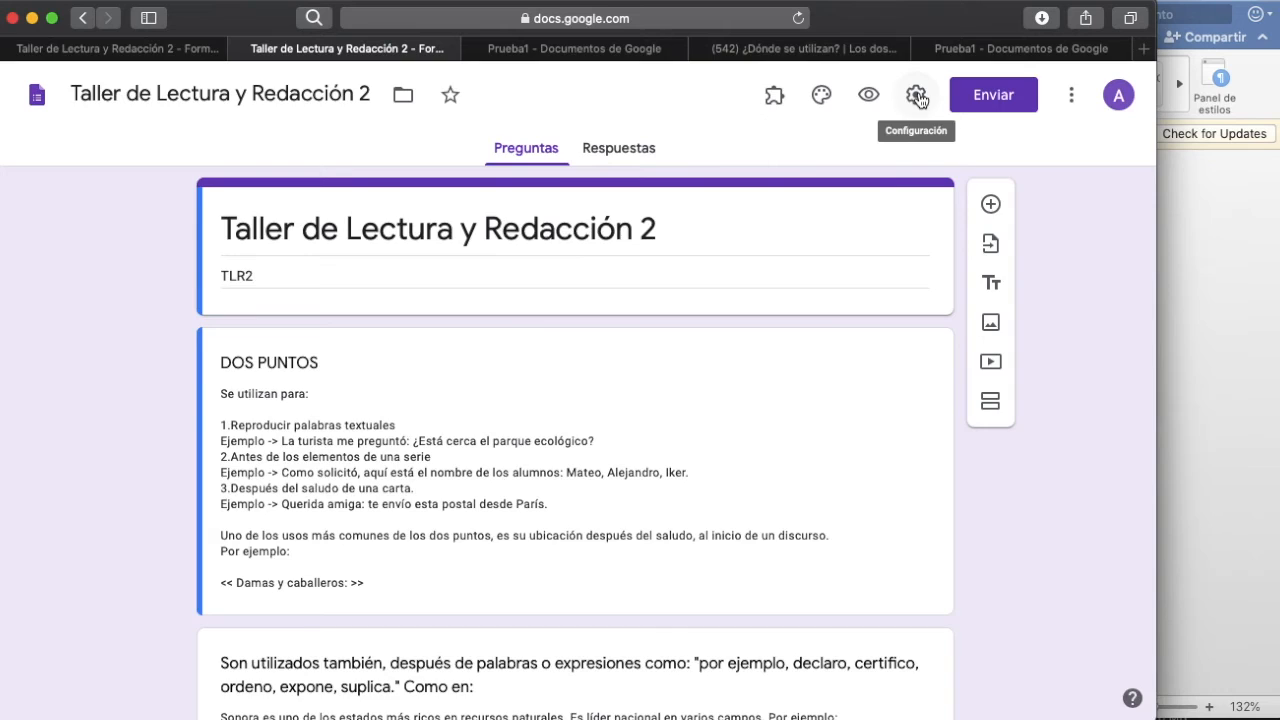
pyautogui.click(915, 94)
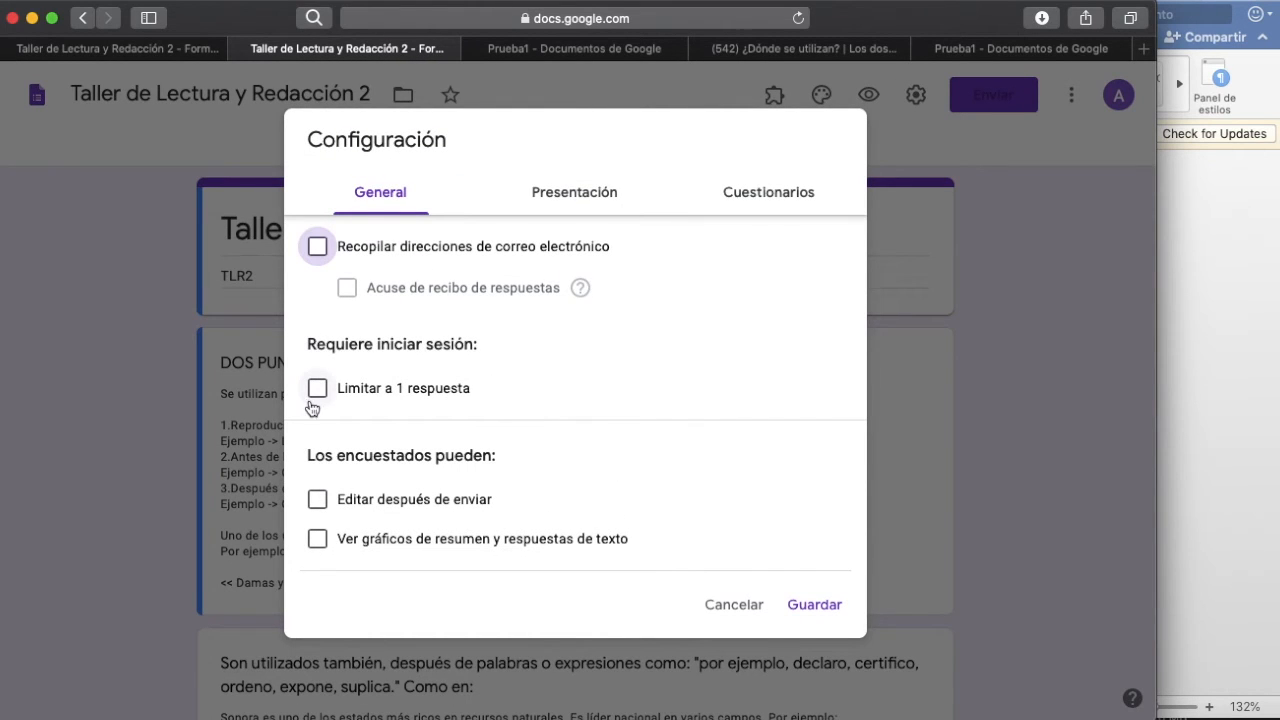
pyautogui.moveTo(390, 318)
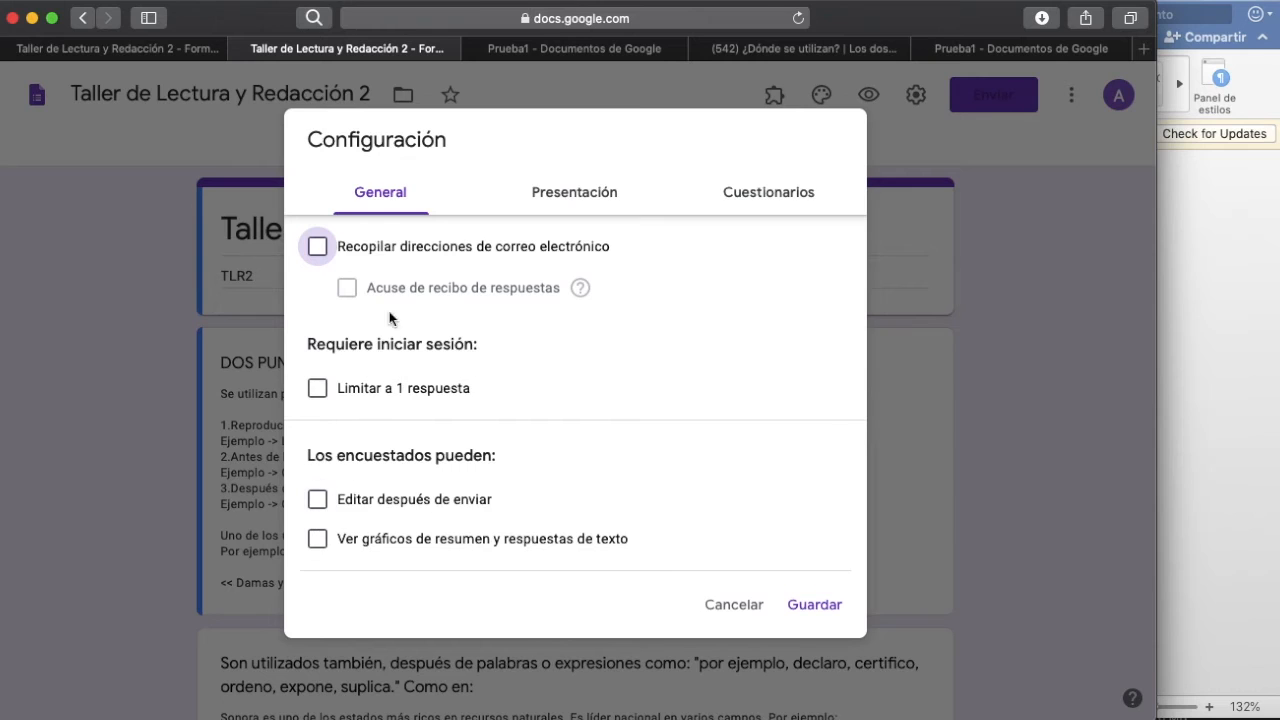
pyautogui.click(573, 192)
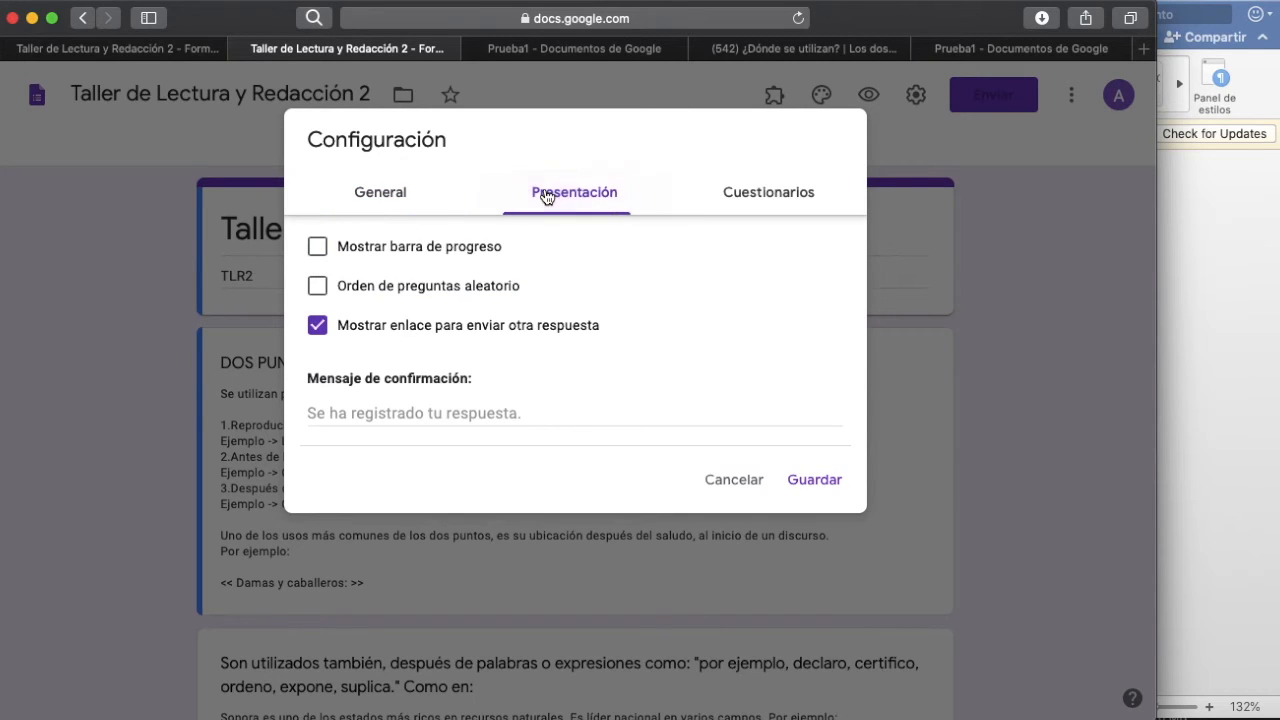
pyautogui.click(317, 246)
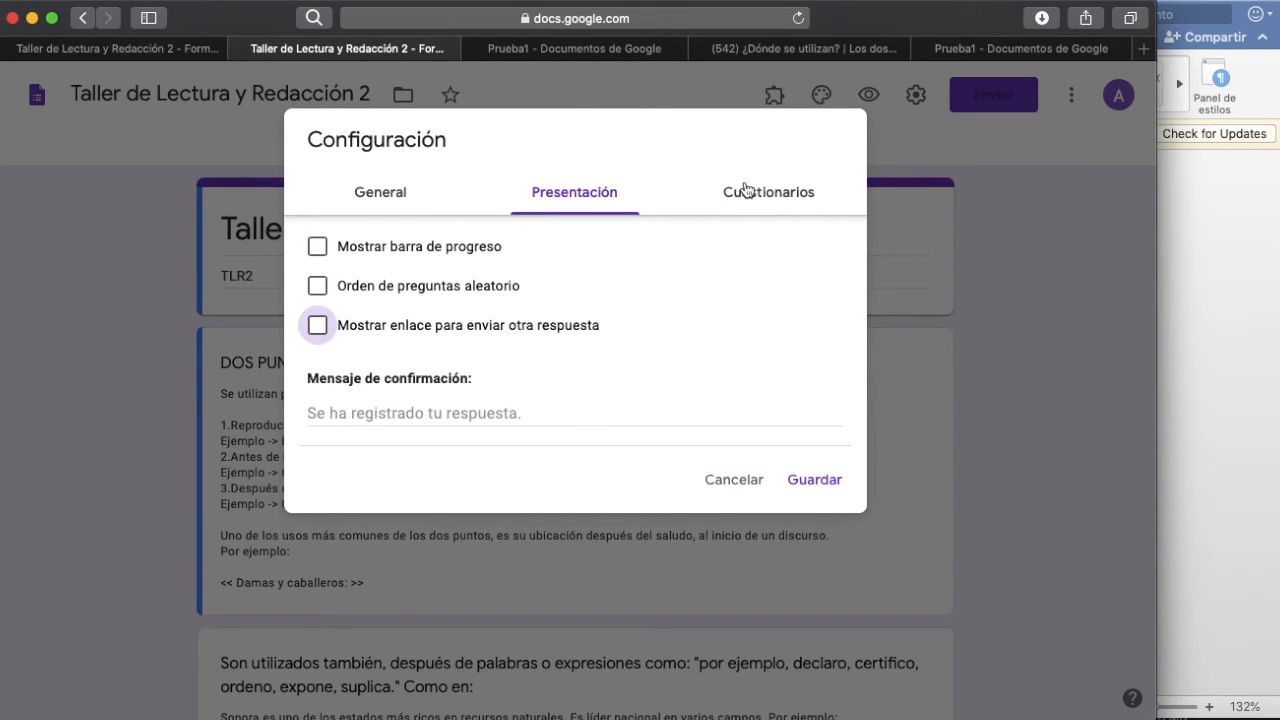
# Toggle quiz mode on and back off in Cuestionarios, then save the settings.
pyautogui.click(768, 191)
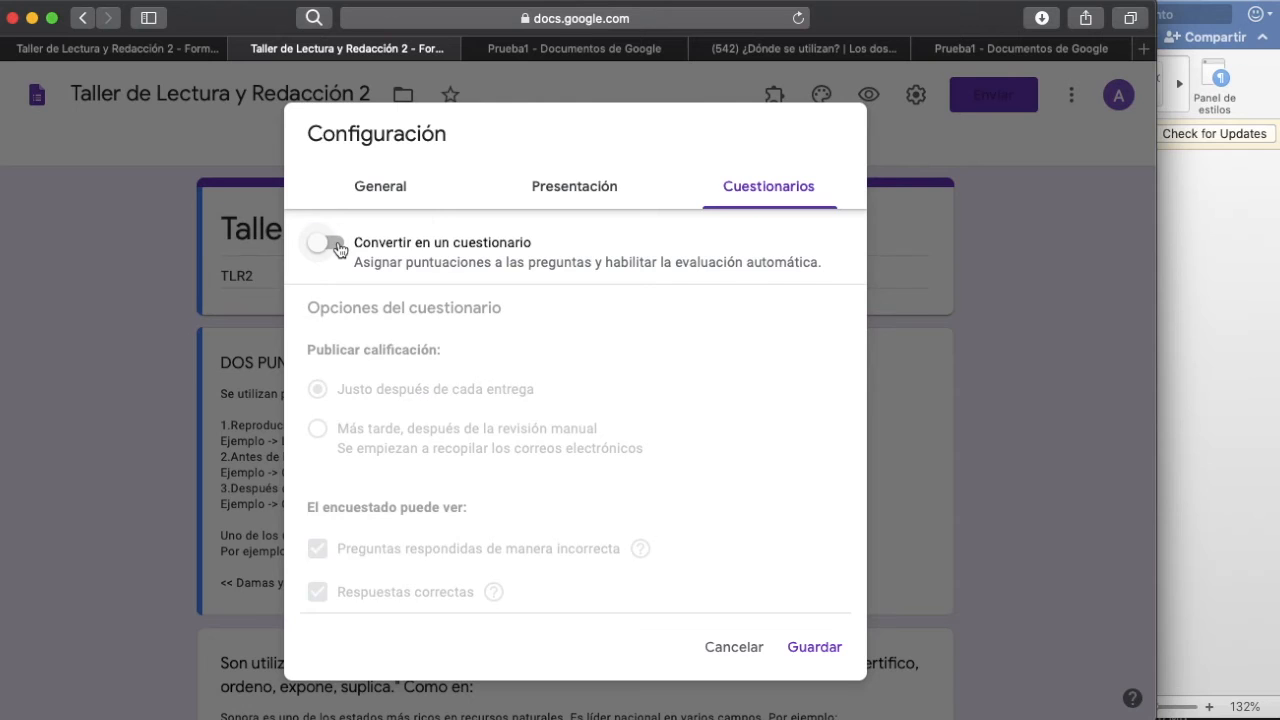
pyautogui.click(324, 243)
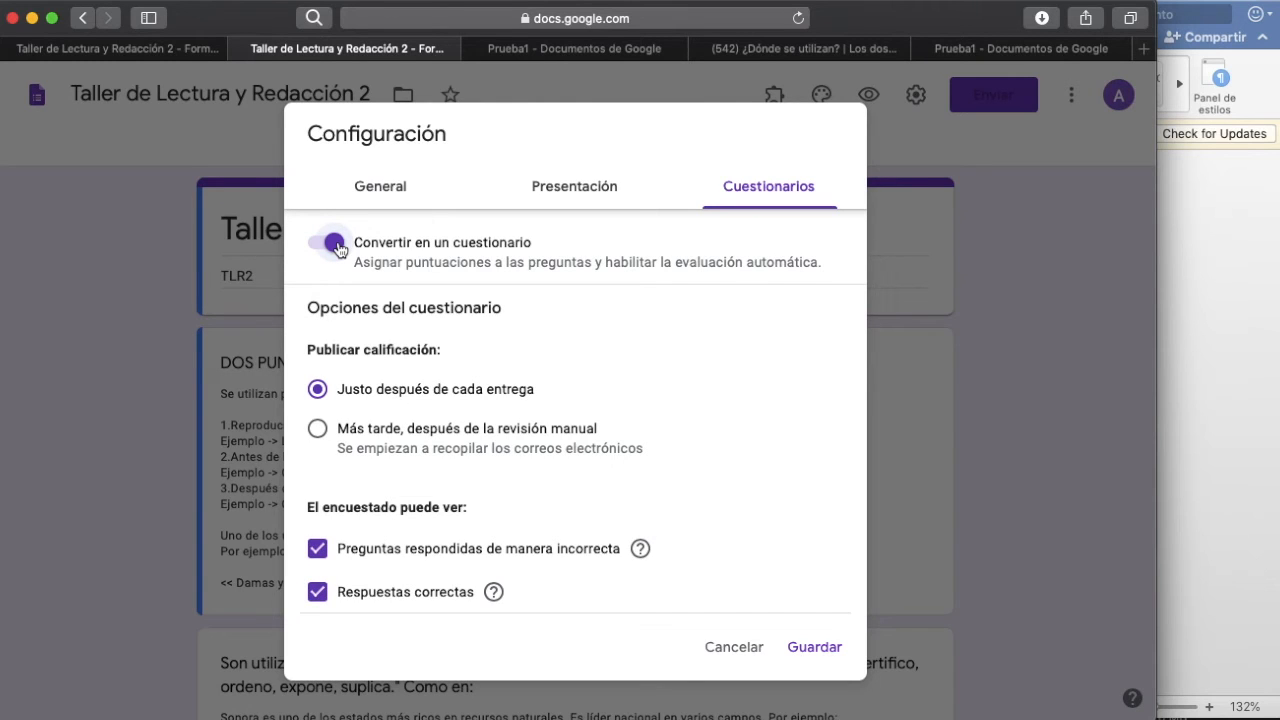
pyautogui.click(321, 242)
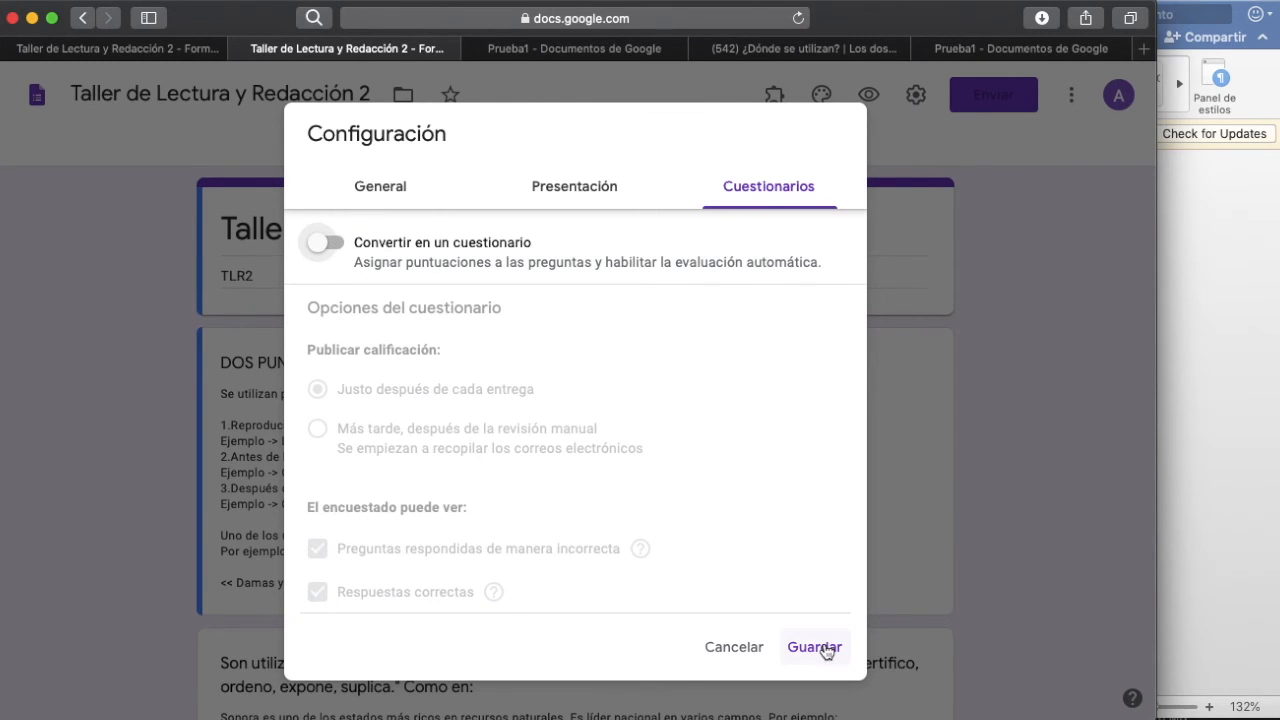
pyautogui.click(813, 647)
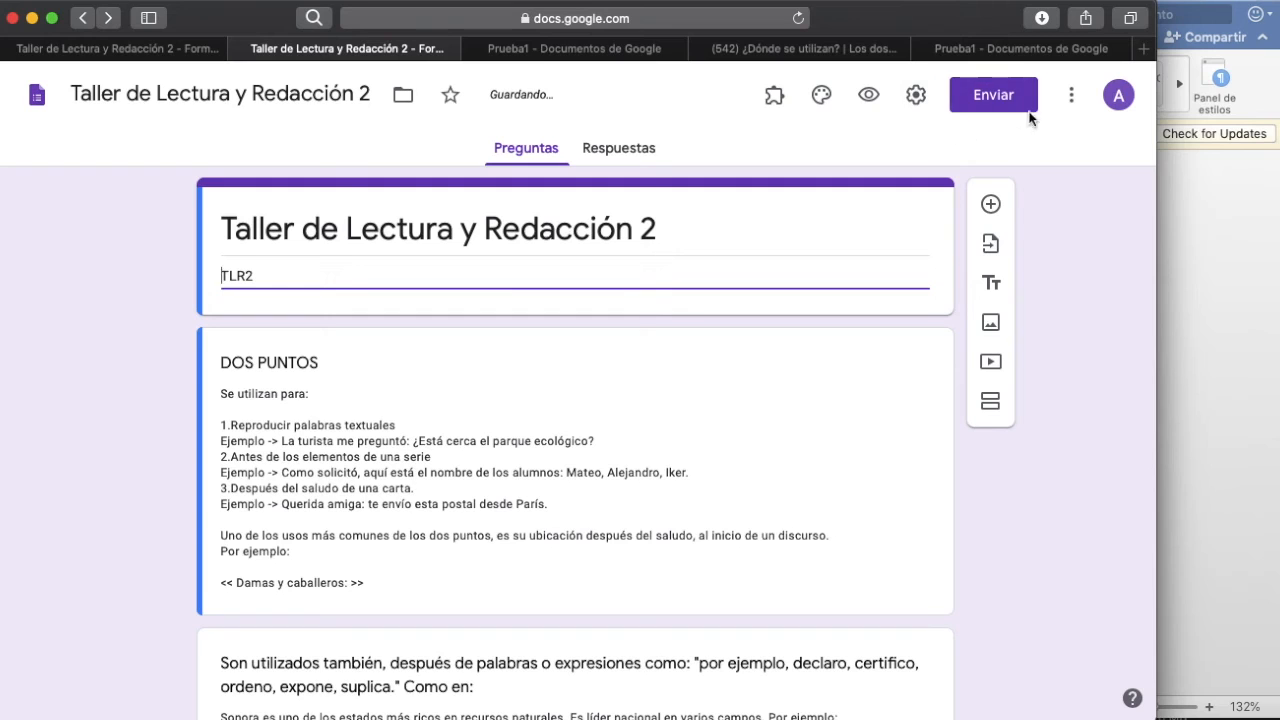
pyautogui.click(993, 94)
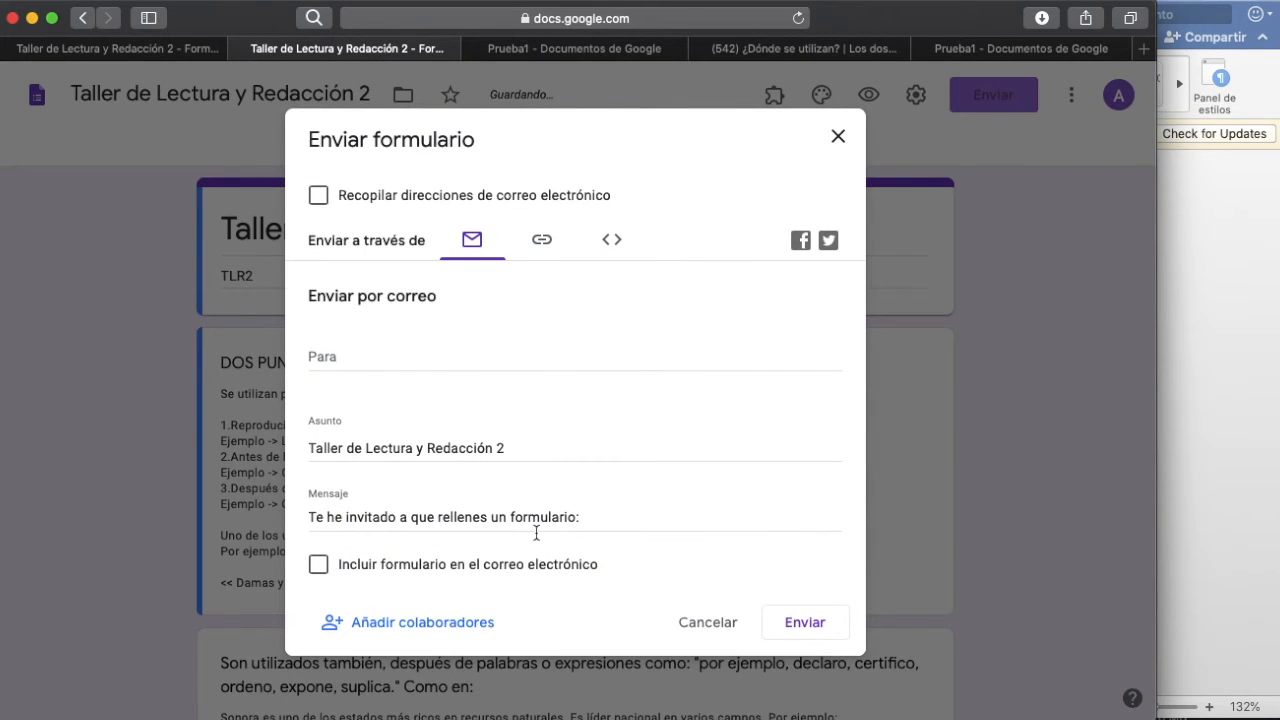
pyautogui.click(541, 239)
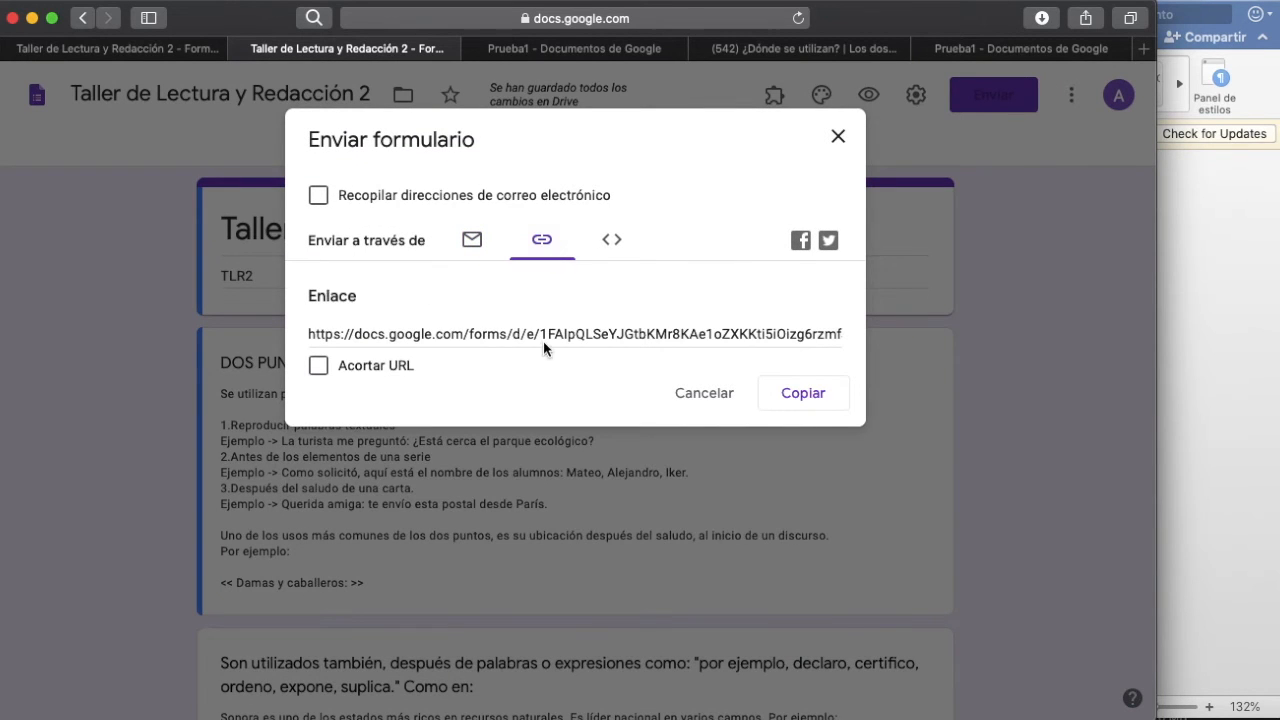
pyautogui.click(802, 392)
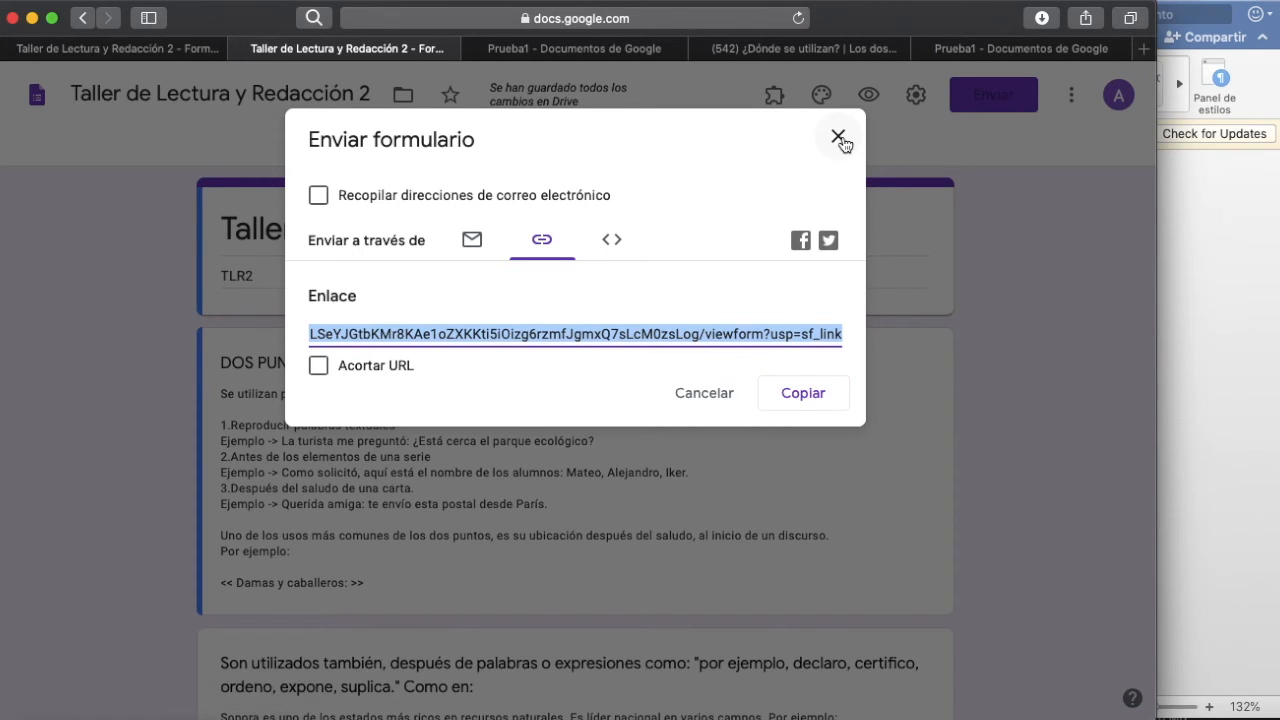
pyautogui.click(838, 135)
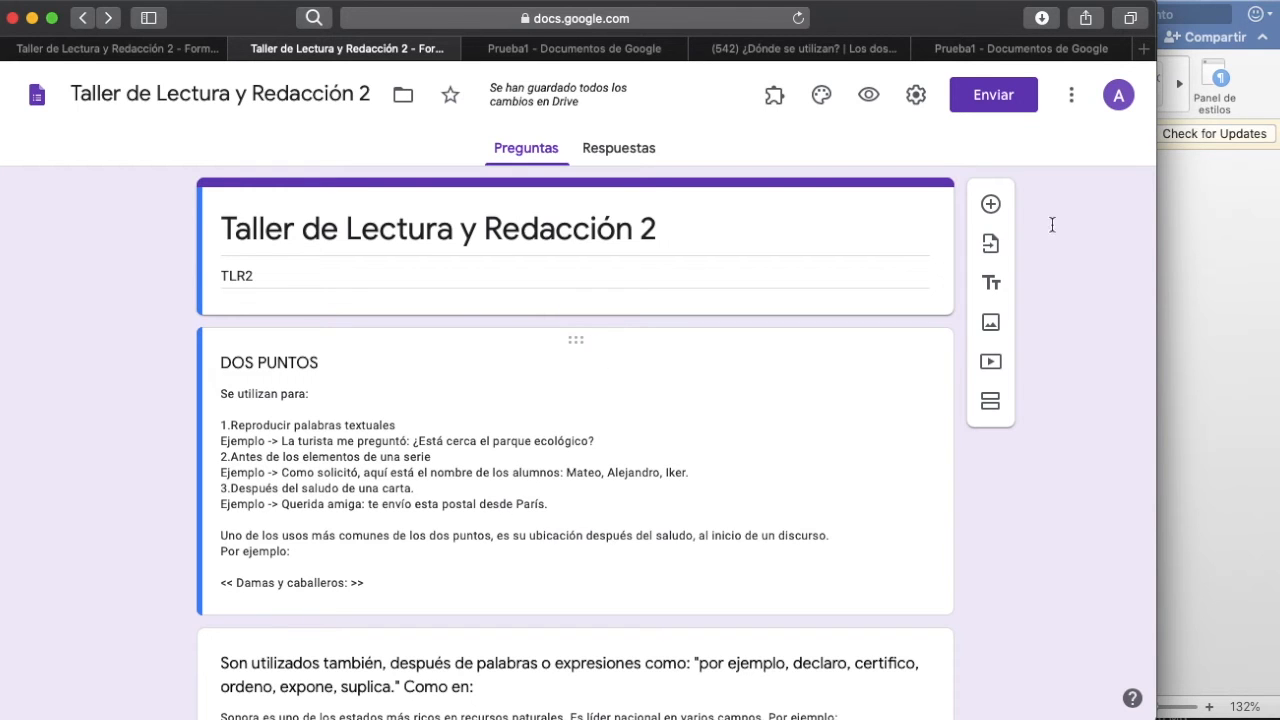
pyautogui.scroll(-3)
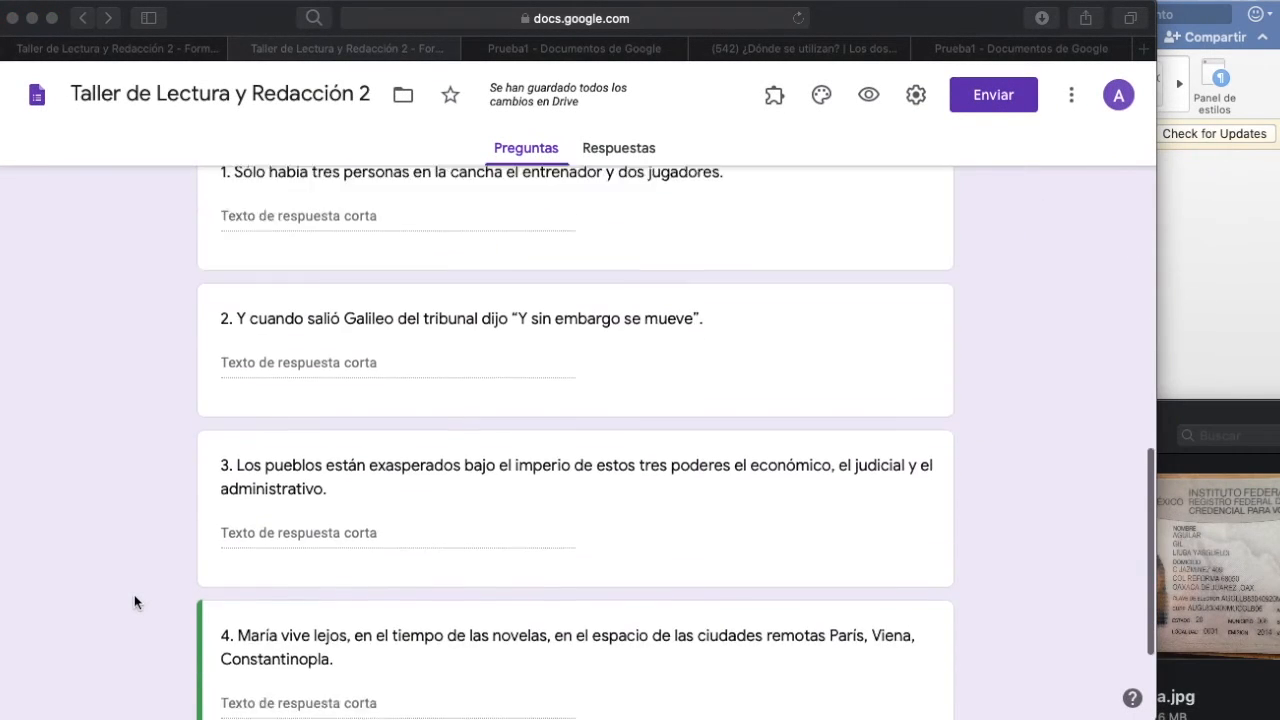
pyautogui.scroll(3)
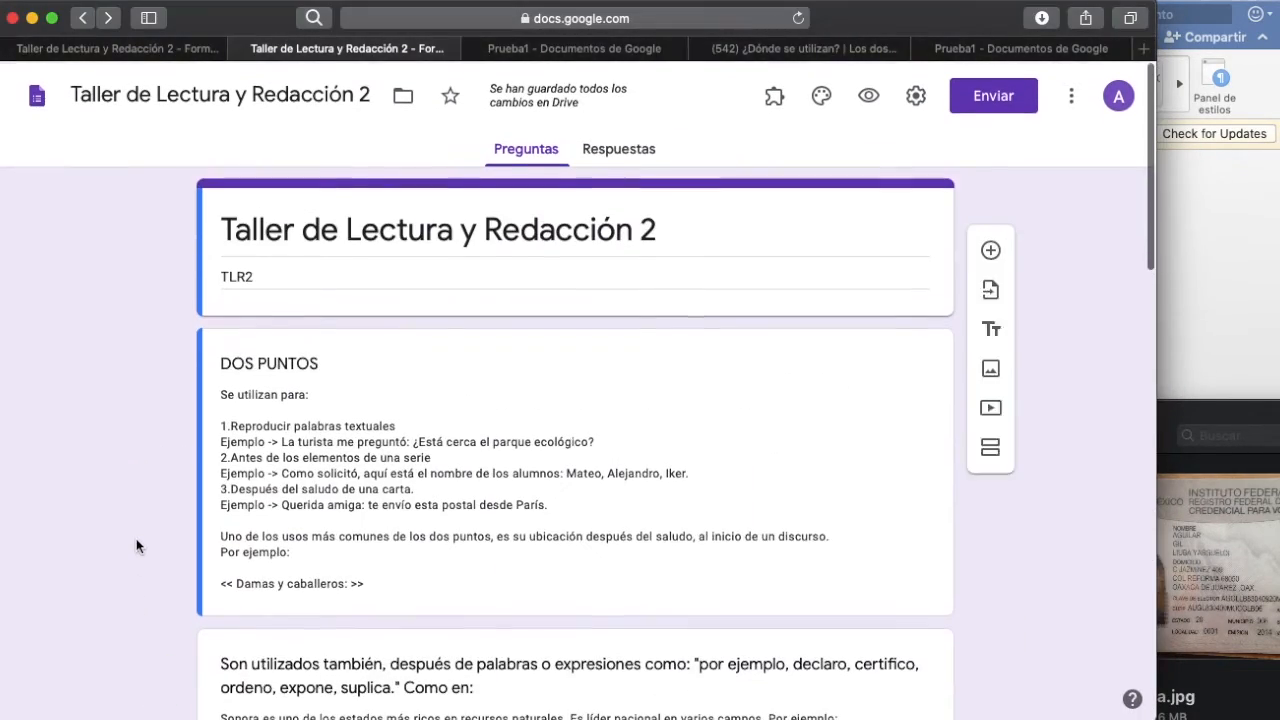
pyautogui.scroll(-3)
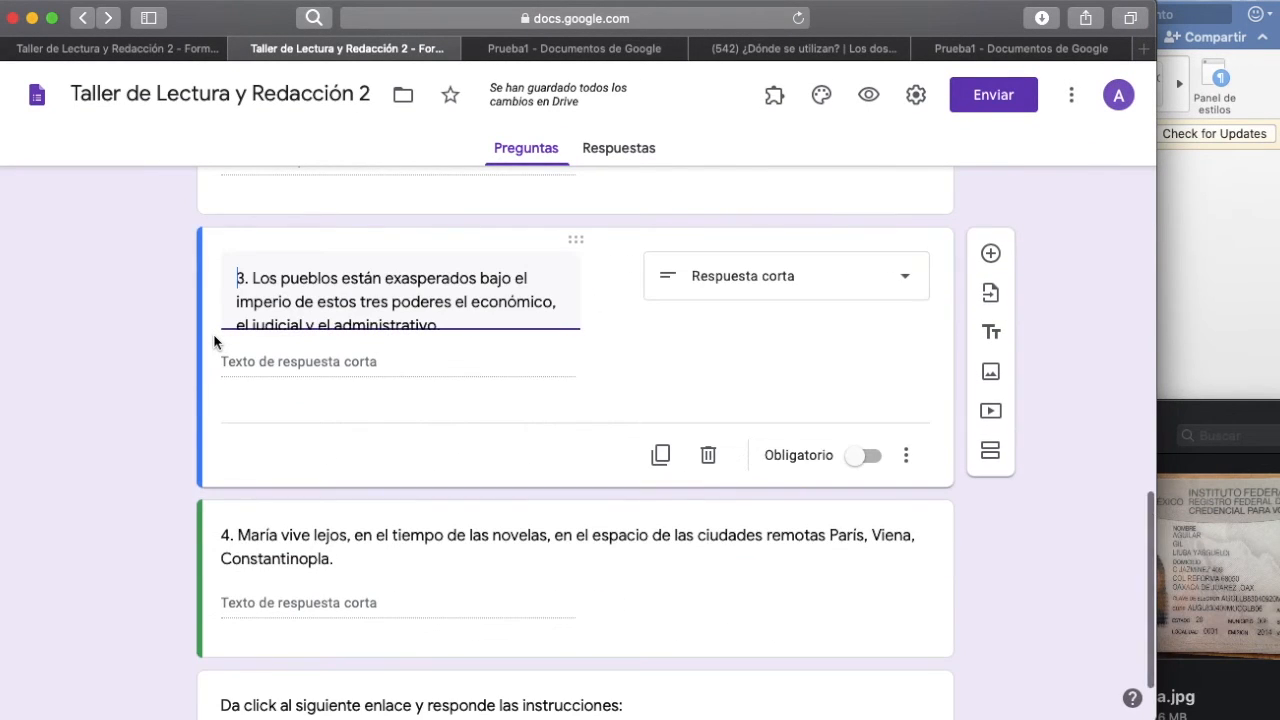
pyautogui.scroll(-3)
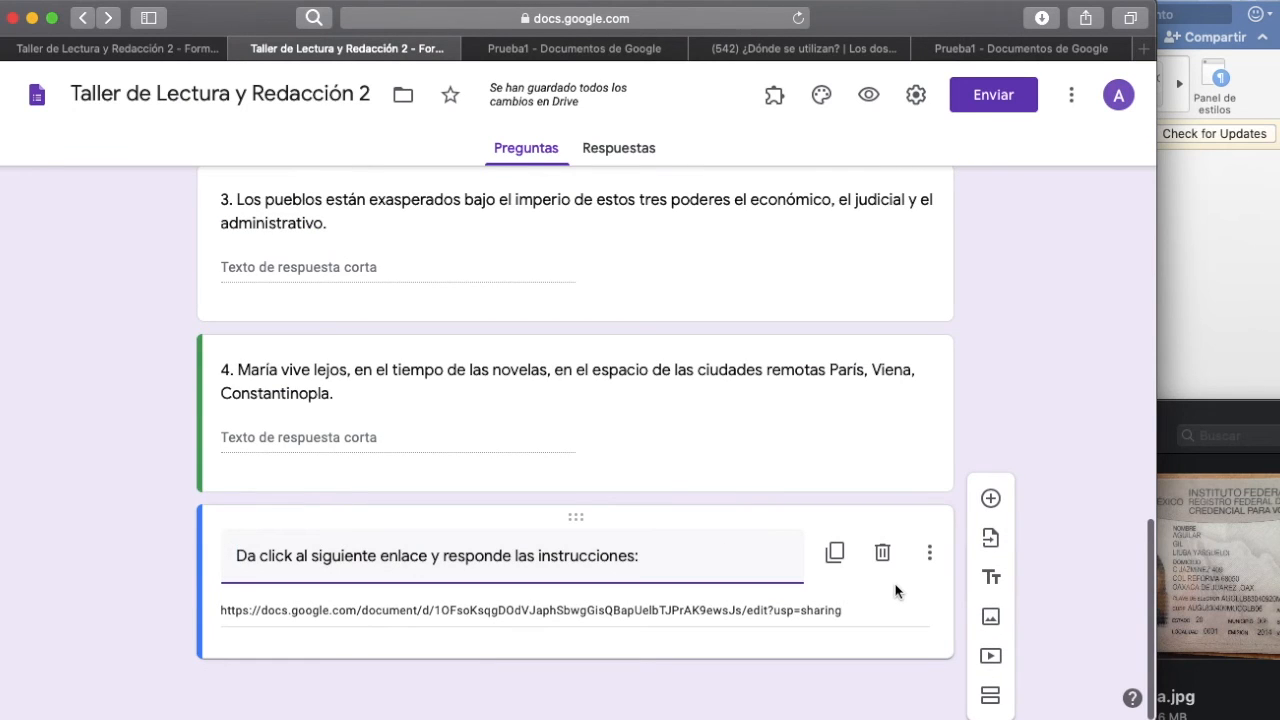
pyautogui.moveTo(990, 498)
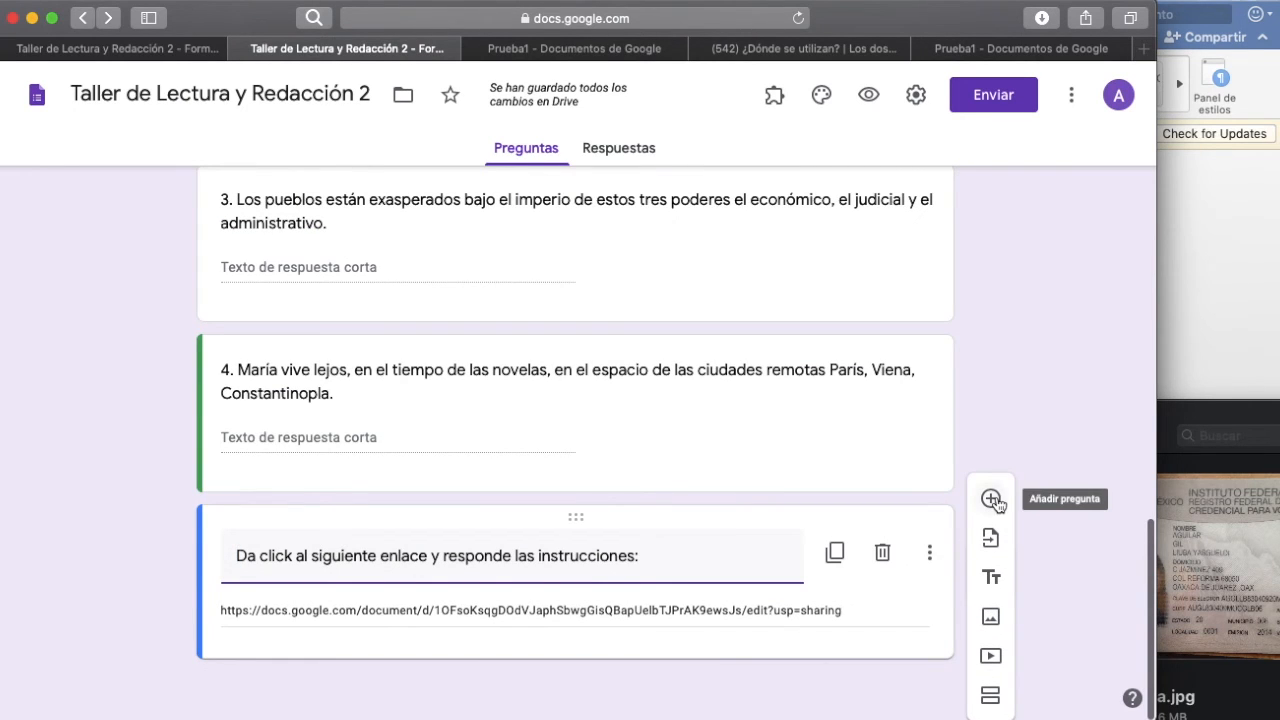
# Add a short-answer question titled 'Nombre(s):' after the link item.
pyautogui.click(990, 499)
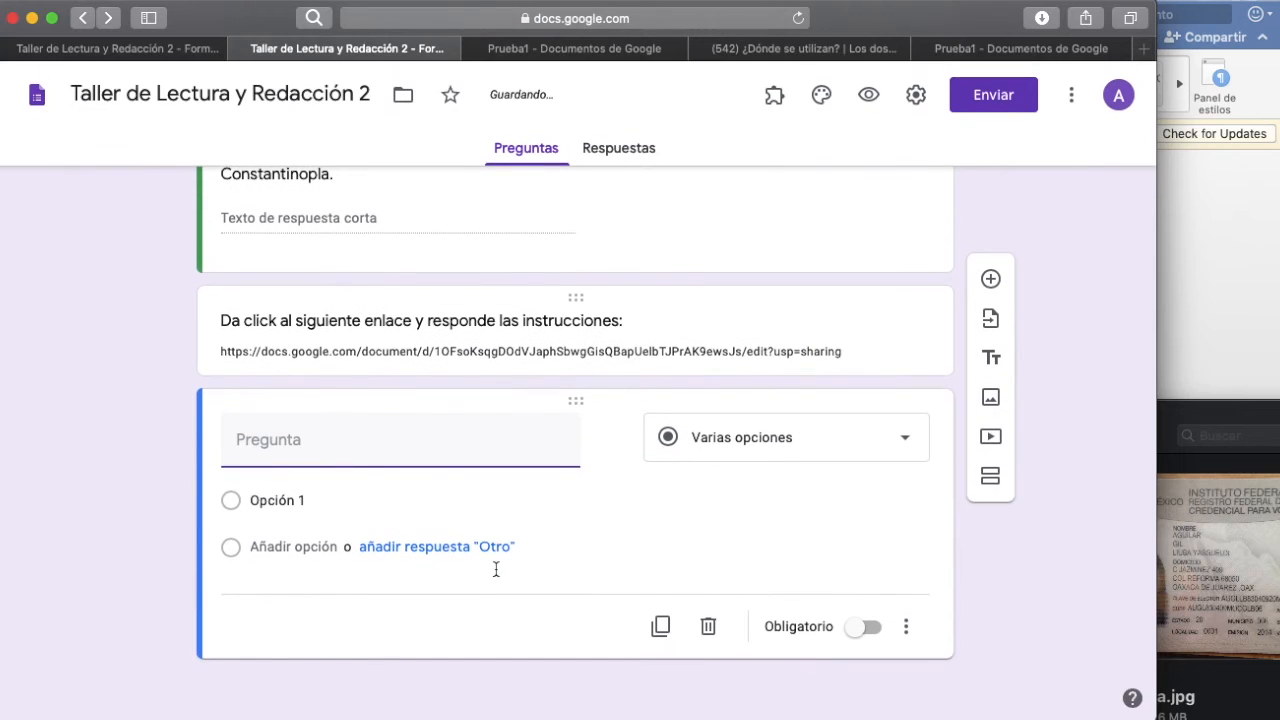
pyautogui.write('Nom')
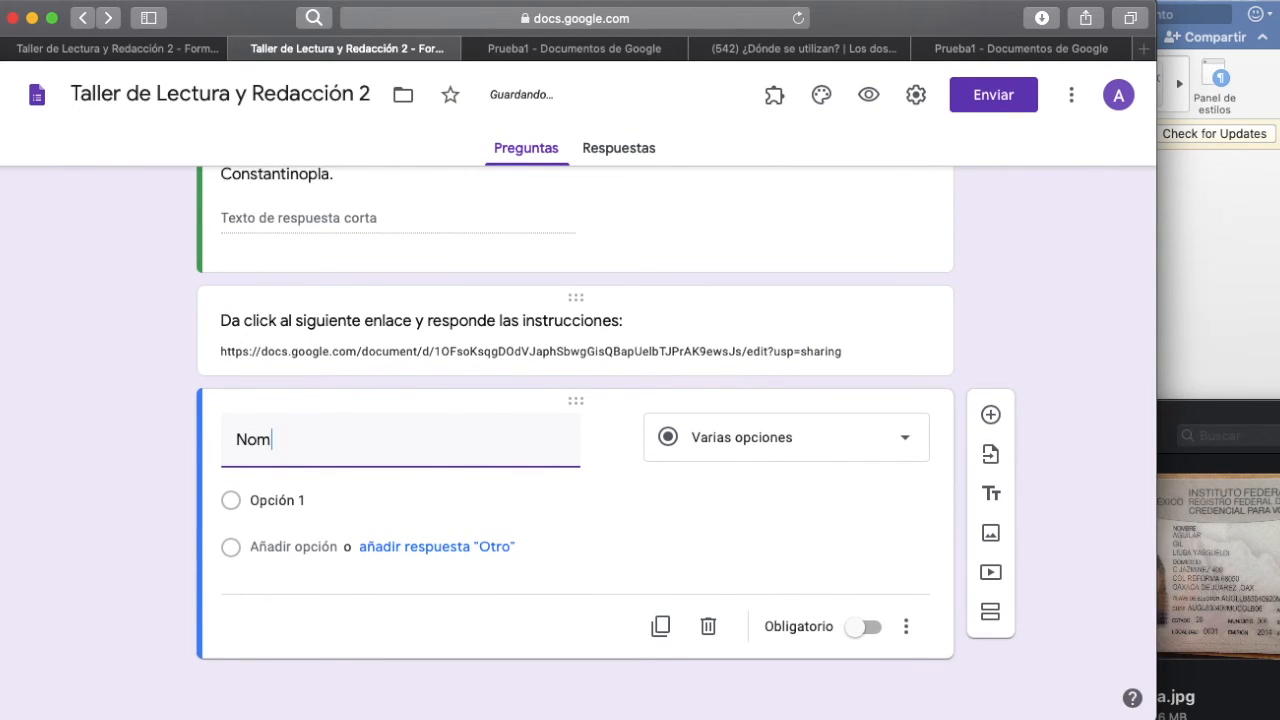
pyautogui.click(785, 437)
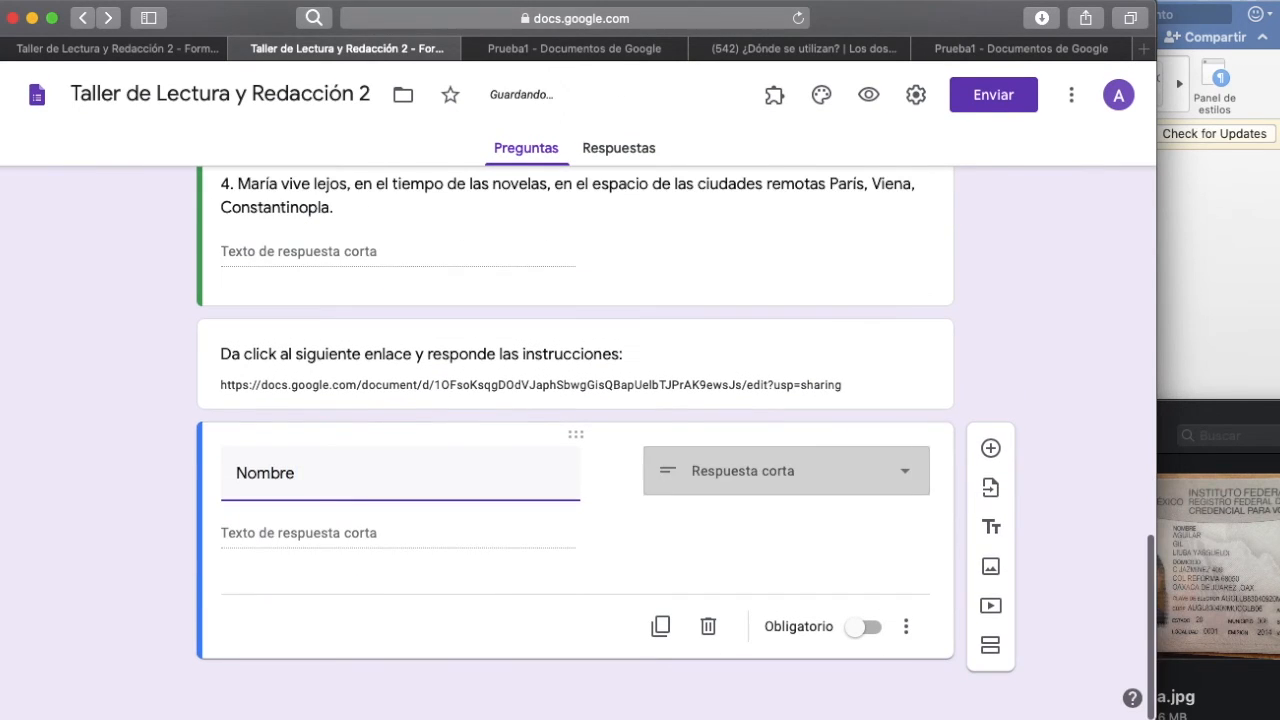
pyautogui.write('(s)')
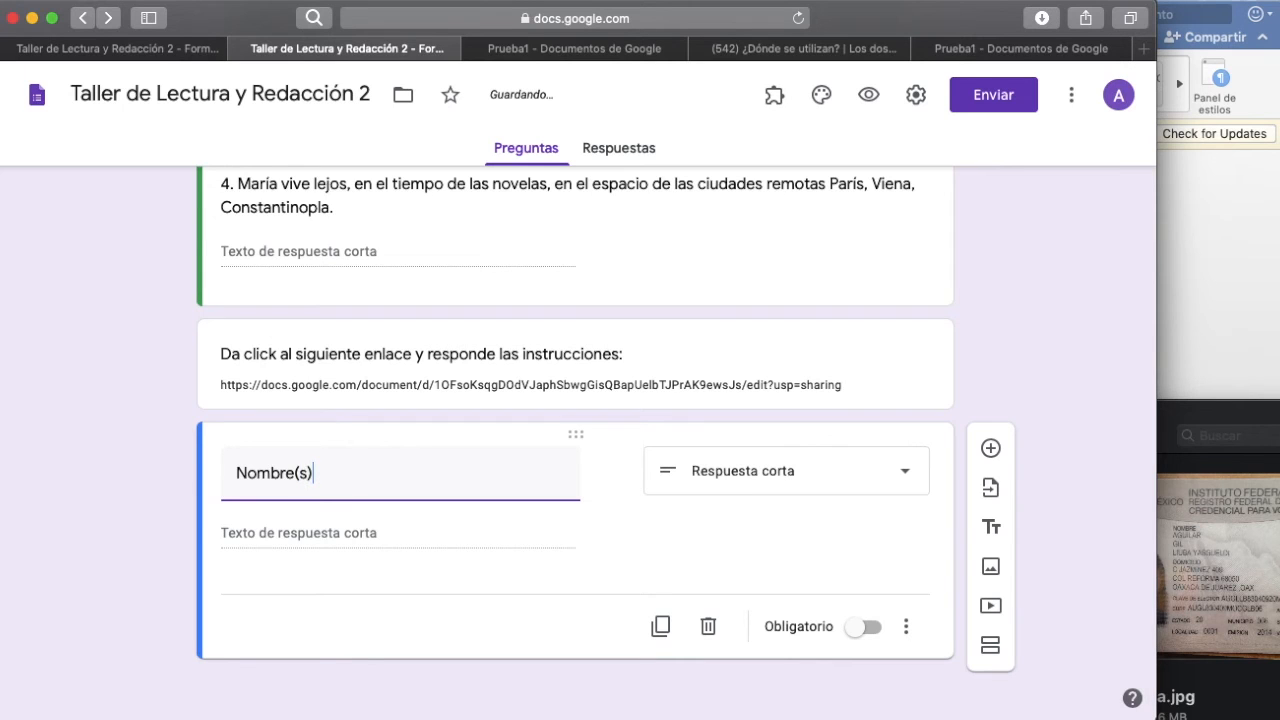
pyautogui.write(':')
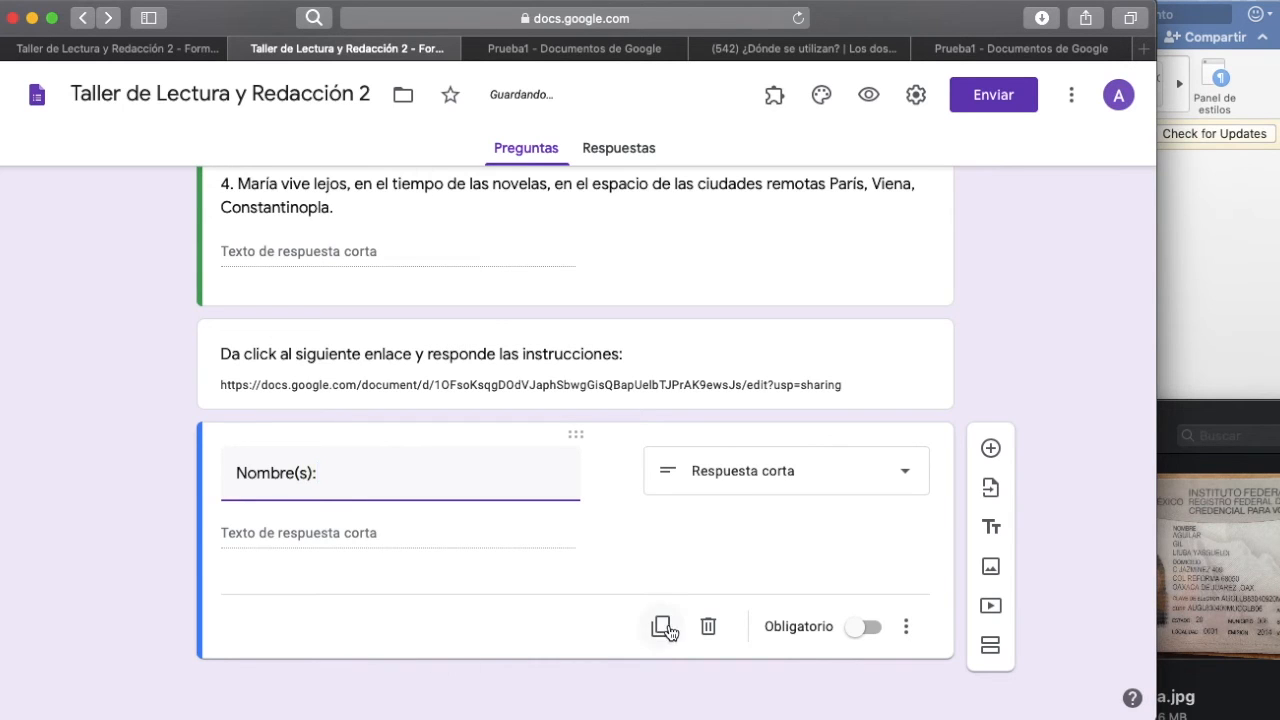
# Add the 'Apellidos:' question and duplicate it into an 'Email:' field.
pyautogui.write('Ape')
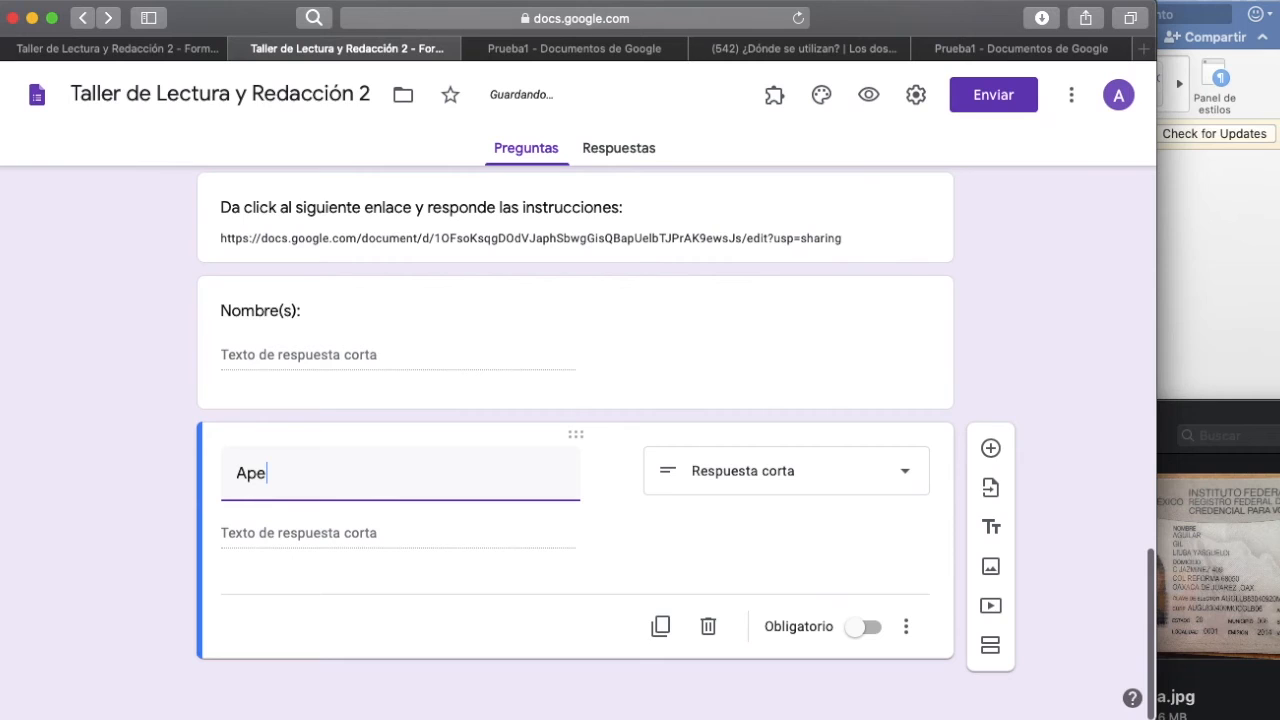
pyautogui.write('llidos:')
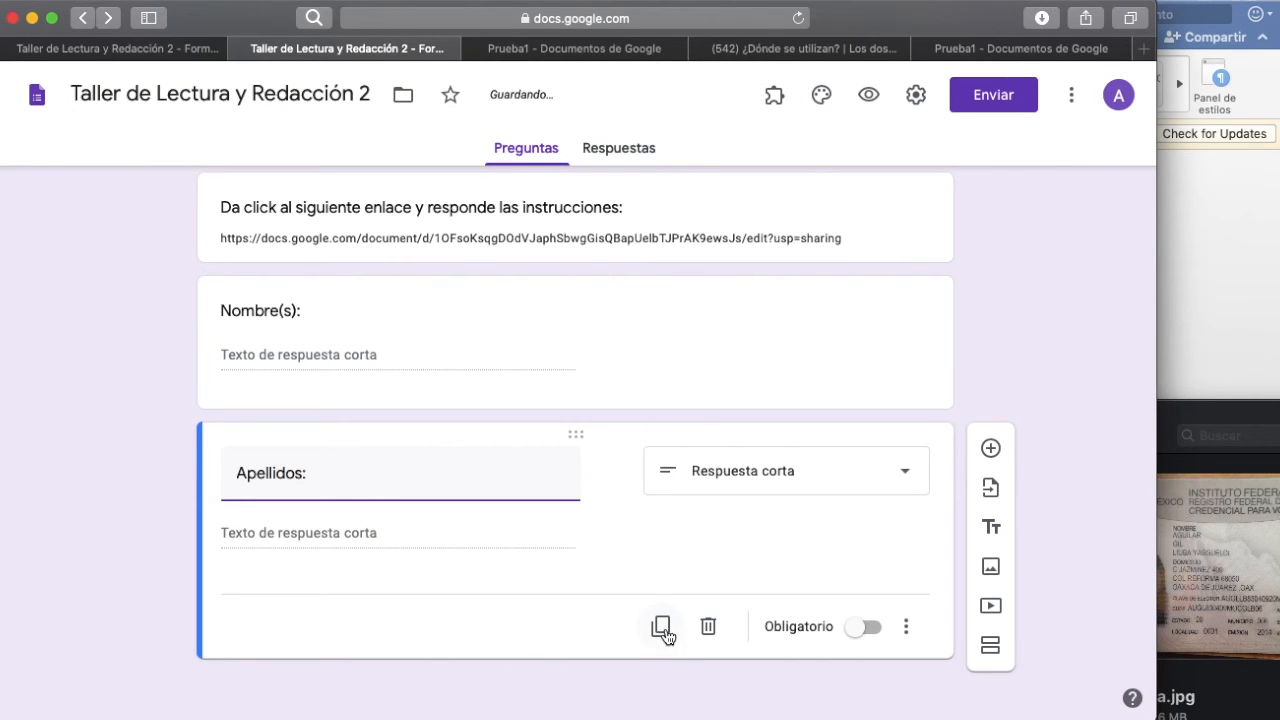
pyautogui.click(661, 627)
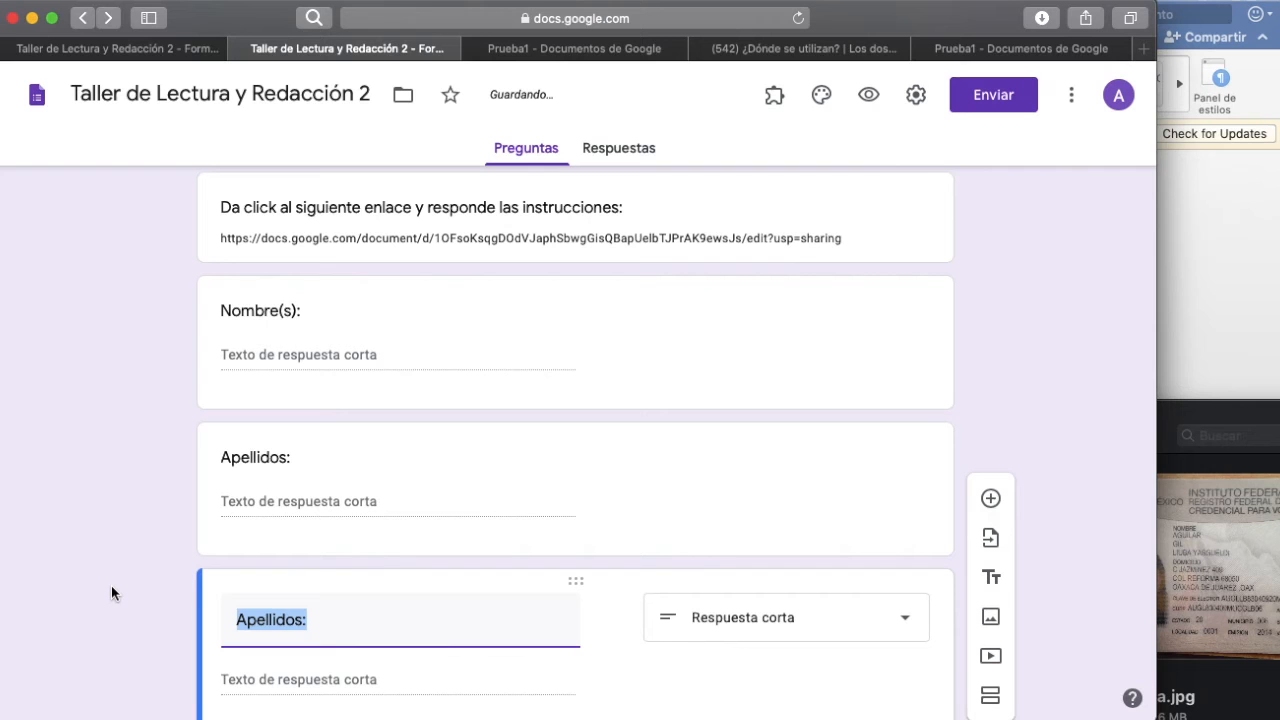
pyautogui.write('Email:')
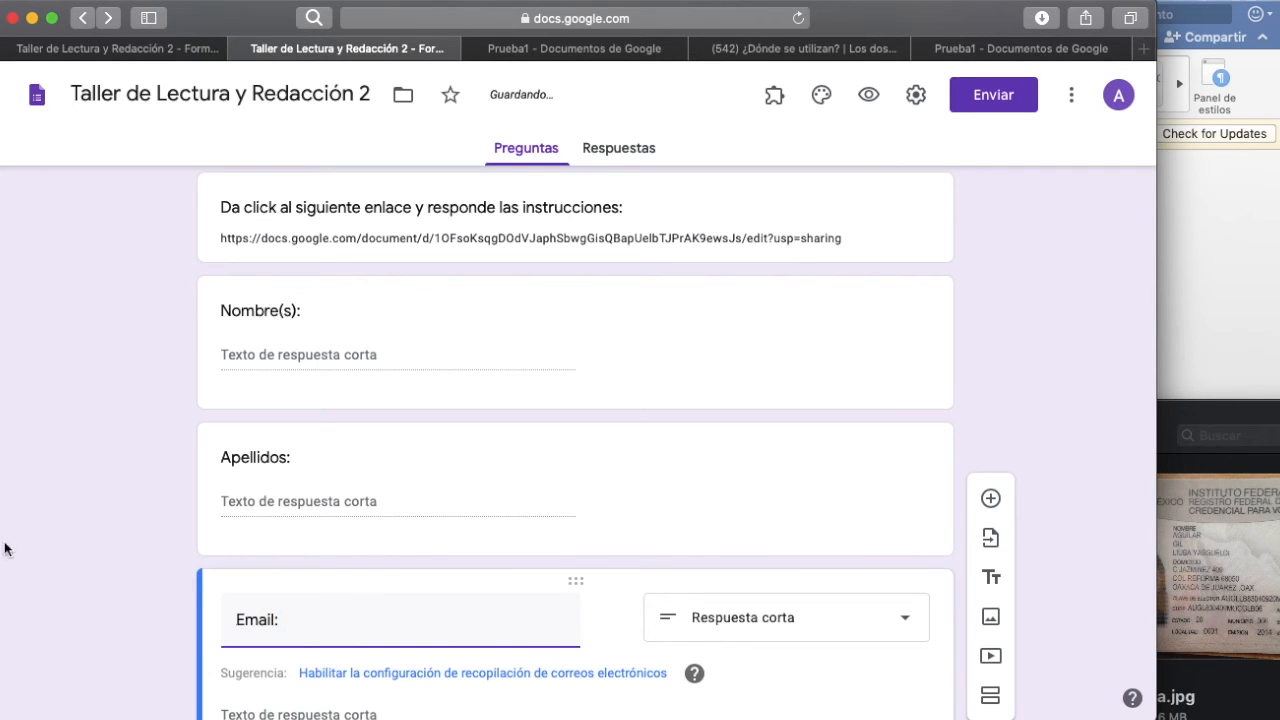
pyautogui.scroll(-3)
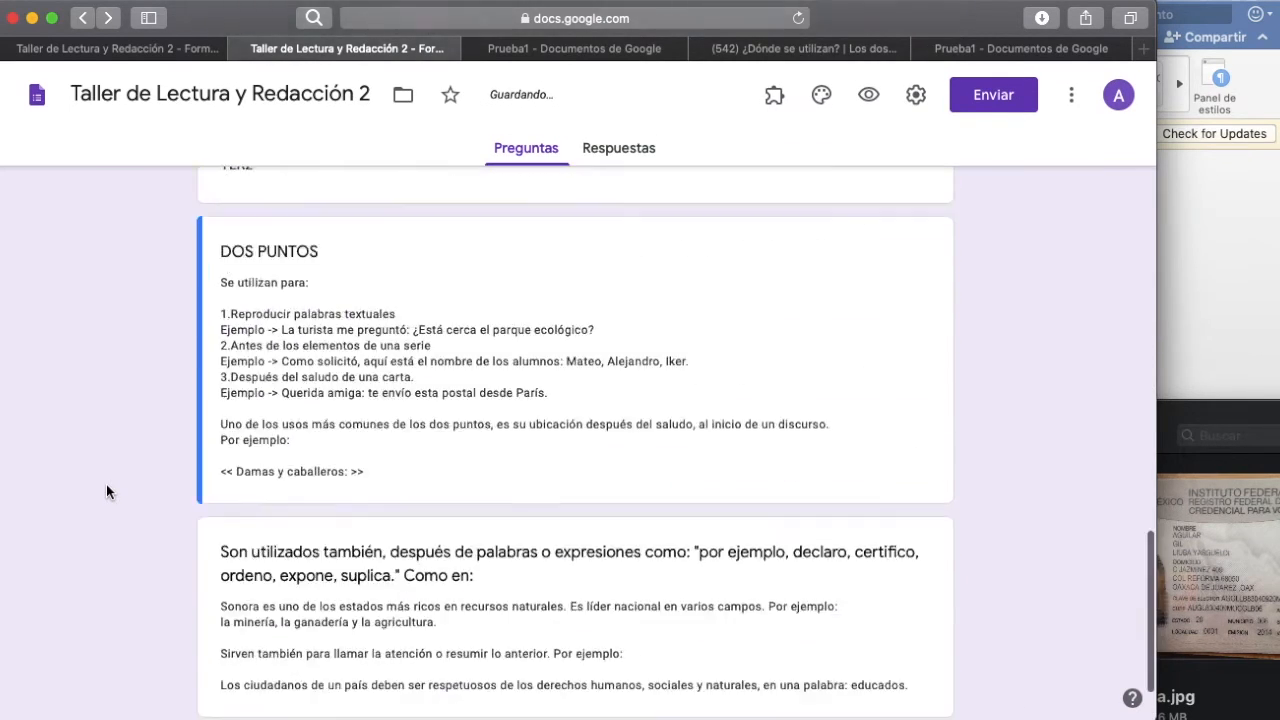
# Set the blue fiber-optic photo from Trabajo y escuela as the form's header image.
pyautogui.click(821, 94)
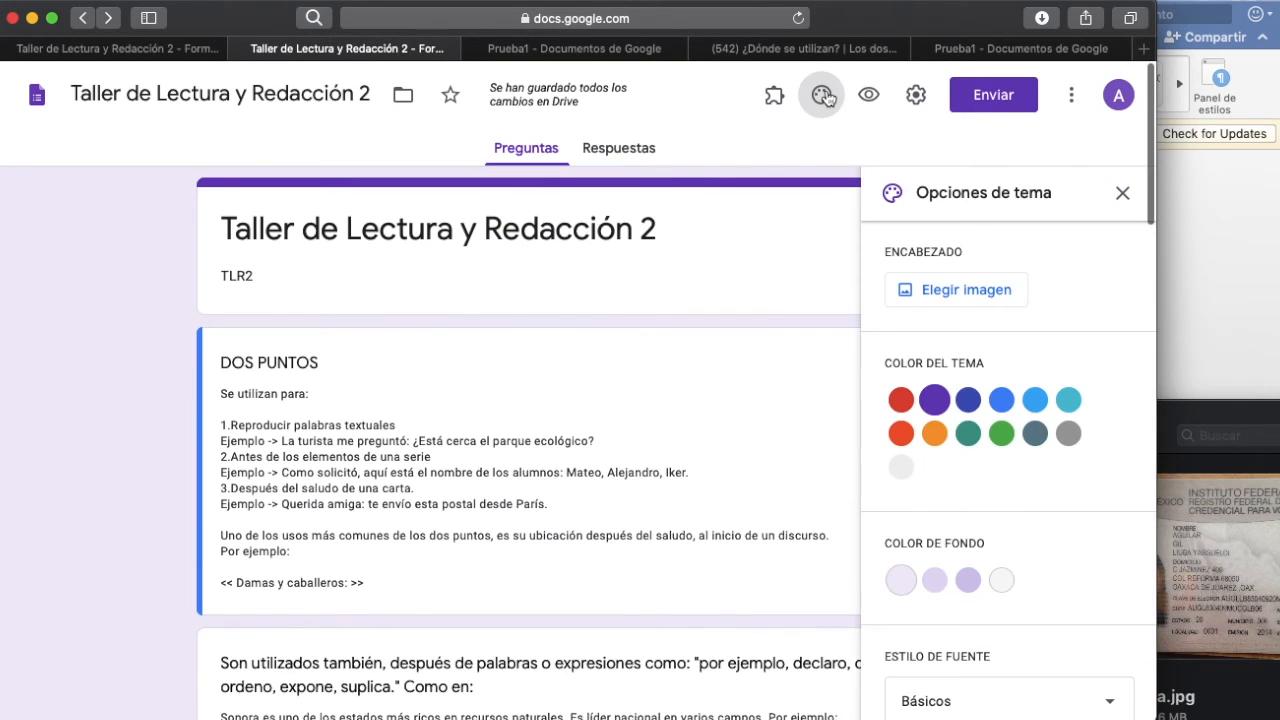
pyautogui.click(933, 399)
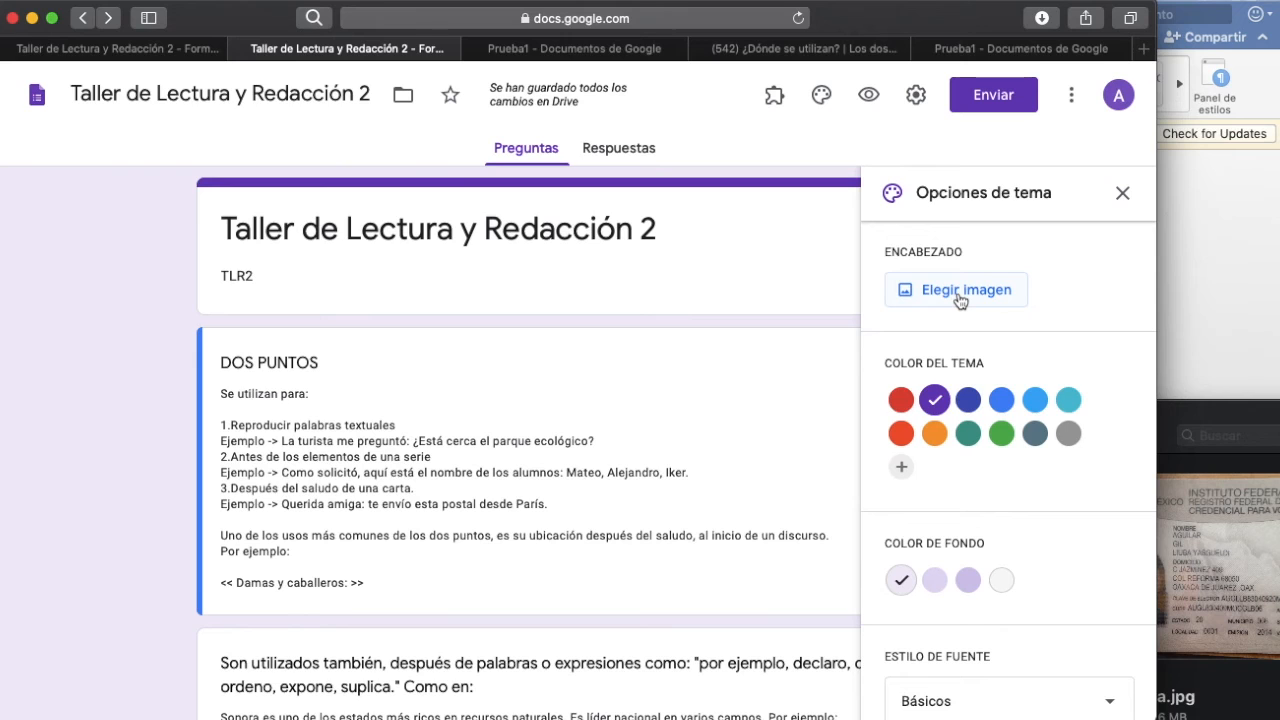
pyautogui.click(955, 289)
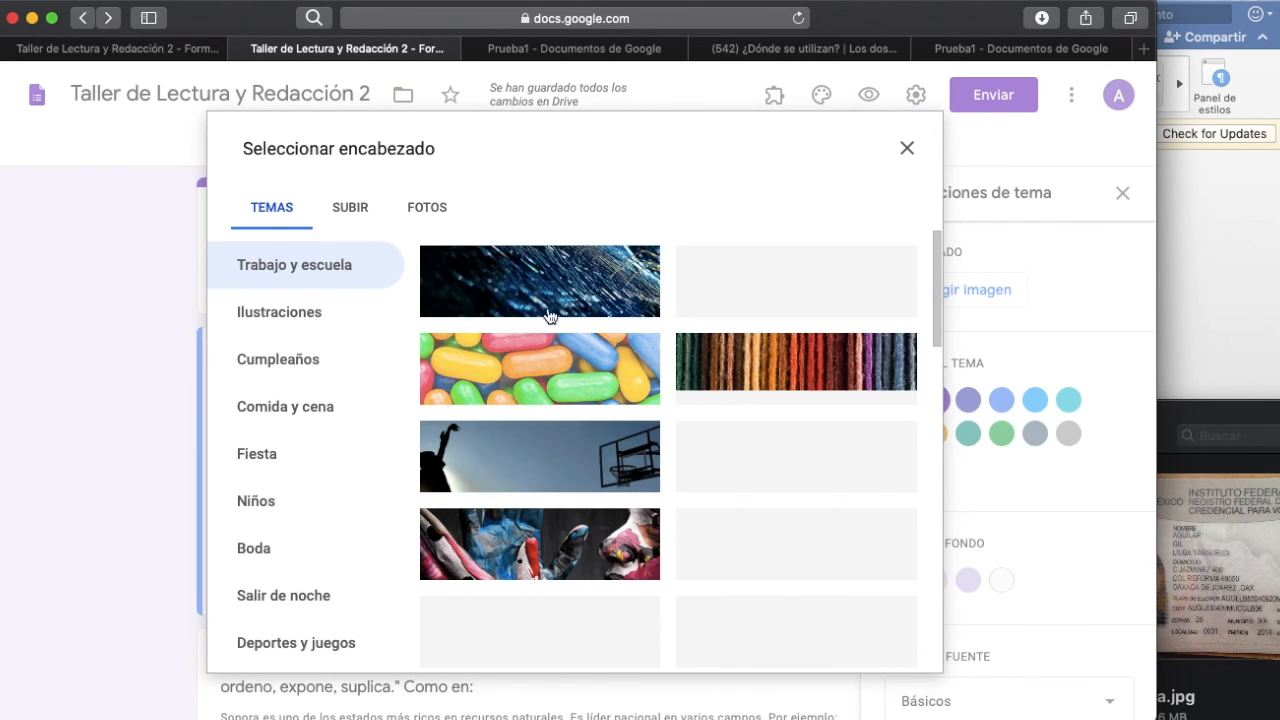
pyautogui.click(539, 281)
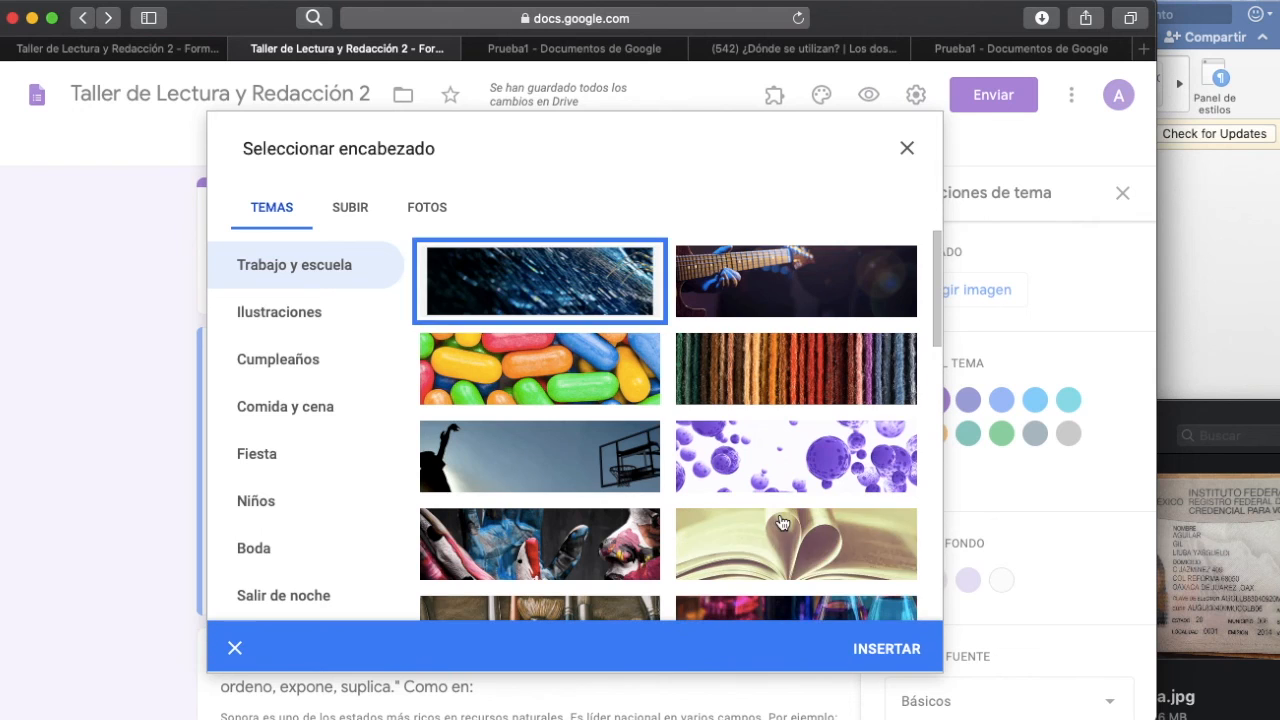
pyautogui.click(906, 147)
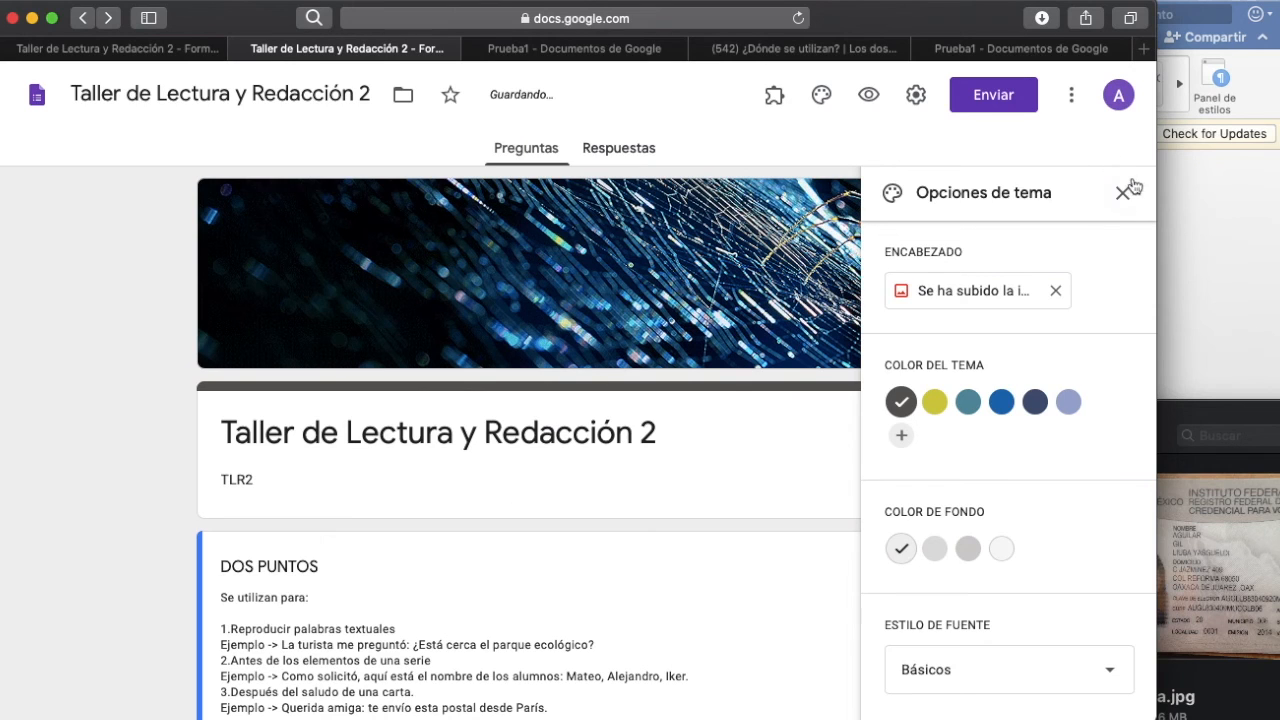
pyautogui.click(1122, 191)
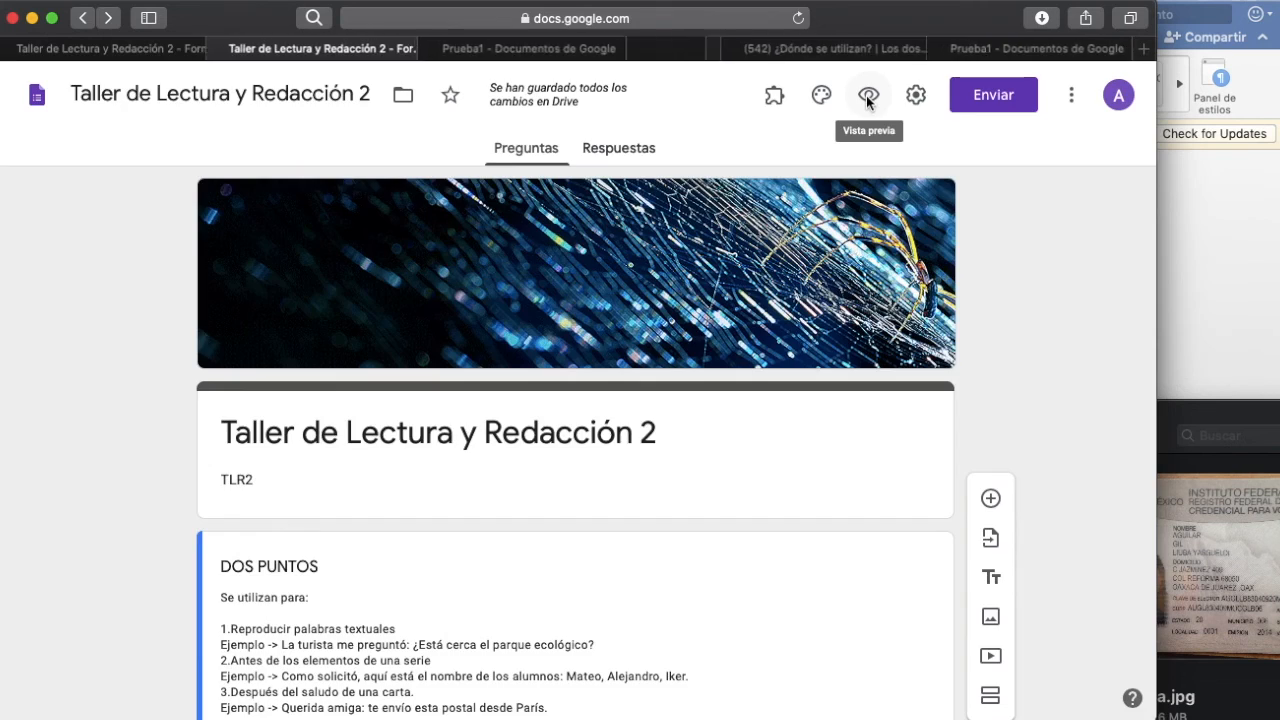
# Preview the form, scrolling from the header image through the Nombre(s), Apellidos and Email fields.
pyautogui.click(868, 95)
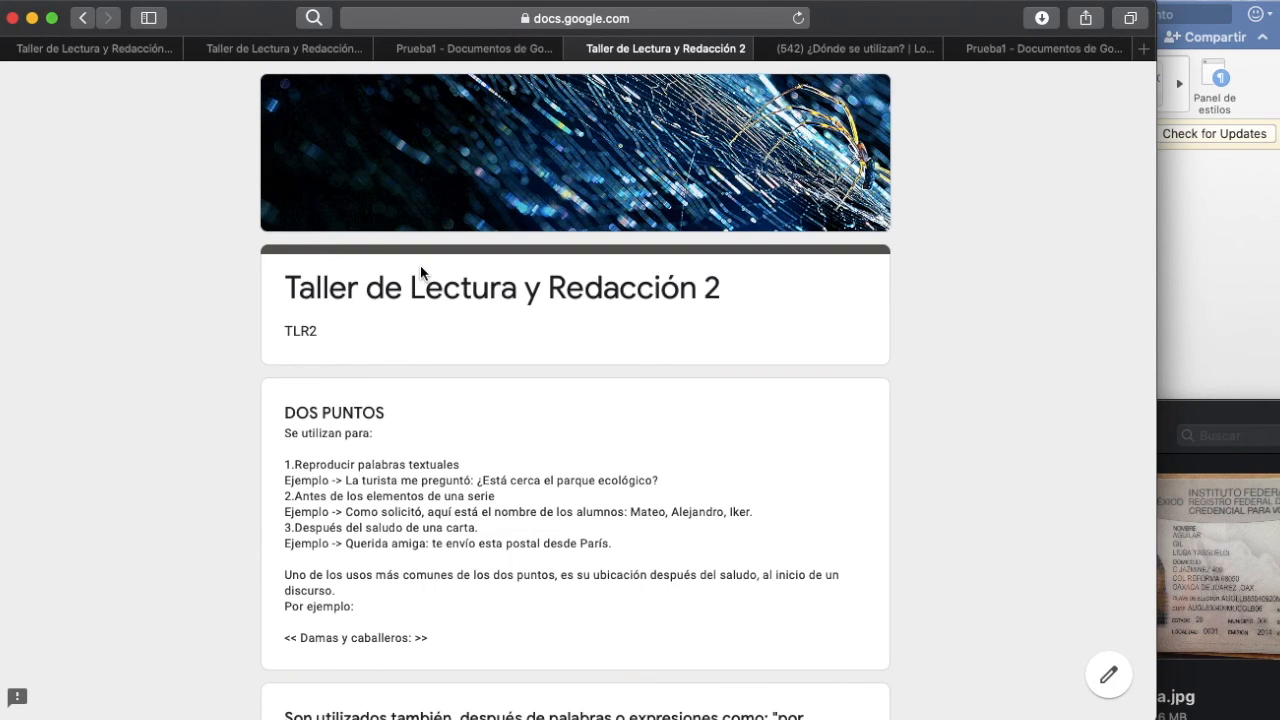
pyautogui.scroll(-3)
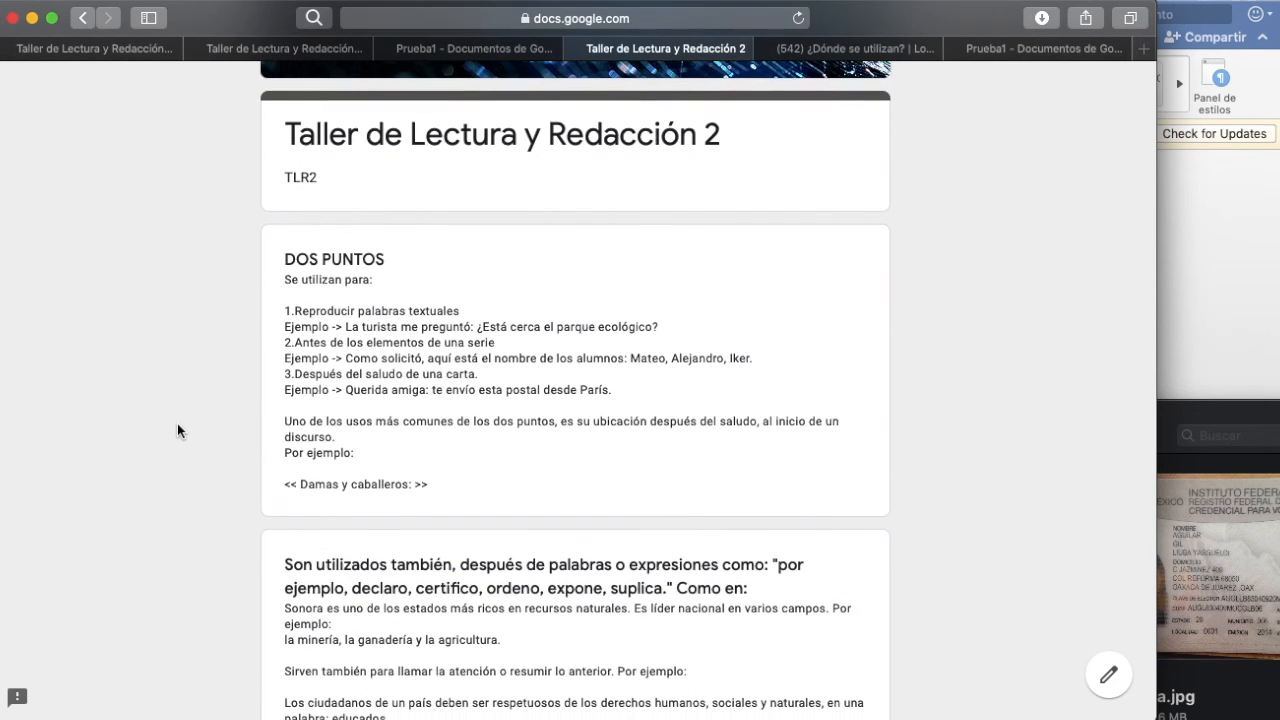
pyautogui.scroll(-3)
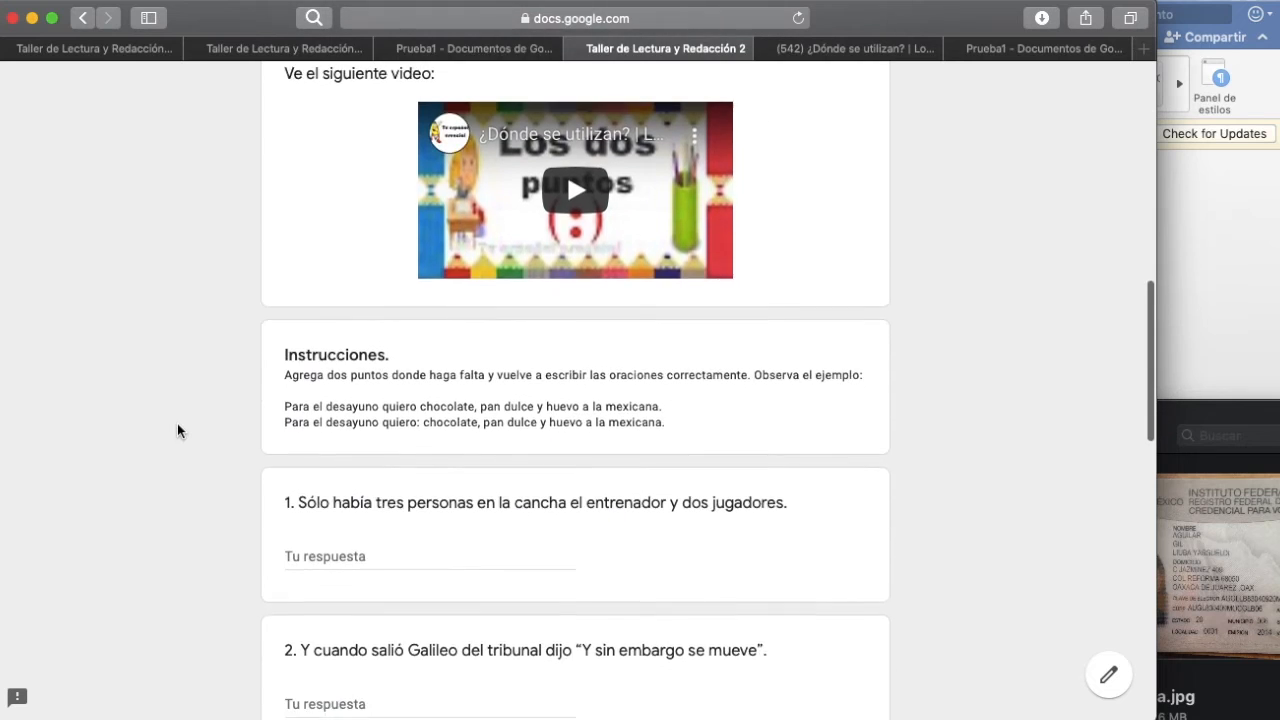
pyautogui.scroll(-3)
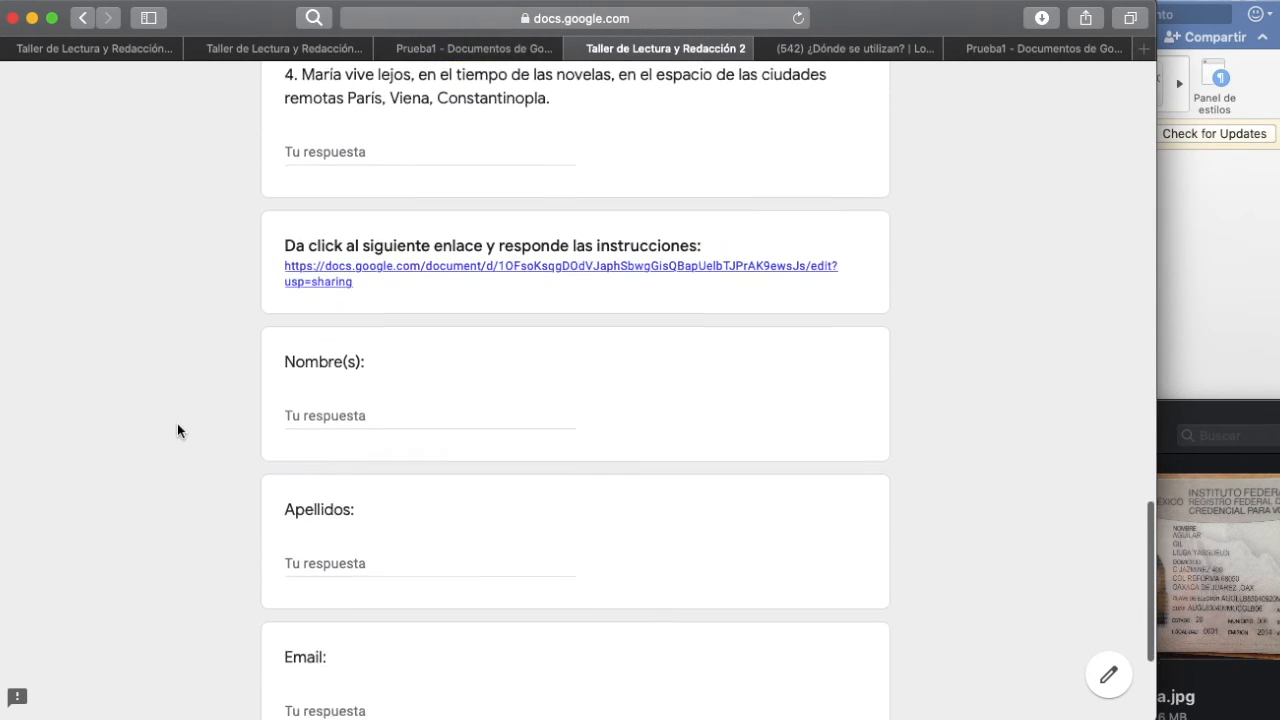
pyautogui.scroll(-3)
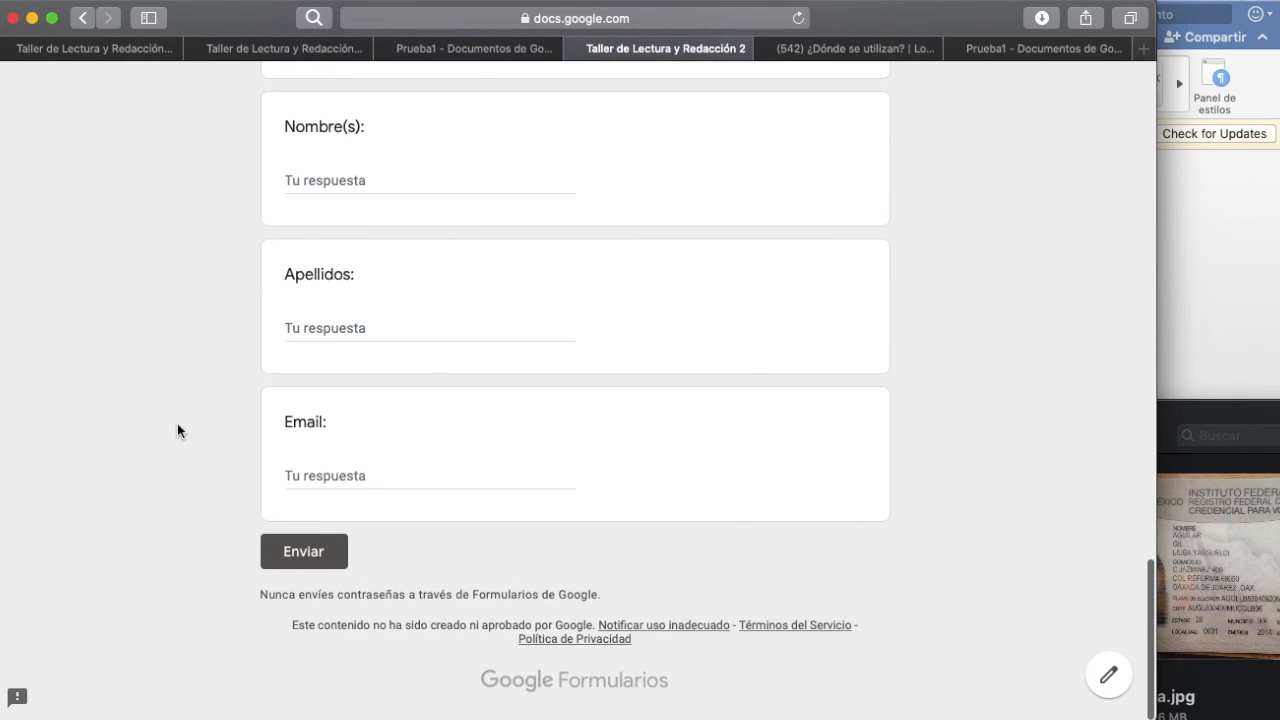
pyautogui.scroll(3)
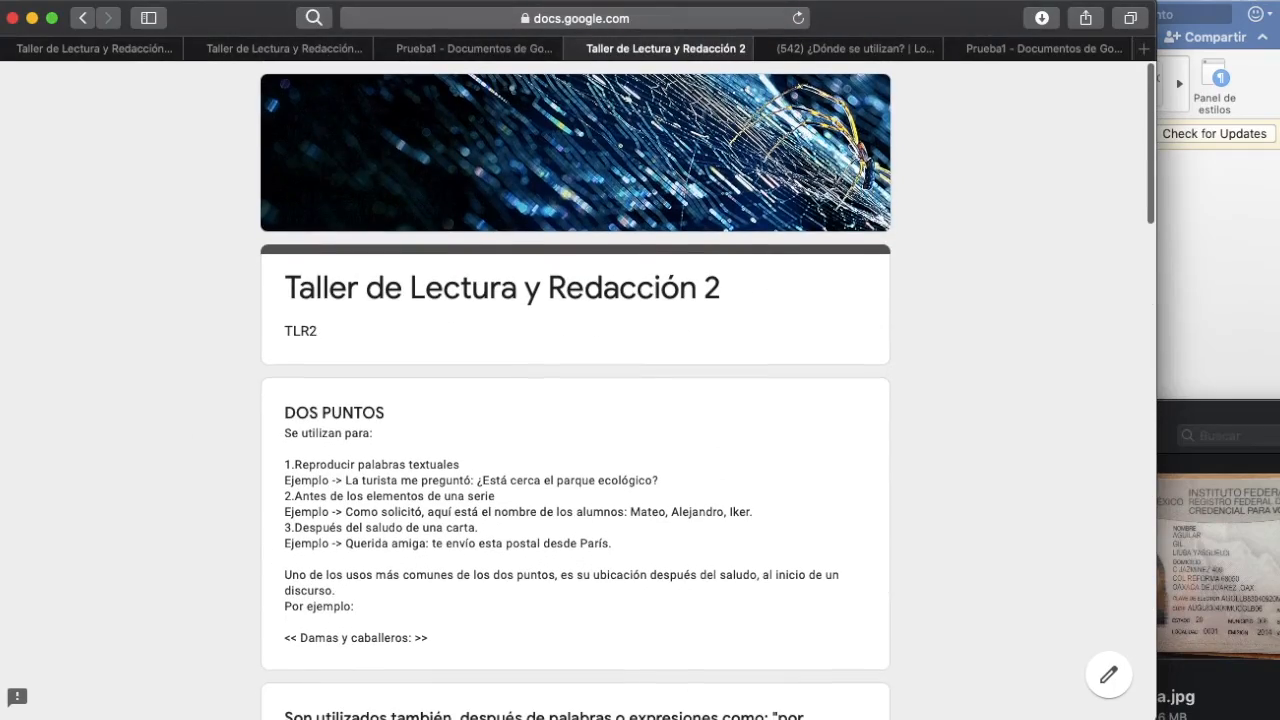